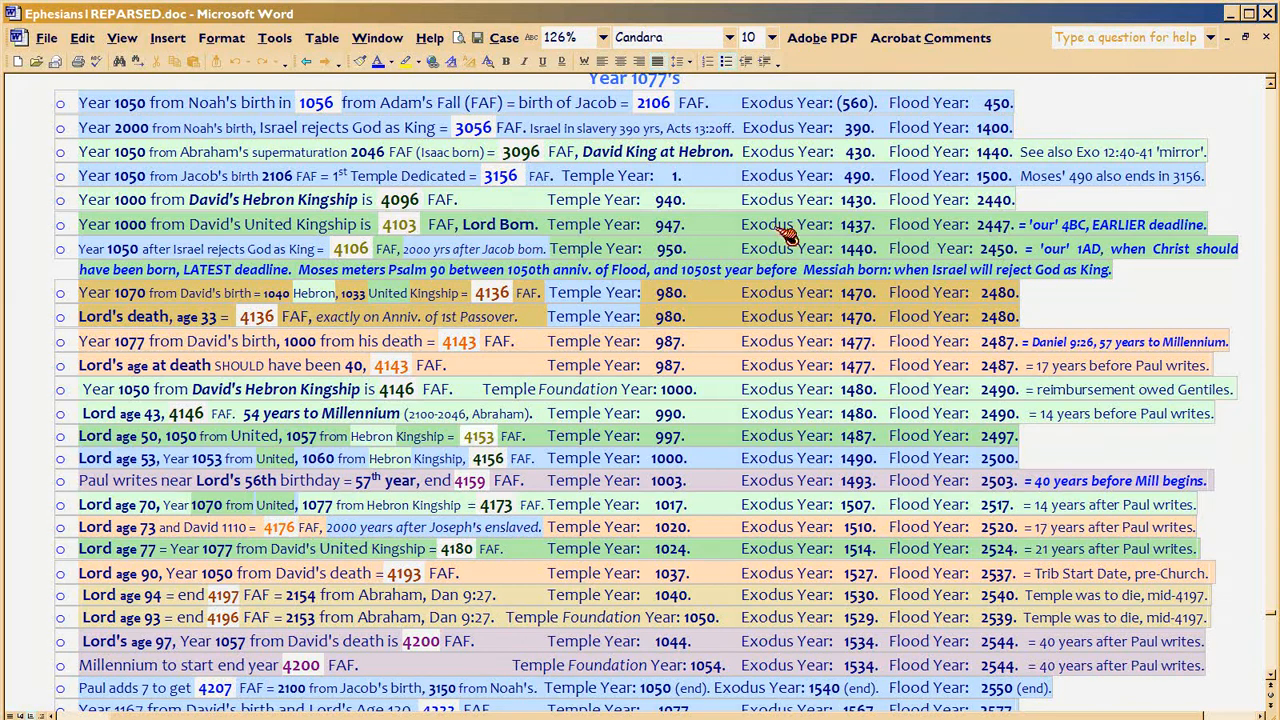
mouse_move(1037, 258)
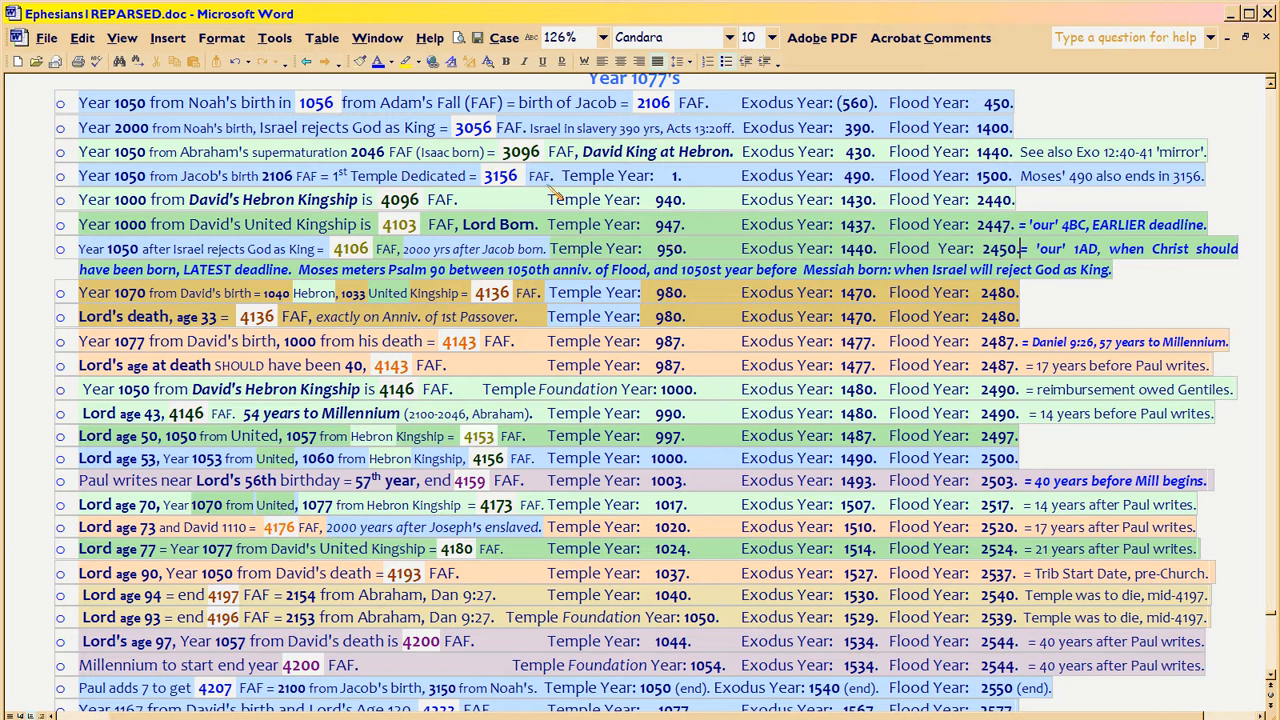
Select, then clear, the Abraham's supermaturation 2046 phrase in the chronology table.
double_click(119, 102)
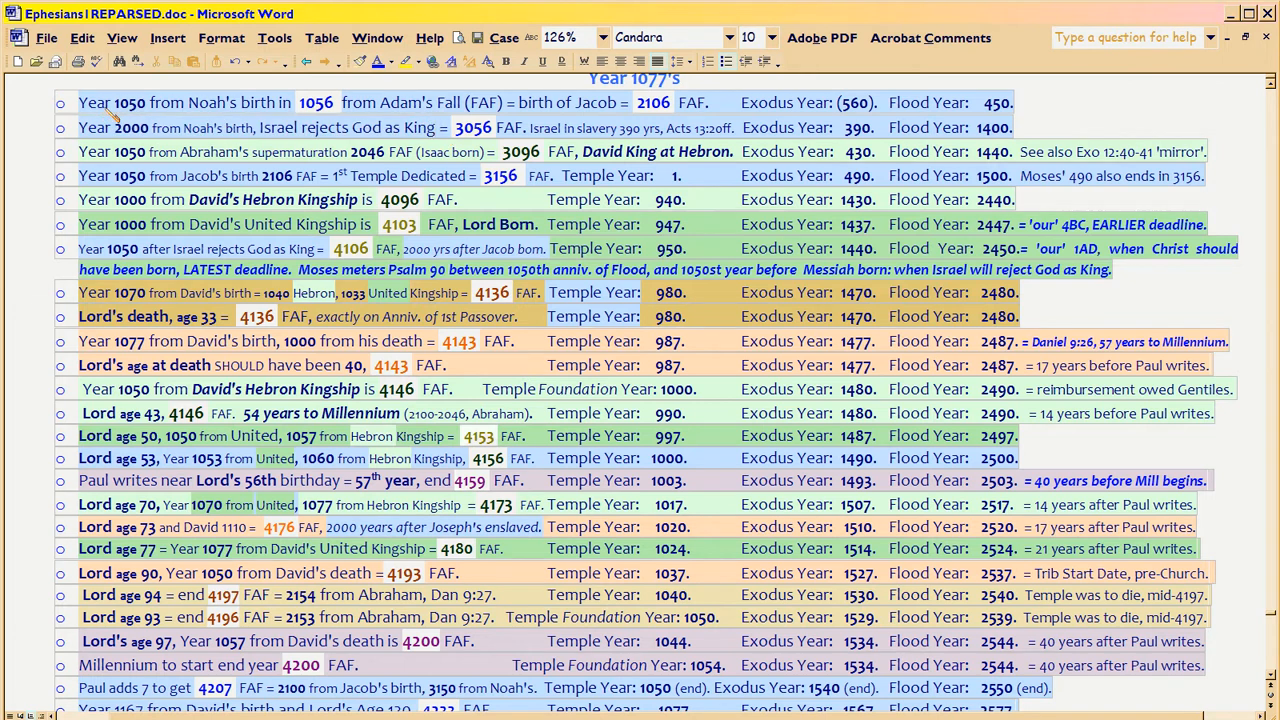
left_click_drag(79, 102, 300, 102)
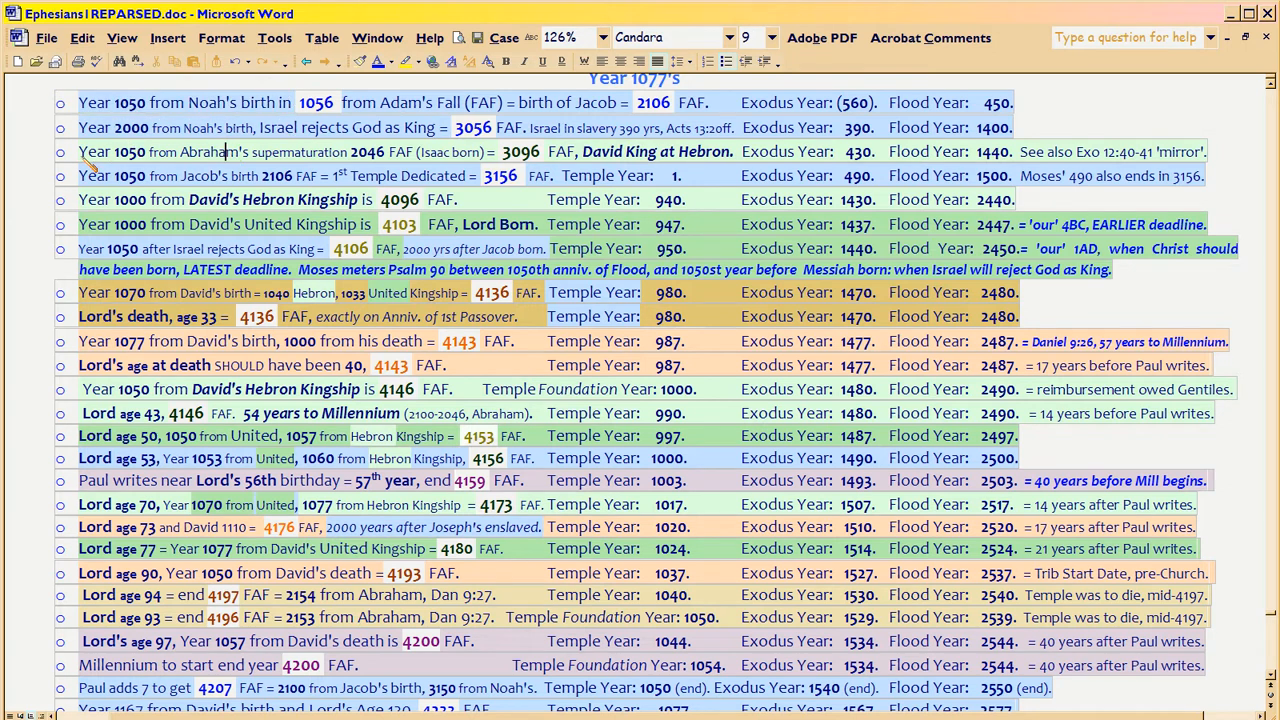
left_click_drag(79, 151, 425, 151)
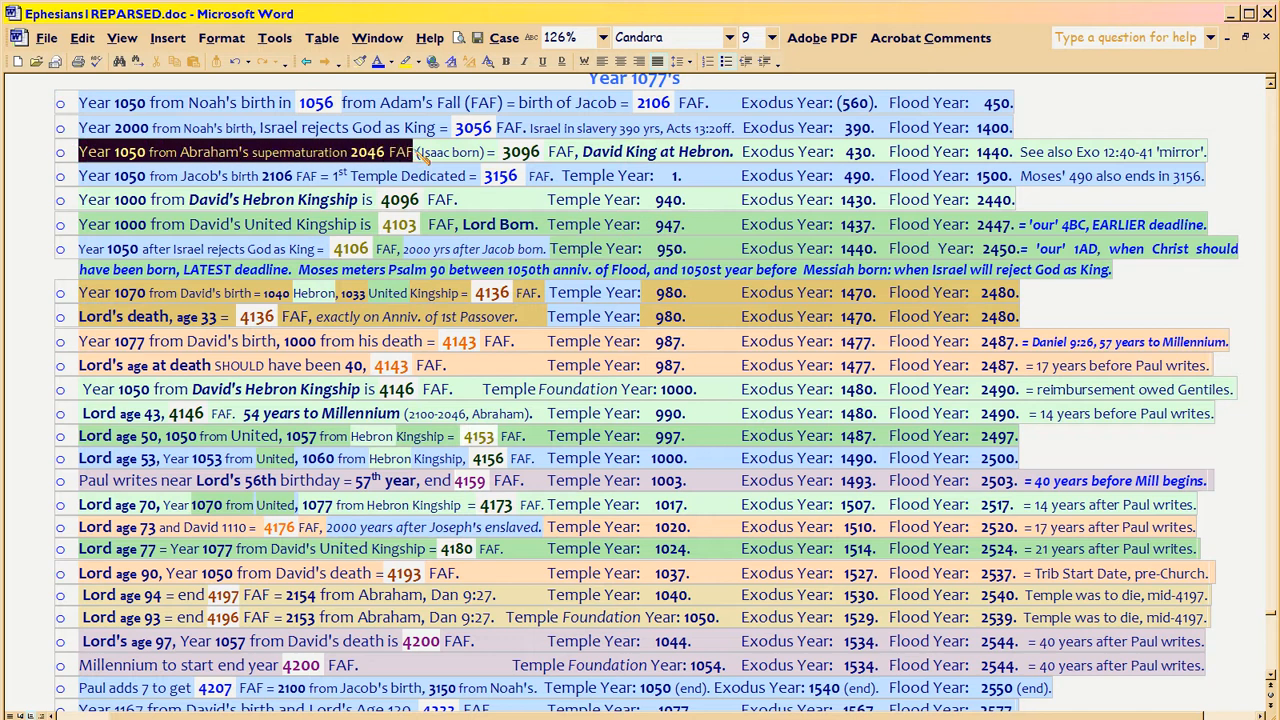
left_click(387, 151)
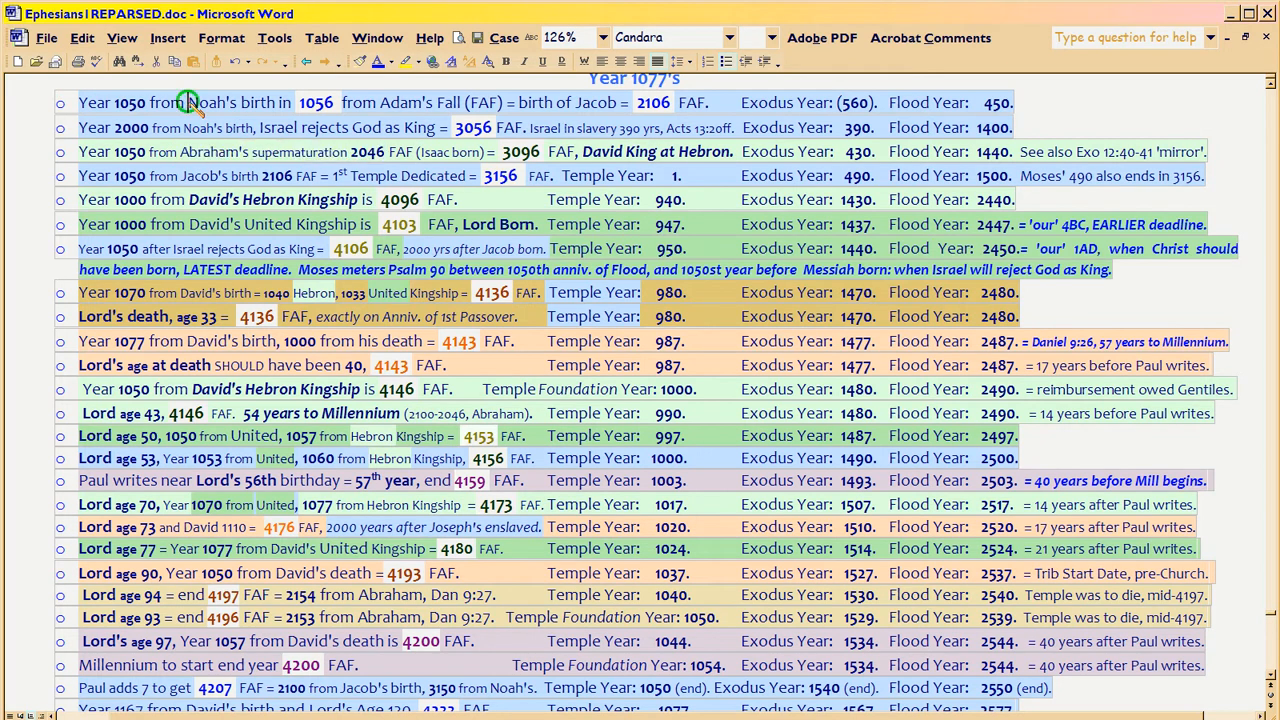
Pick out the Abraham's, Noah's, 2046 and 1050 entries in the table rows.
double_click(205, 102)
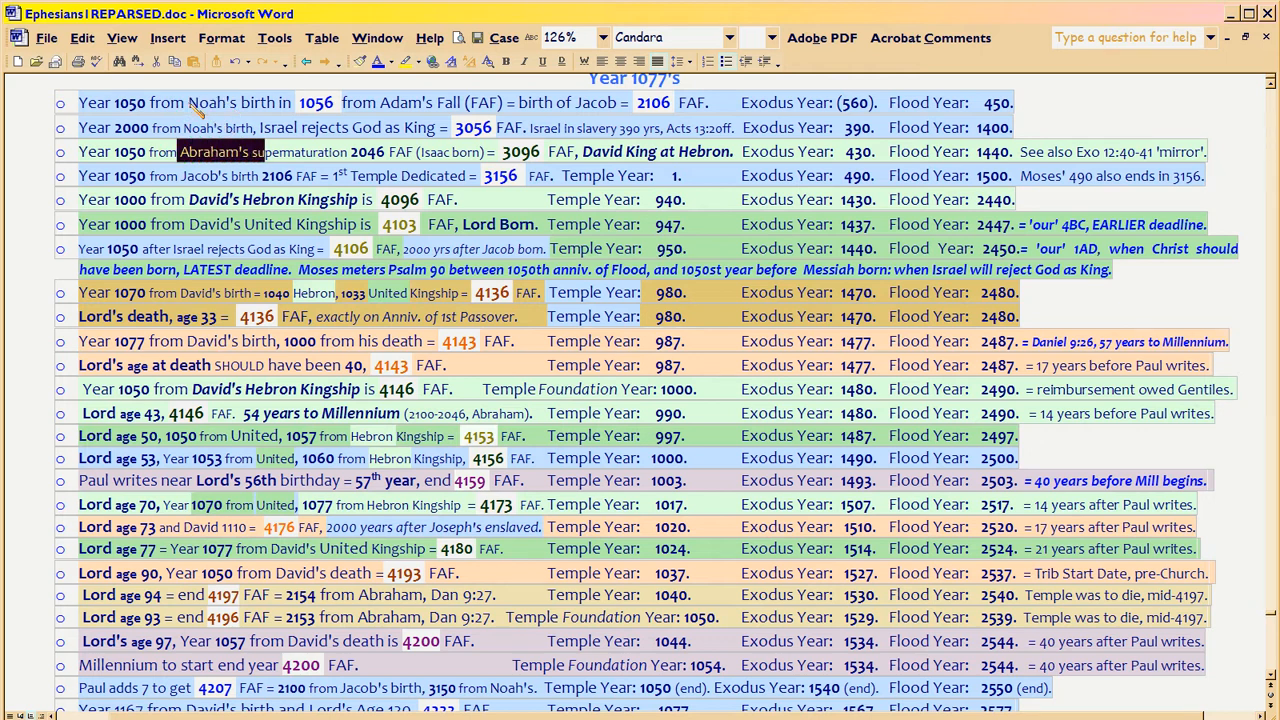
double_click(210, 104)
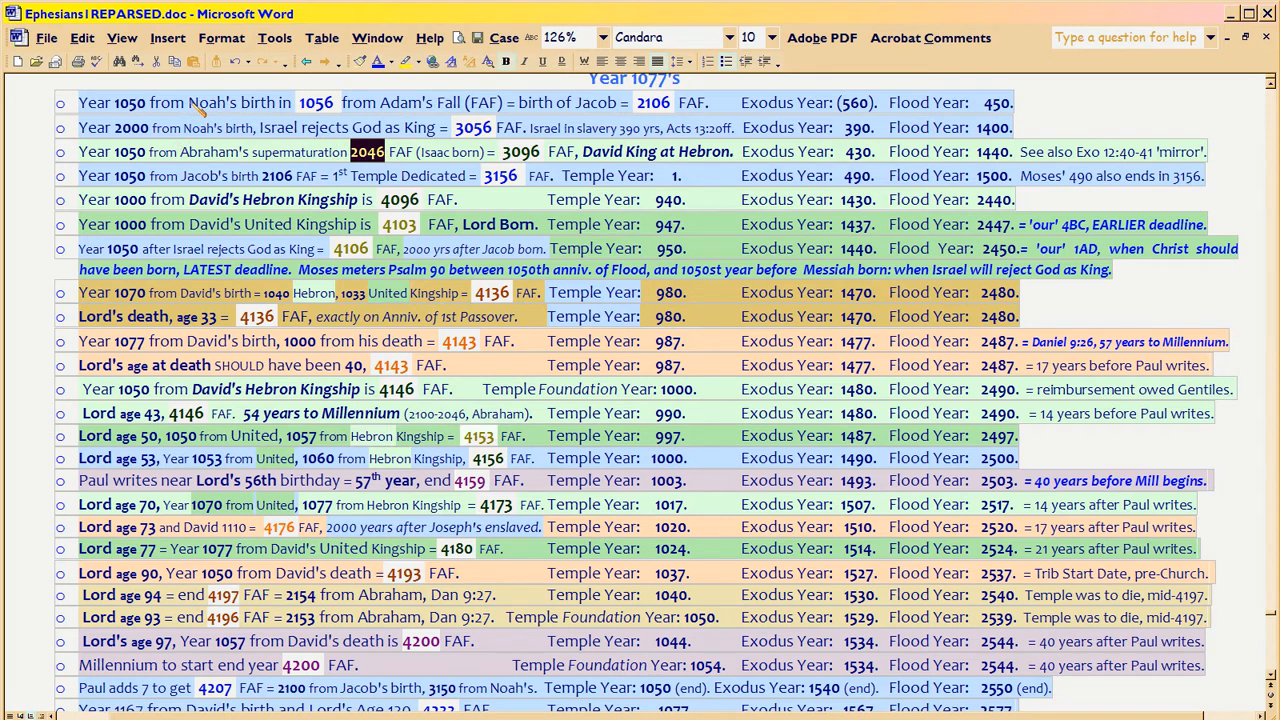
double_click(212, 102)
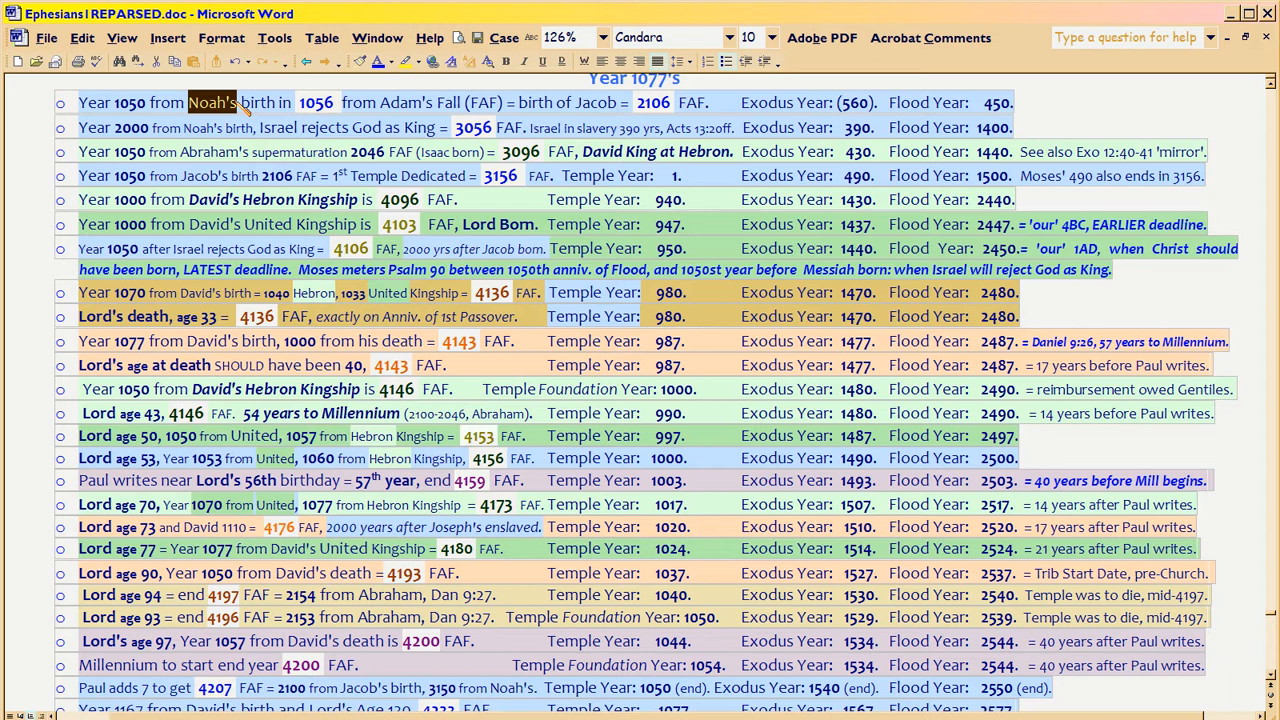
mouse_move(325, 152)
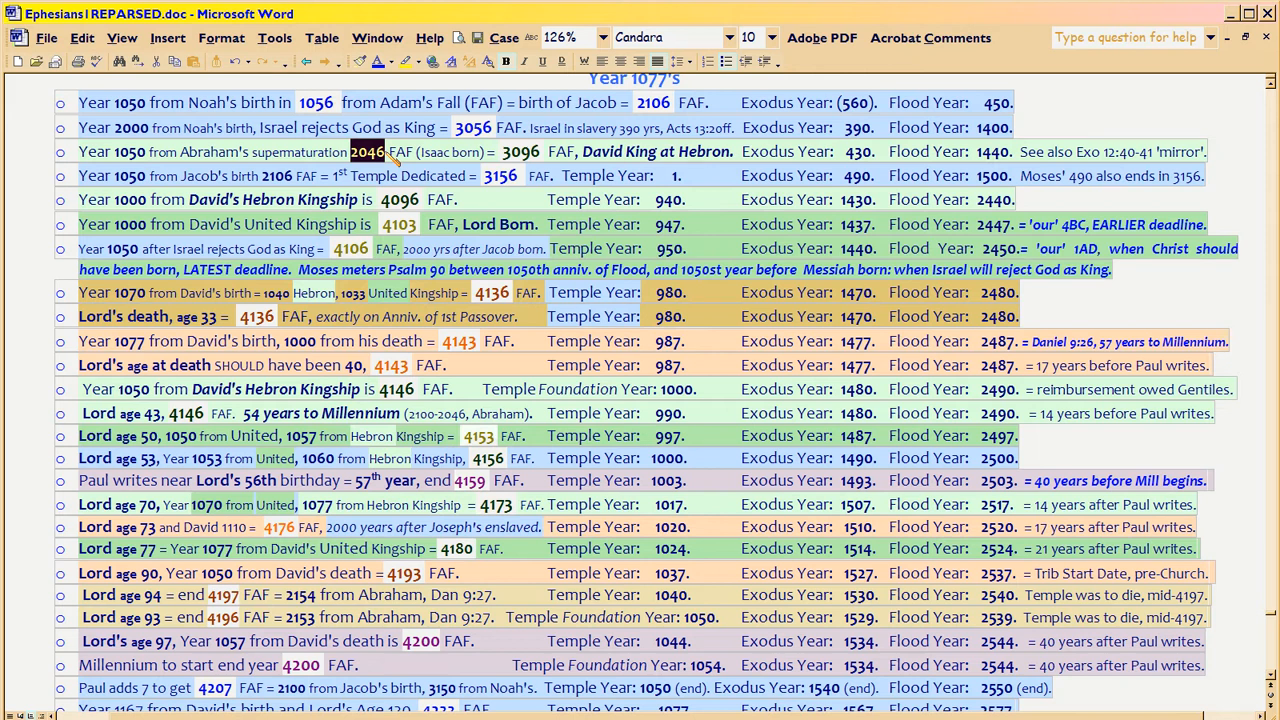
double_click(128, 151)
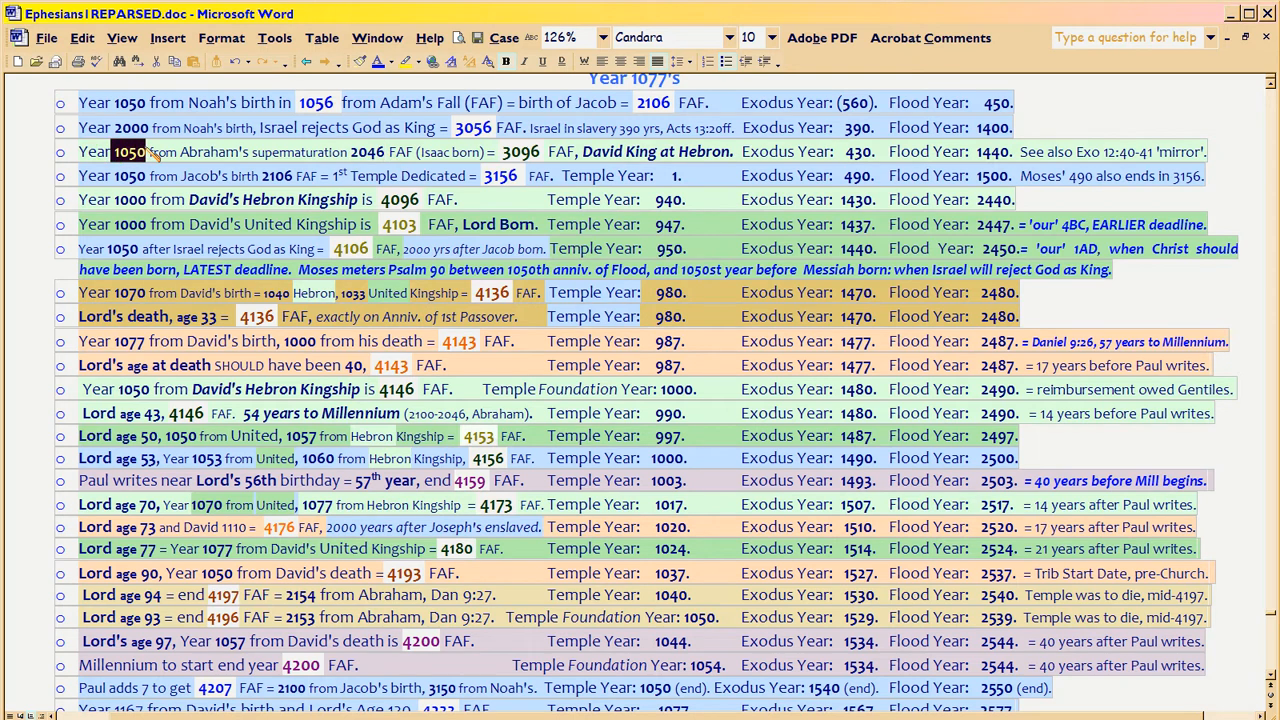
double_click(210, 102)
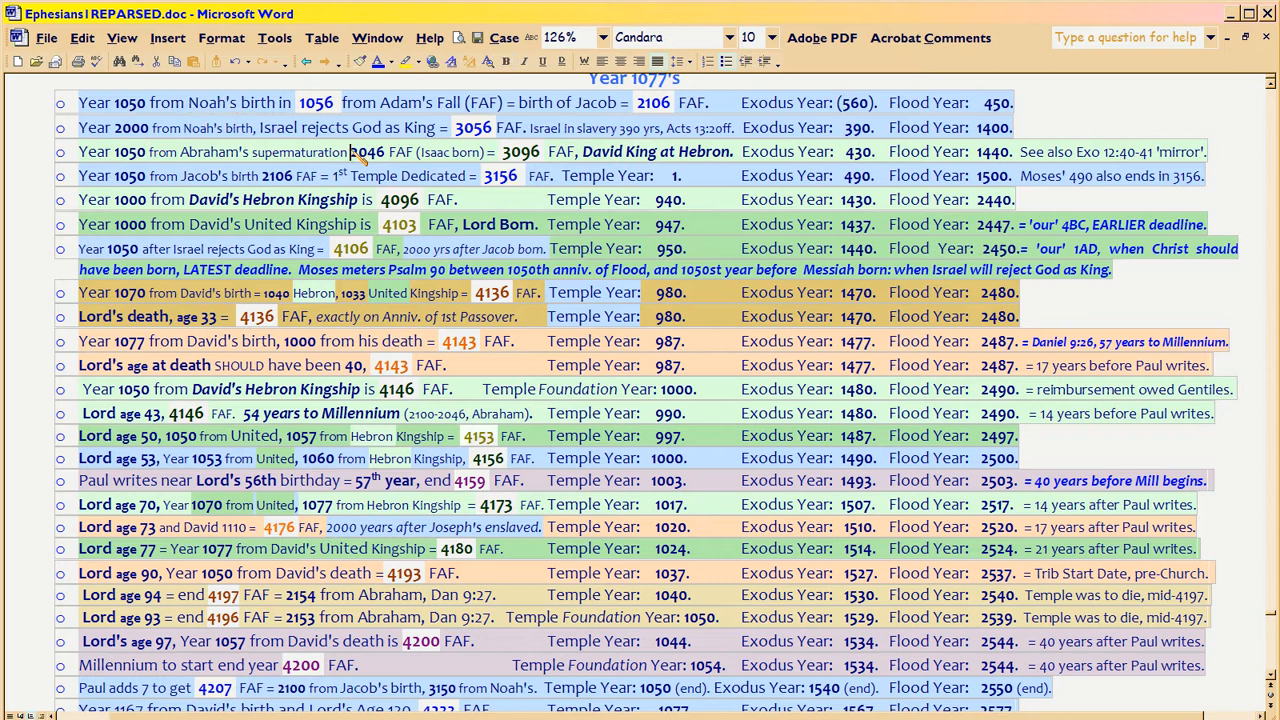
double_click(366, 151)
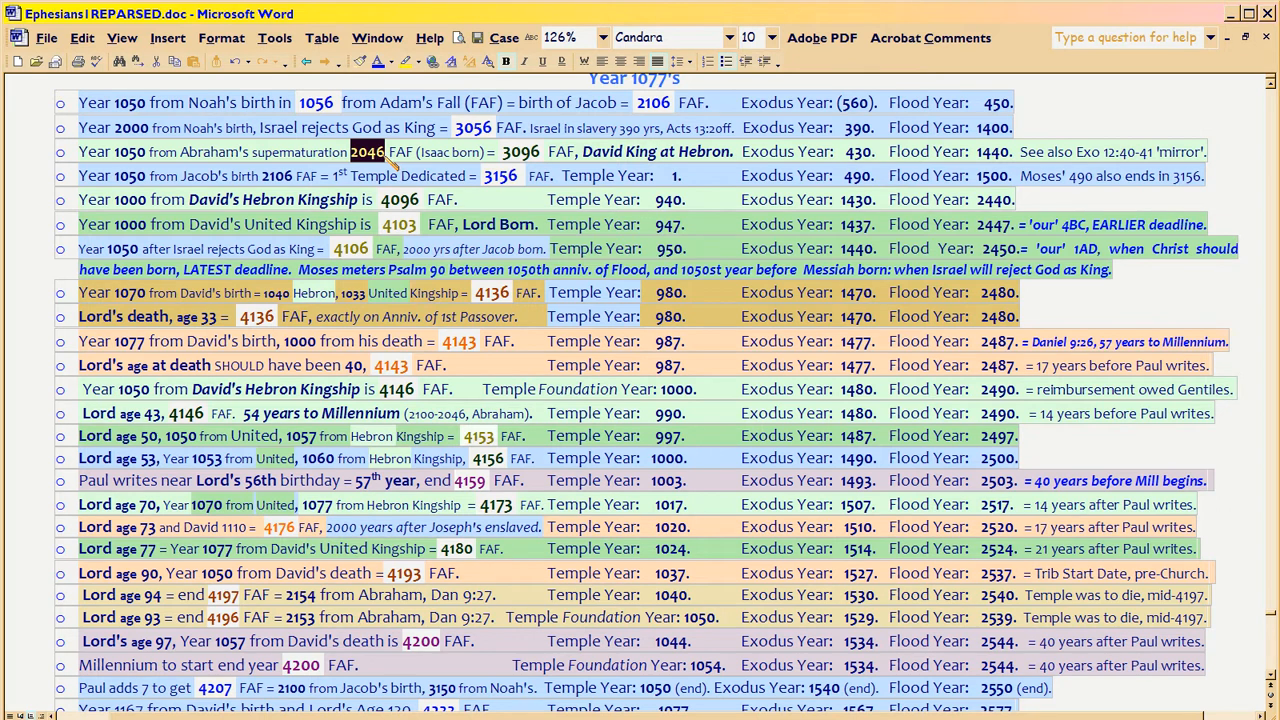
double_click(128, 151)
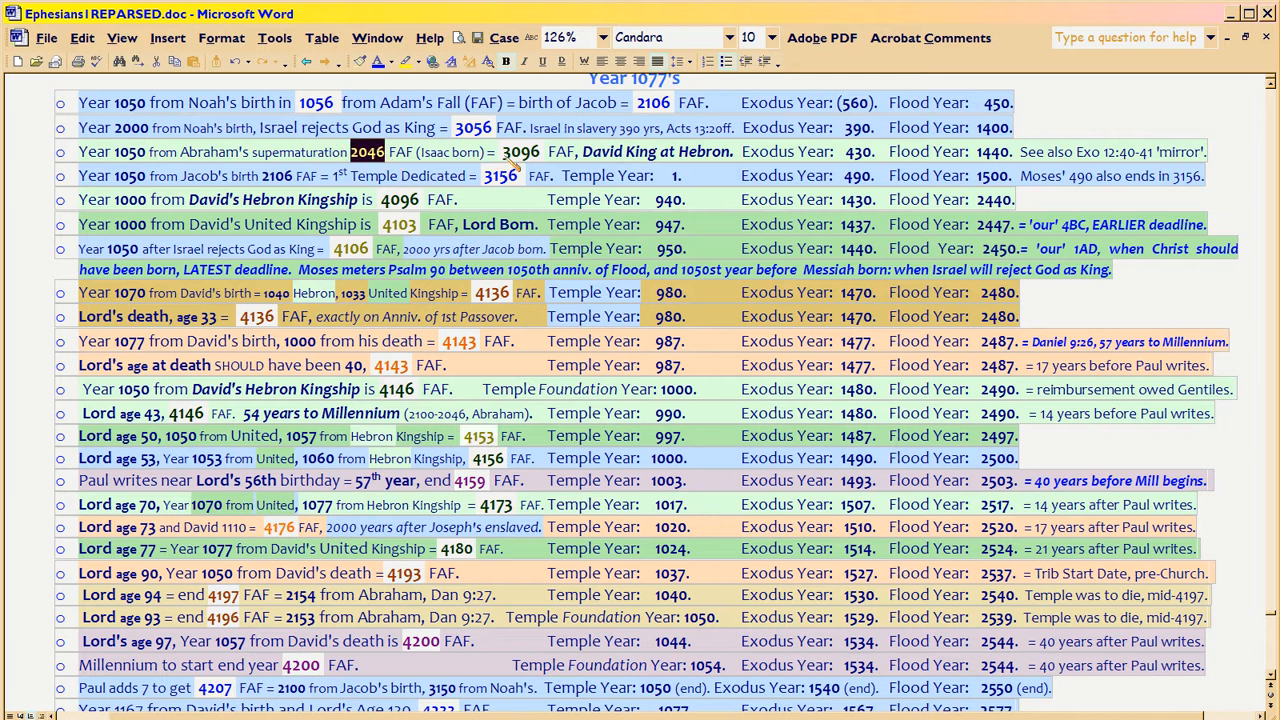
Follow the 3096 link in the Abraham row to GeneYrs.xls.
double_click(510, 153)
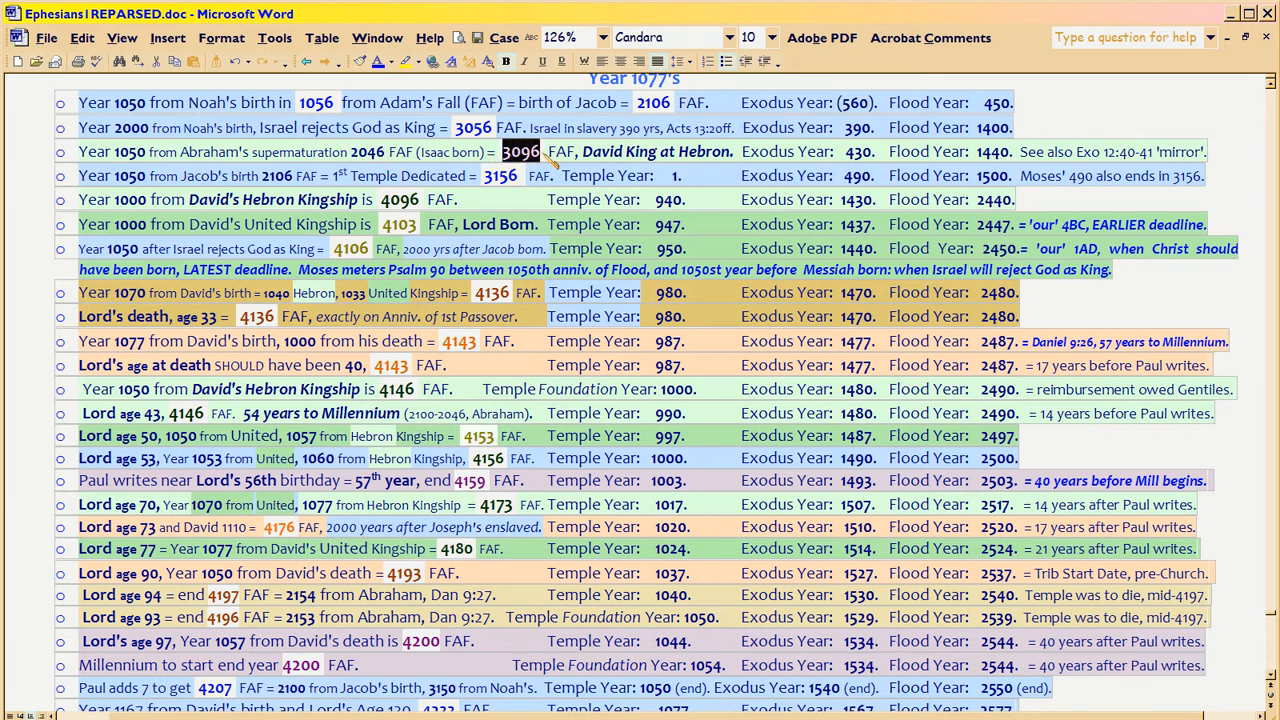
left_click(770, 37)
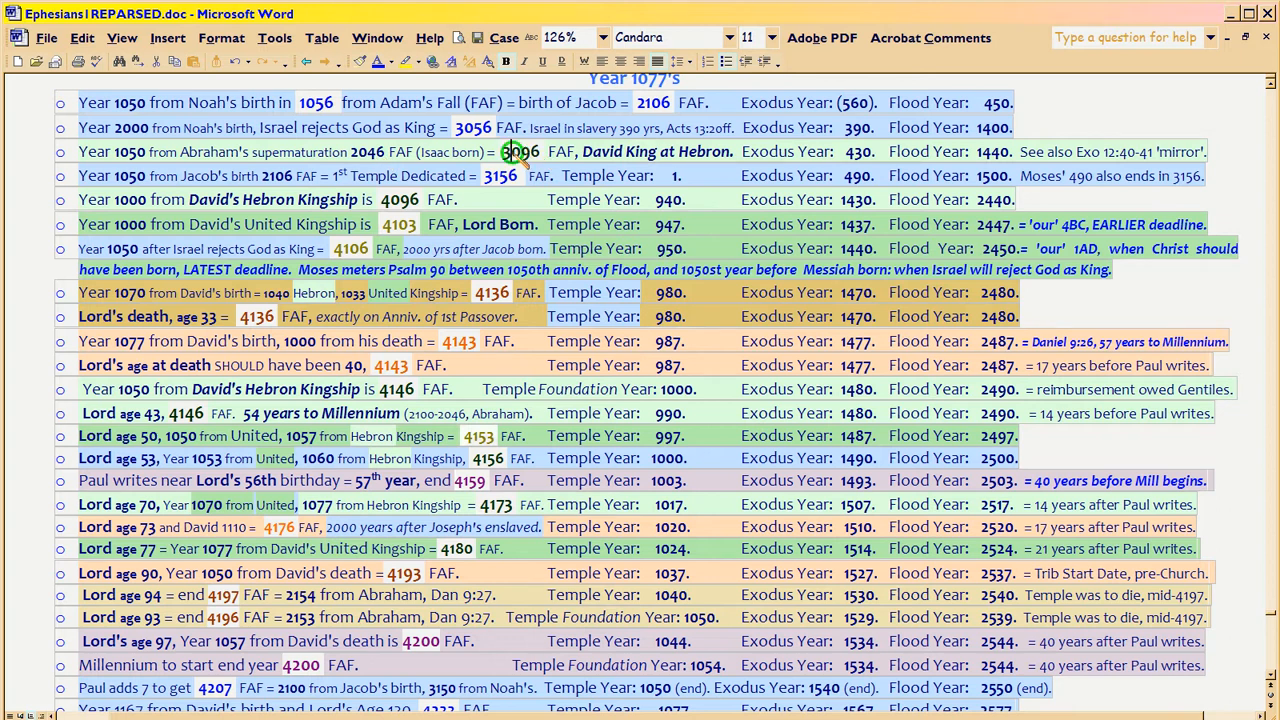
double_click(519, 152)
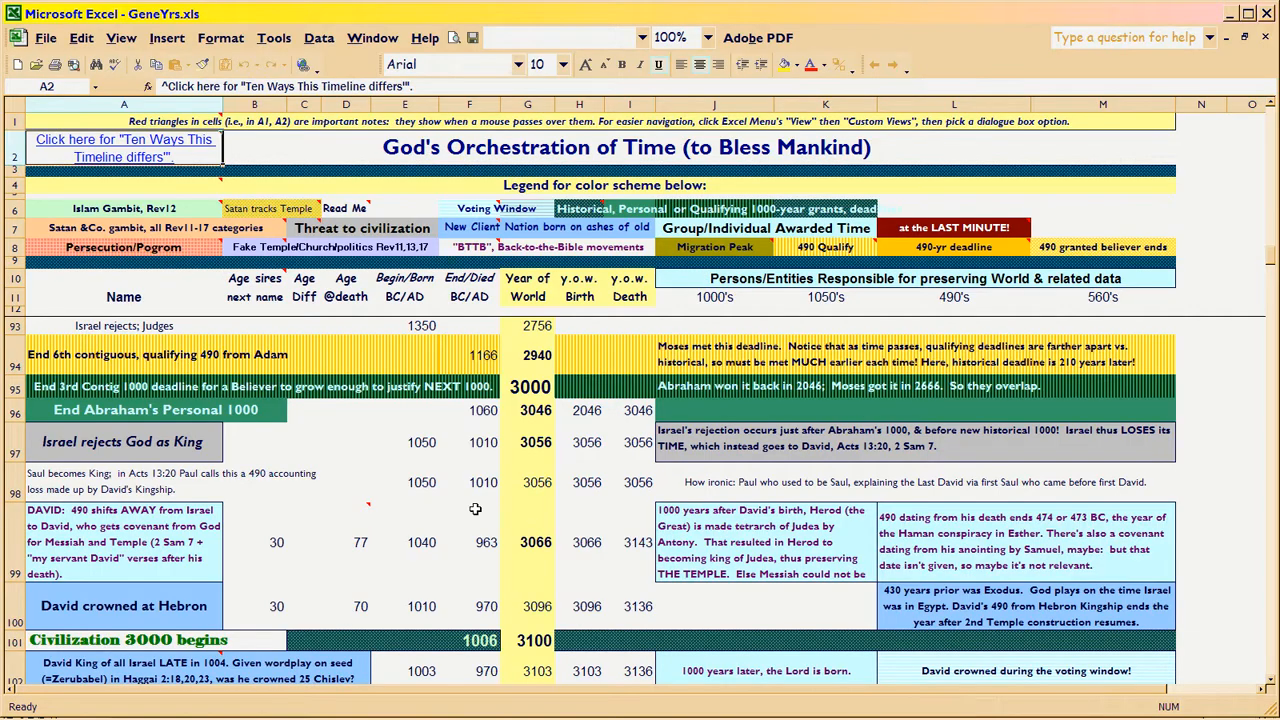
Check the 3046 and End Abraham's Personal 1000 cells, then scroll to the 3100 value.
left_click(527, 410)
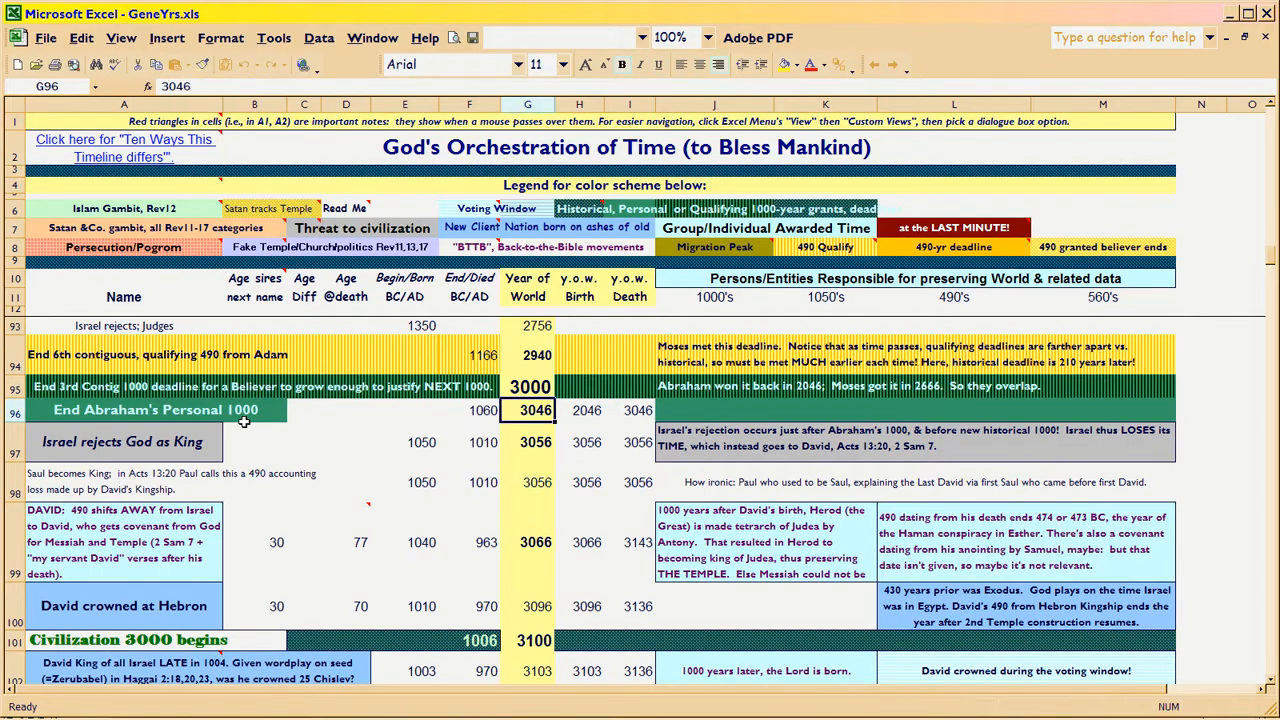
left_click(110, 410)
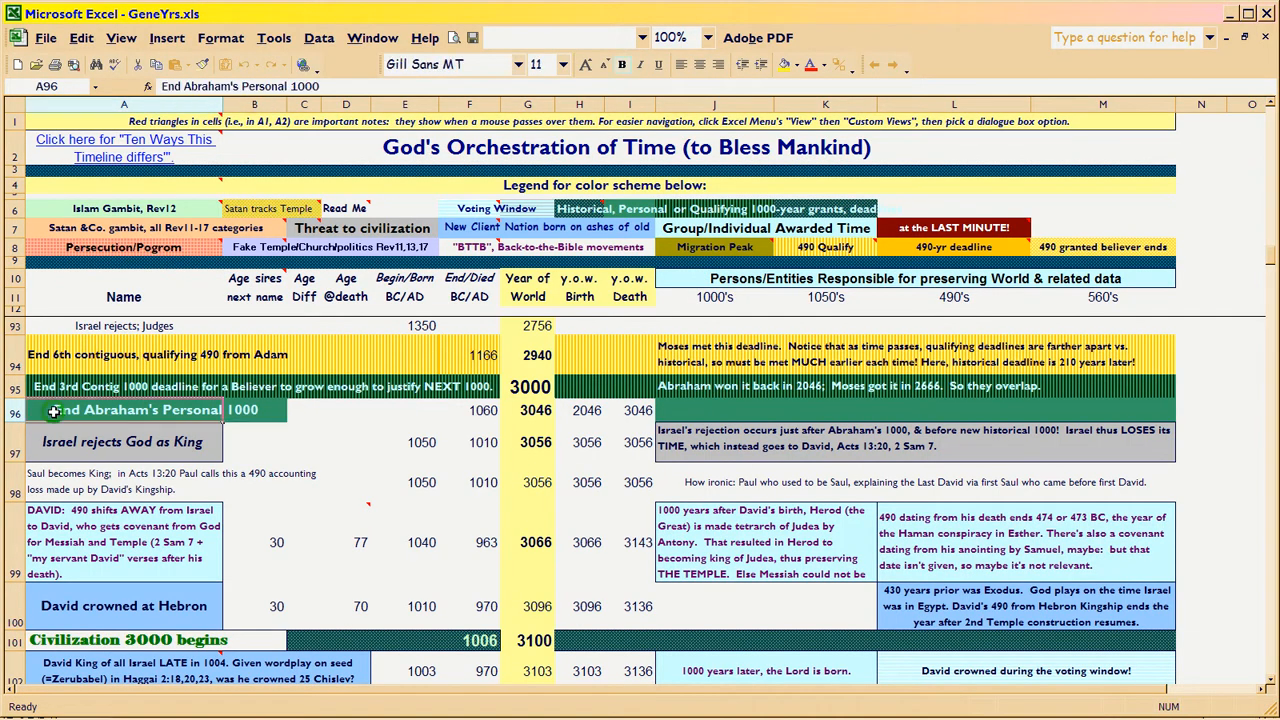
left_click(527, 410)
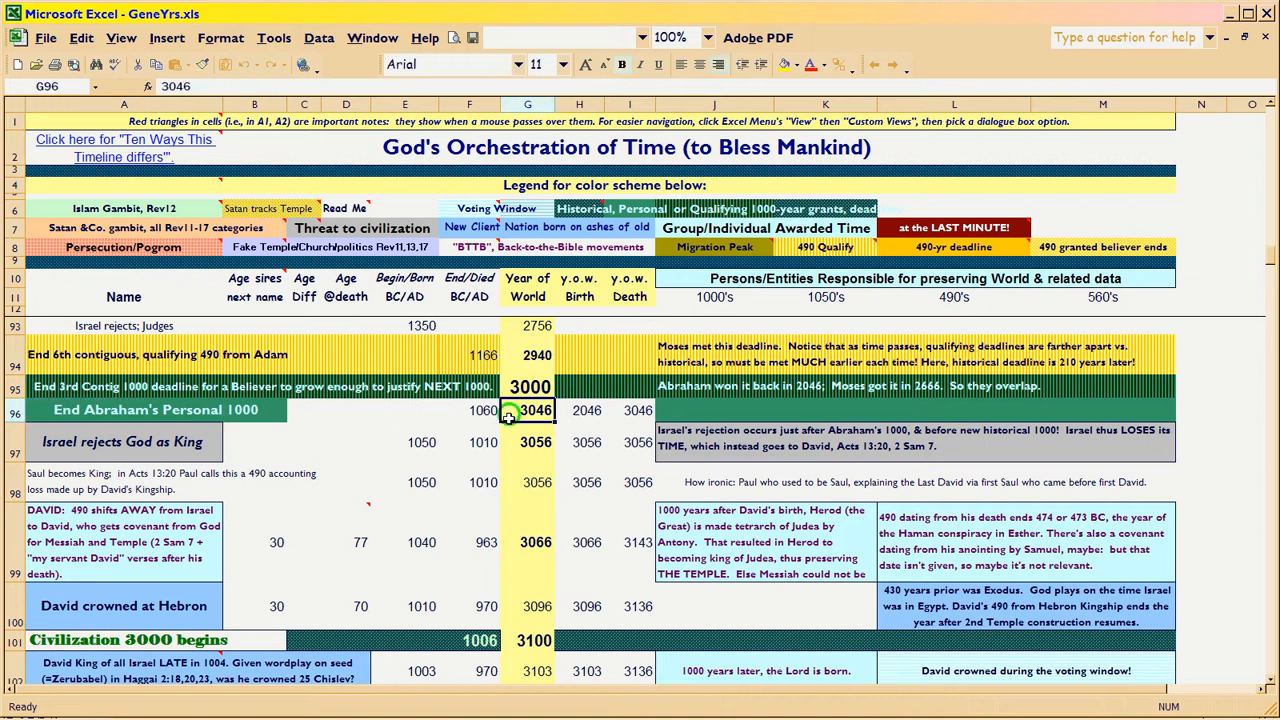
mouse_move(505, 412)
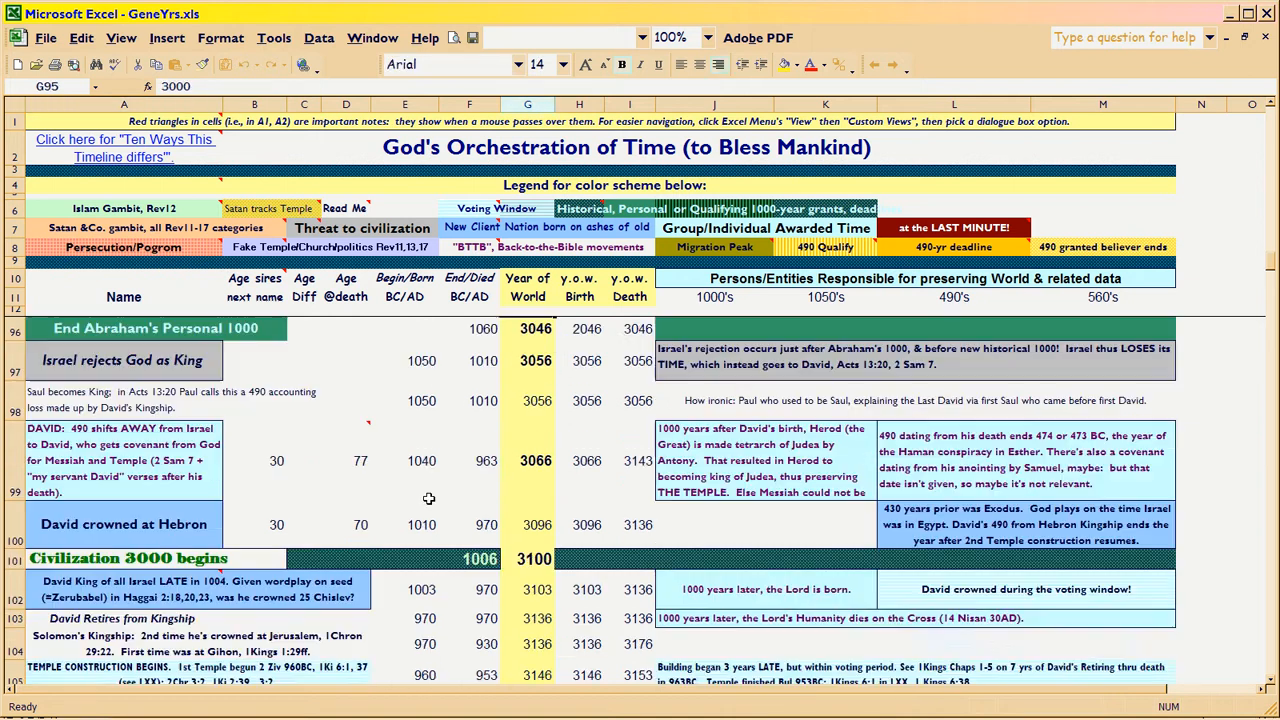
scroll("down", 3)
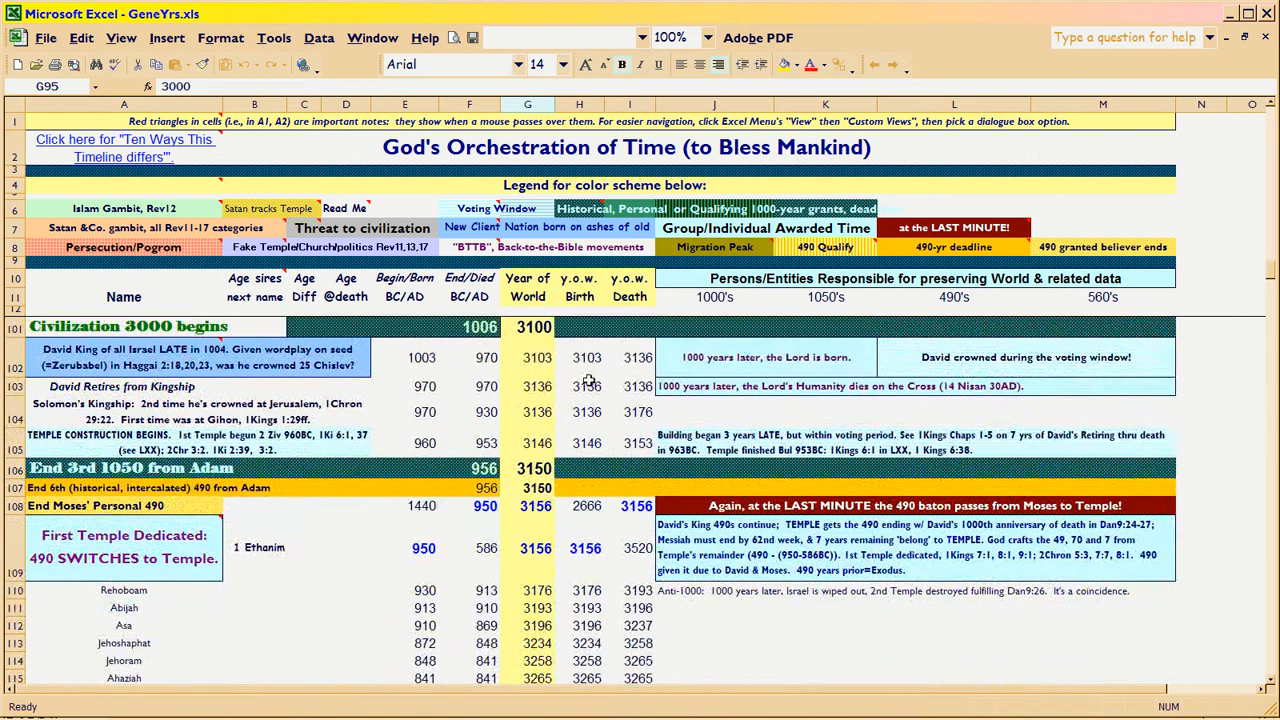
left_click(529, 326)
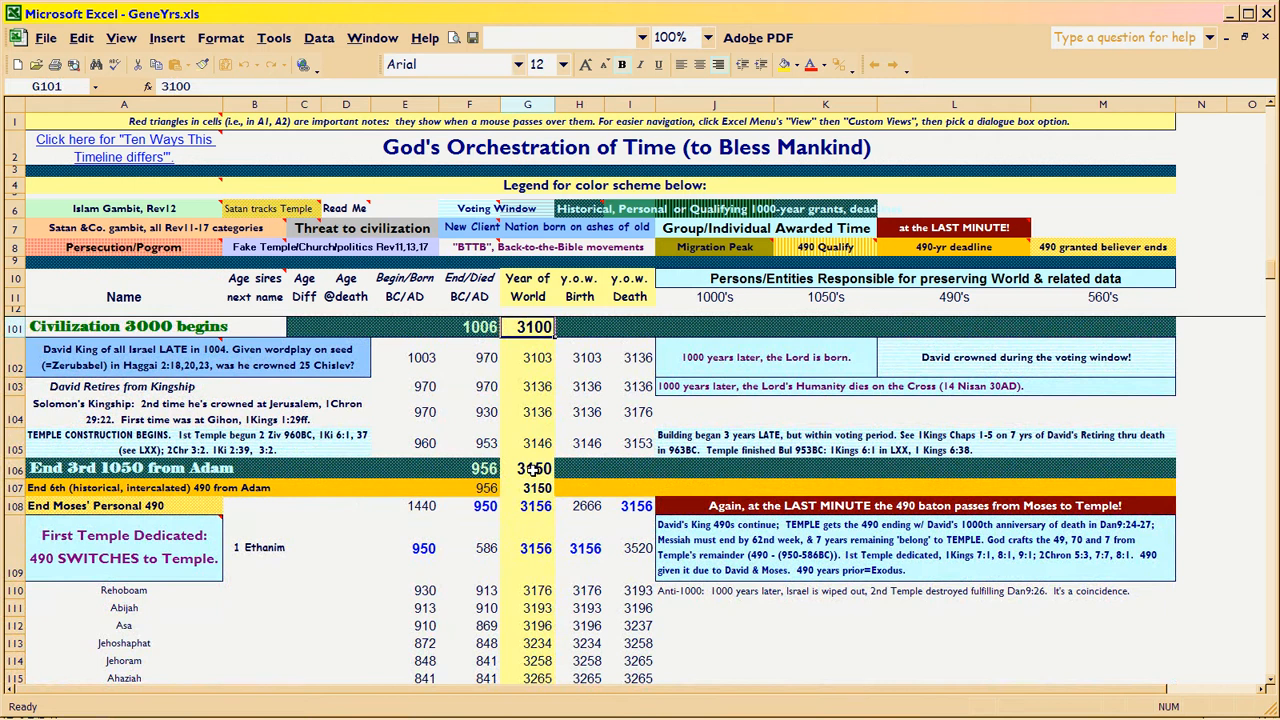
left_click(529, 467)
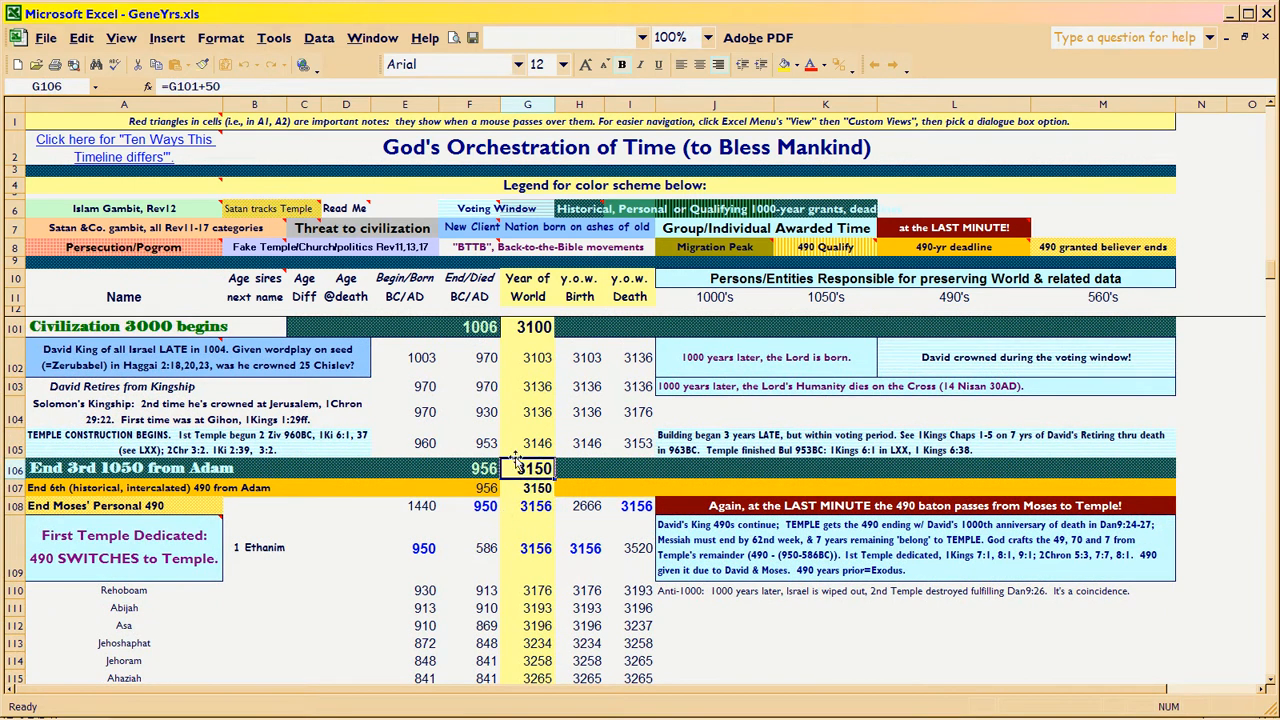
mouse_move(517, 441)
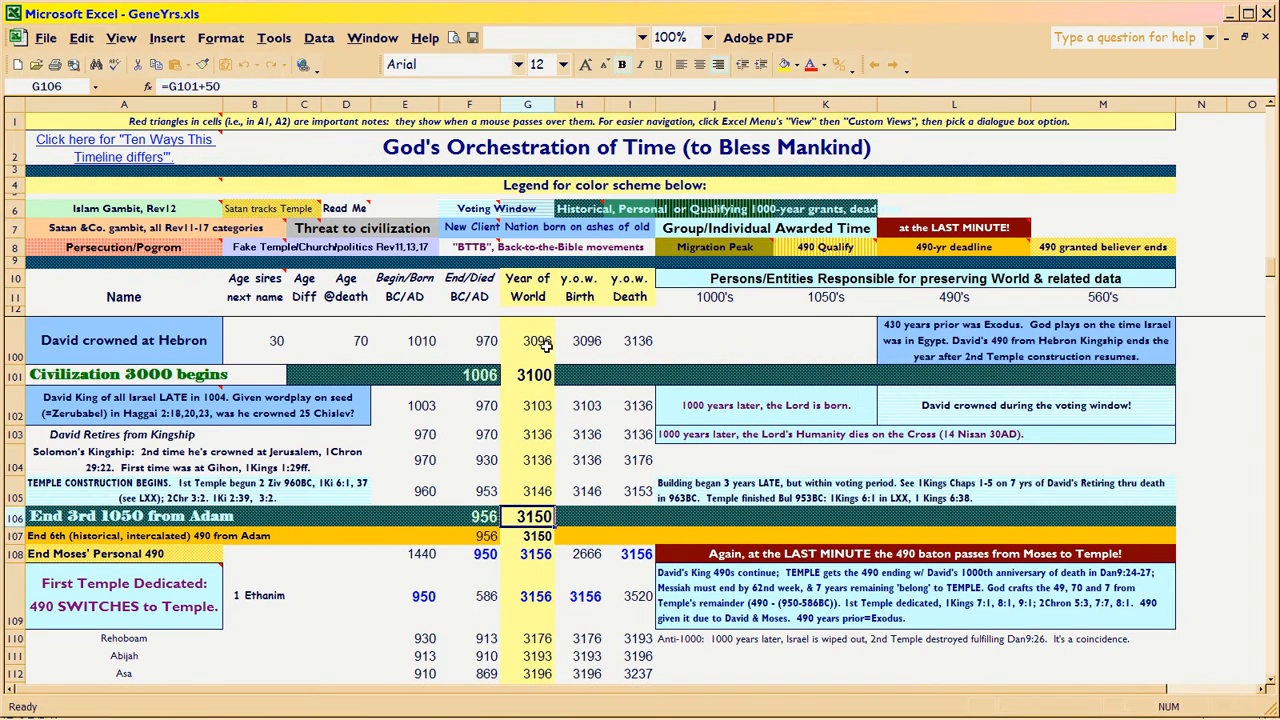
left_click(527, 375)
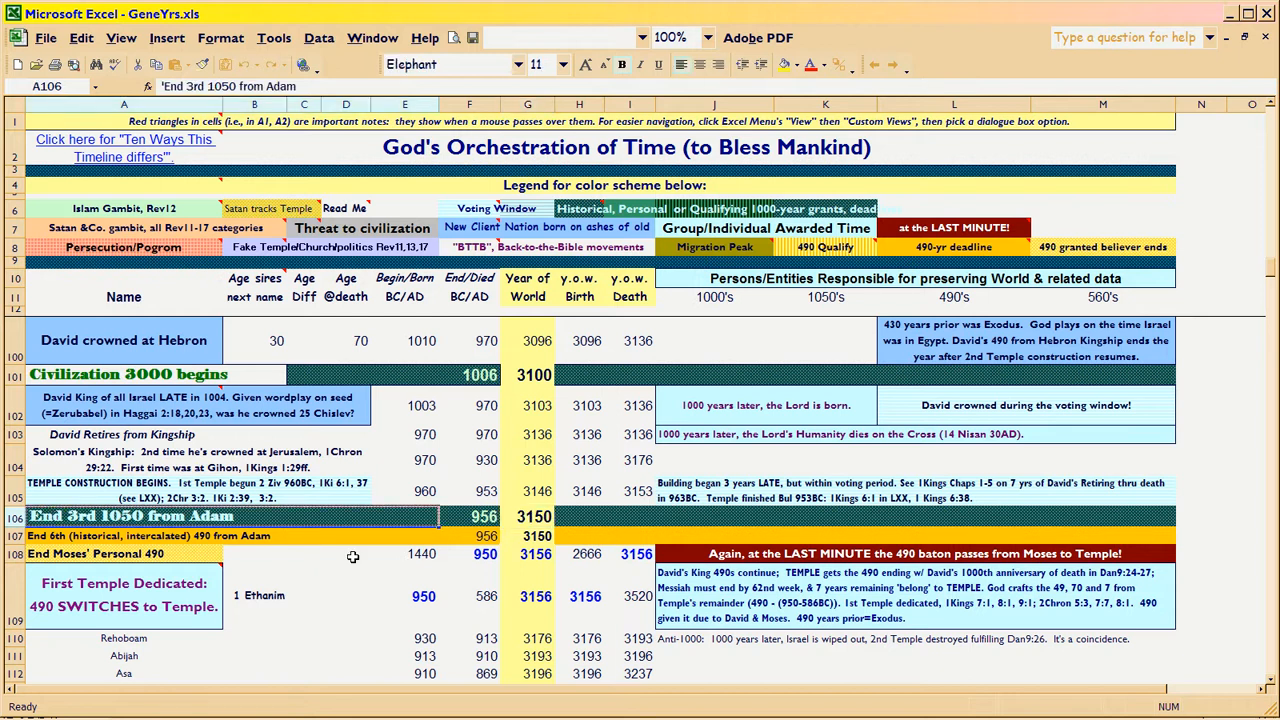
left_click(526, 341)
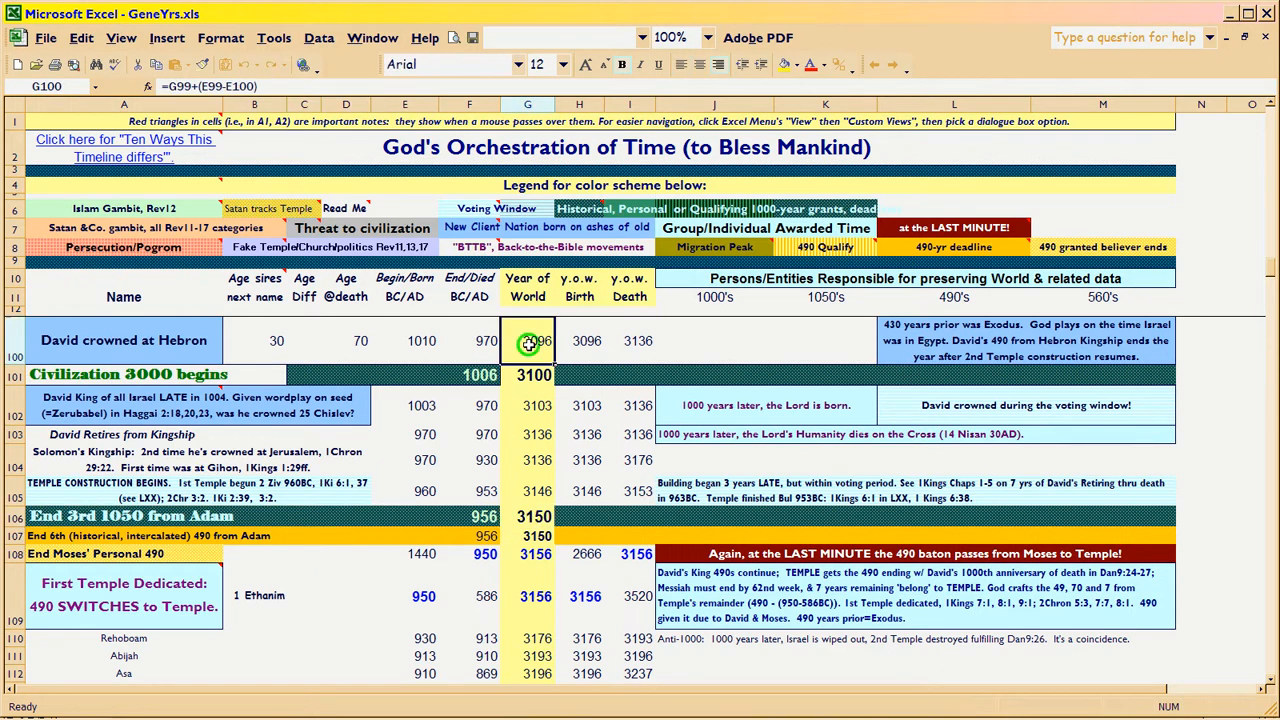
left_click(529, 516)
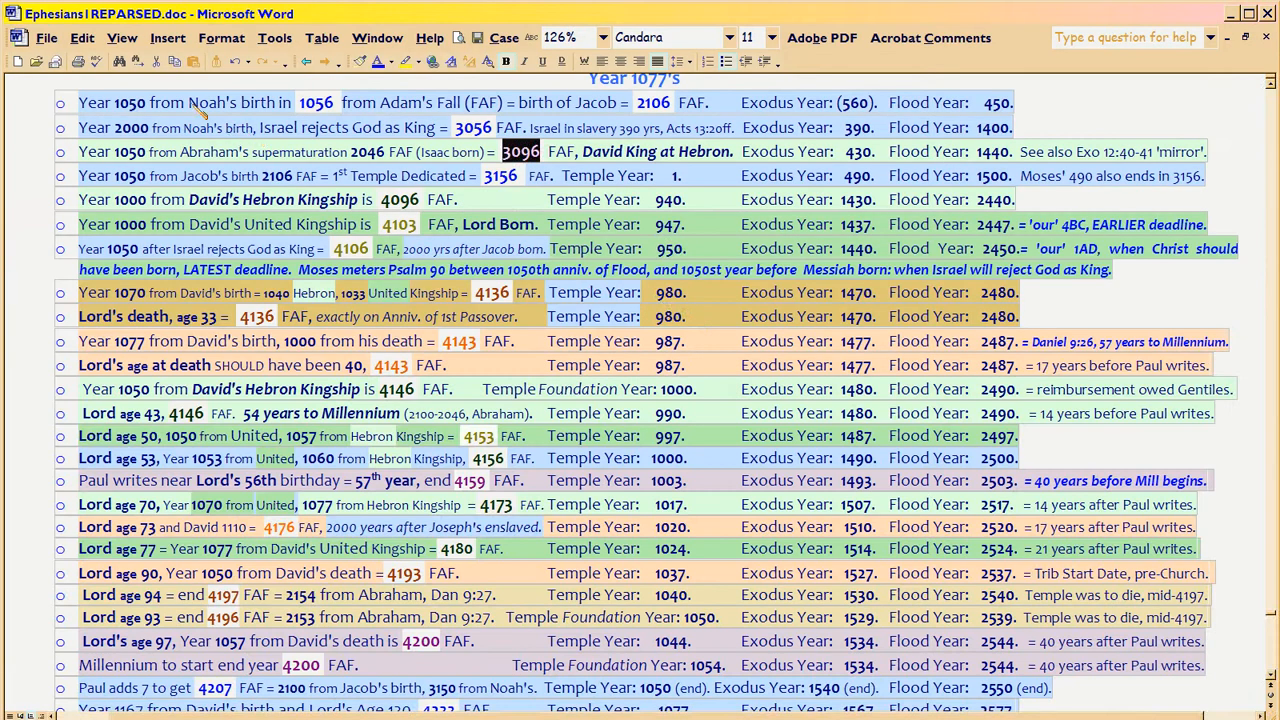
double_click(210, 102)
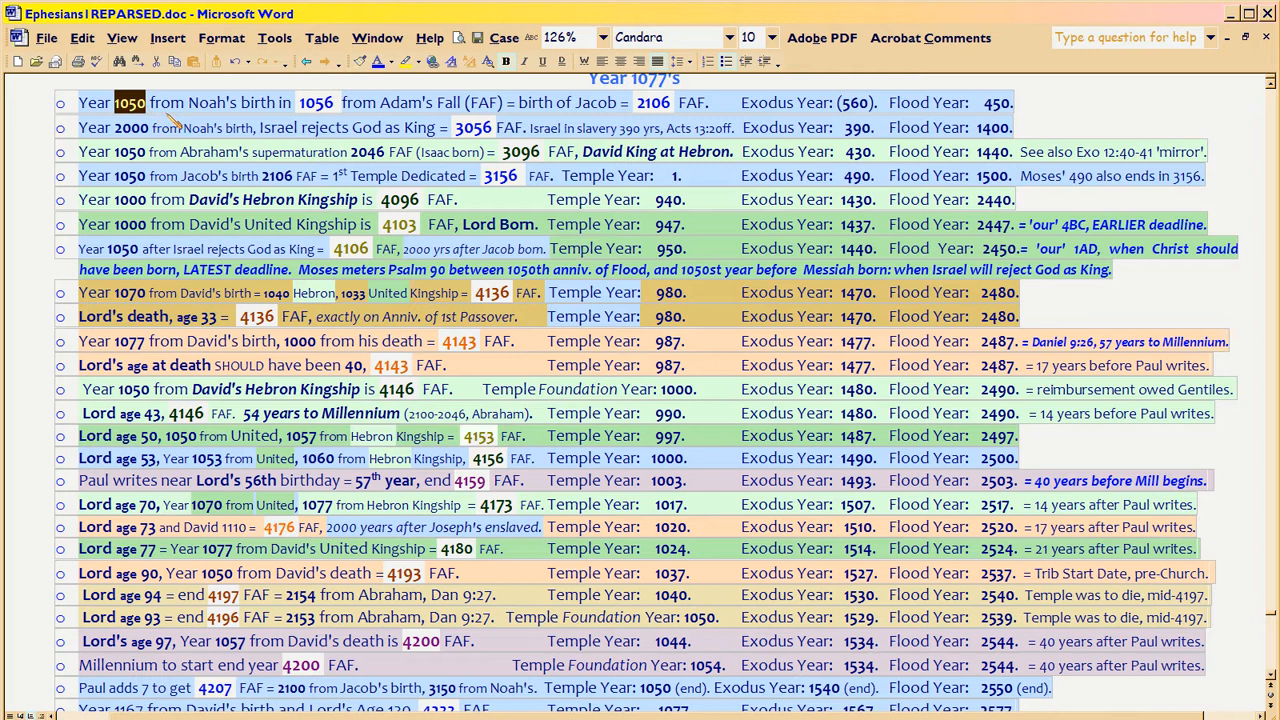
mouse_move(265, 133)
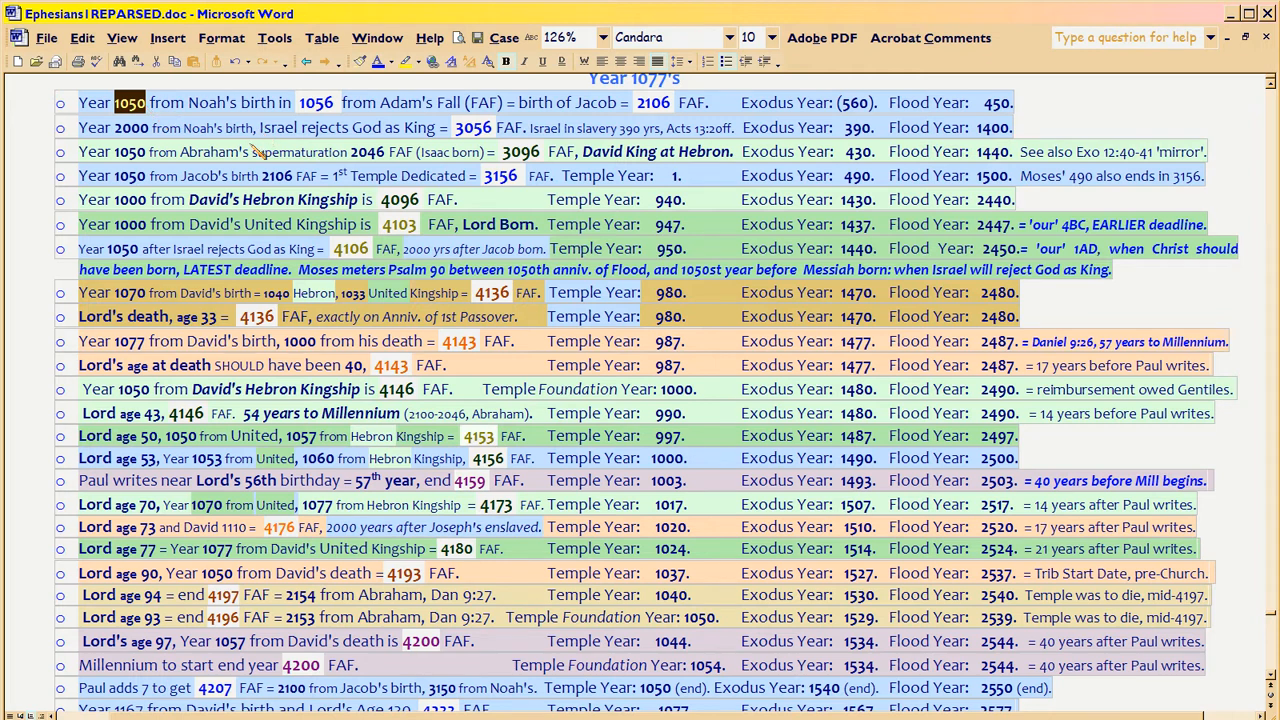
left_click(762, 37)
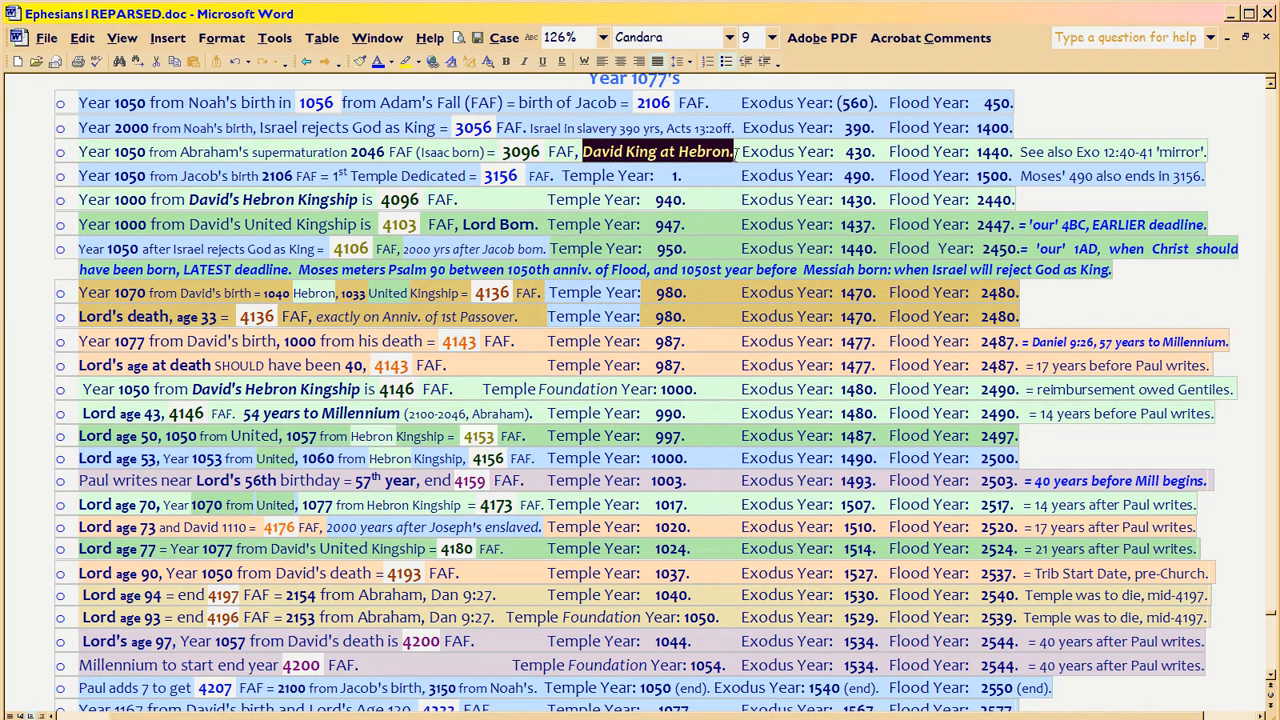
left_click(772, 37)
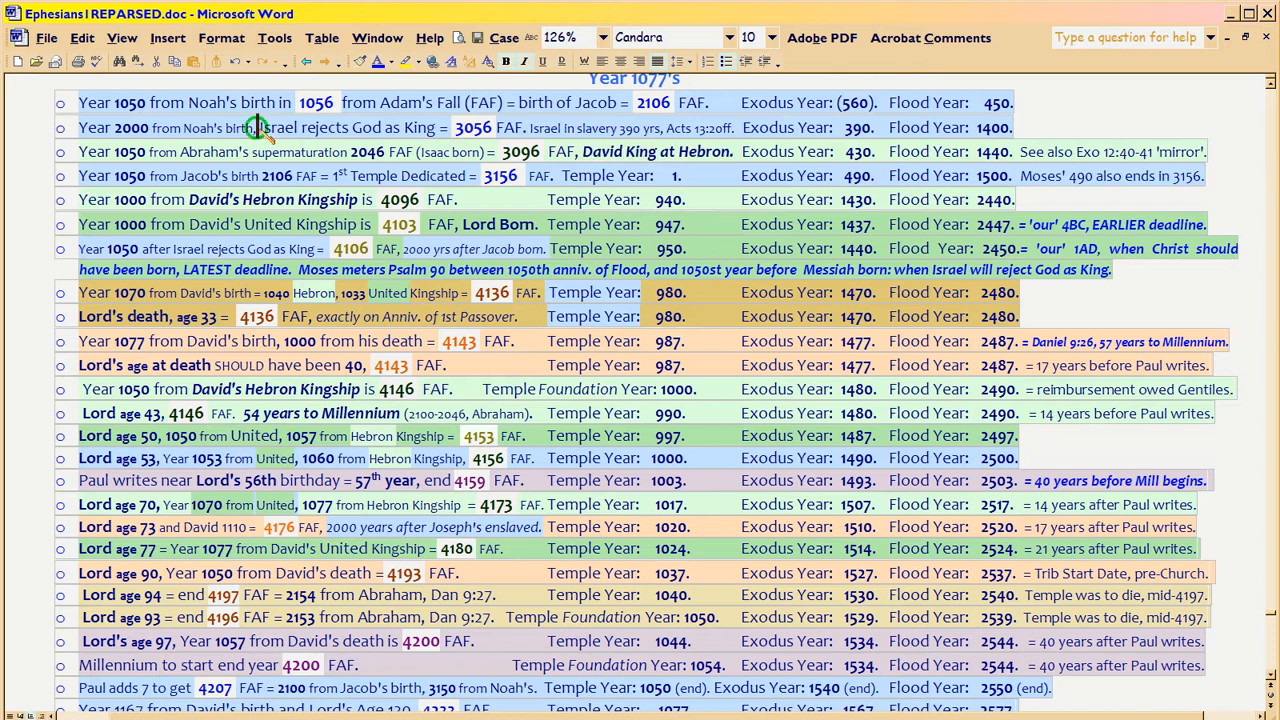
left_click_drag(260, 127, 435, 127)
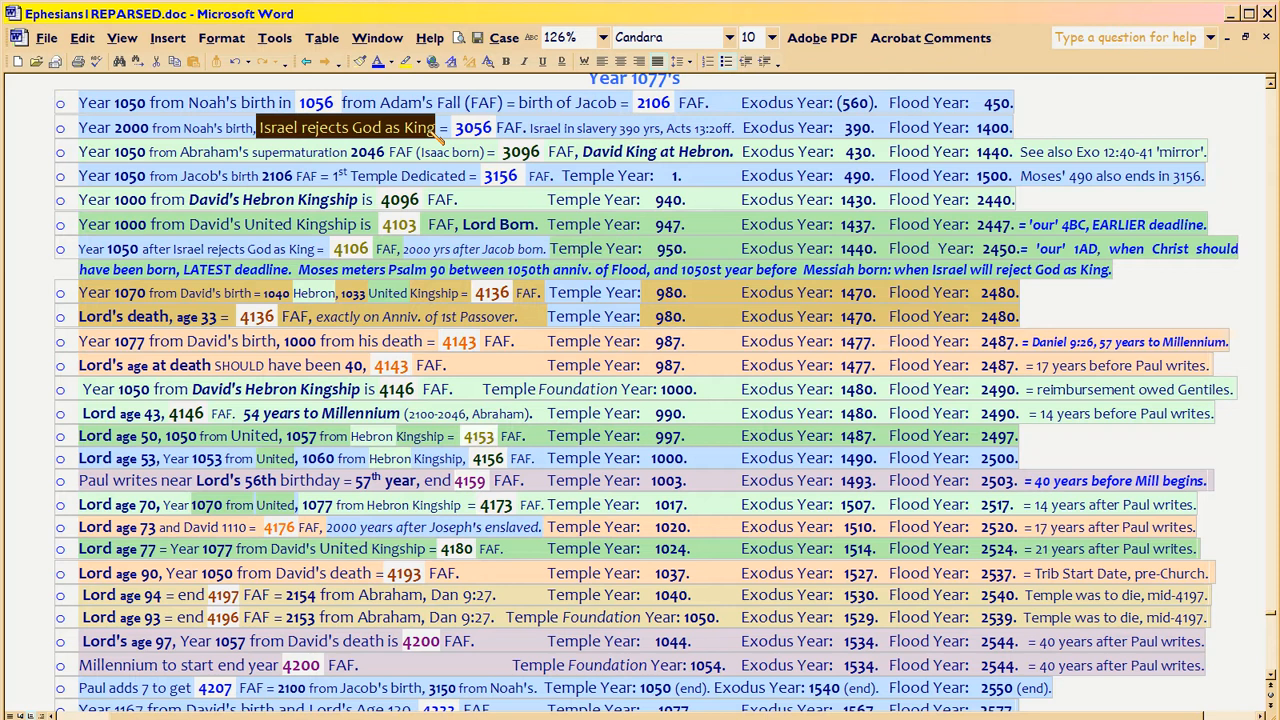
left_click(423, 127)
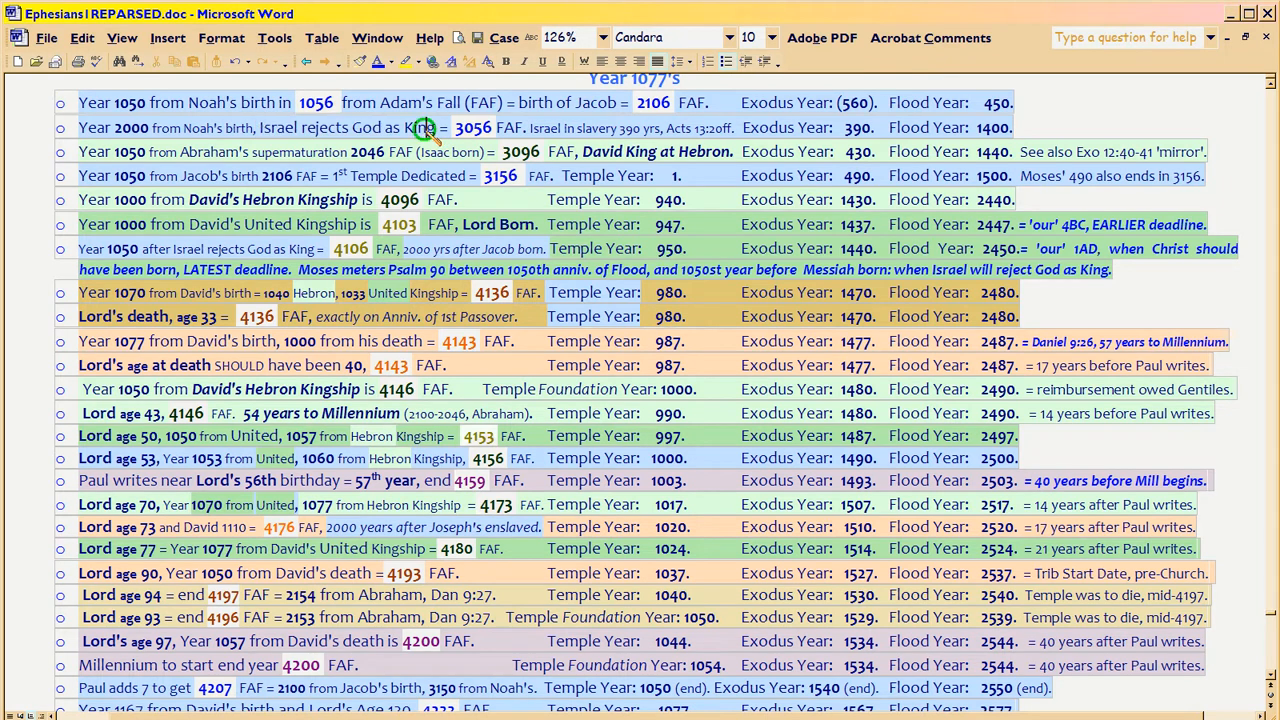
left_click_drag(261, 127, 430, 127)
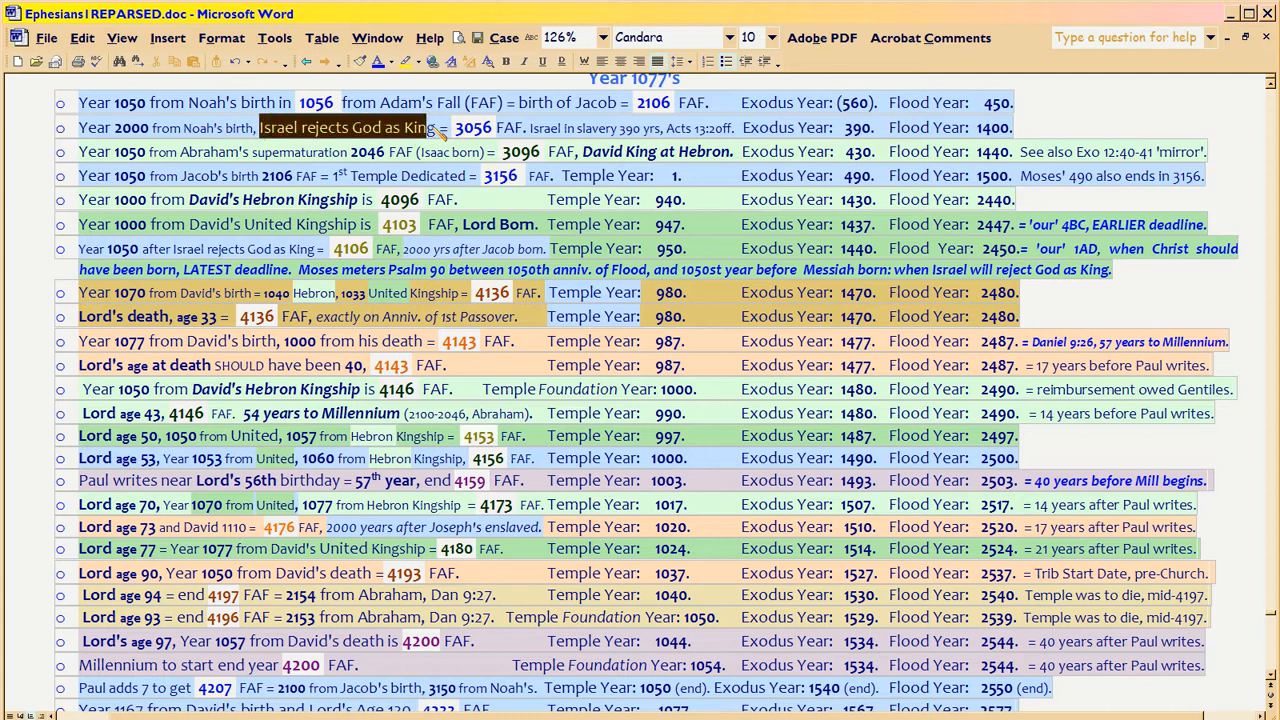
mouse_move(435, 152)
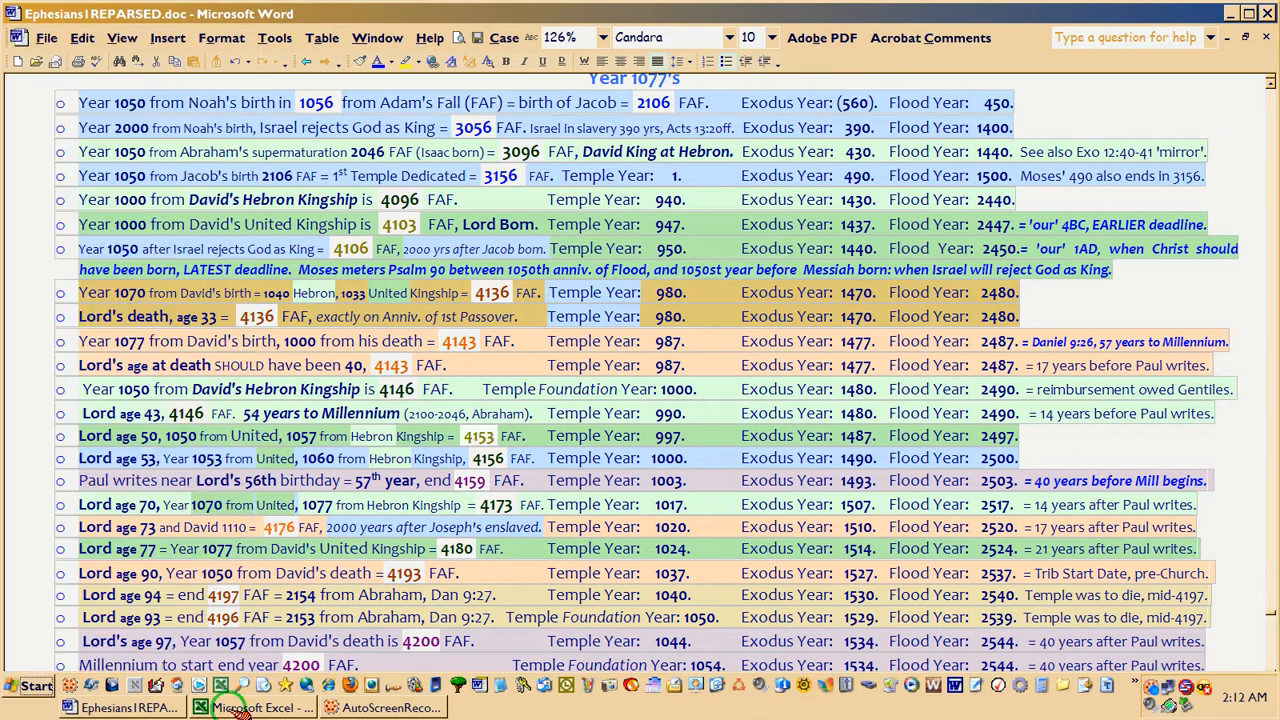
Switch to Excel and inspect year 3046, End Abraham's Personal 1000, and the 3056 formula.
left_click(227, 708)
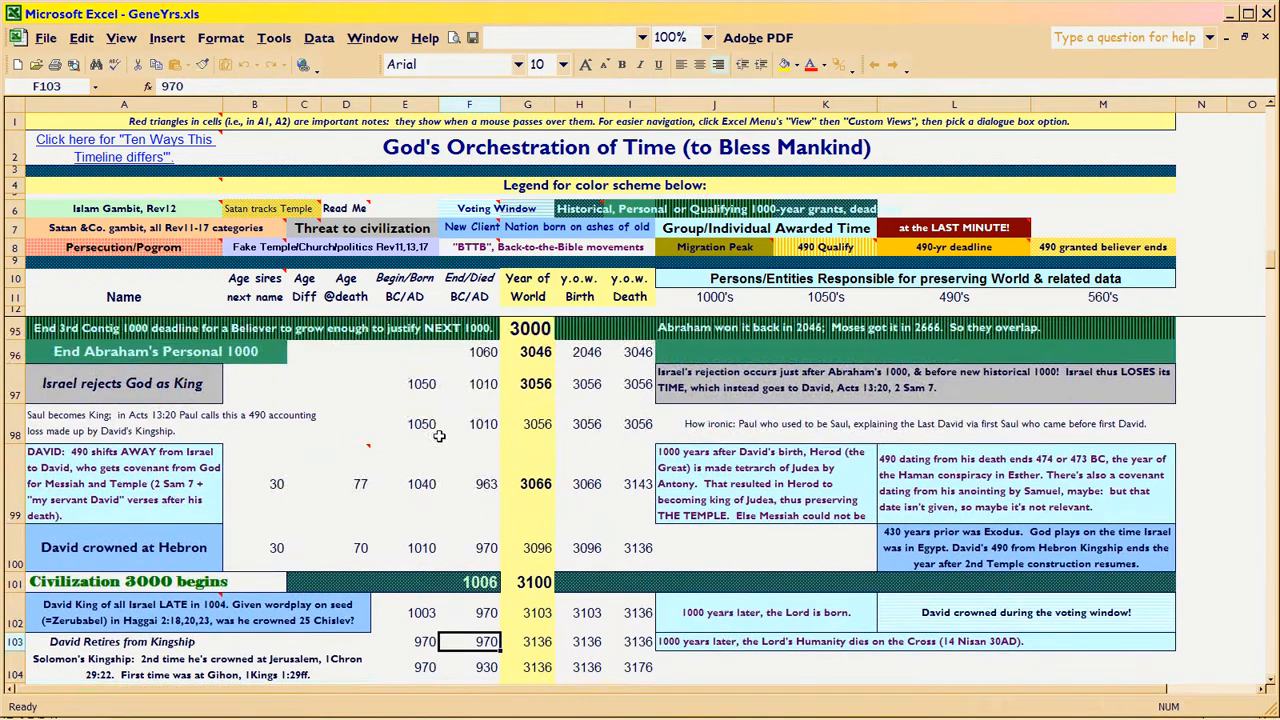
left_click(527, 351)
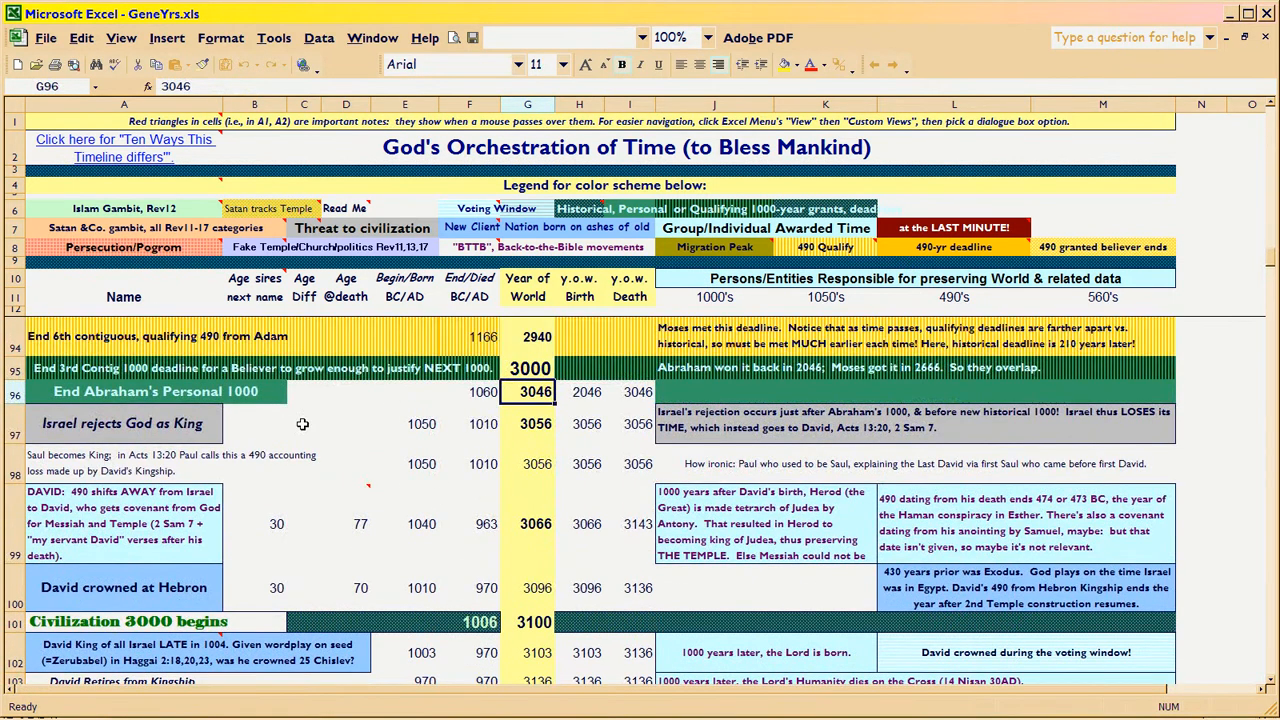
mouse_move(507, 424)
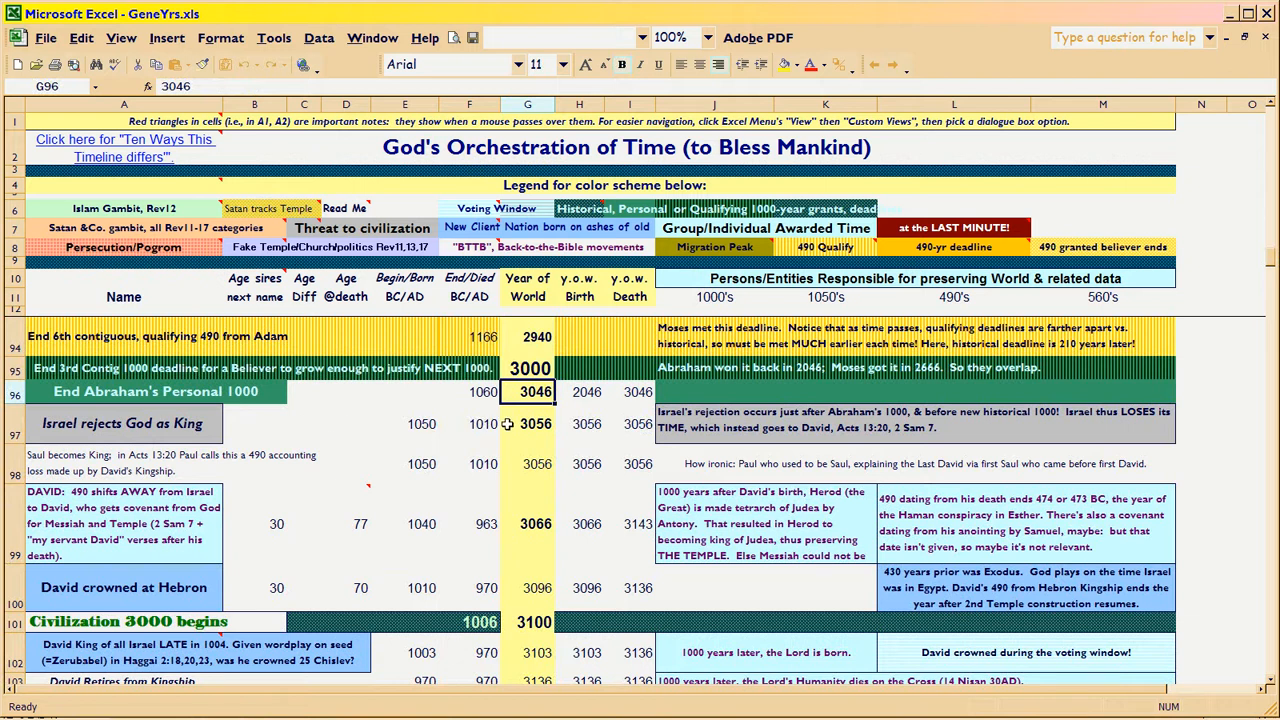
left_click(124, 391)
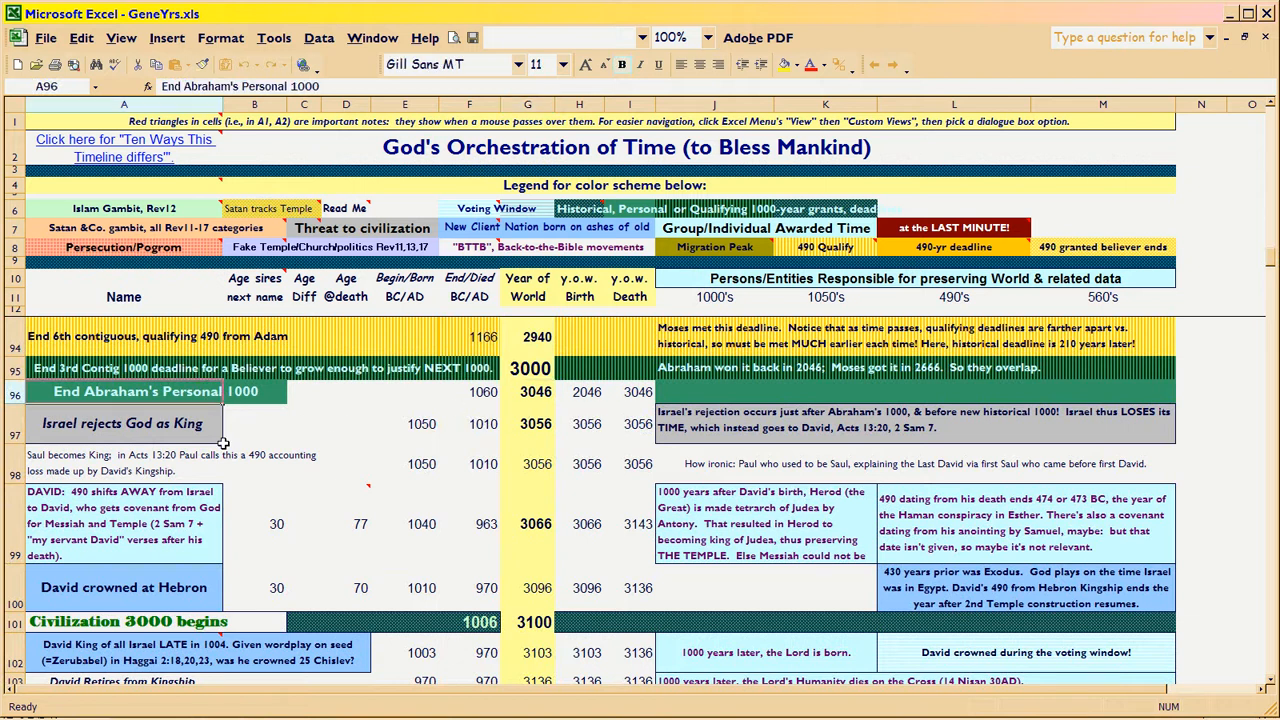
left_click(527, 392)
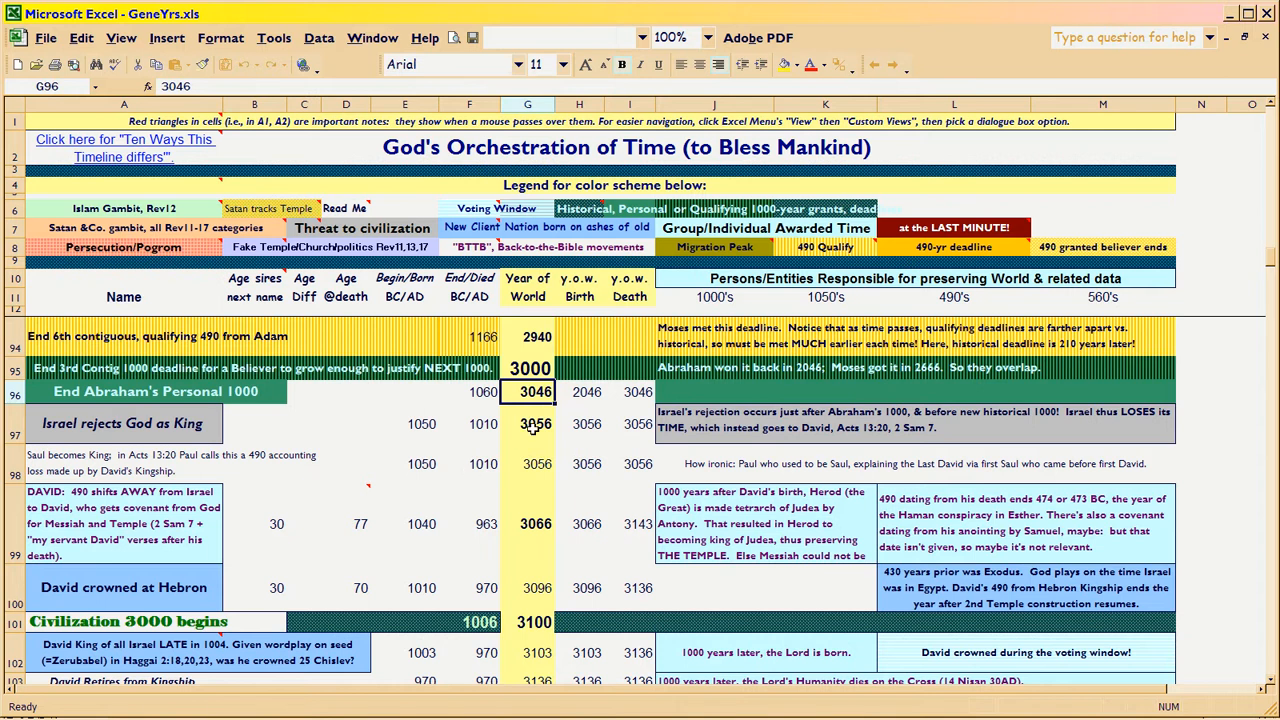
left_click(527, 424)
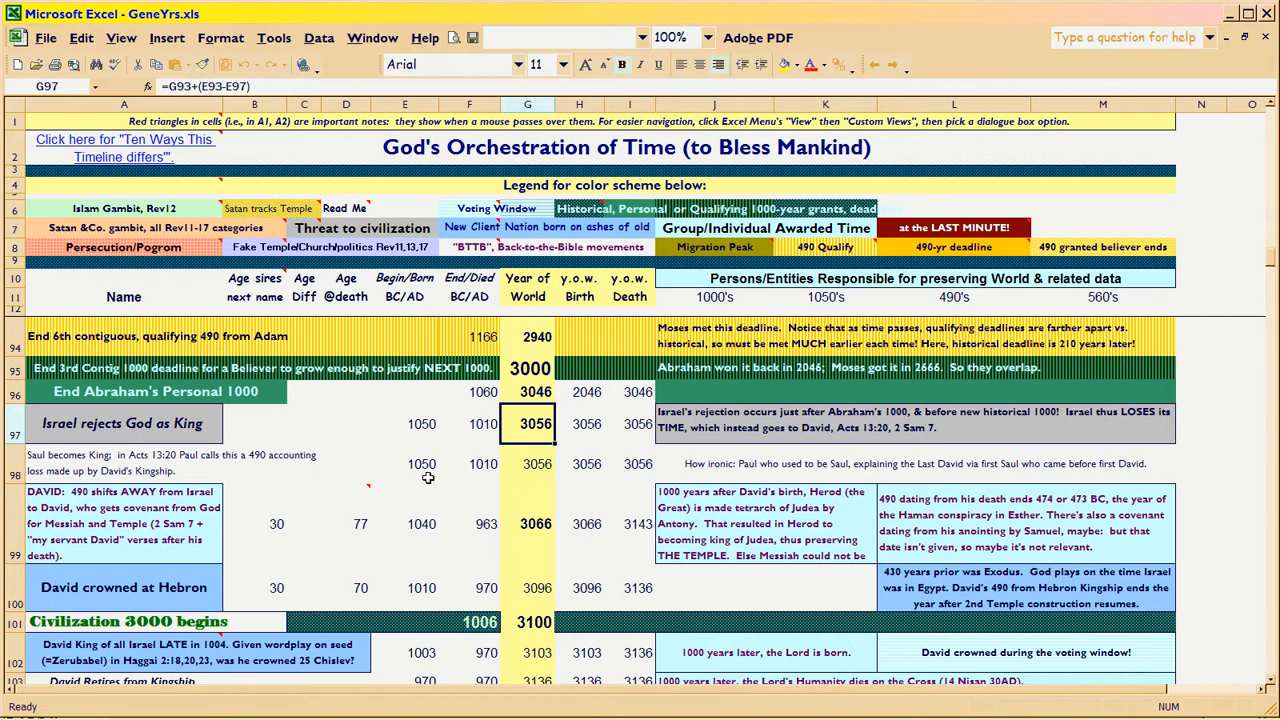
scroll("up", 3)
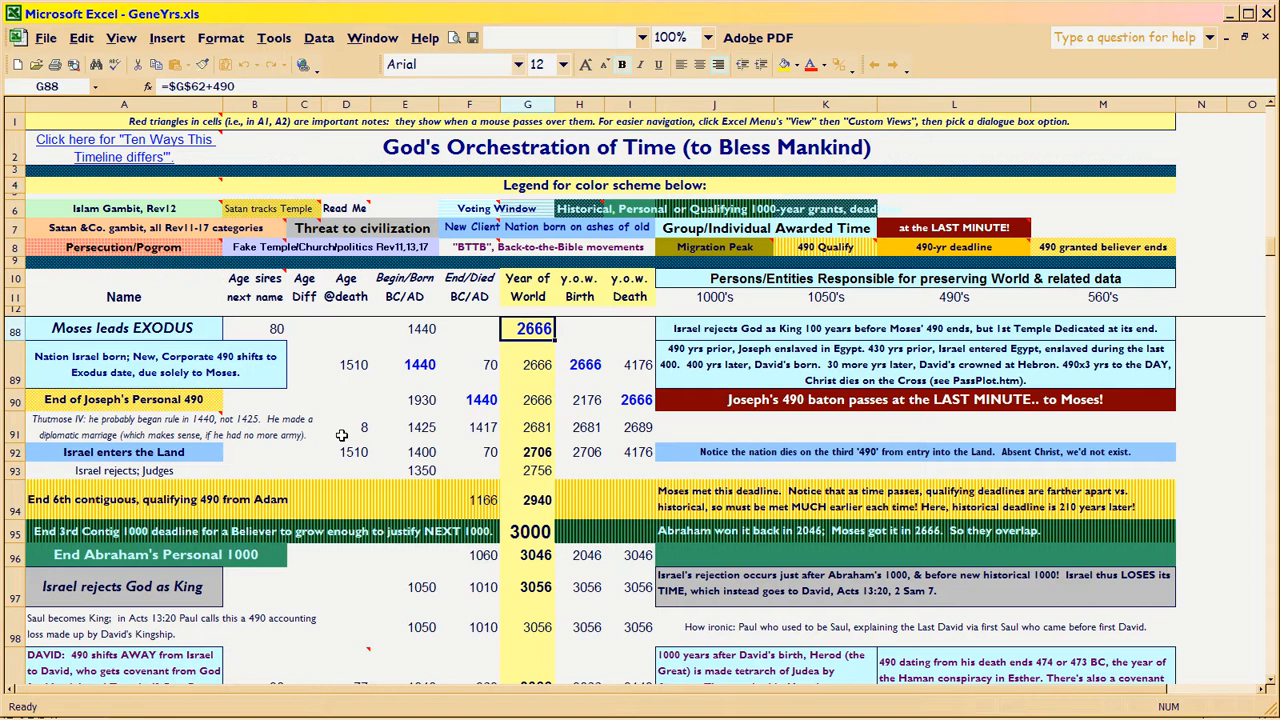
Check Moses leads Exodus (2666), then scroll to Moses' Personal 1000 ENDS at 3666.
left_click(122, 328)
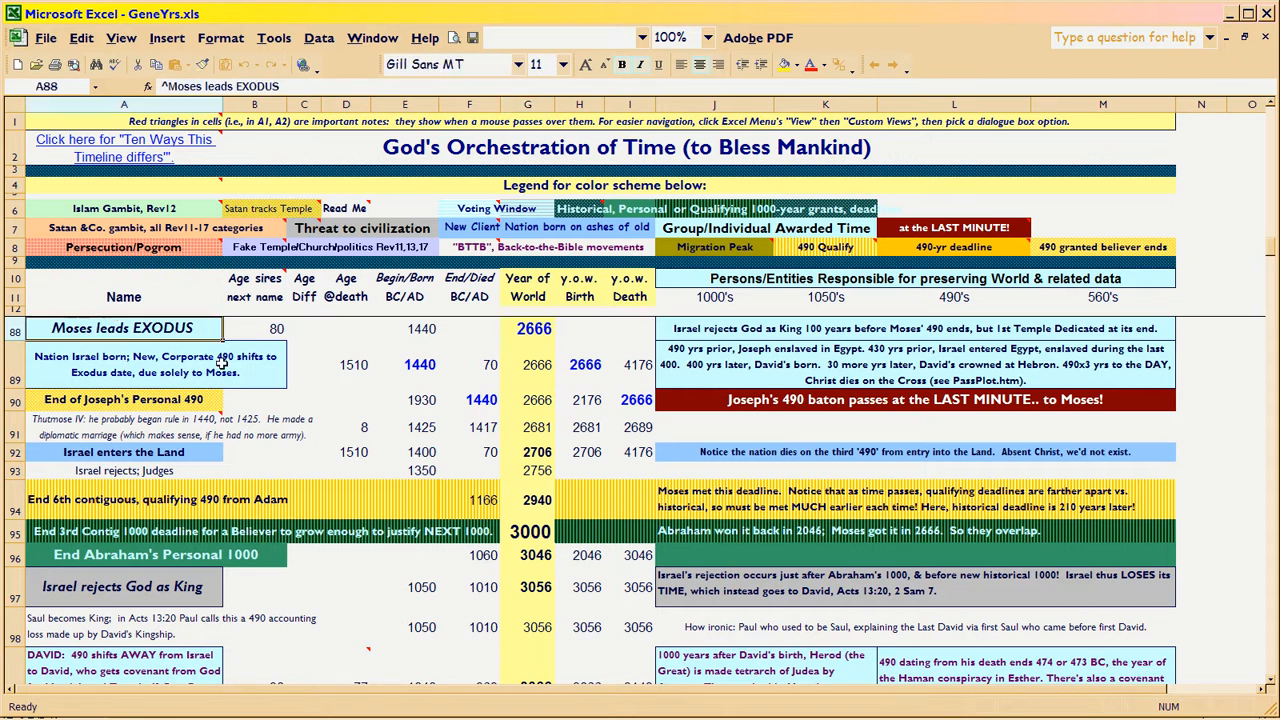
left_click(527, 328)
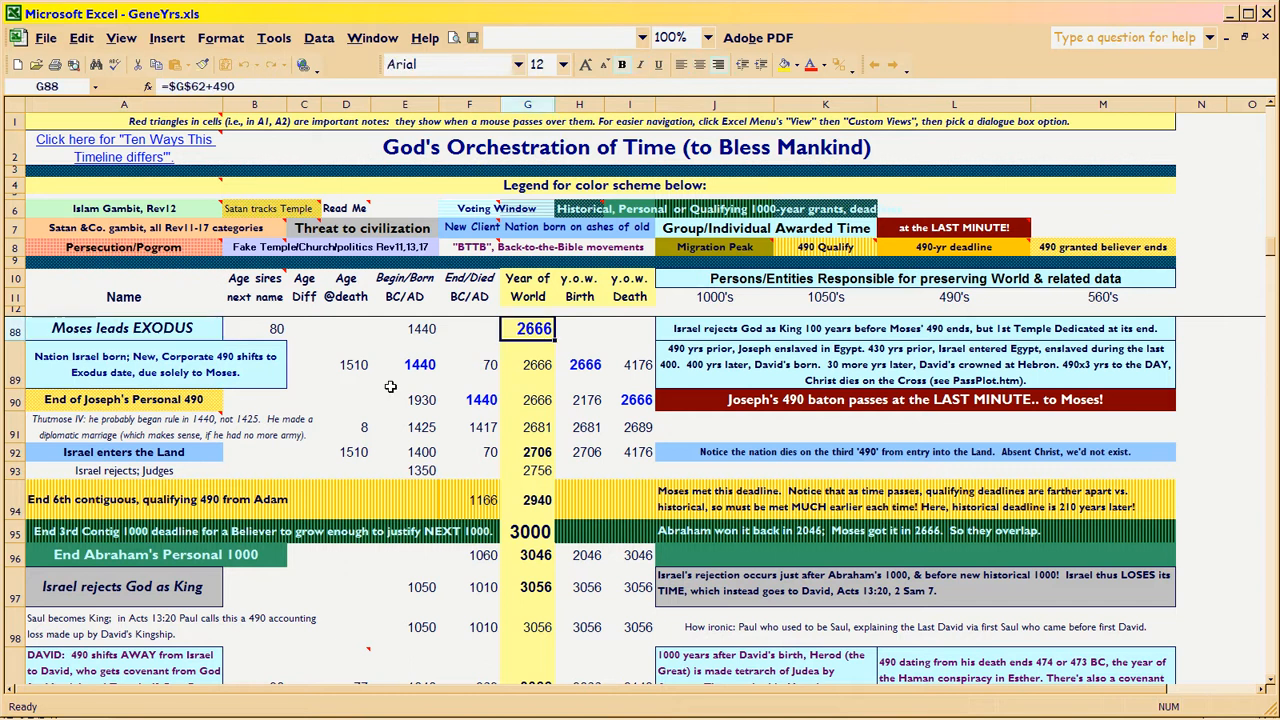
mouse_move(390, 372)
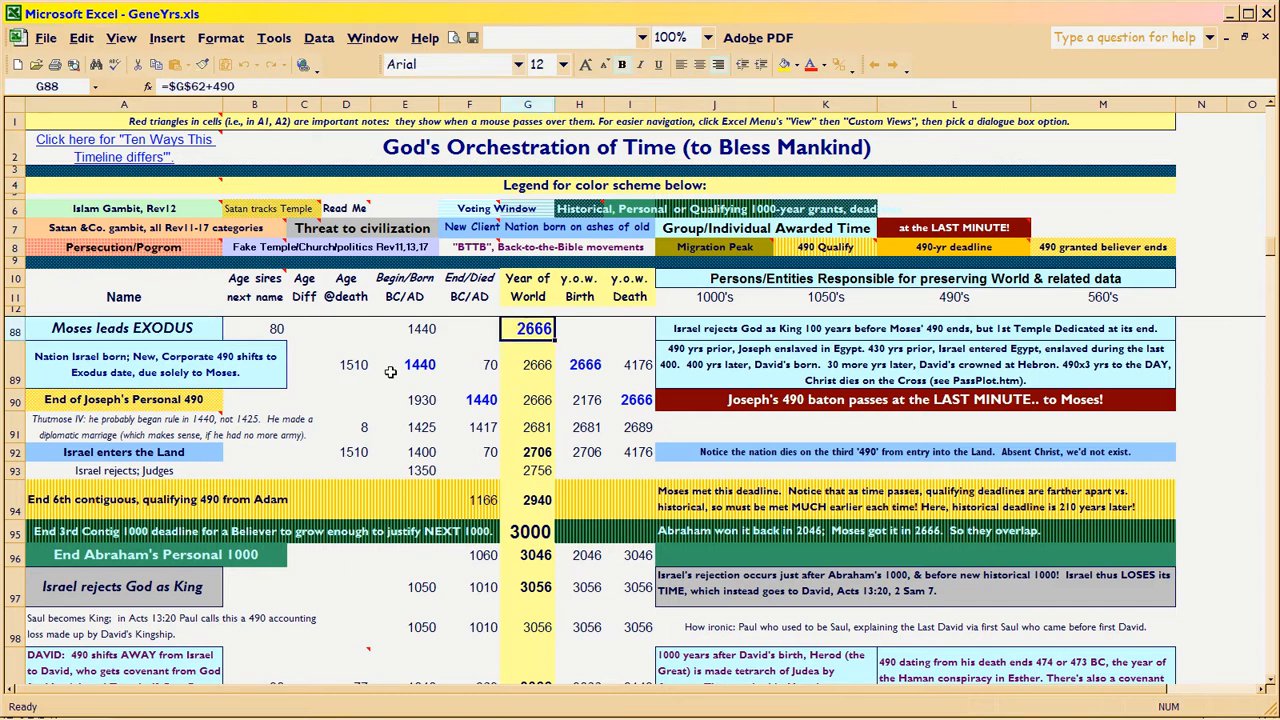
scroll("down", 3)
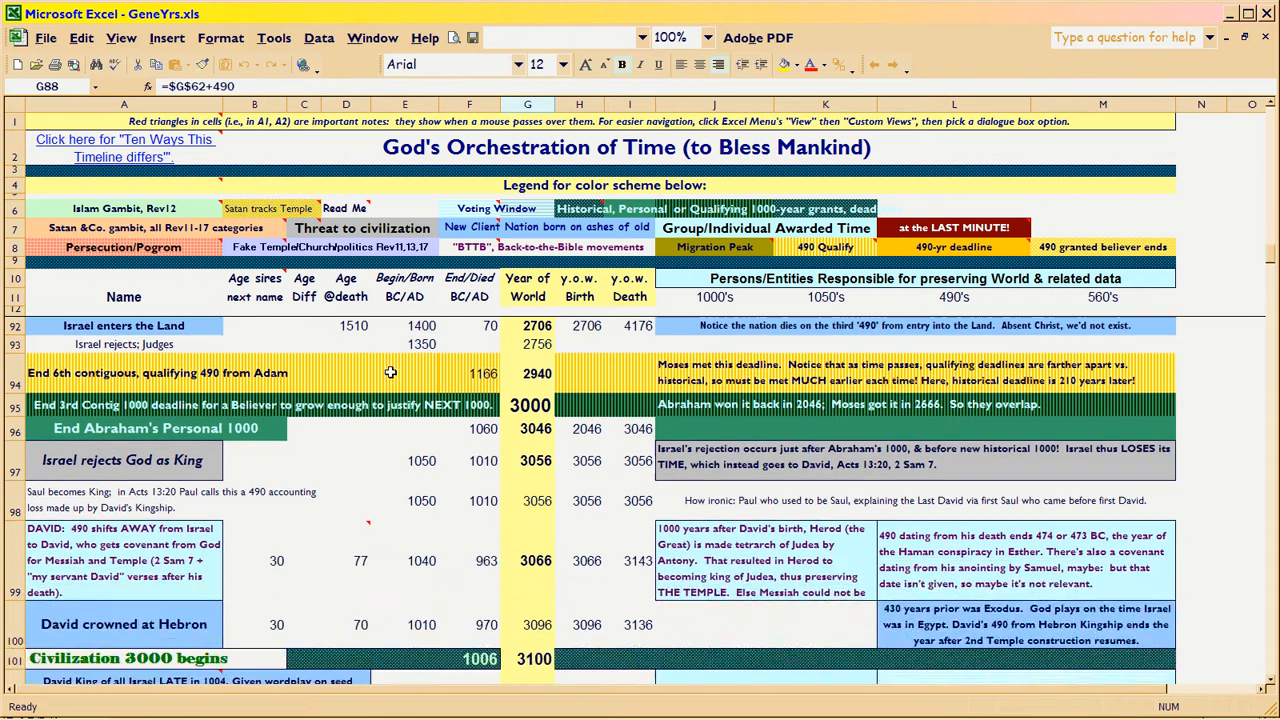
scroll("down", 3)
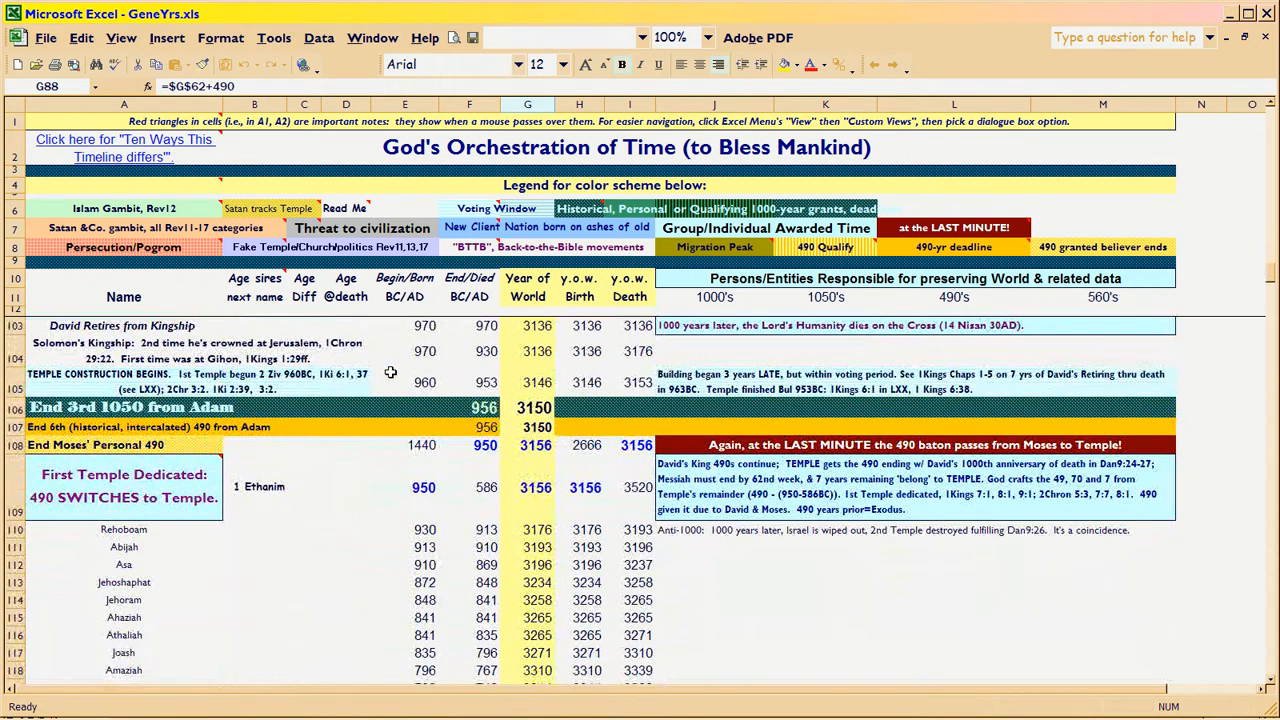
scroll("down", 3)
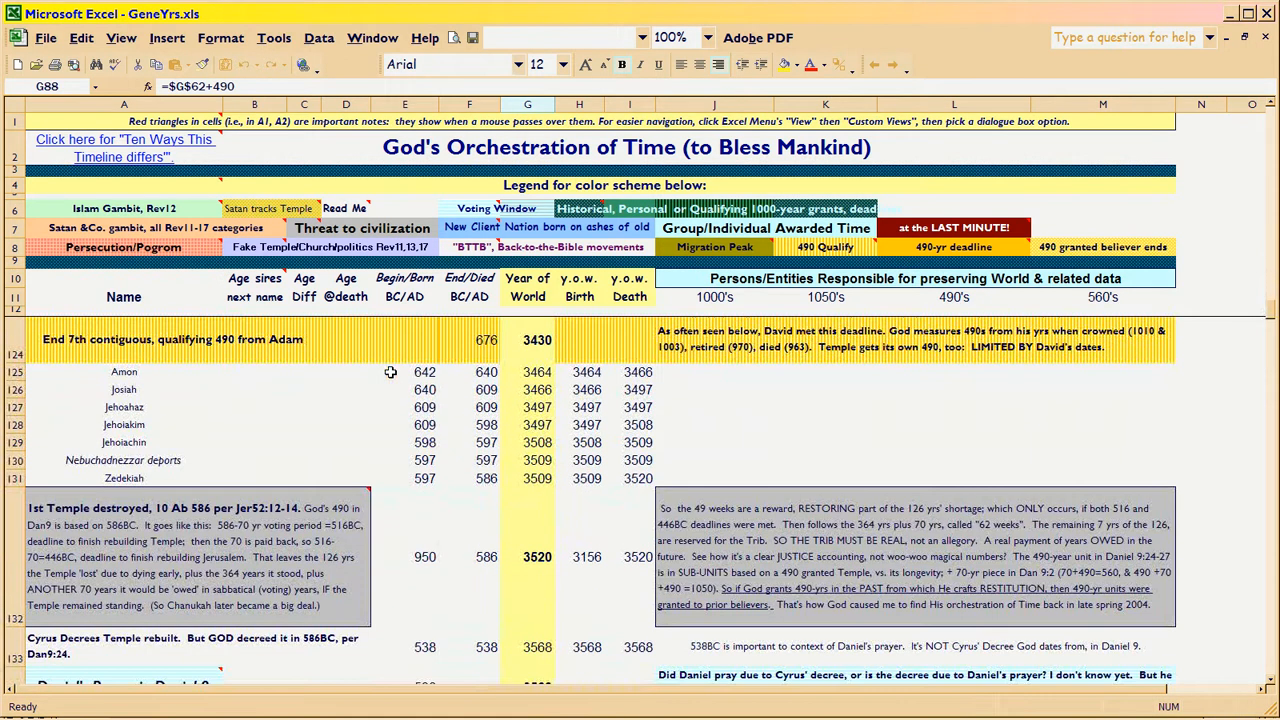
scroll("up", 3)
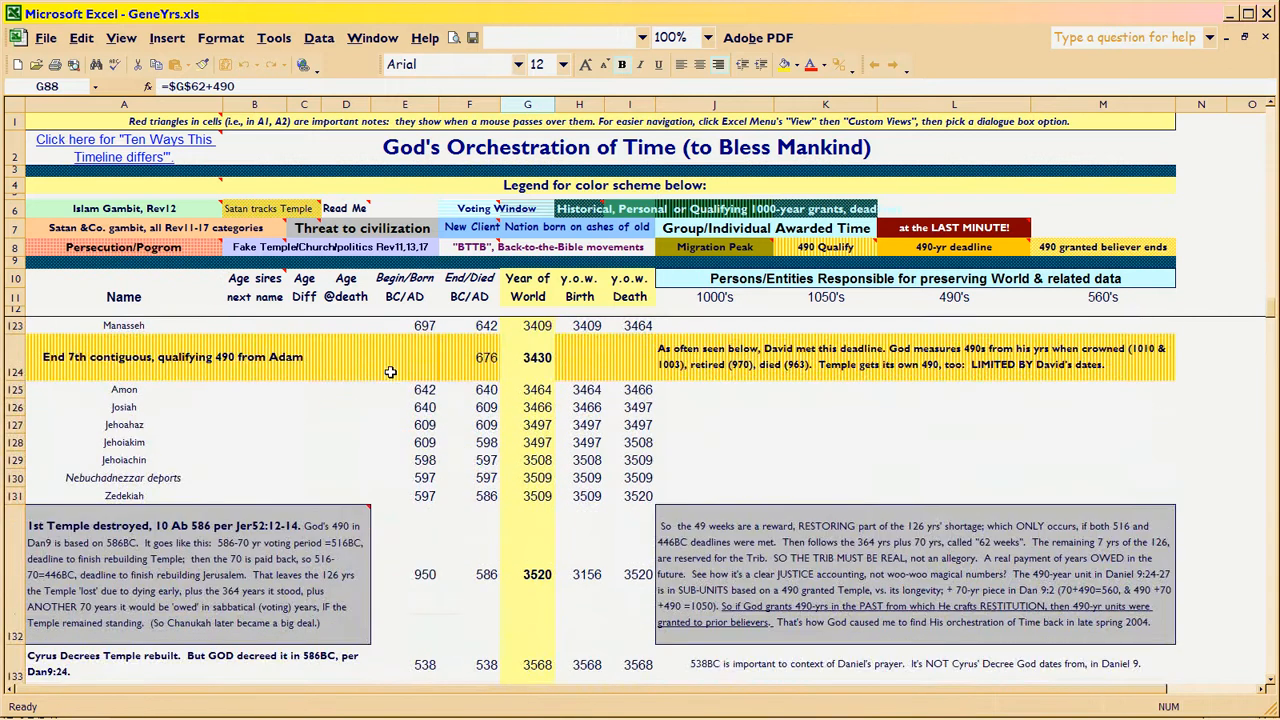
scroll("down", 3)
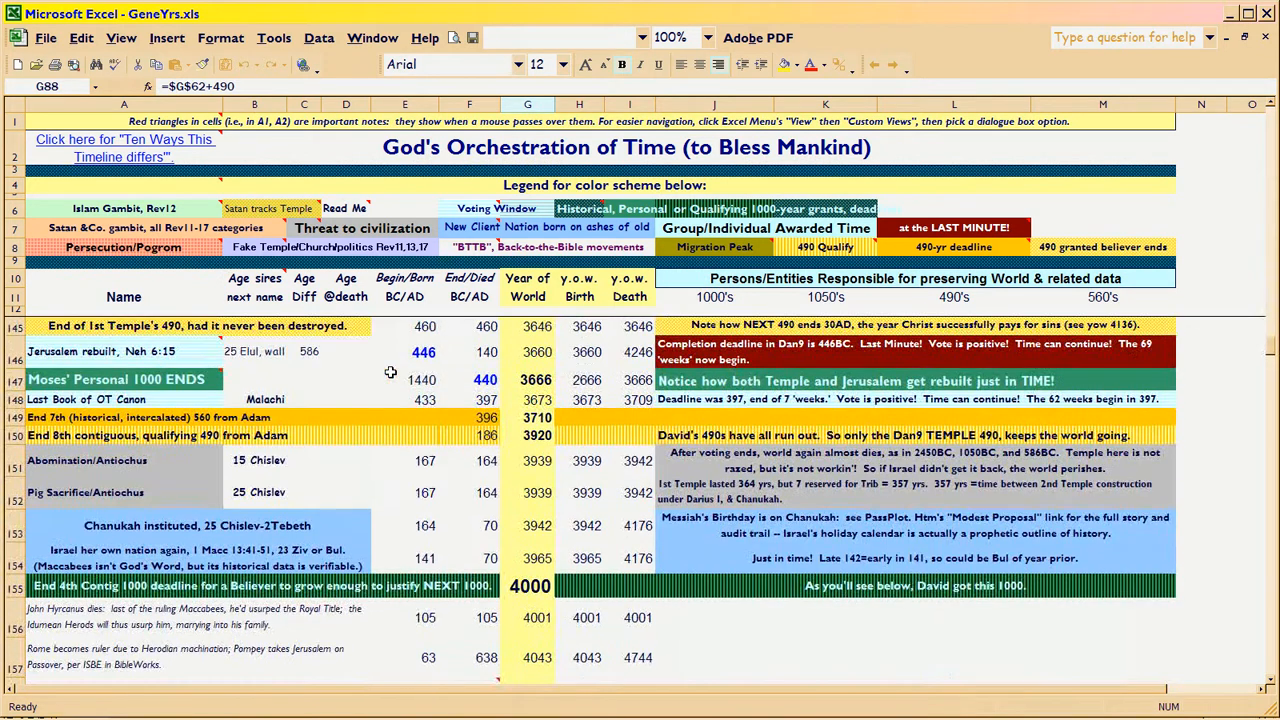
left_click(120, 379)
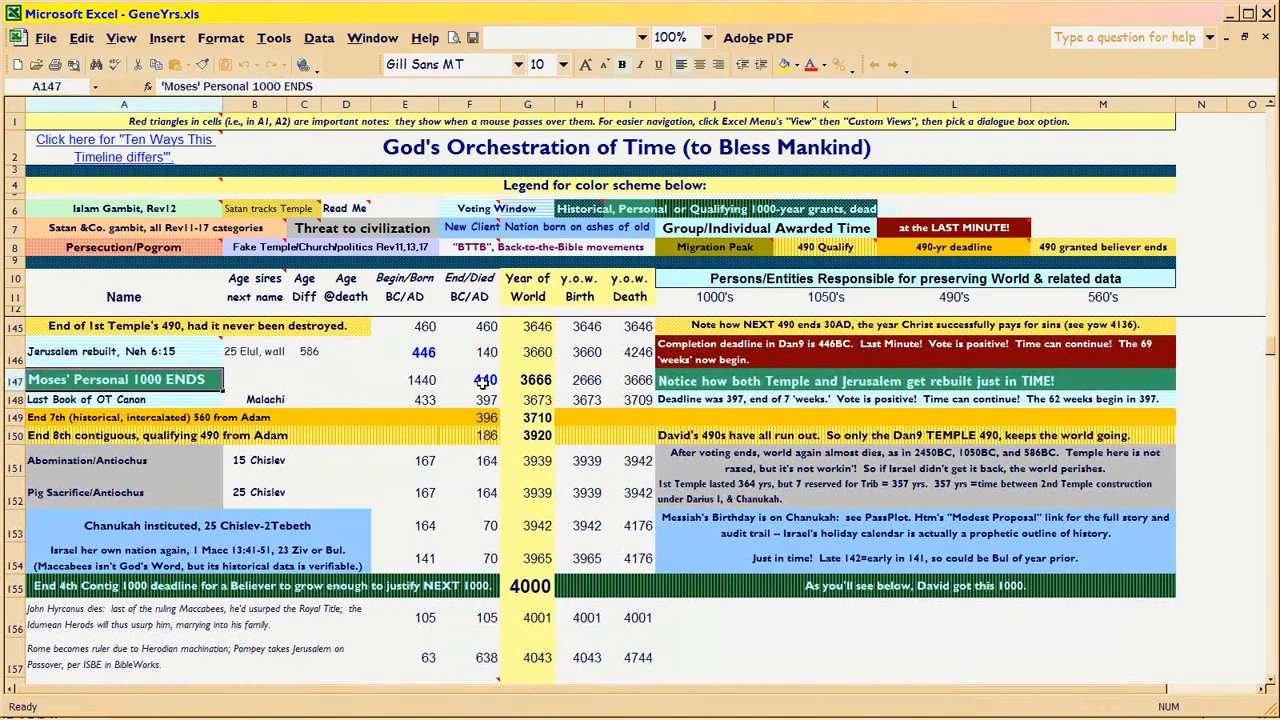
left_click(528, 380)
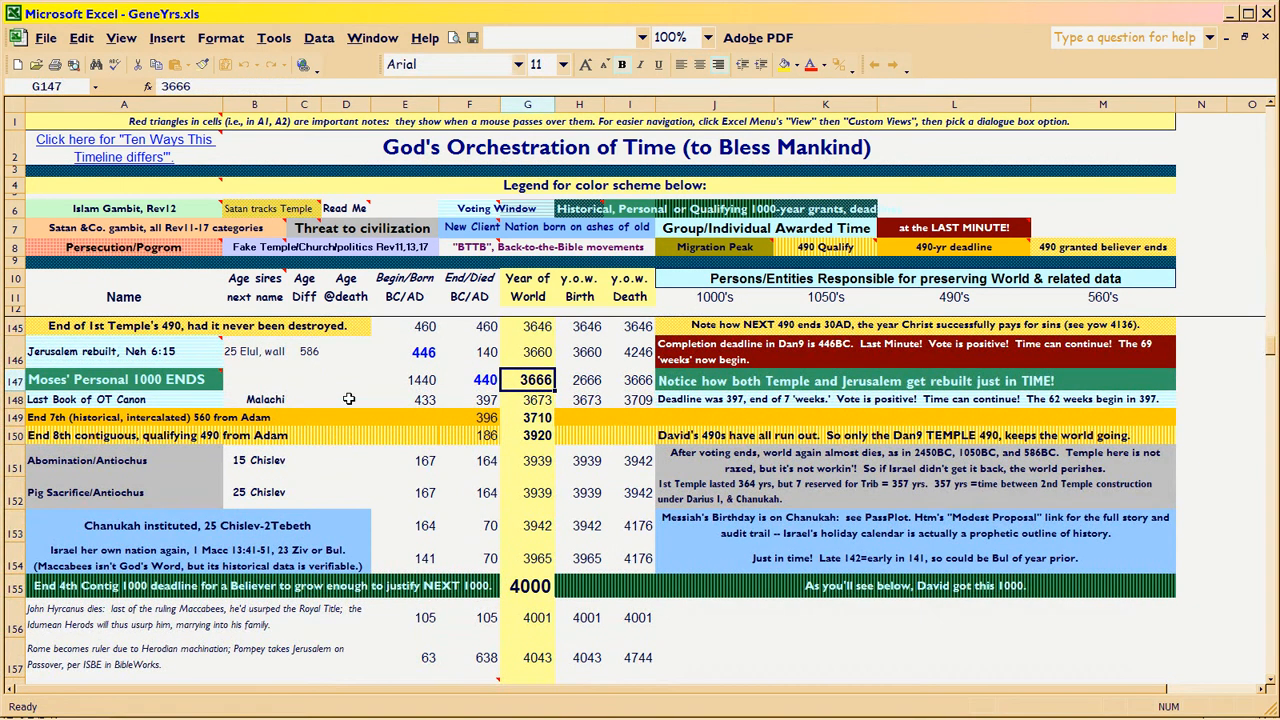
mouse_move(352, 388)
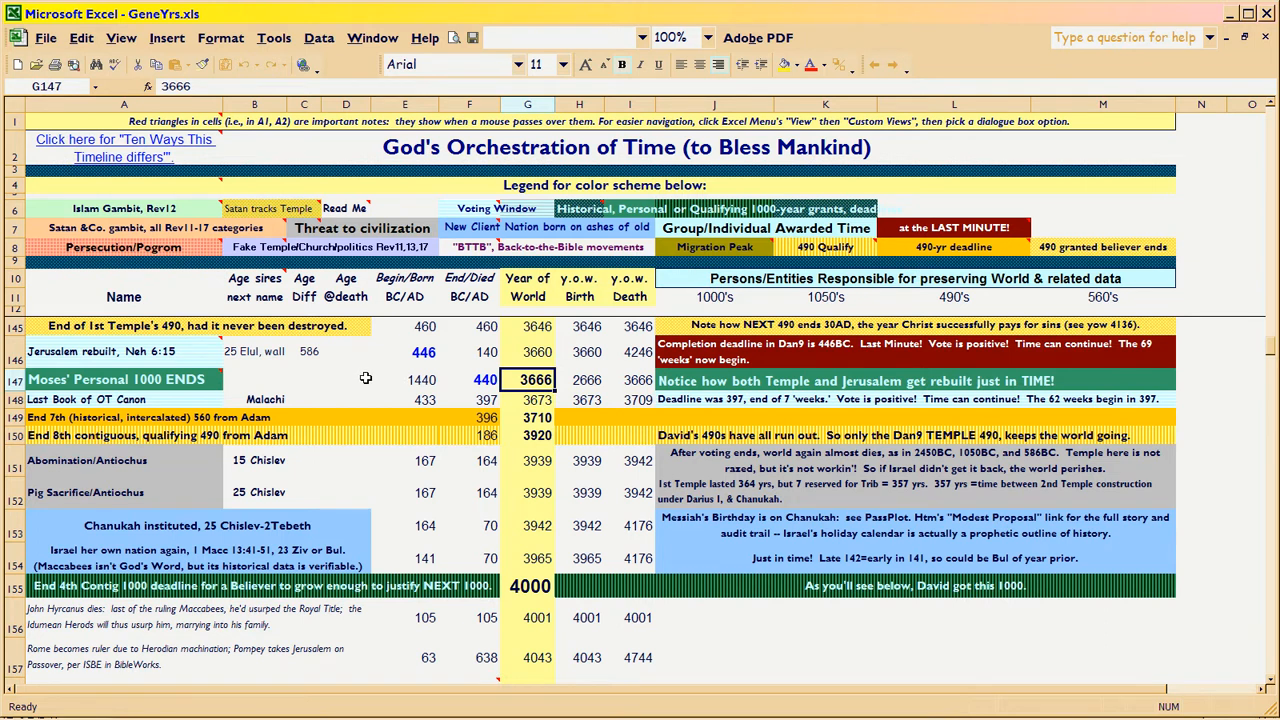
left_click(404, 380)
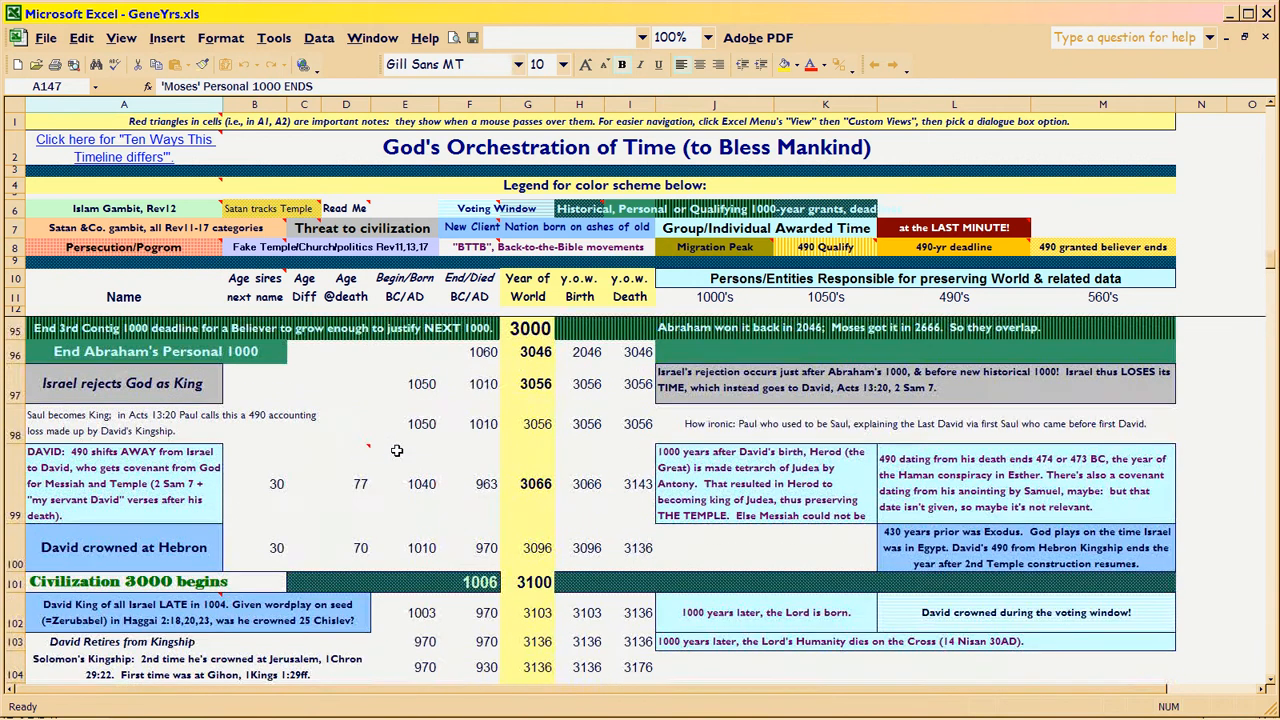
left_click(527, 351)
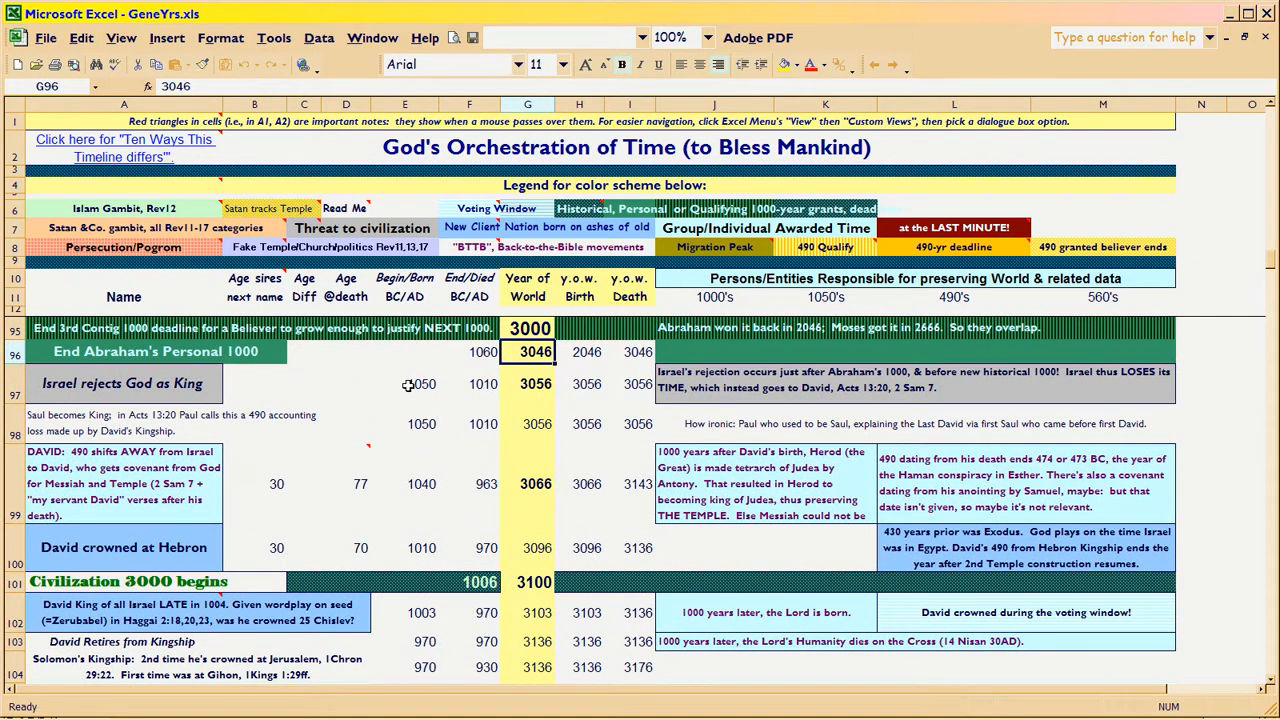
mouse_move(527, 384)
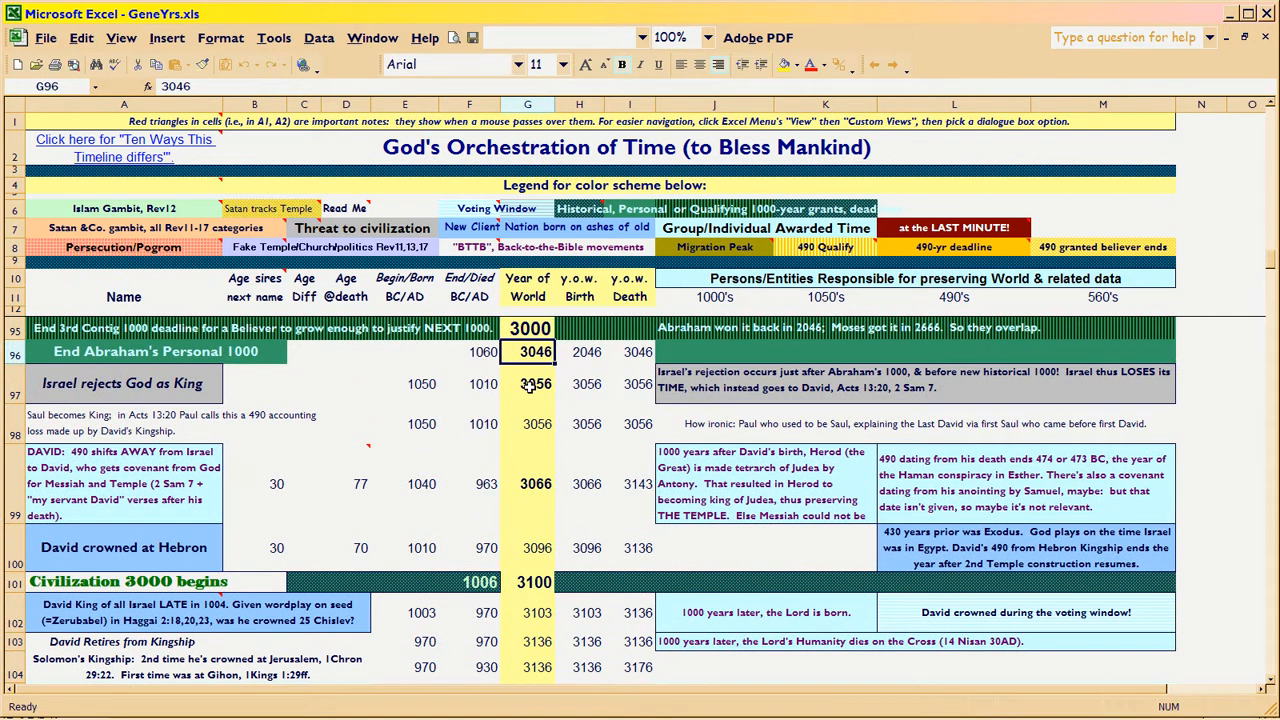
left_click(527, 384)
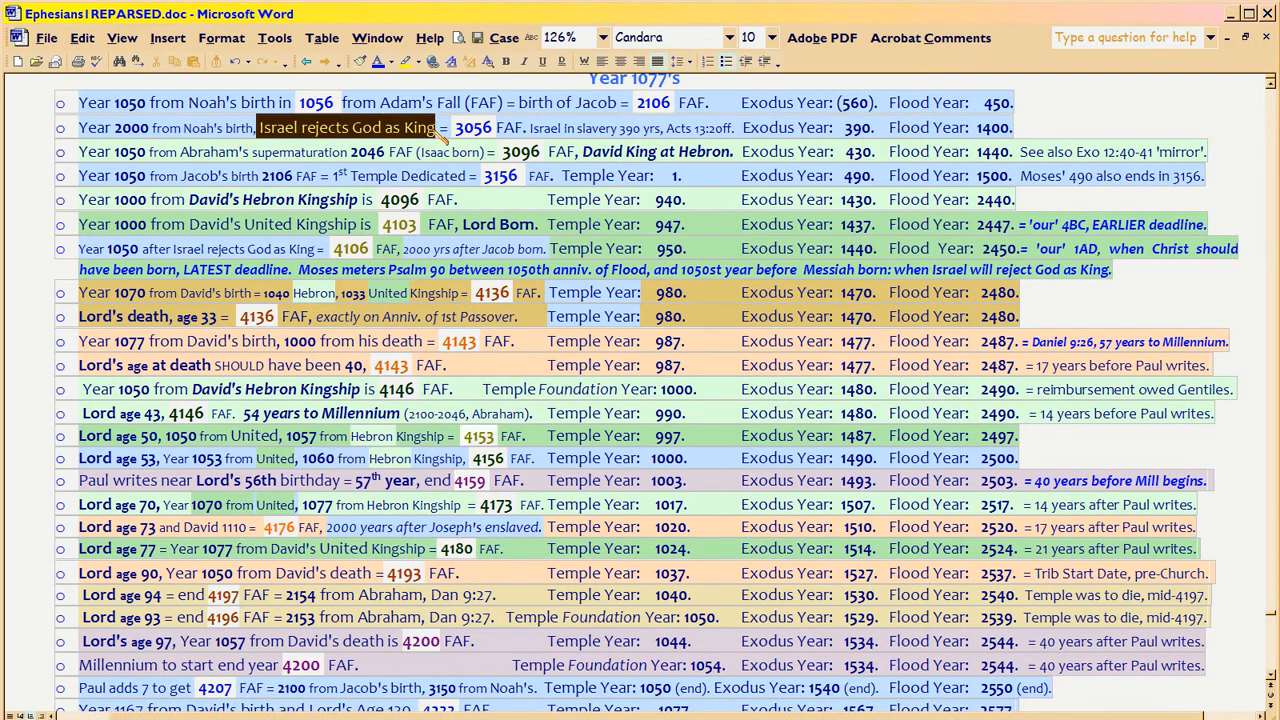
mouse_move(434, 142)
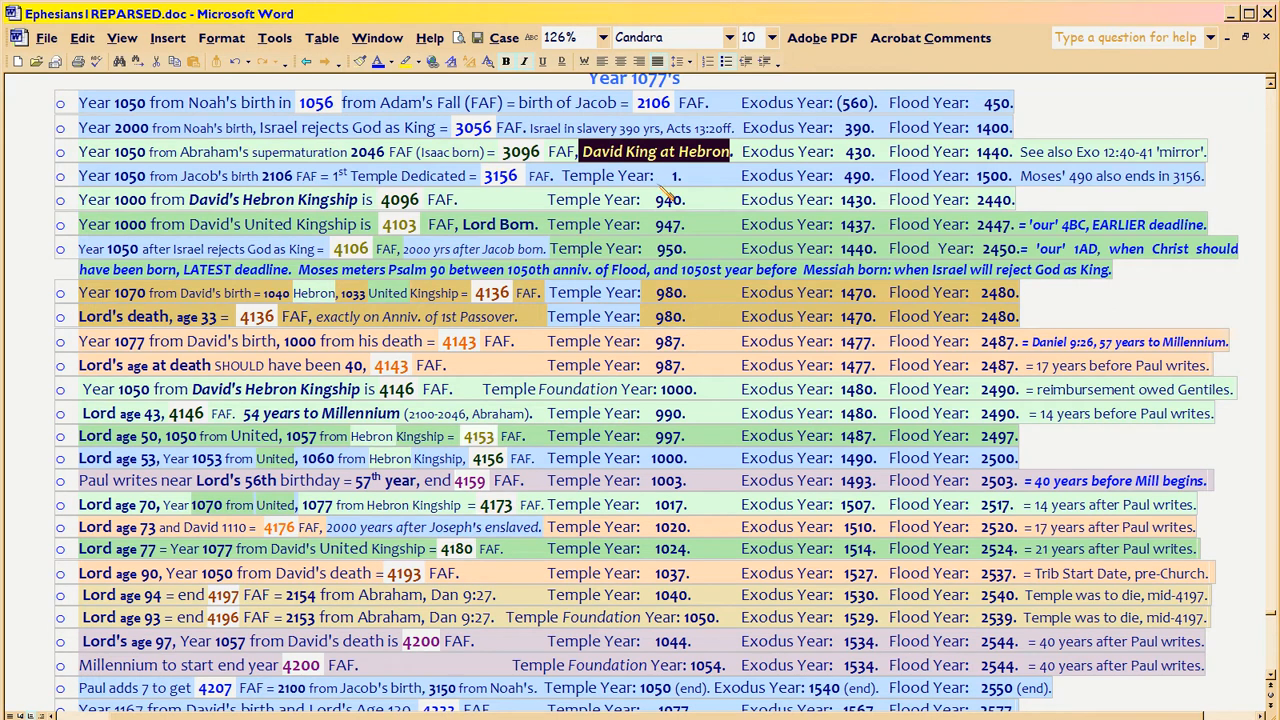
mouse_move(265, 135)
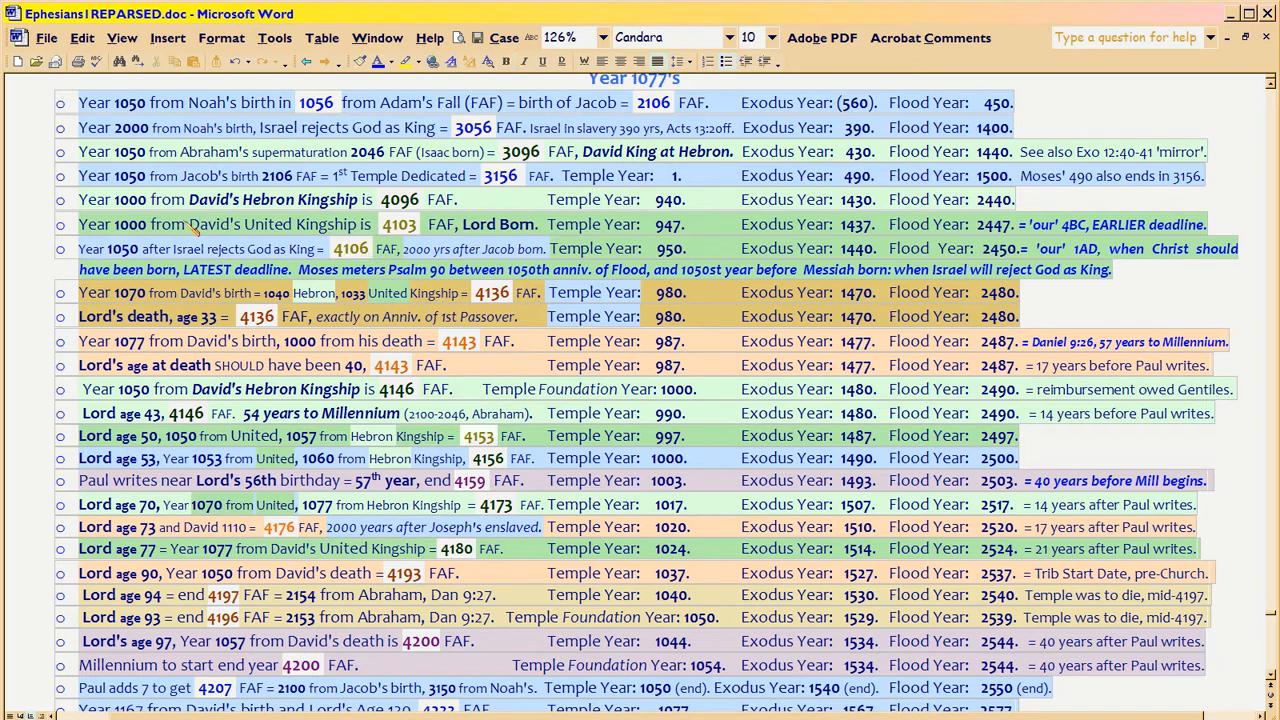
Select the David's United Kingship phrase and follow its link to the timeline.
double_click(272, 224)
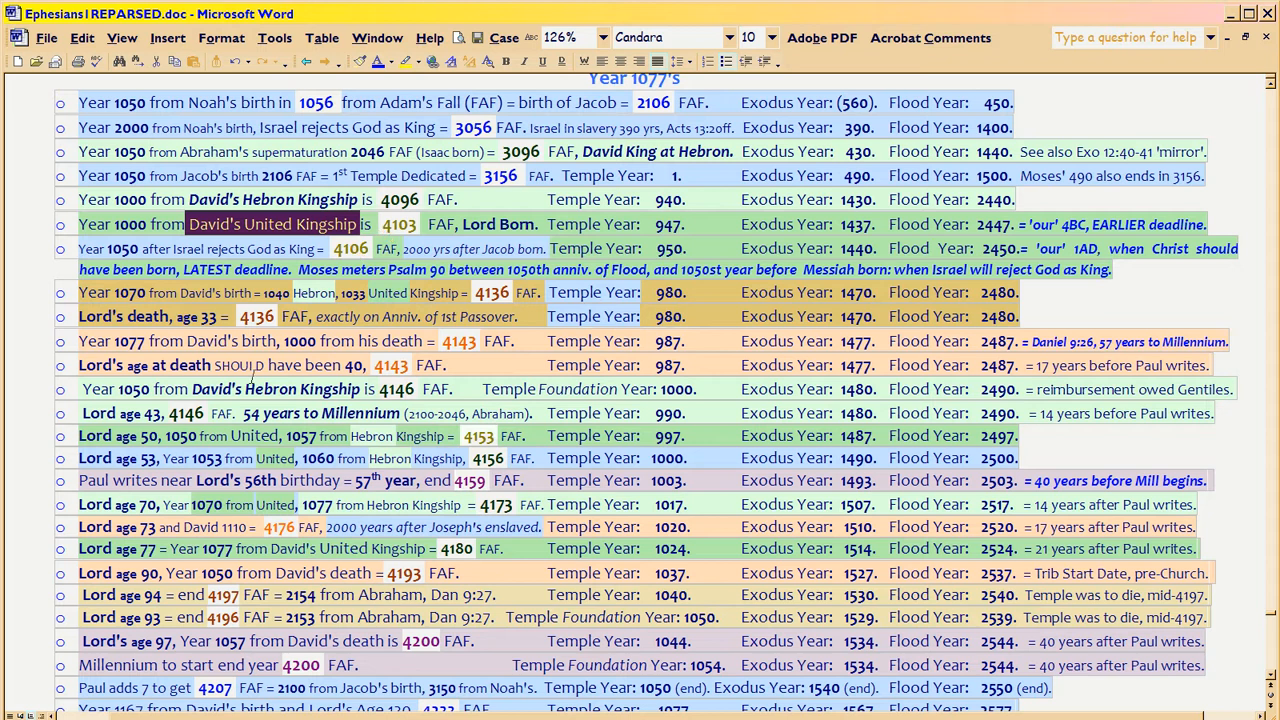
left_click(30, 688)
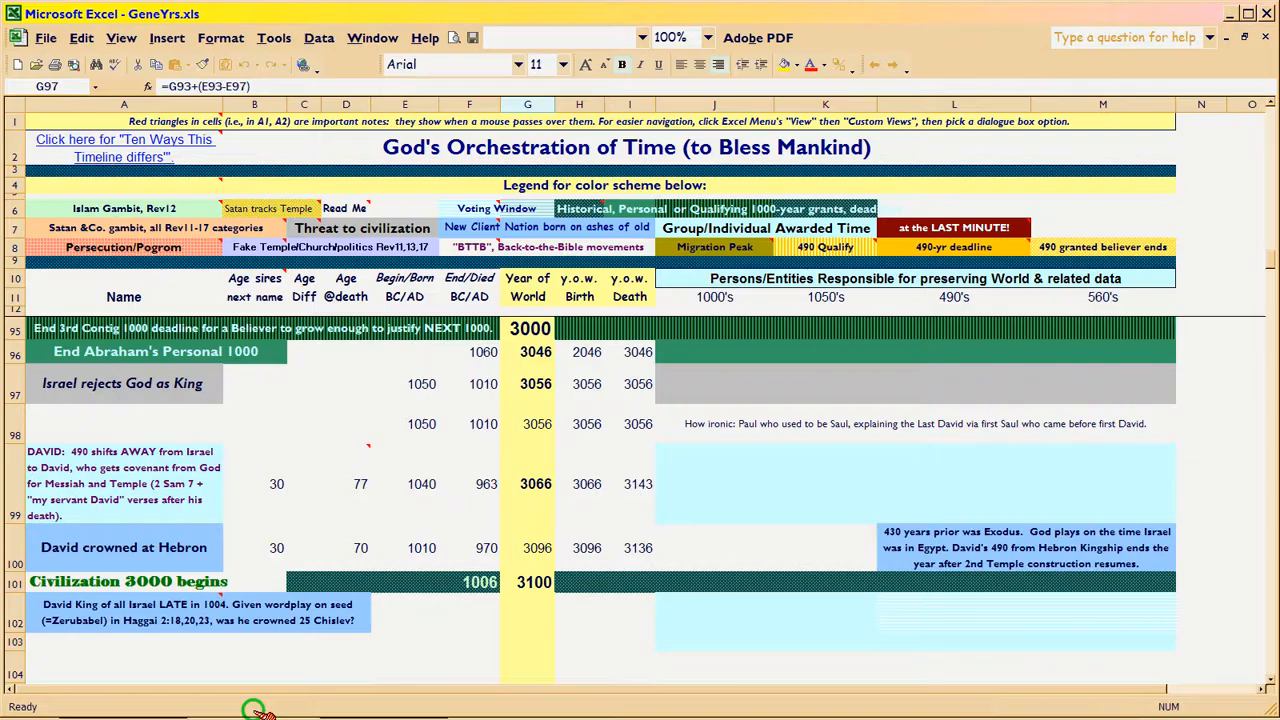
Scroll down and check David King of all Israel's year 3103.
scroll("down", 3)
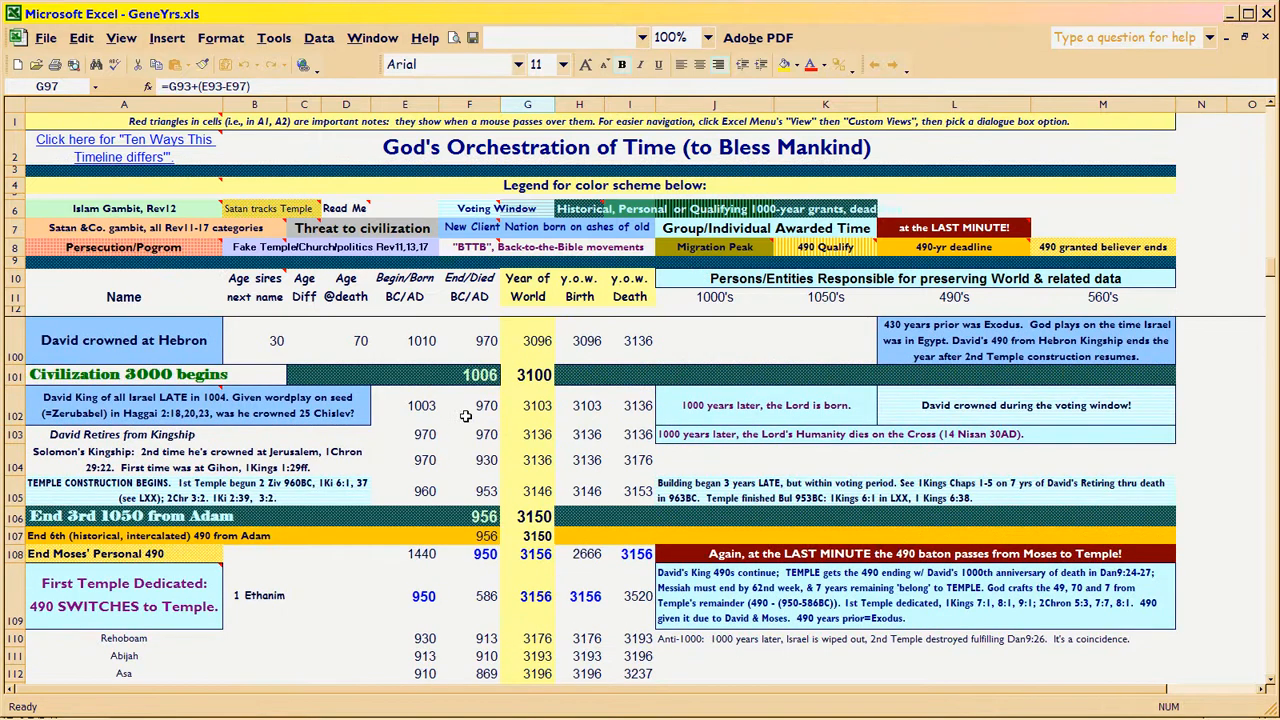
left_click(527, 405)
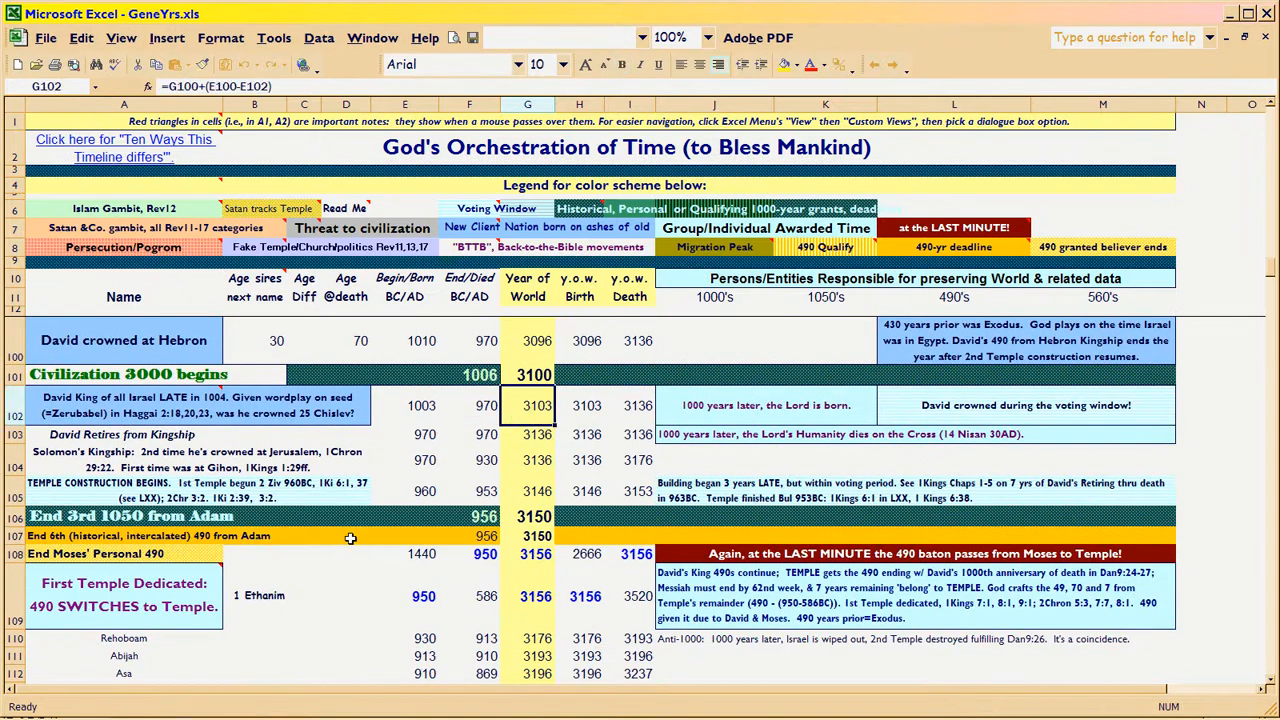
mouse_move(685, 406)
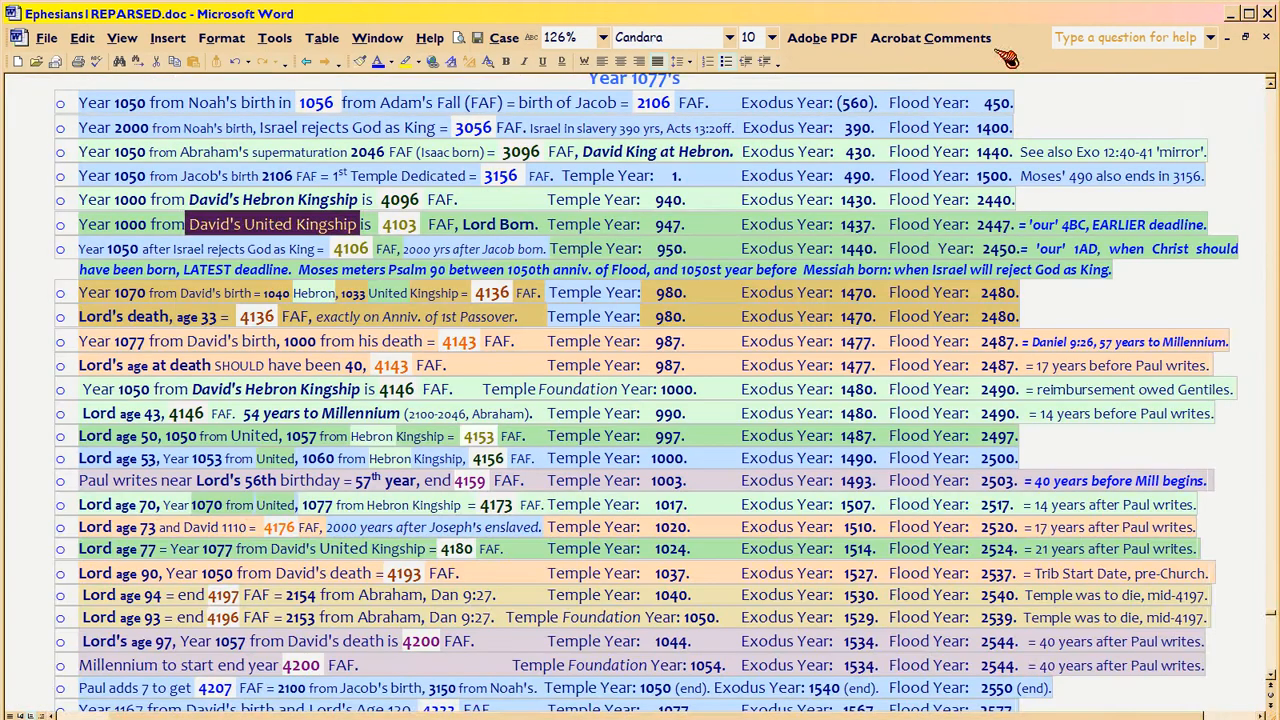
mouse_move(210, 248)
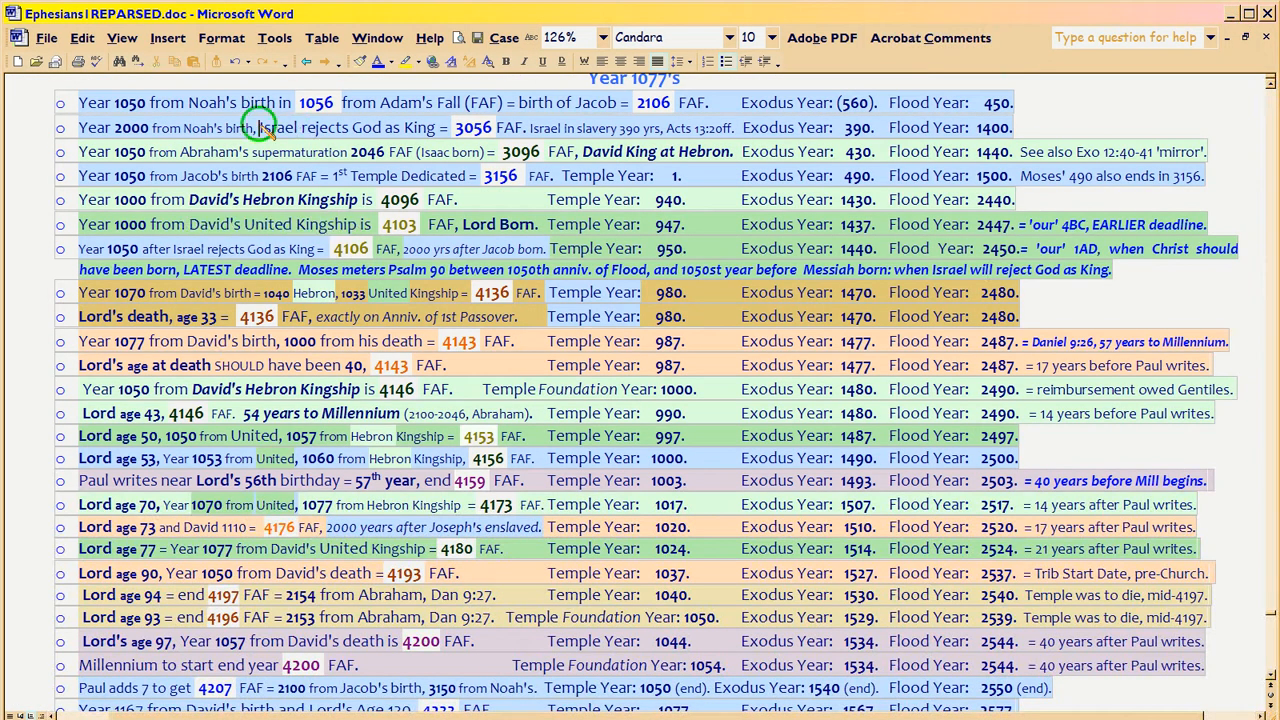
Highlight the 4106 year figure, then select the United Kingship entry text.
left_click_drag(260, 127, 438, 127)
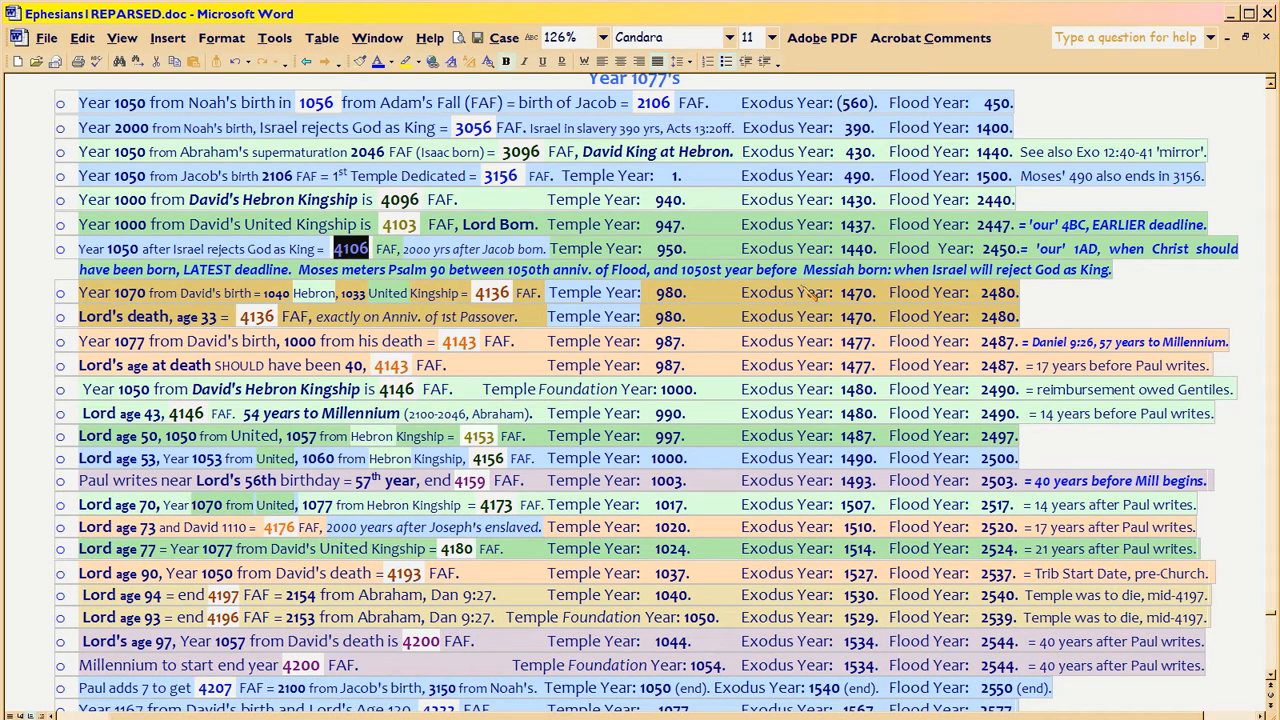
mouse_move(960, 270)
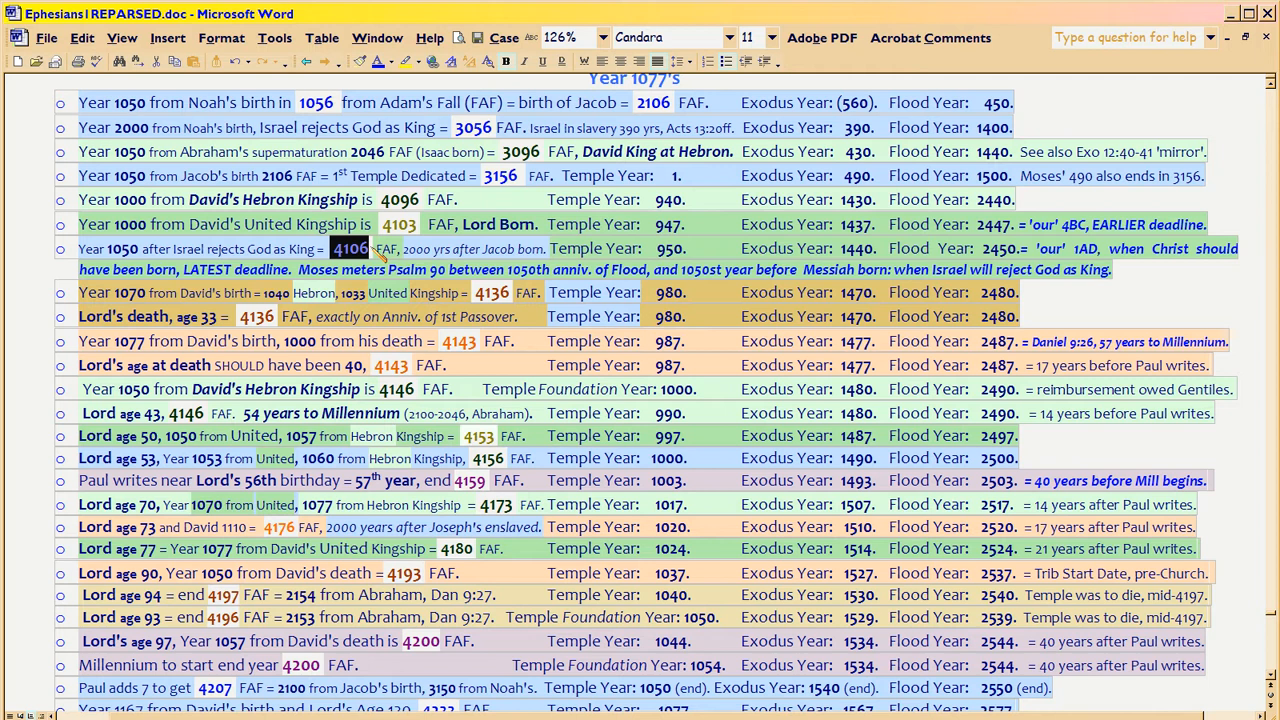
mouse_move(100, 108)
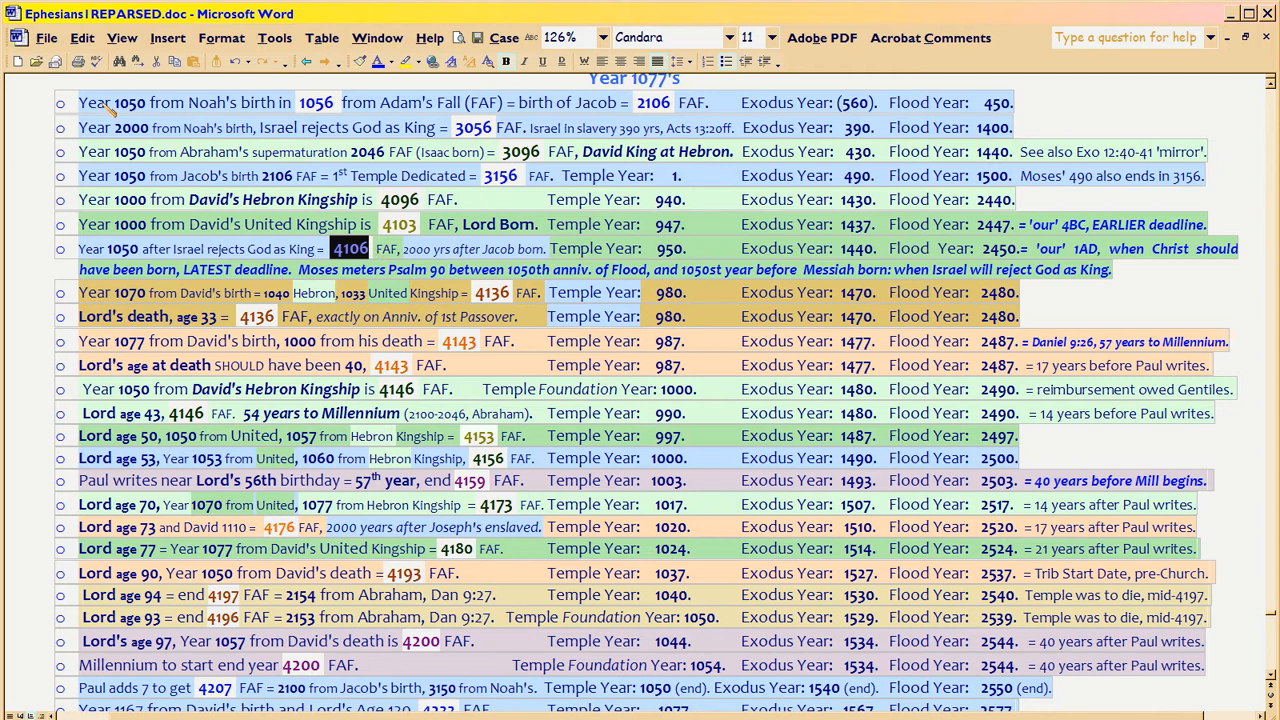
double_click(131, 102)
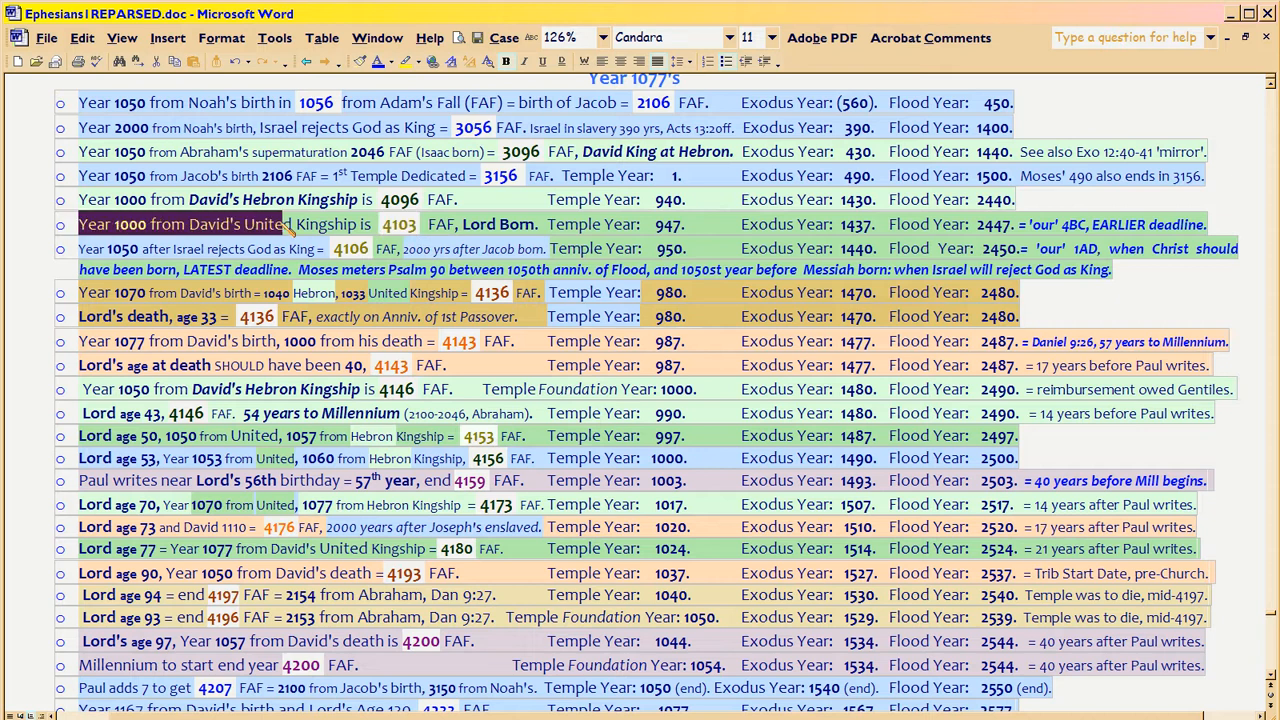
left_click(763, 37)
type("10")
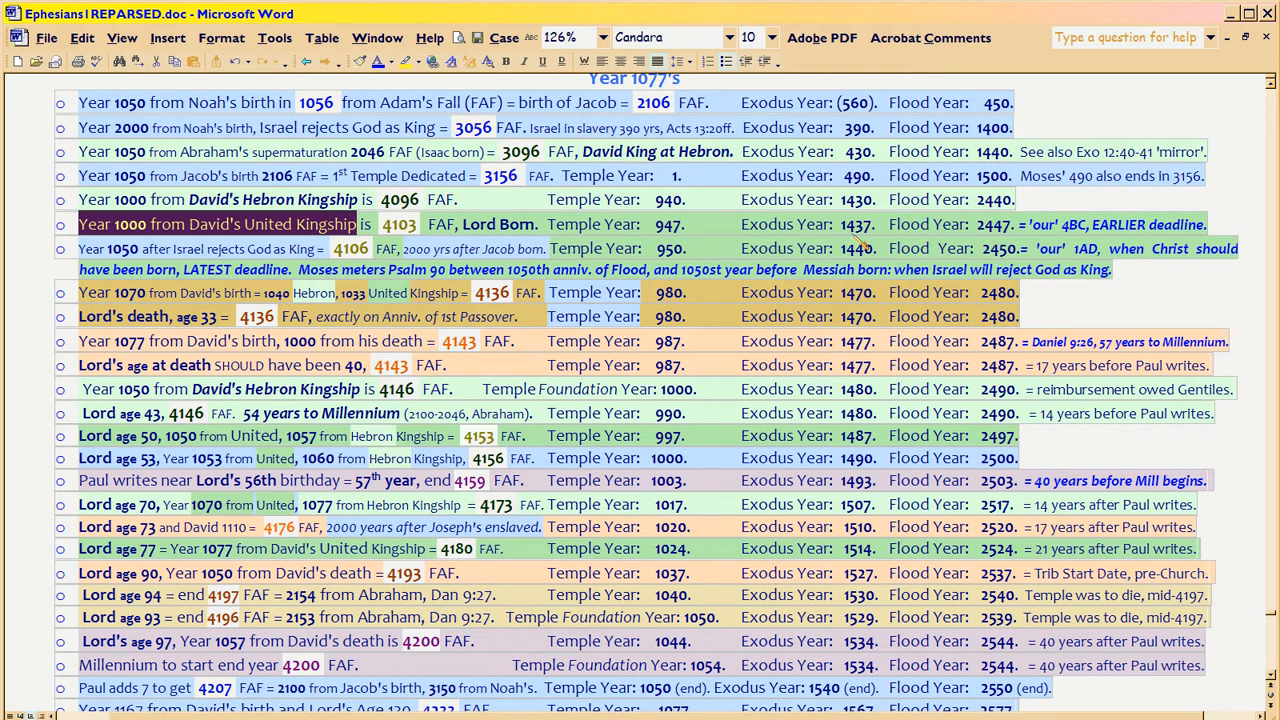
mouse_move(1025, 238)
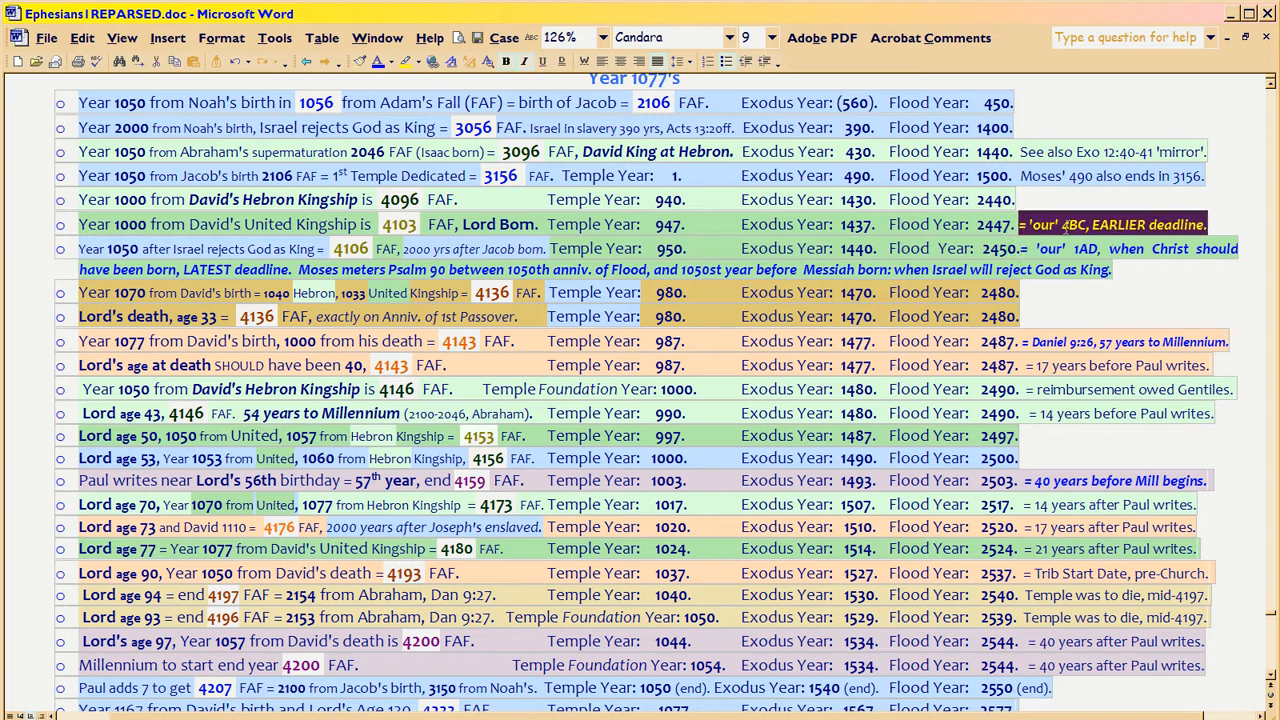
double_click(1073, 224)
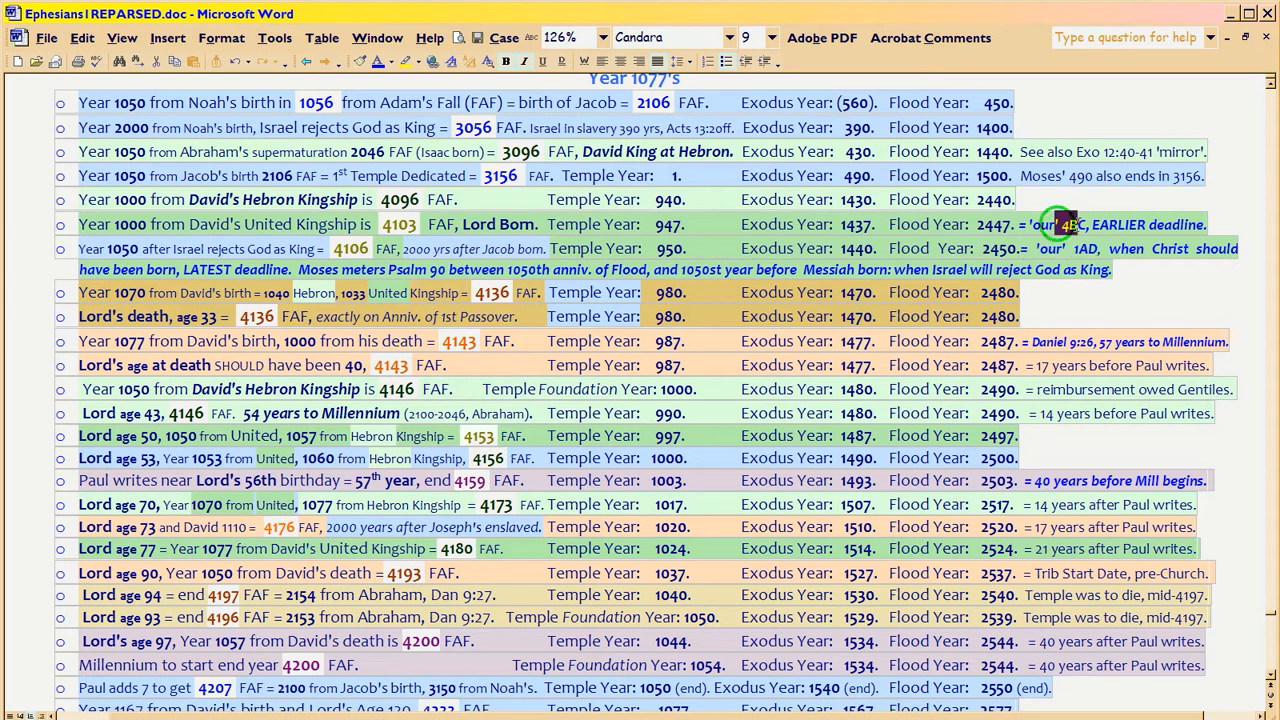
double_click(1071, 224)
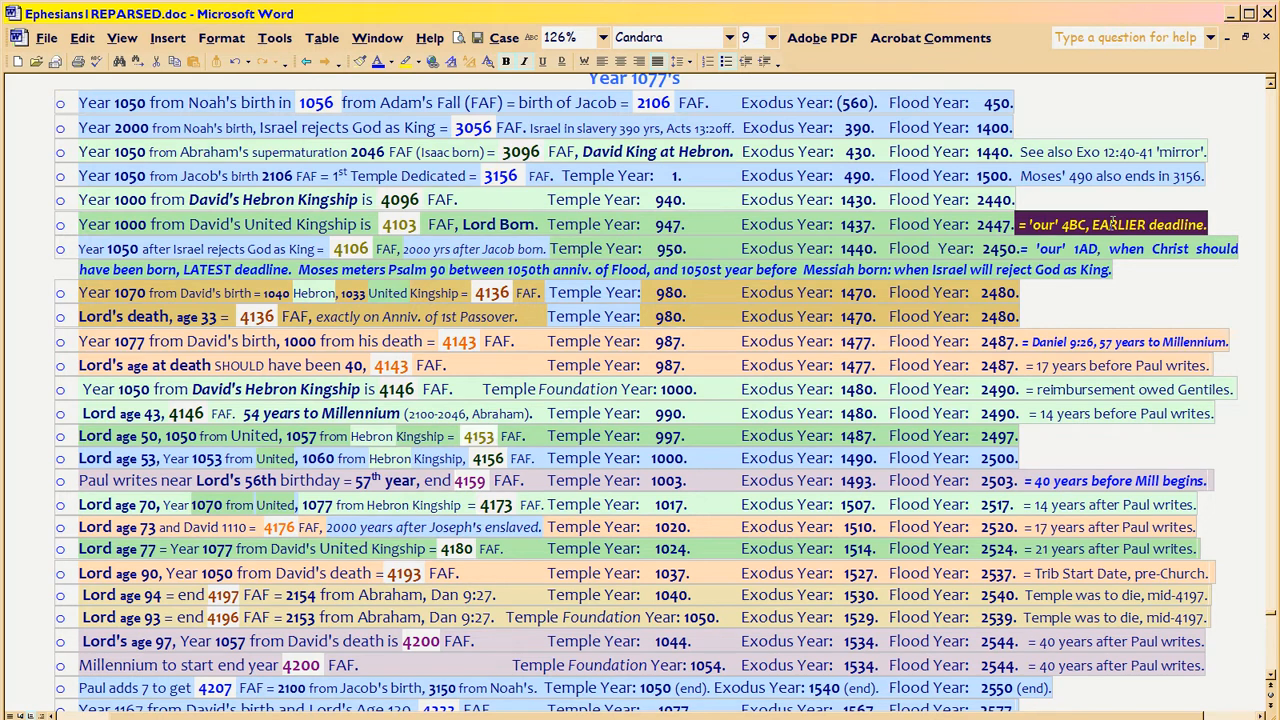
double_click(1076, 224)
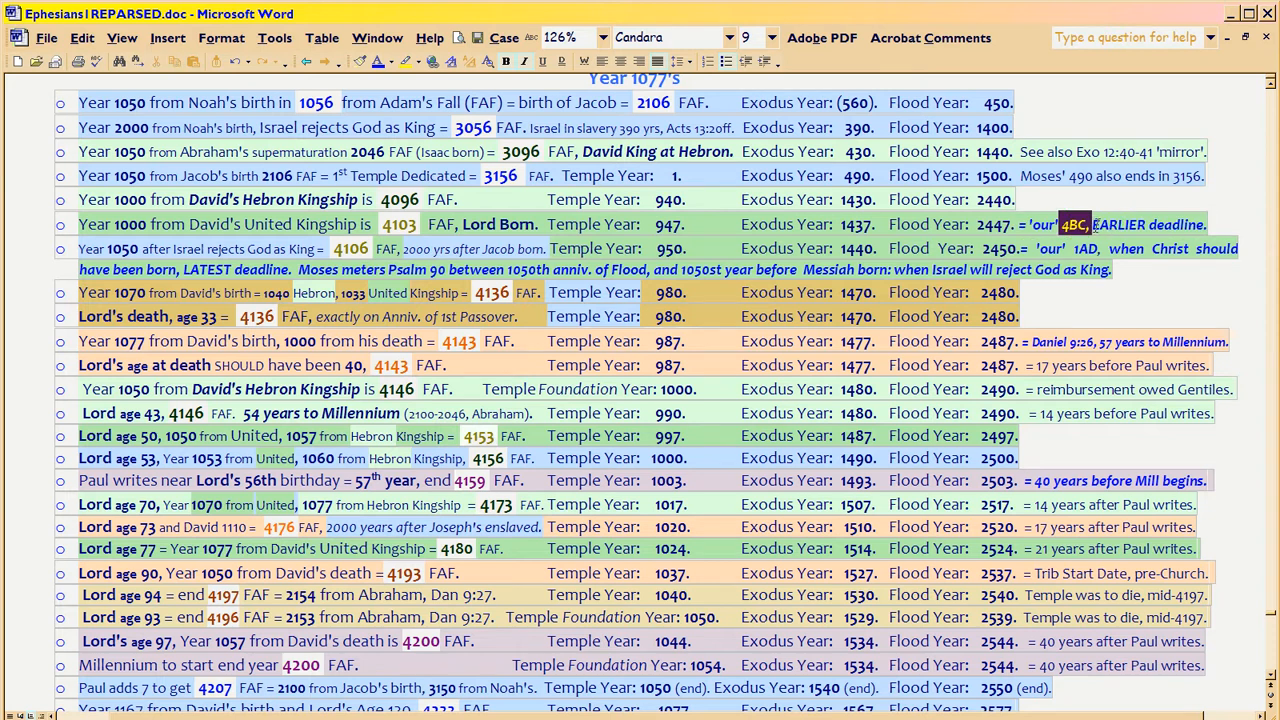
left_click_drag(1063, 224, 1205, 224)
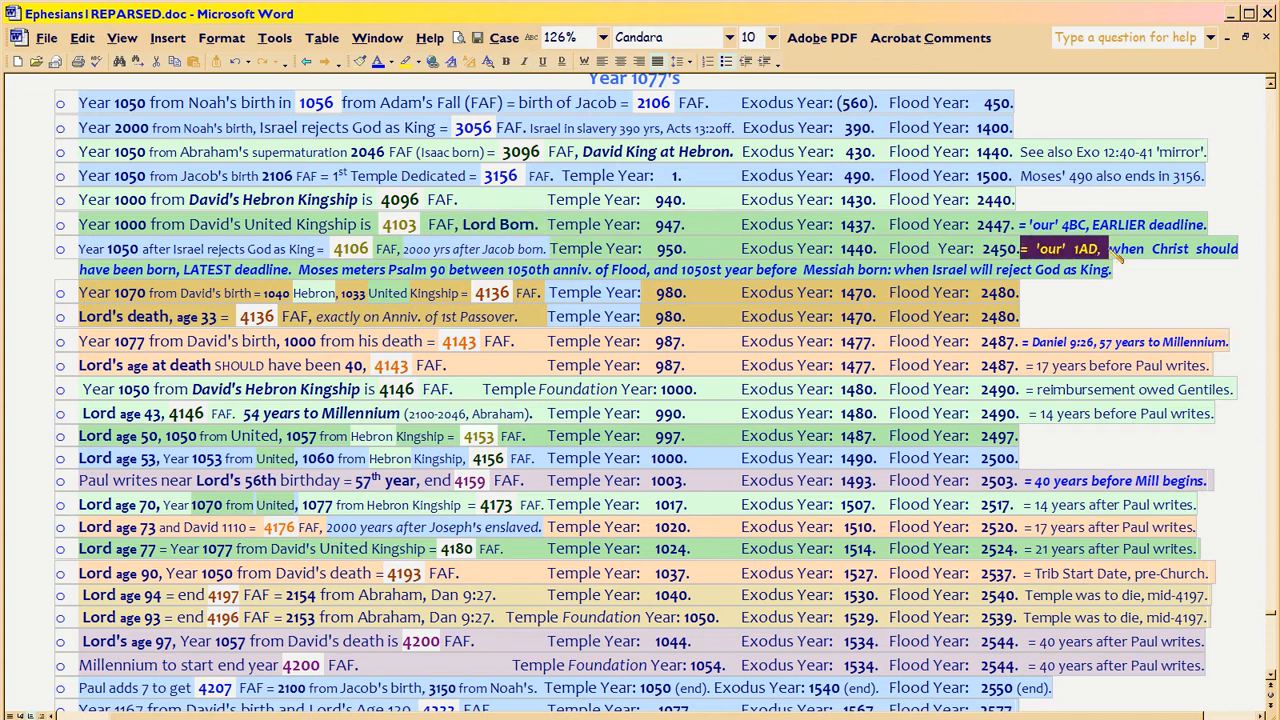
left_click(763, 37)
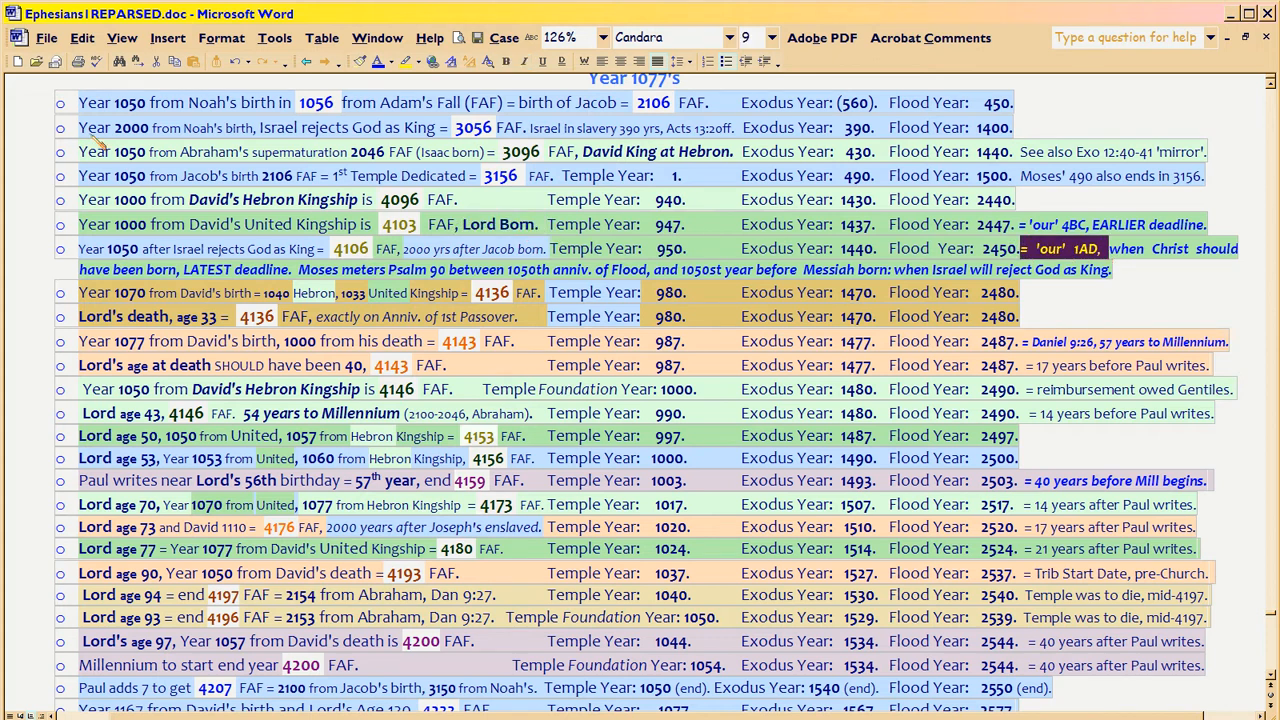
left_click_drag(79, 102, 290, 102)
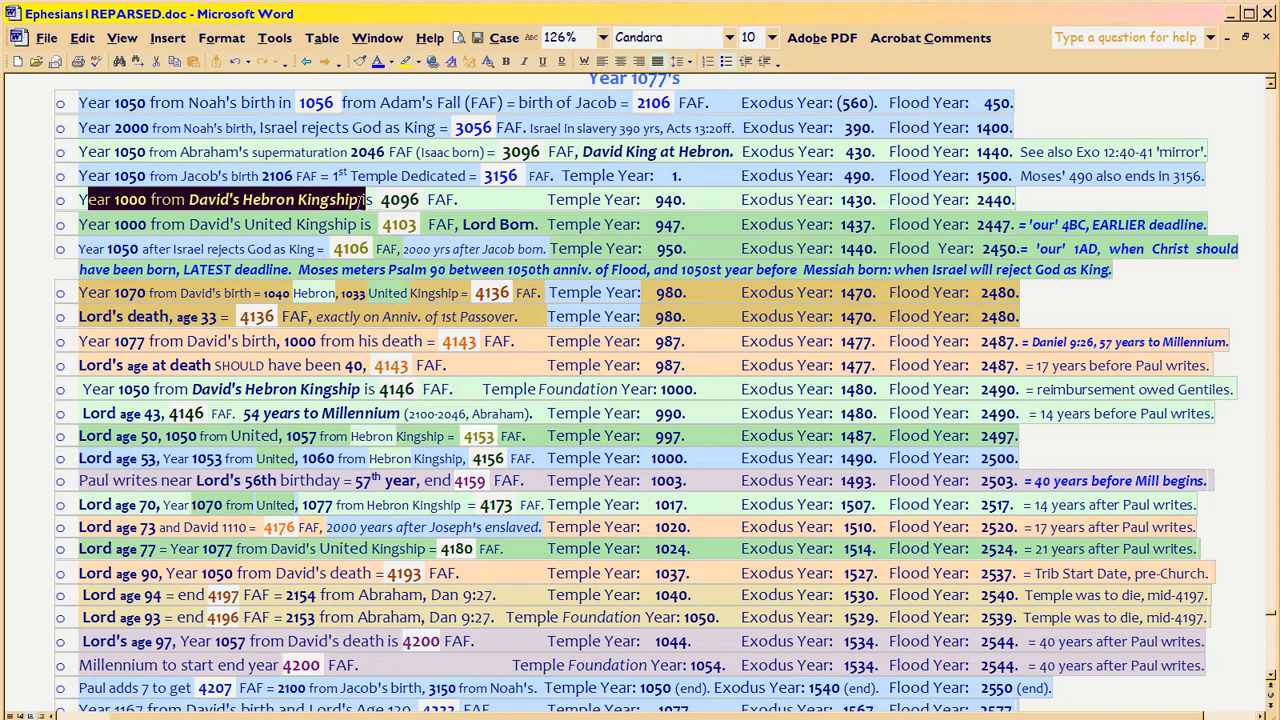
mouse_move(95, 224)
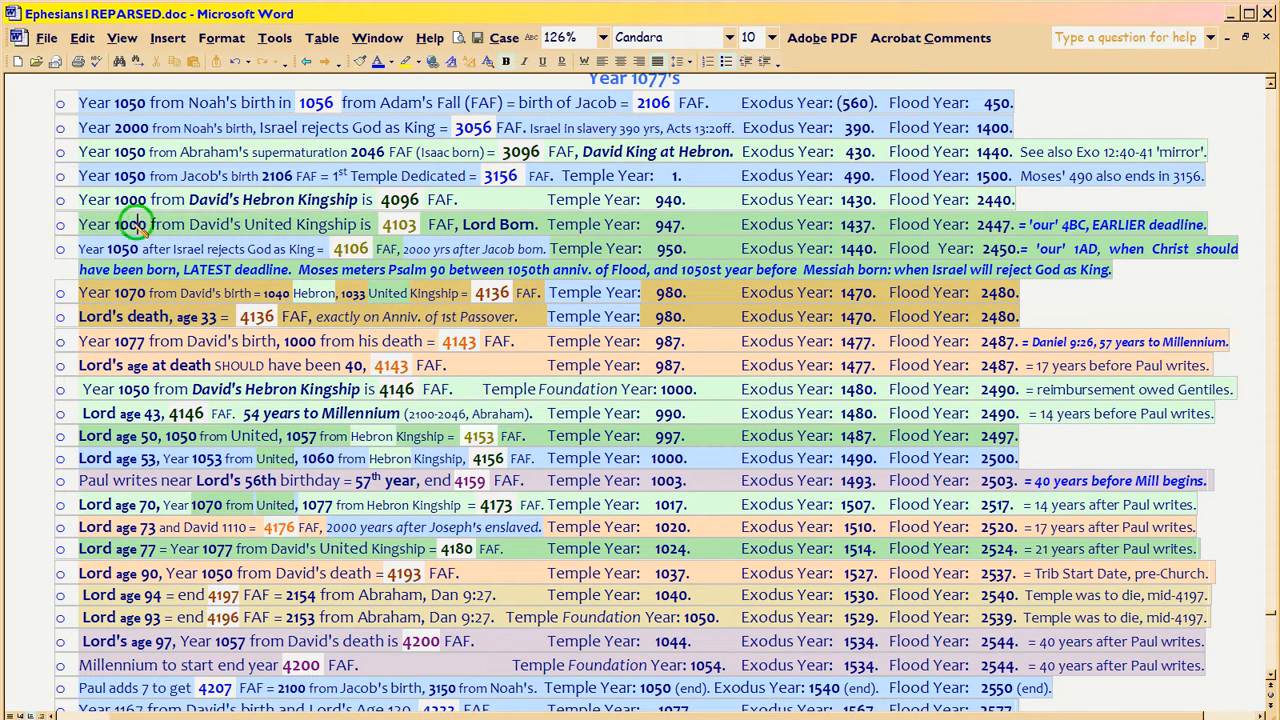
double_click(128, 223)
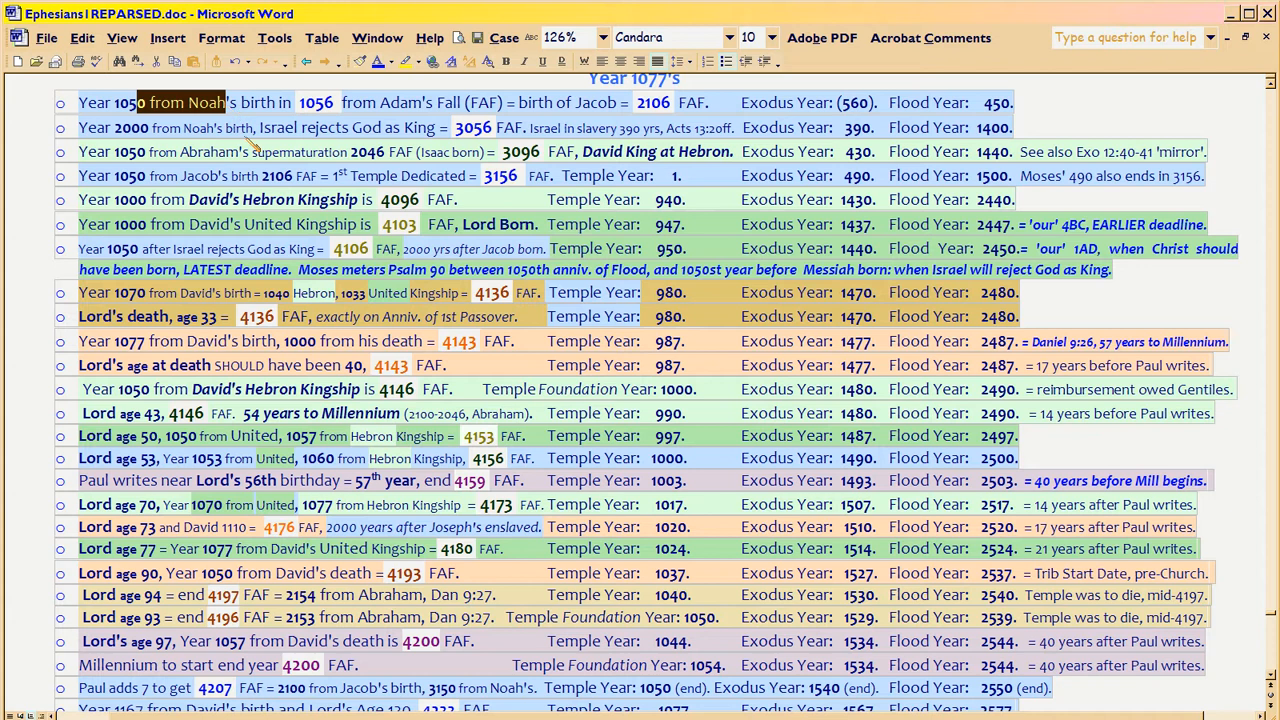
mouse_move(249, 224)
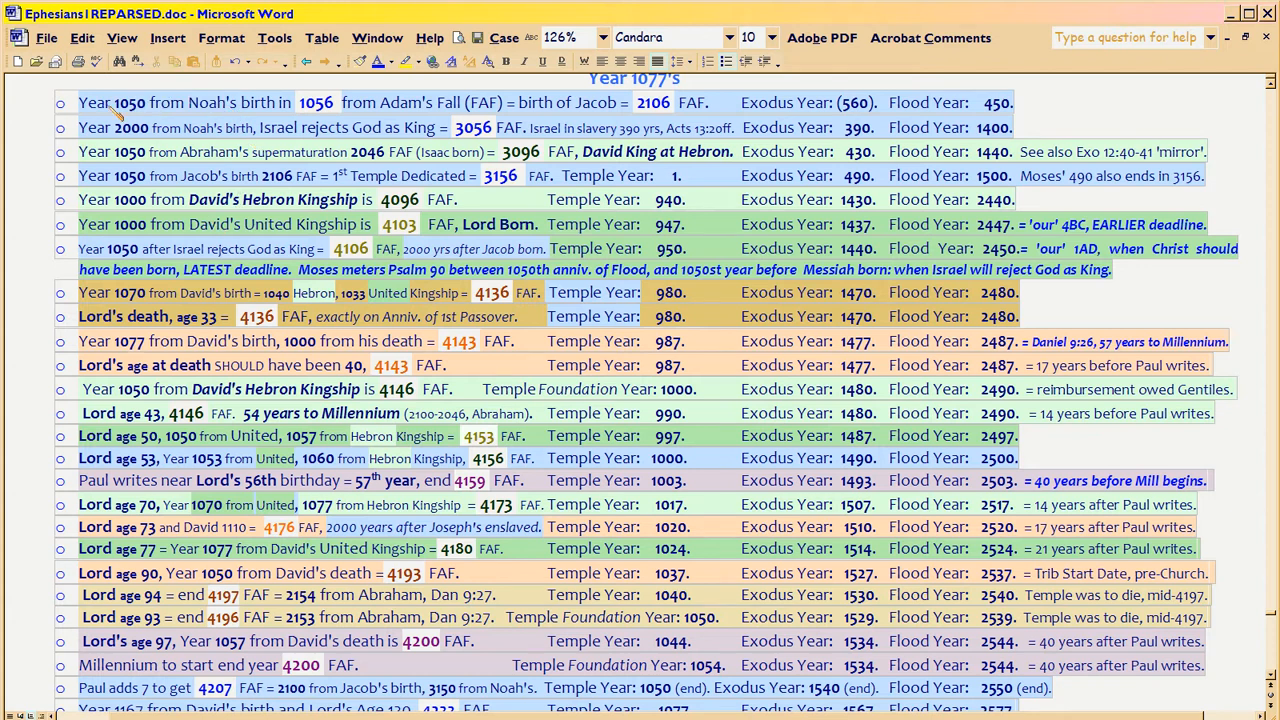
double_click(129, 102)
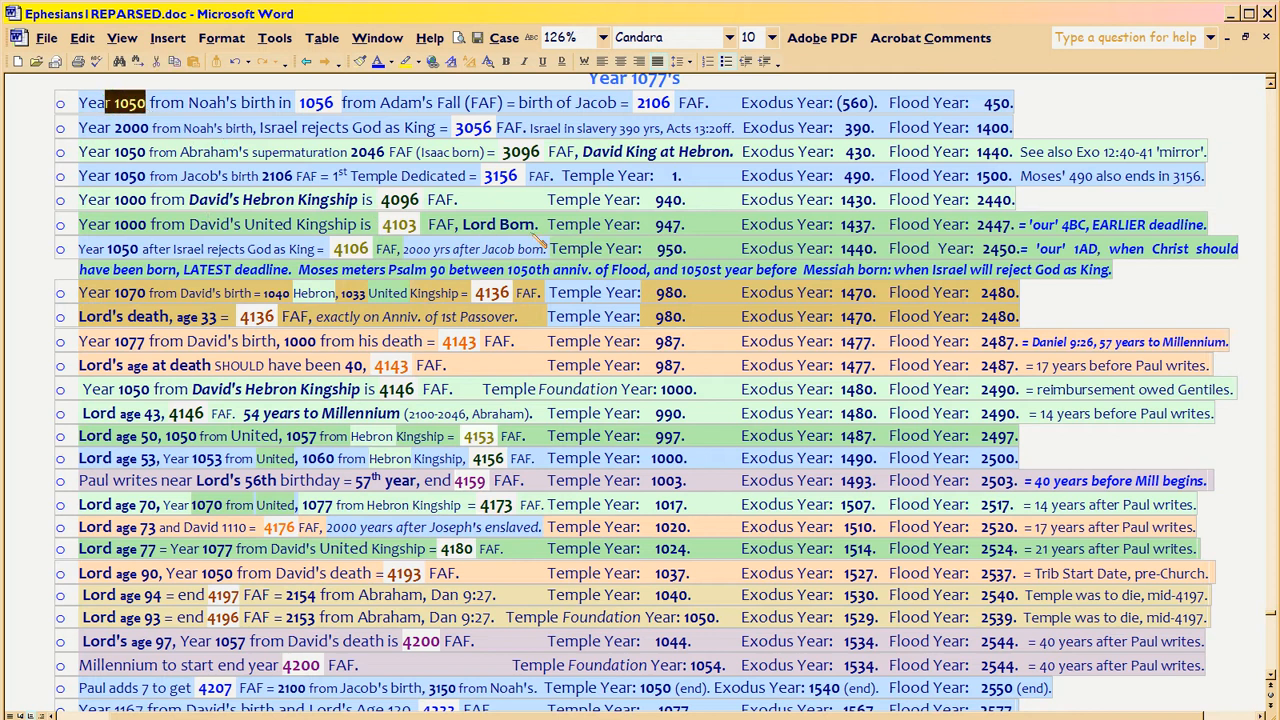
mouse_move(1057, 266)
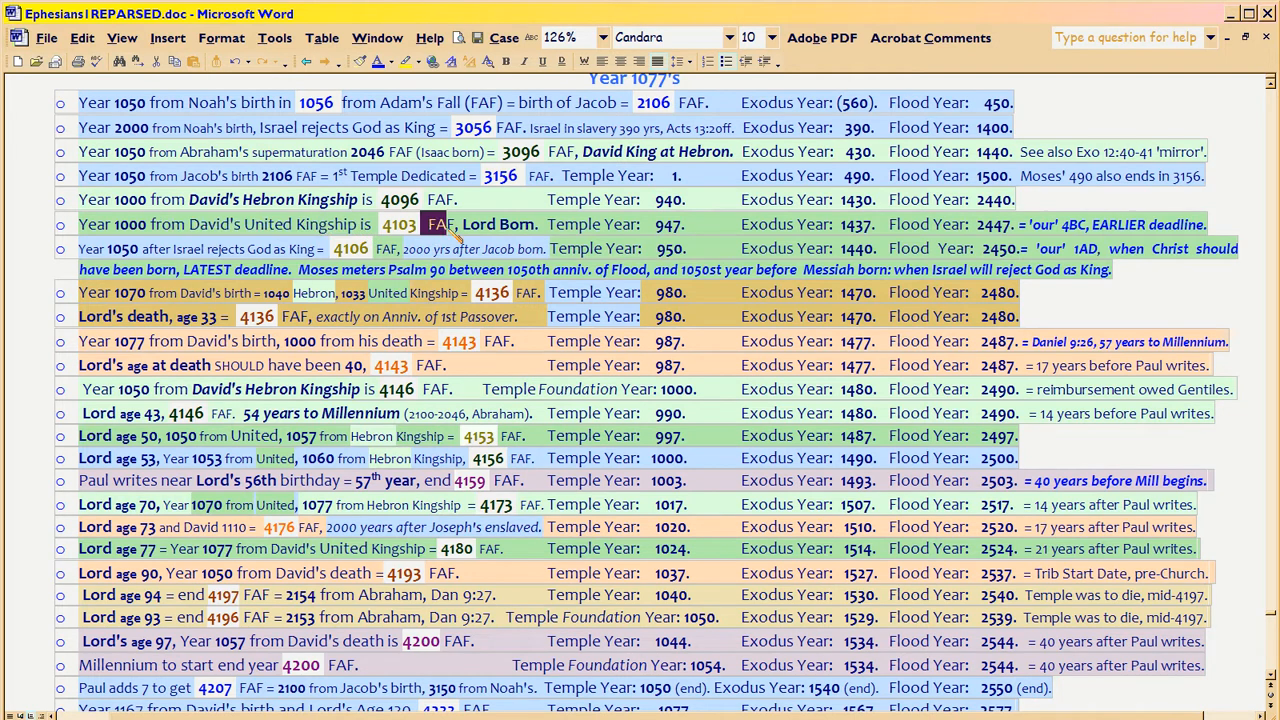
double_click(500, 224)
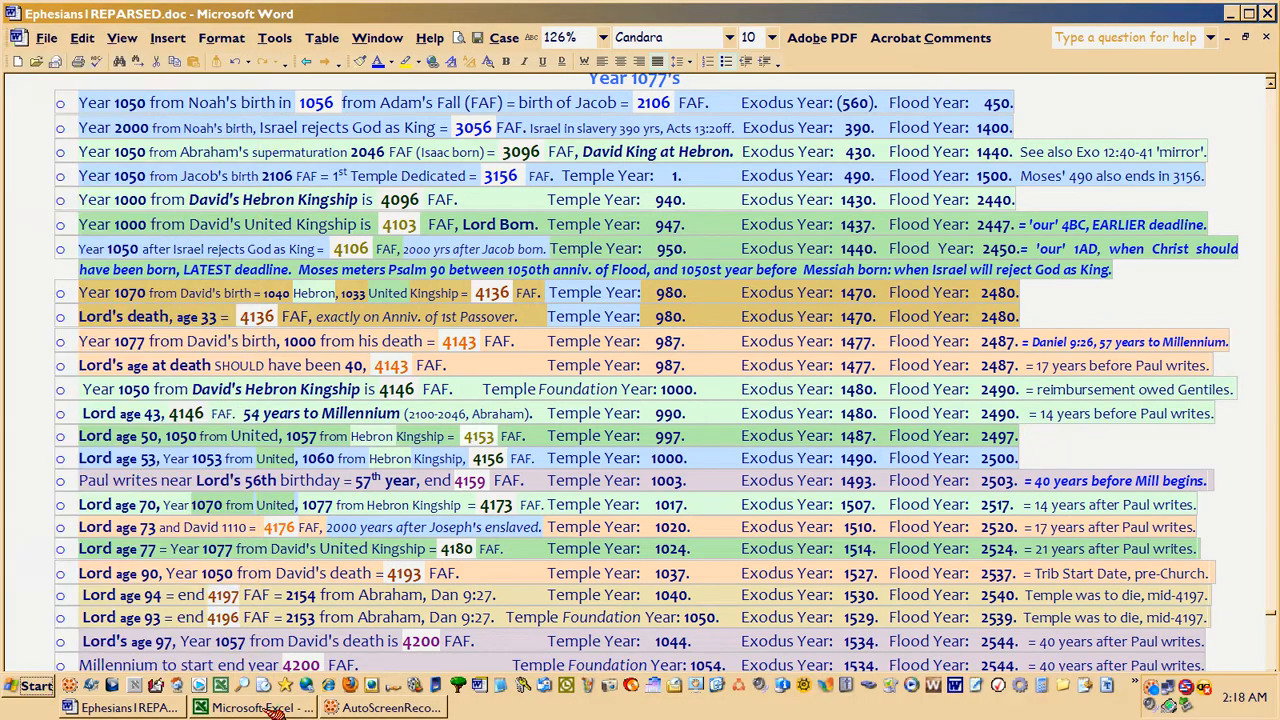
Switch to GeneYrs.xls and look over the Israel rejects God as King rows.
left_click(250, 705)
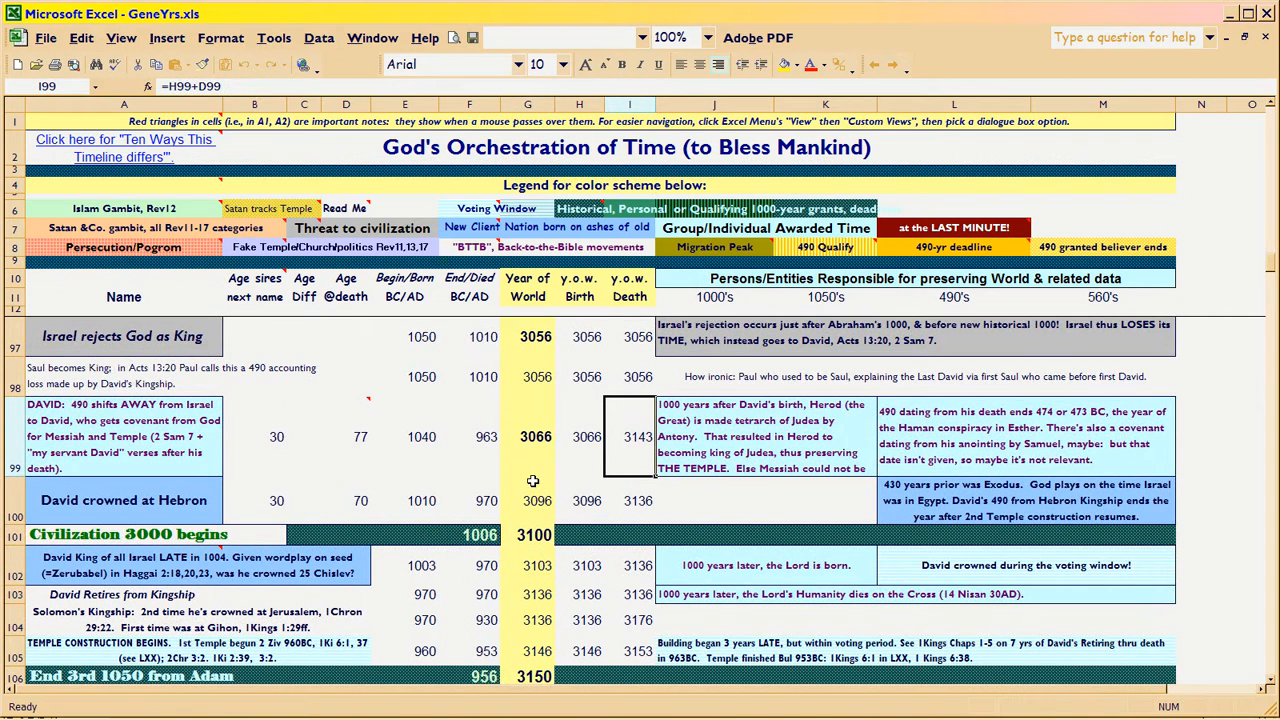
mouse_move(369, 435)
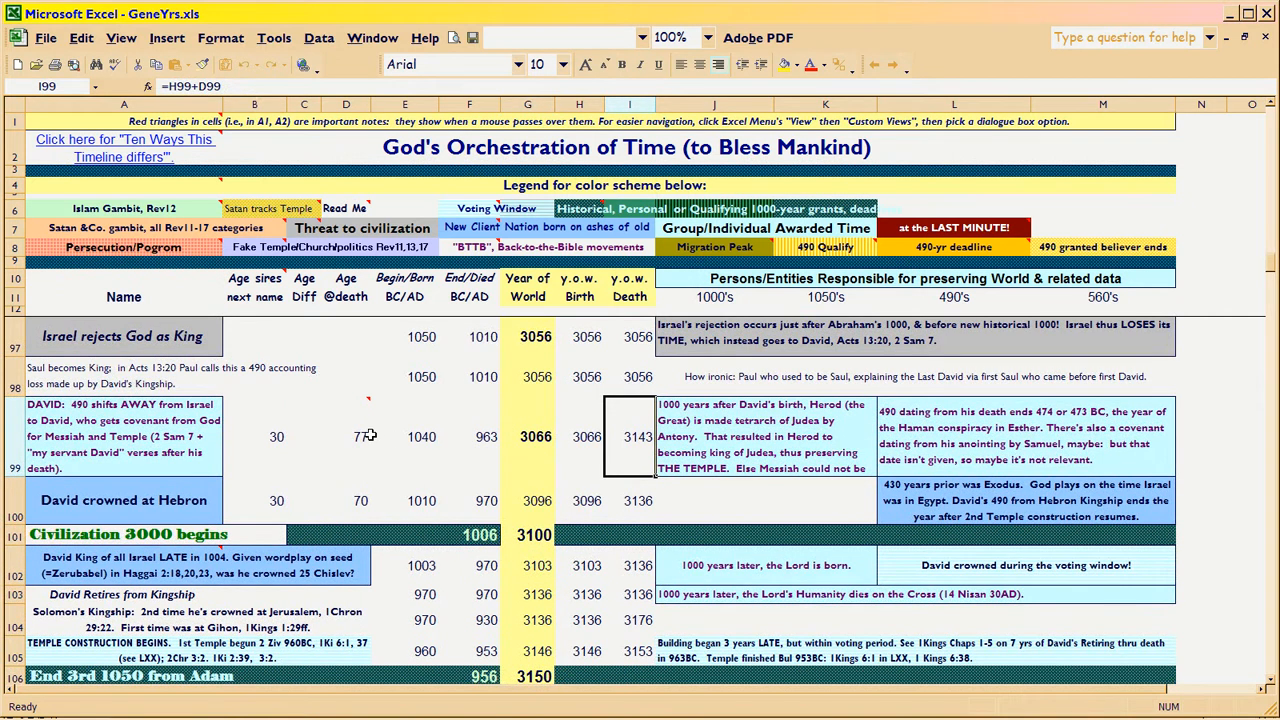
left_click(345, 437)
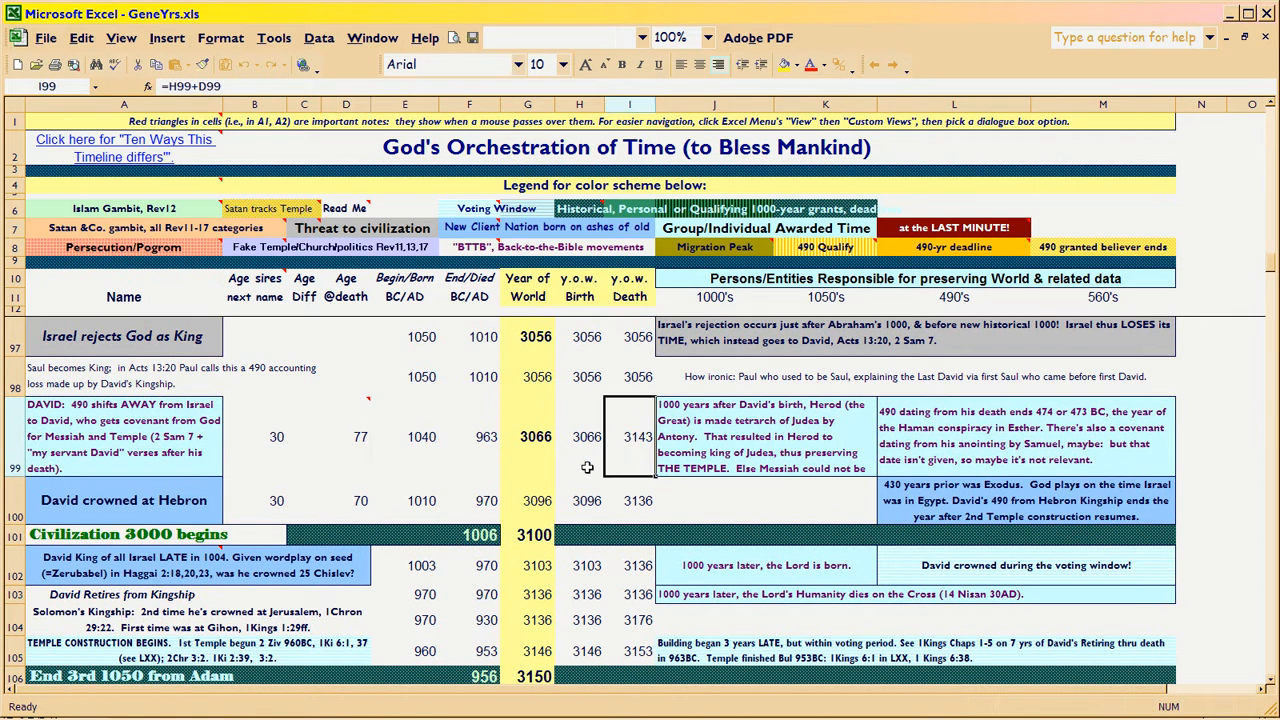
mouse_move(611, 459)
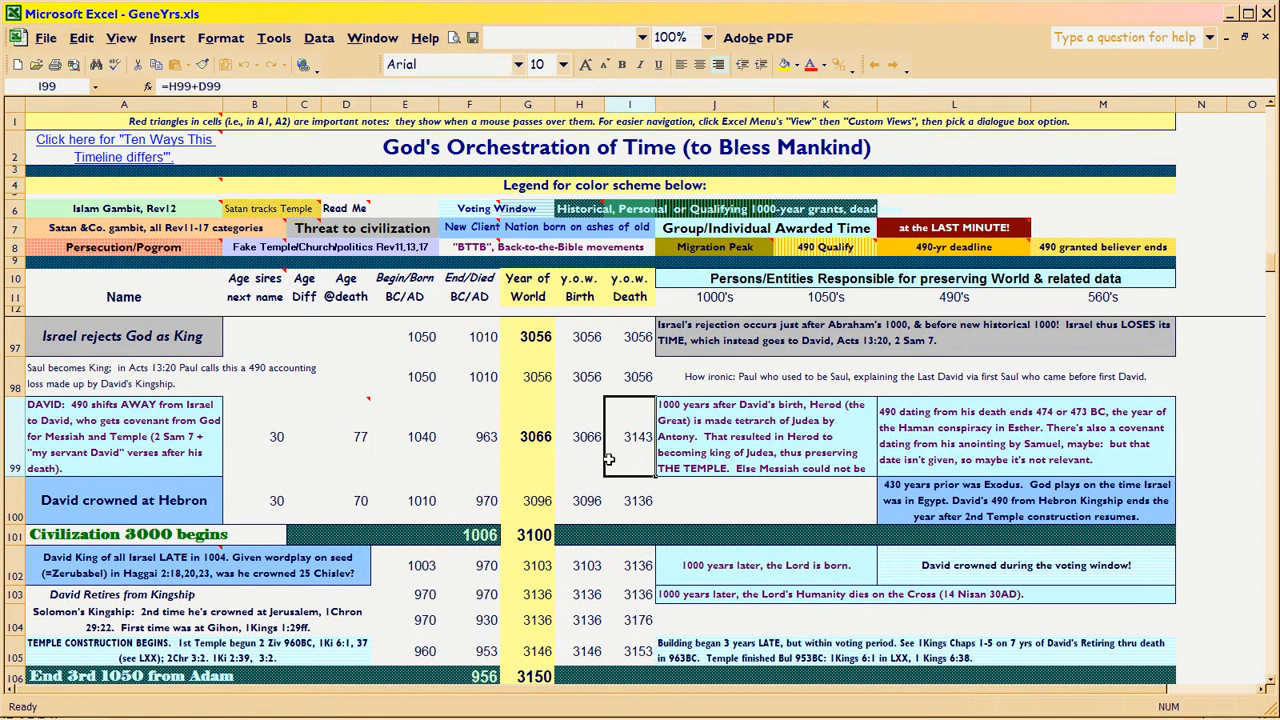
mouse_move(677, 432)
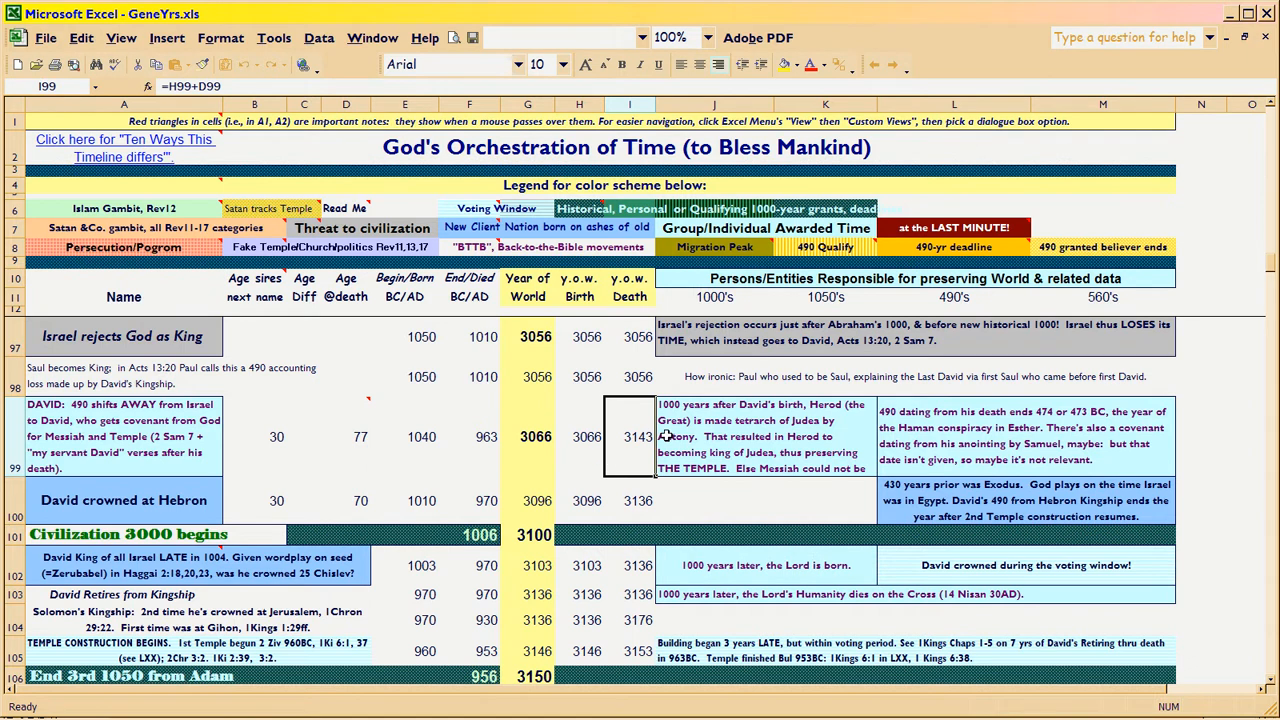
mouse_move(628, 448)
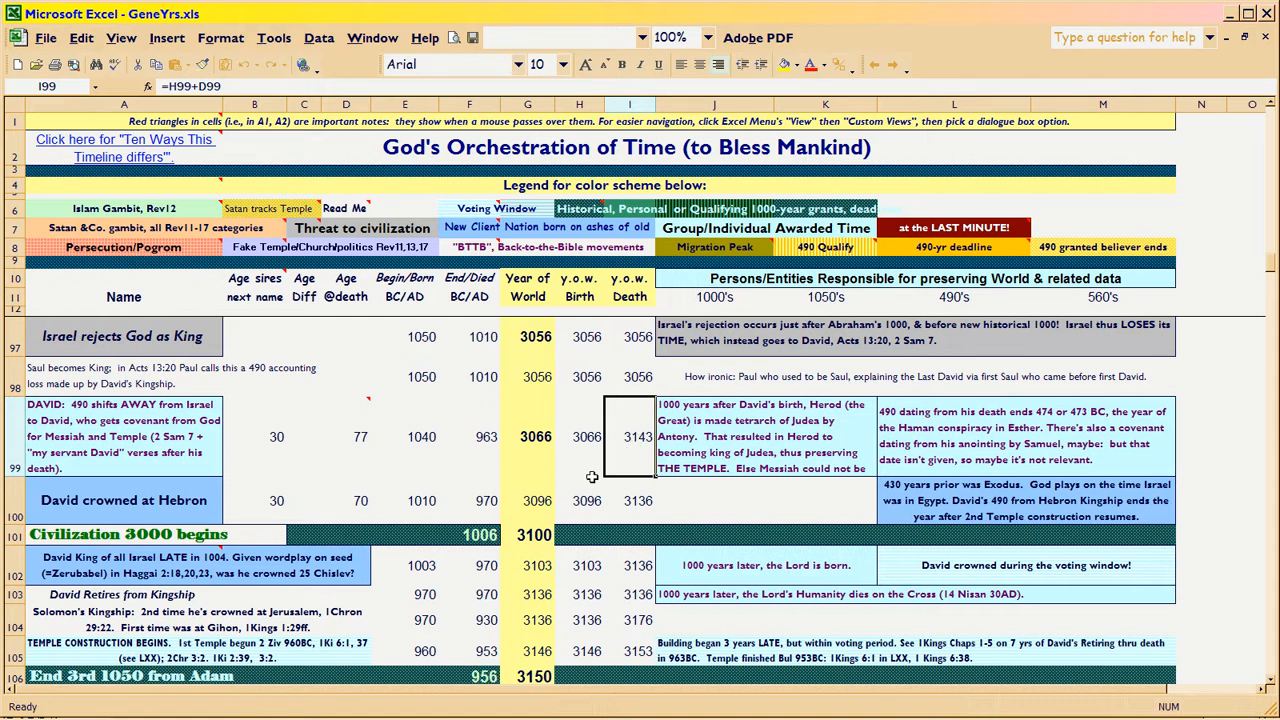
mouse_move(1208, 158)
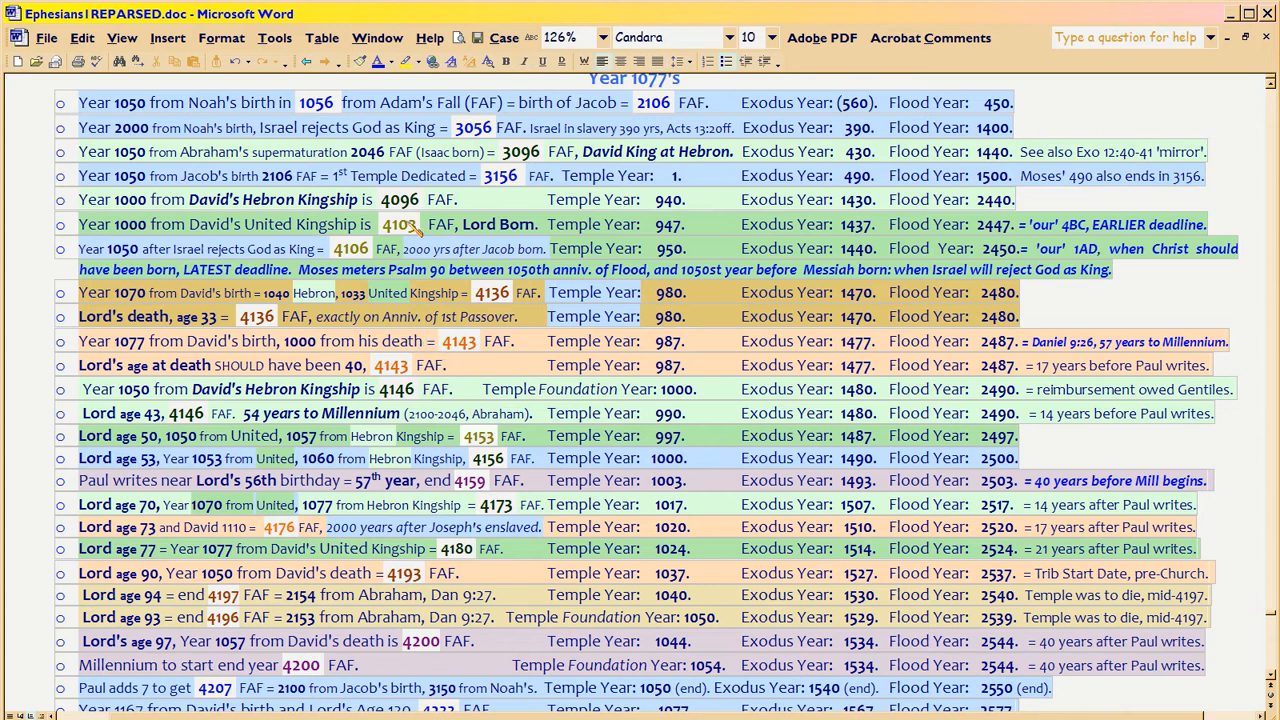
double_click(267, 224)
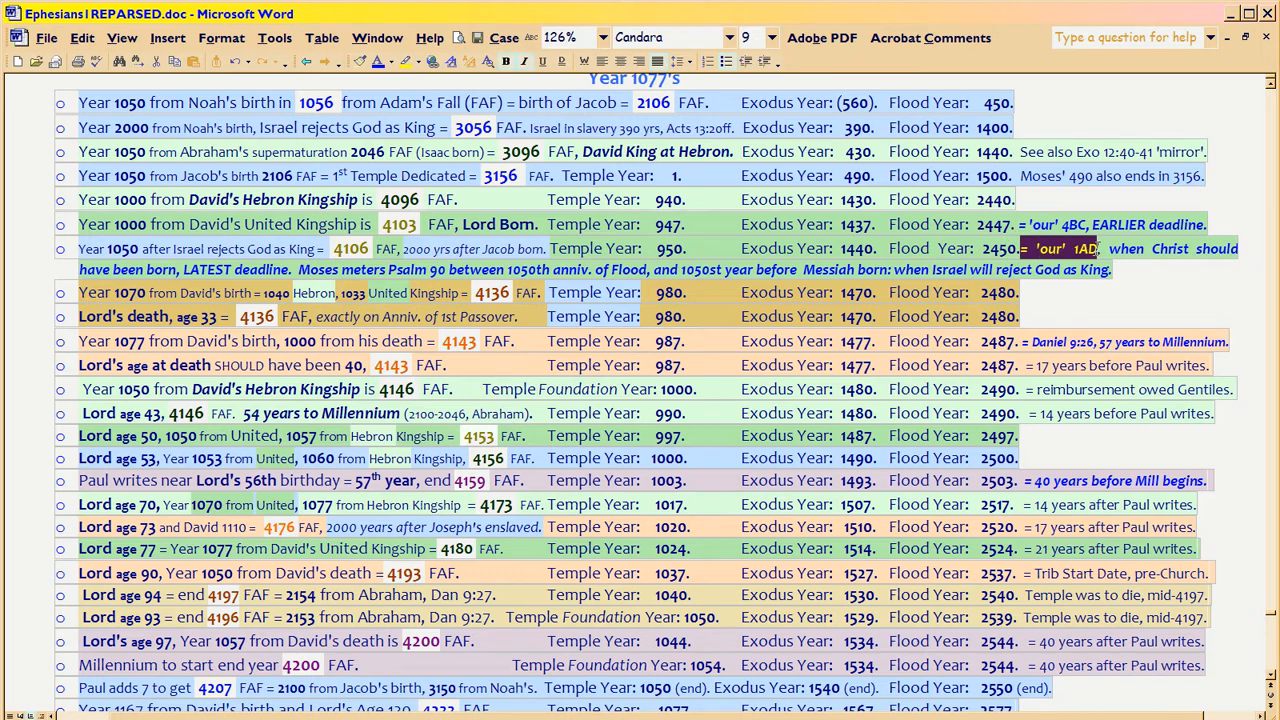
mouse_move(913, 238)
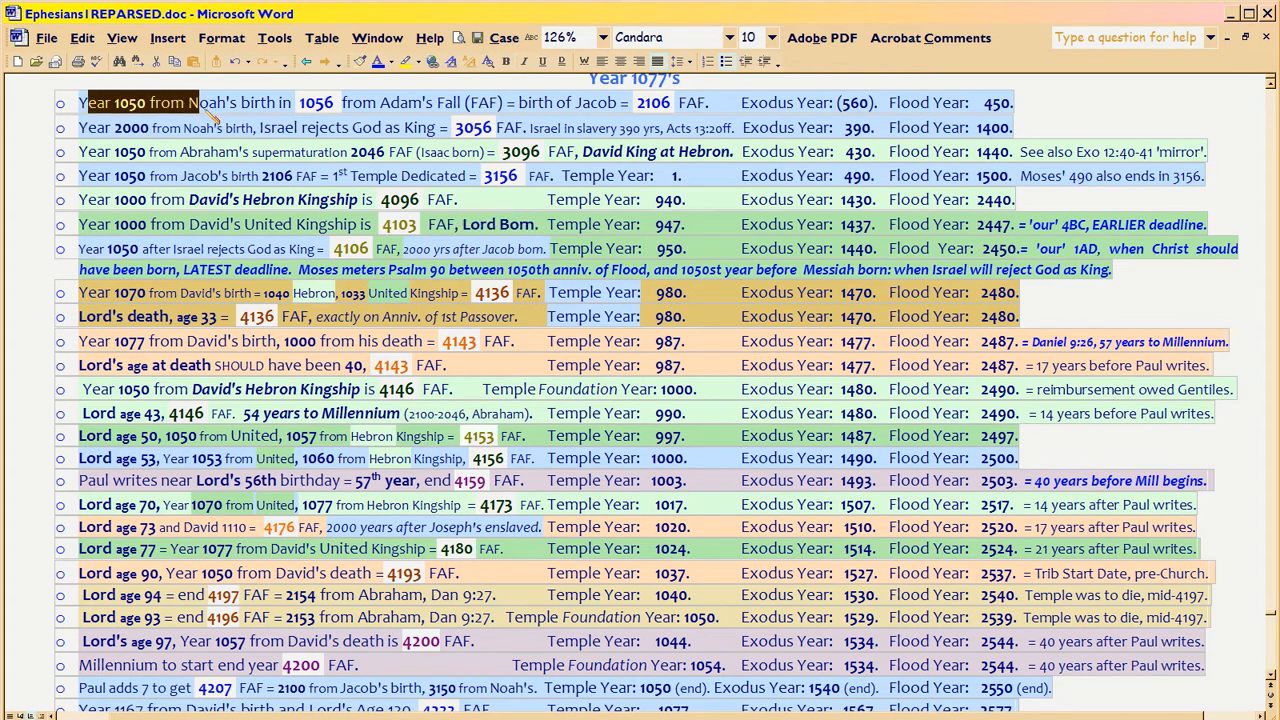
mouse_move(308, 247)
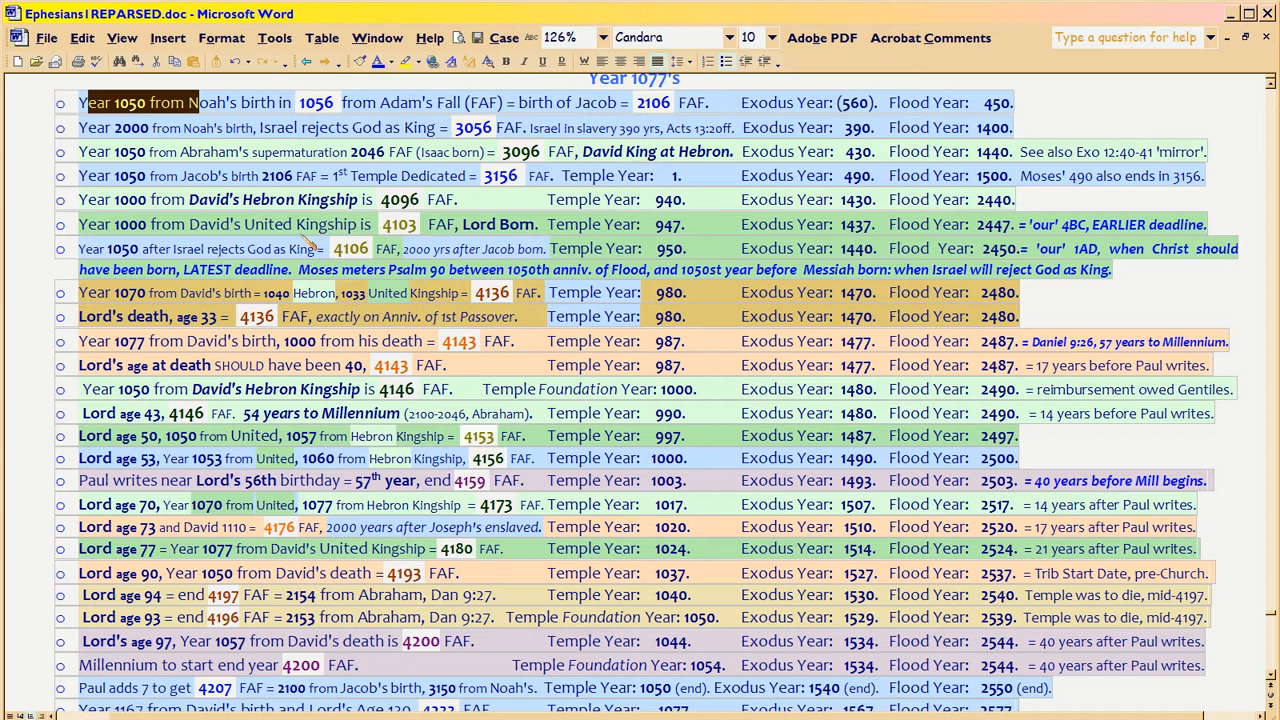
mouse_move(830, 345)
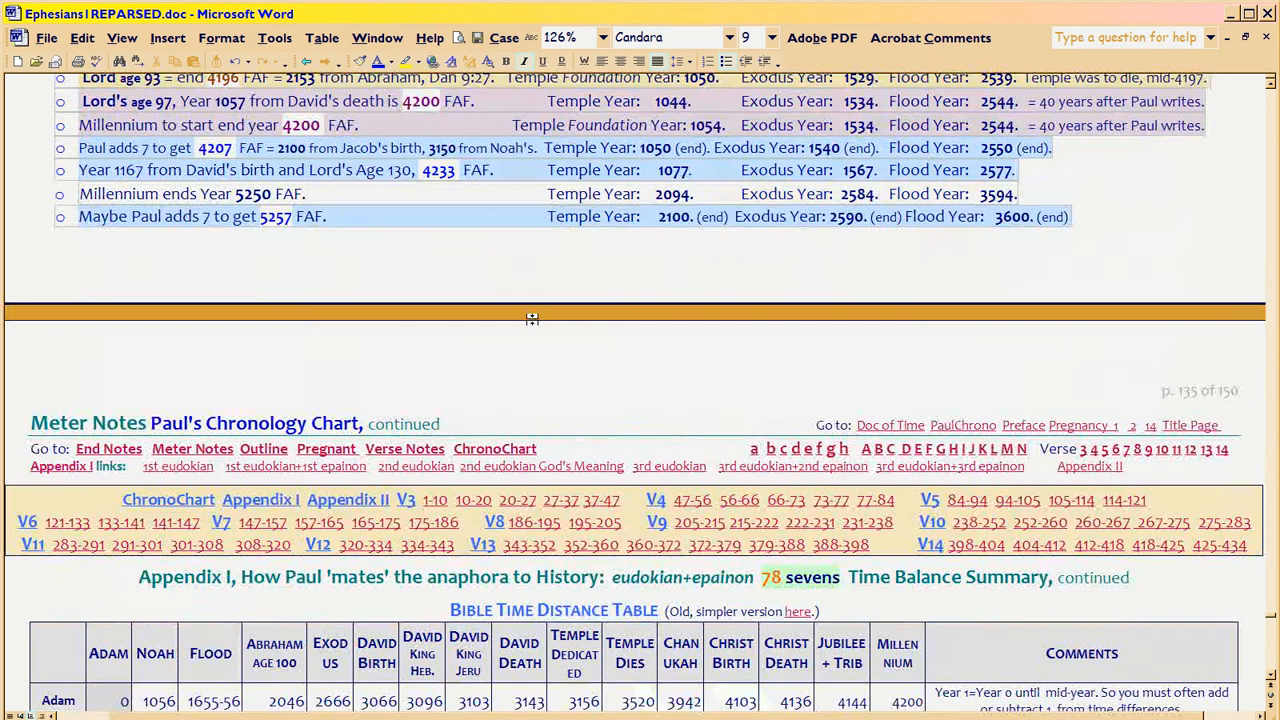
Scroll past the Meter Notes heading to the Appendix I Bible Time Distance Table.
scroll("down", 3)
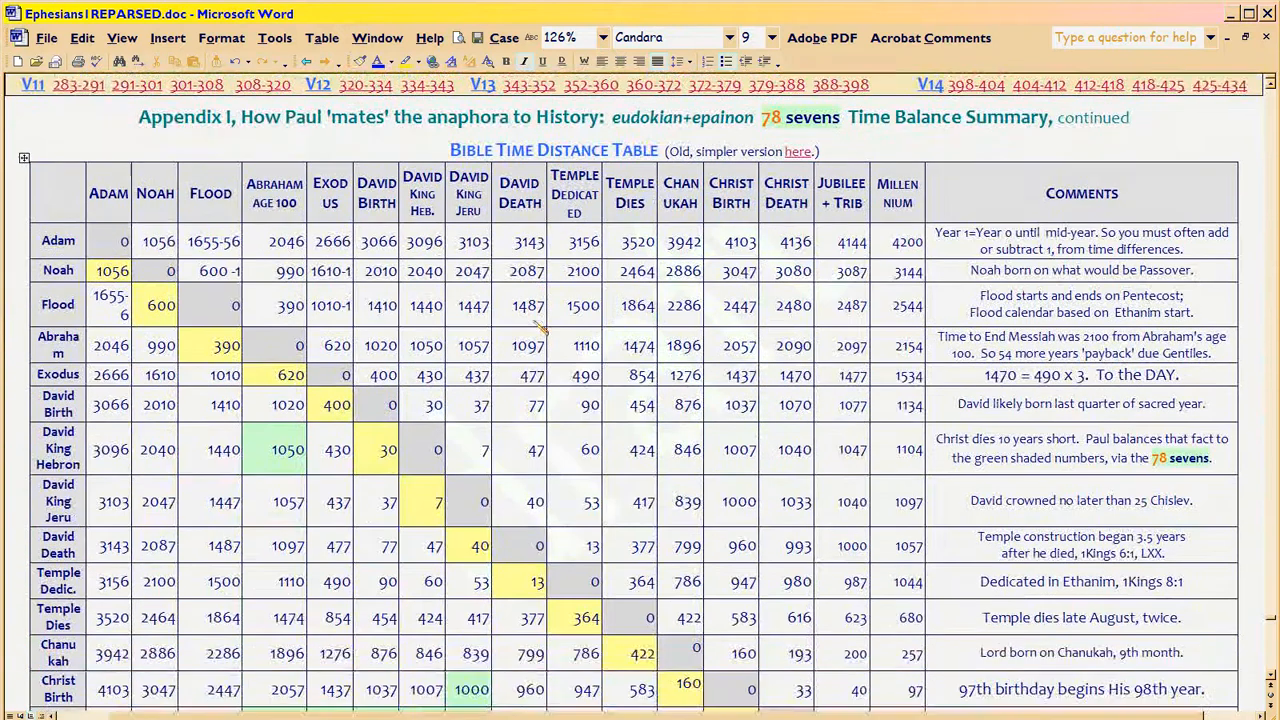
scroll("down", 3)
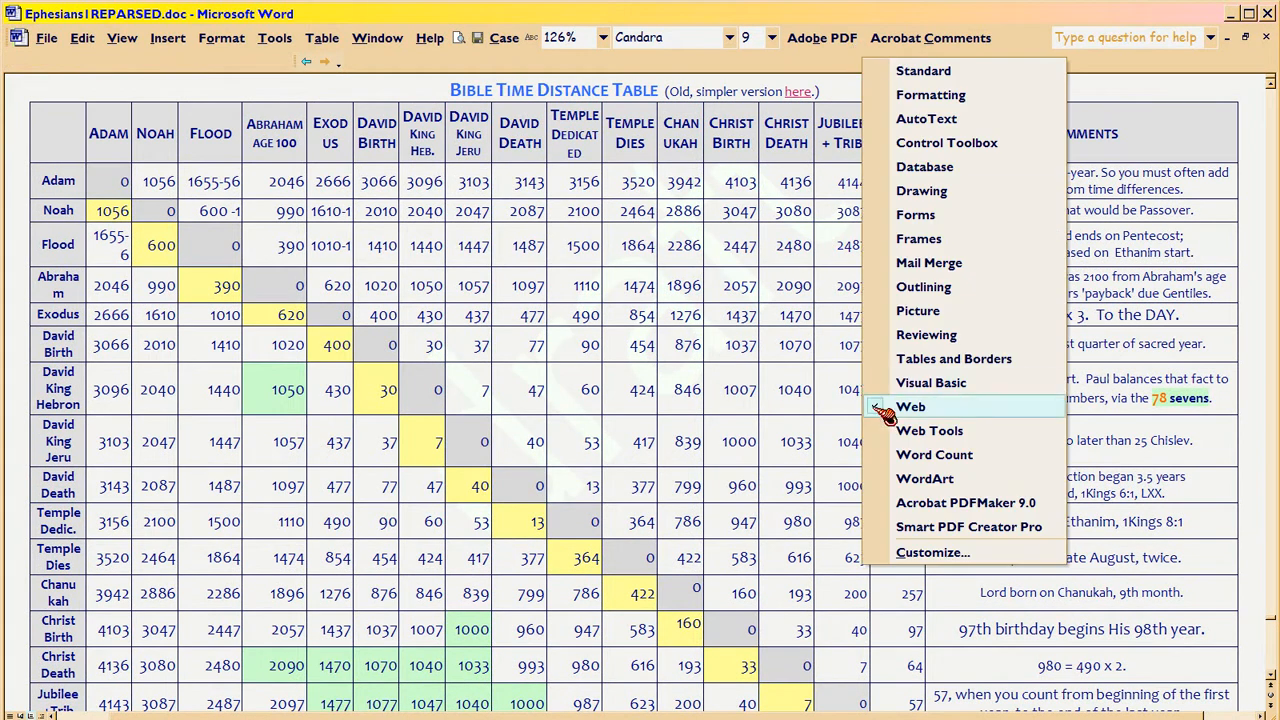
Hide the Web toolbar, scroll to the Millennium row, and select 1437 for Christ Birth.
left_click(910, 406)
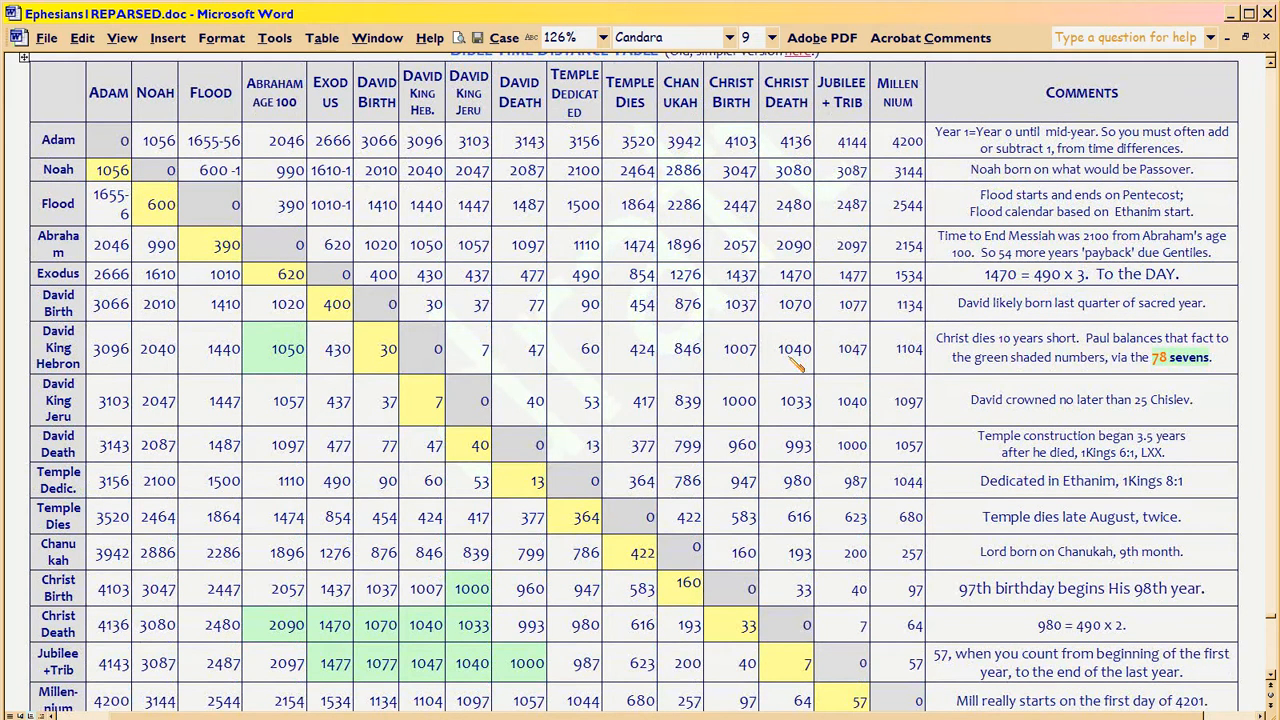
mouse_move(440, 442)
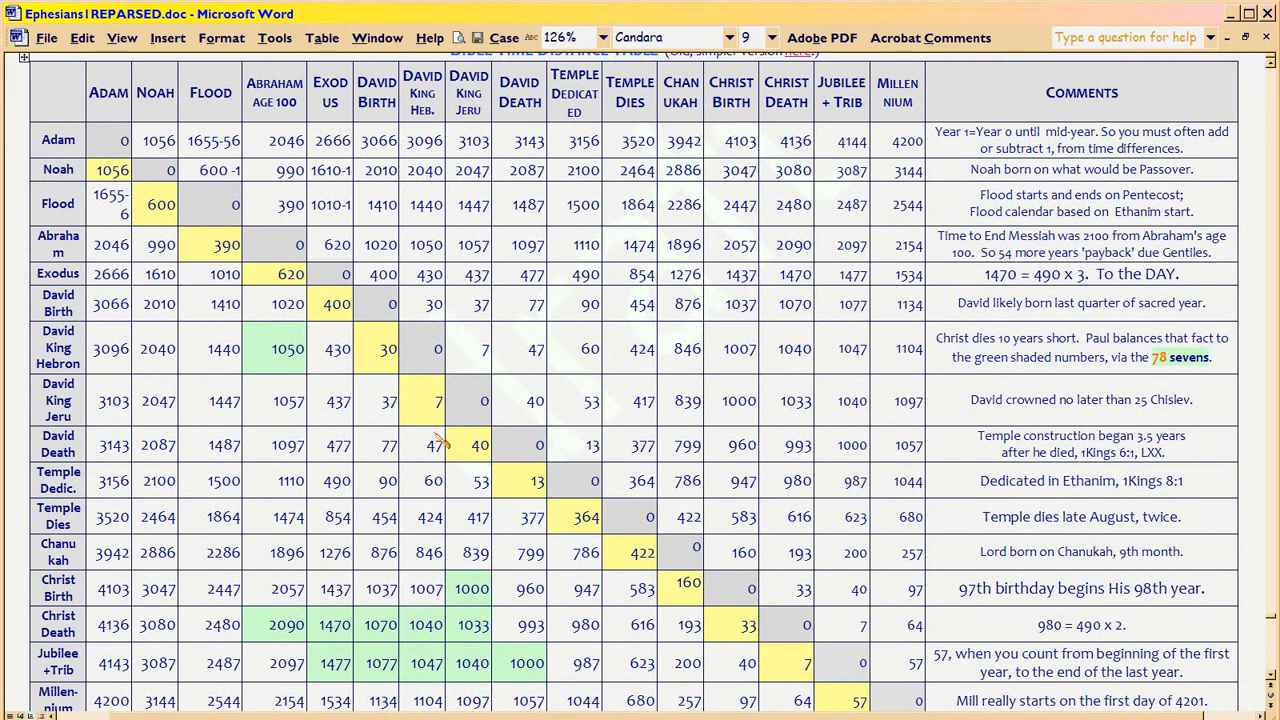
scroll("down", 3)
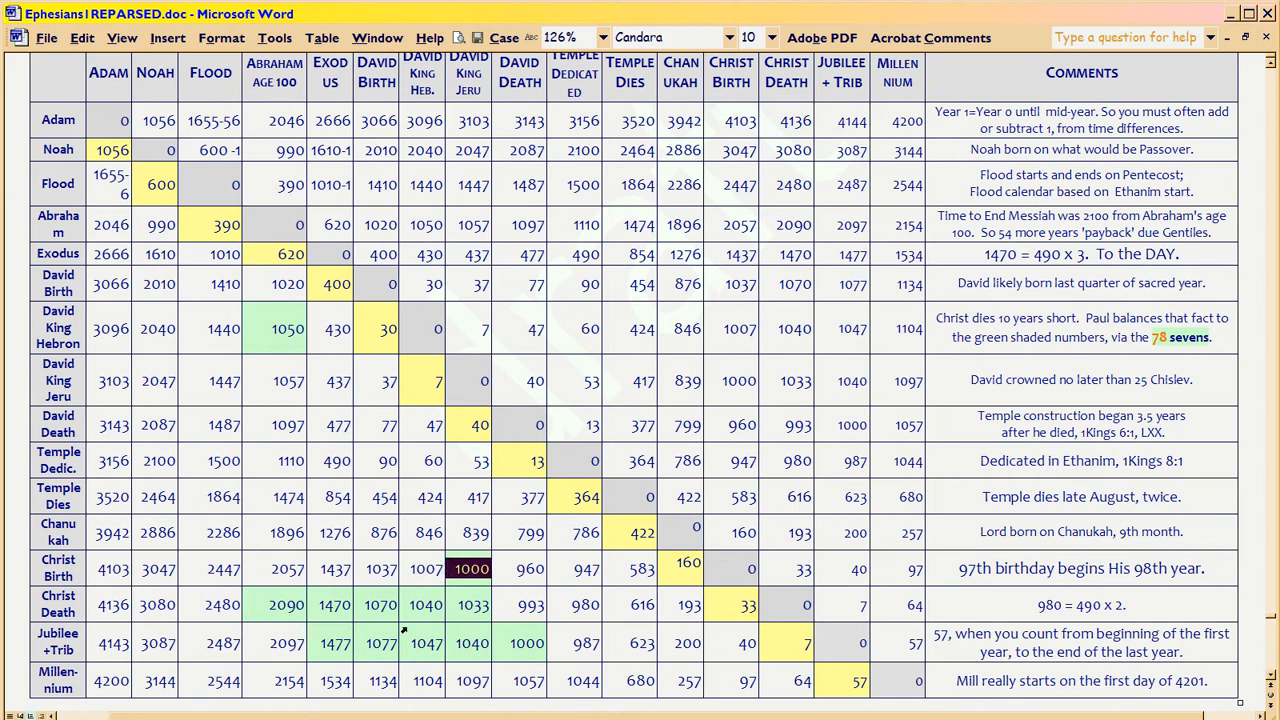
mouse_move(708, 601)
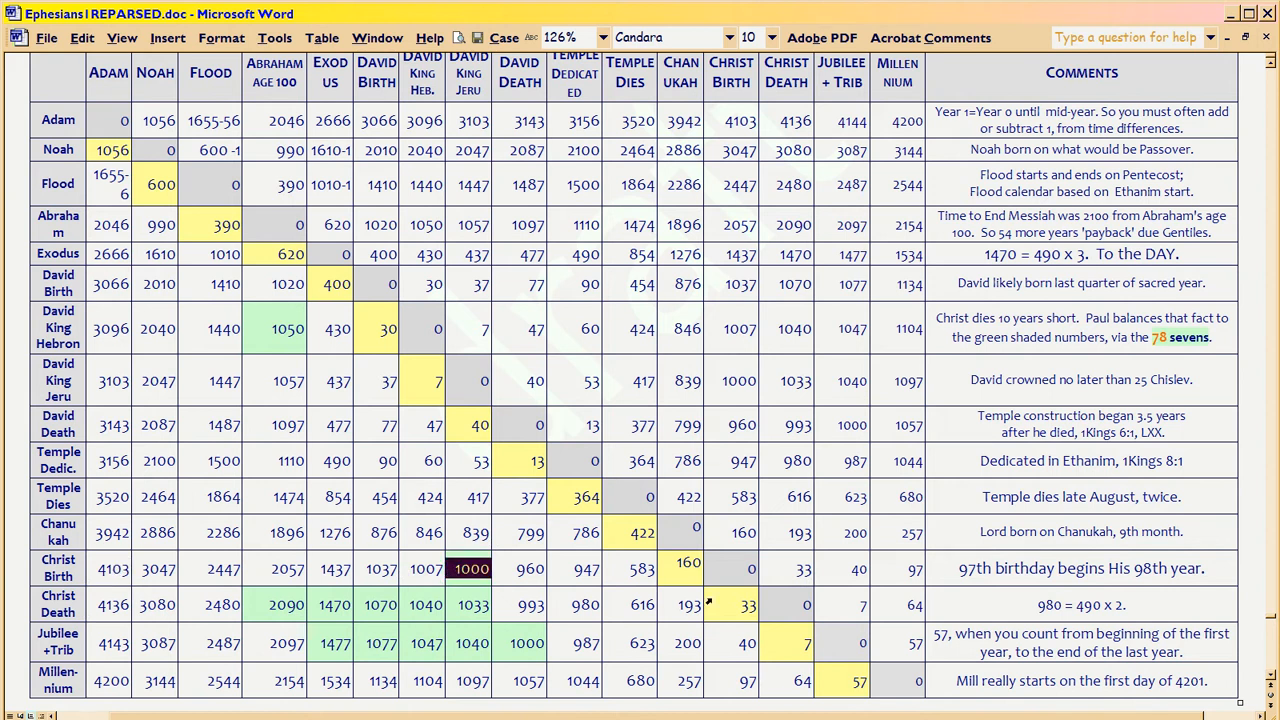
mouse_move(618, 576)
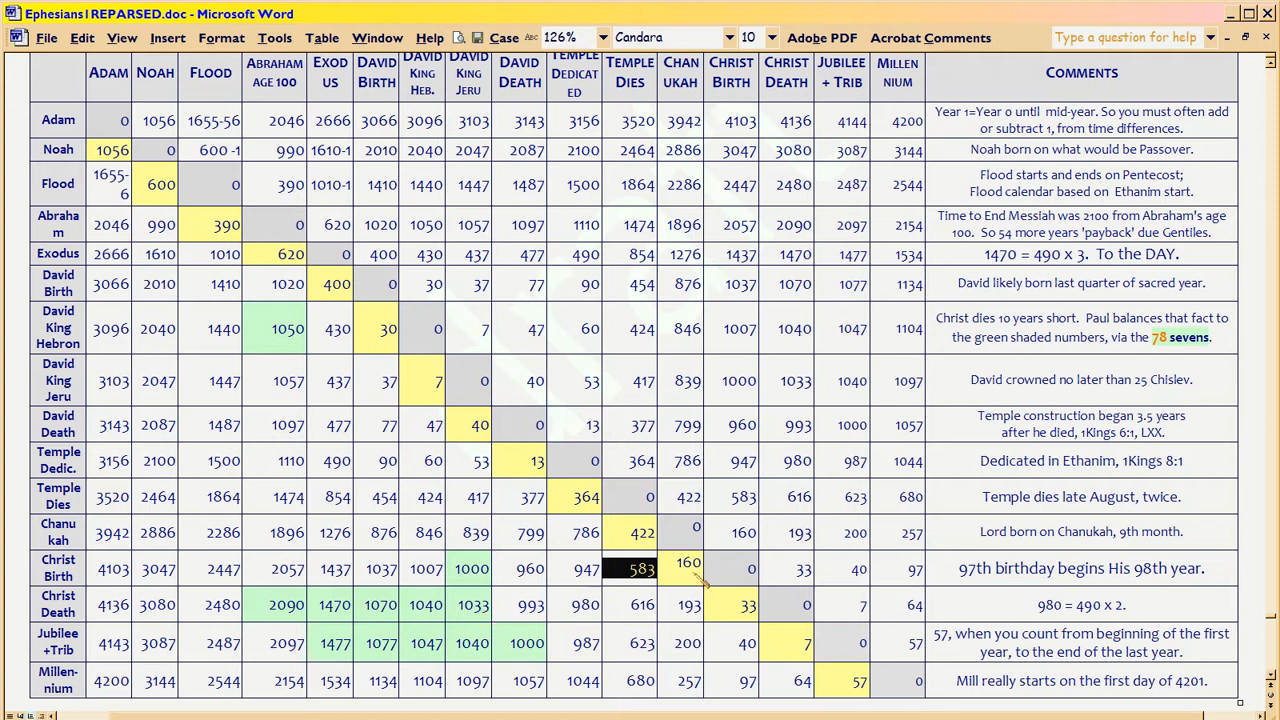
left_click(749, 568)
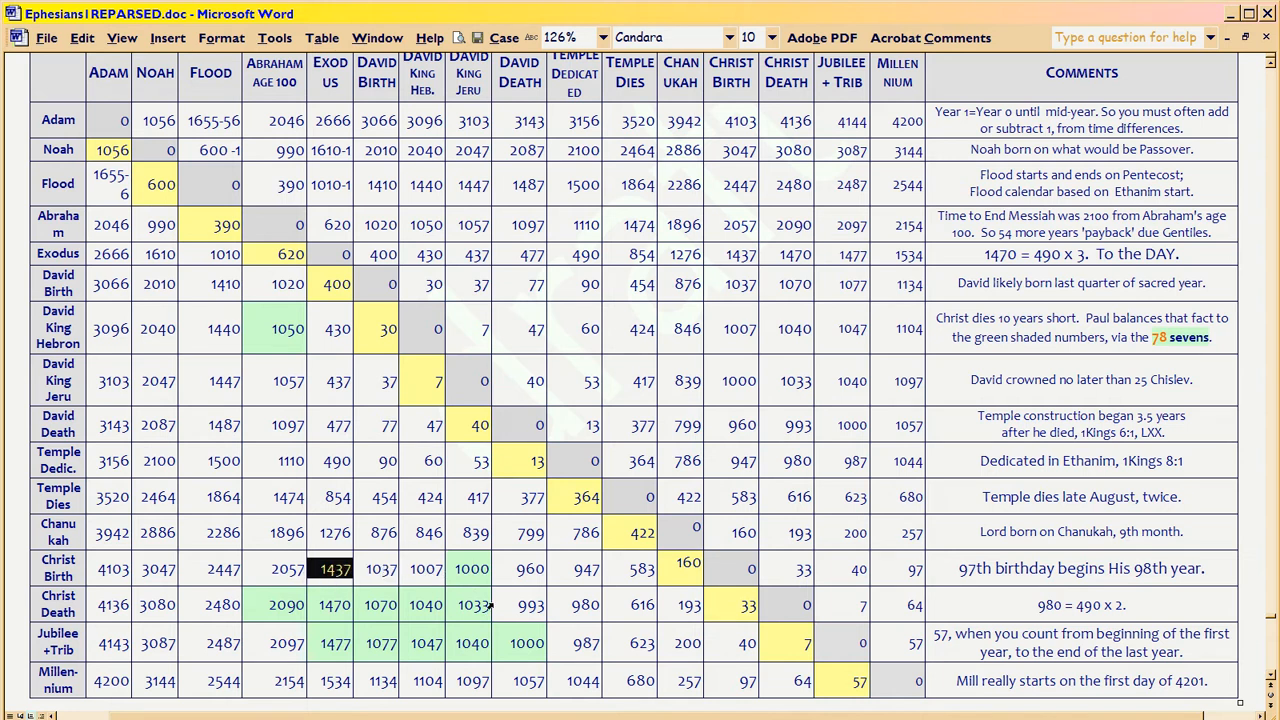
mouse_move(490, 622)
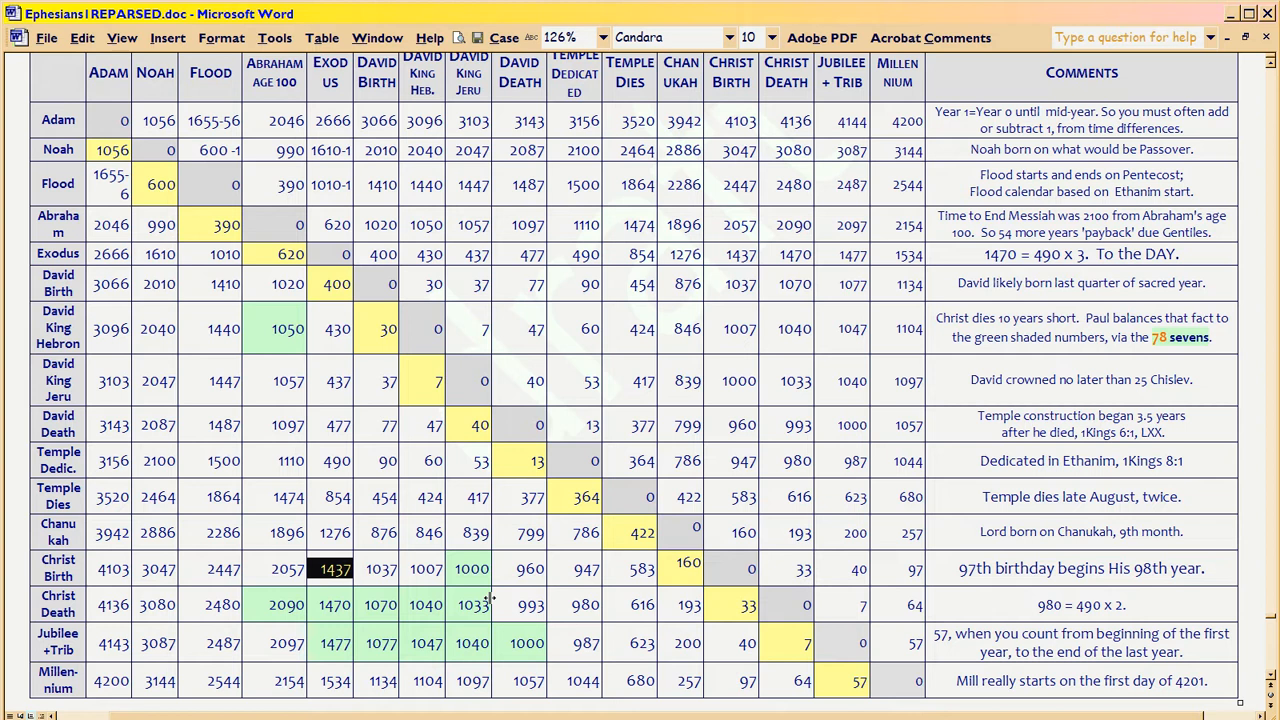
mouse_move(526, 516)
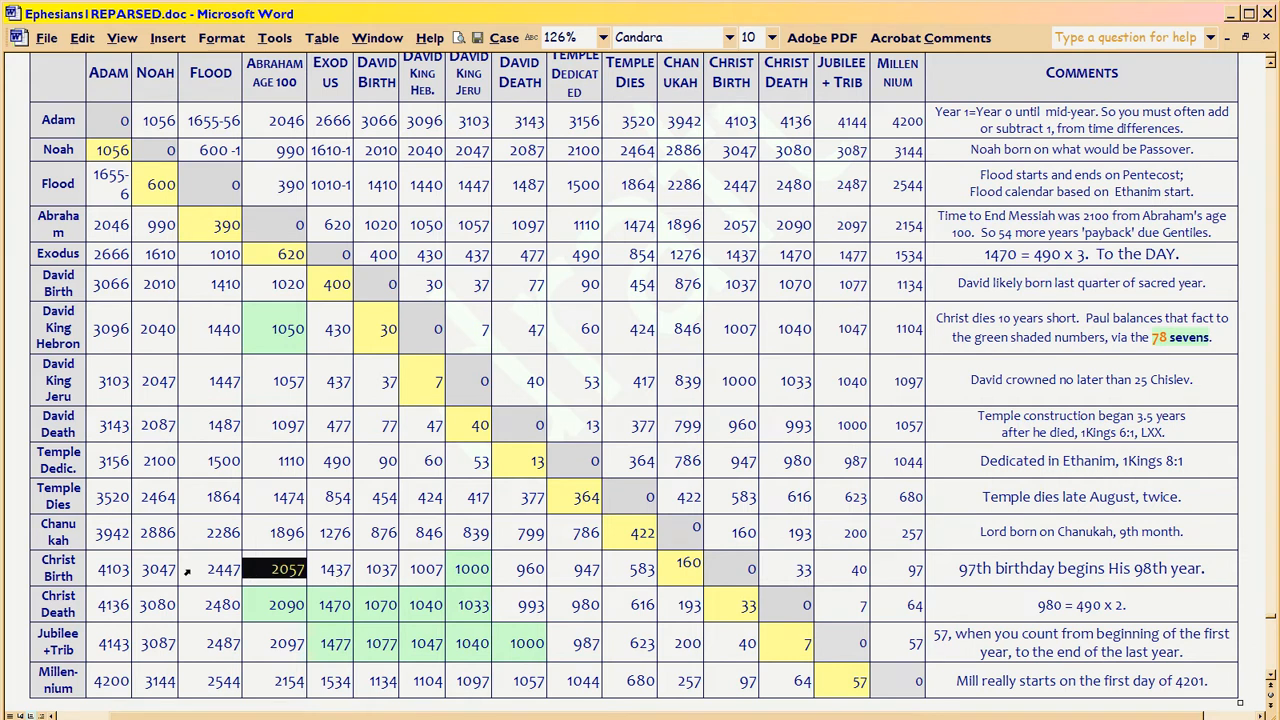
Point out the Christ Birth row figures 2447, 3047, 4103 and 33 in the chronology table.
left_click(211, 569)
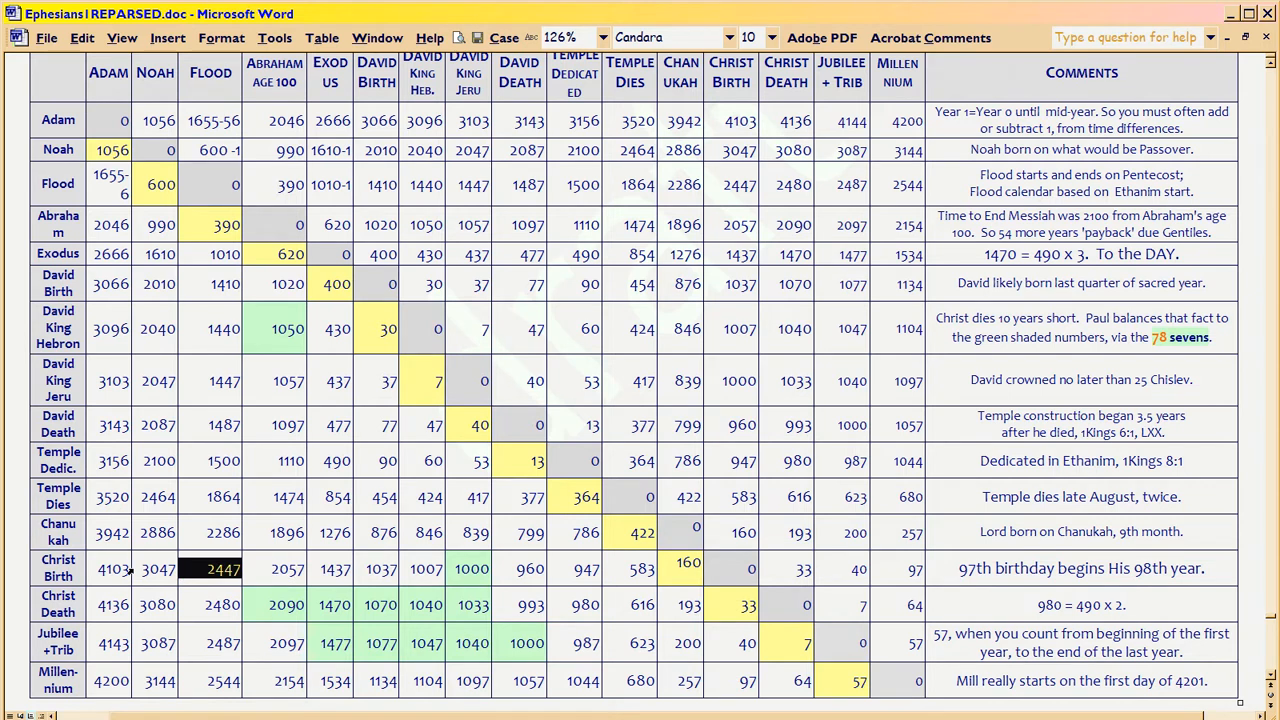
left_click(155, 569)
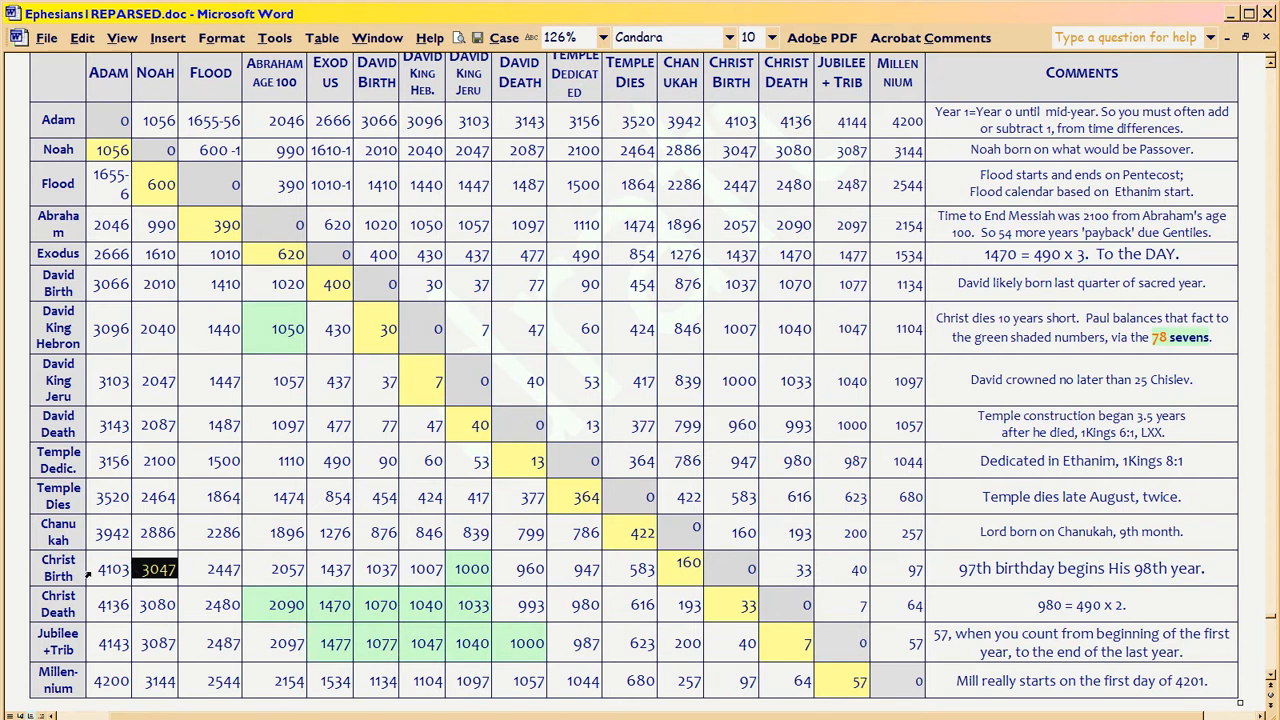
left_click(112, 568)
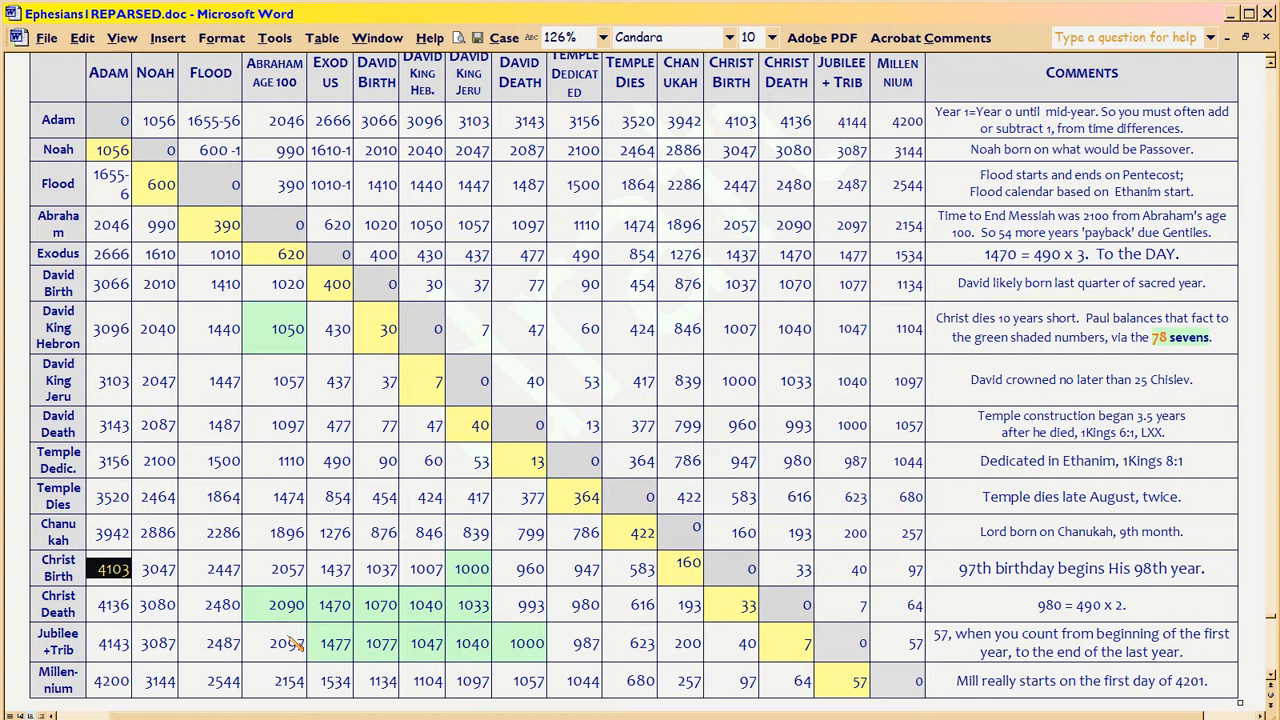
mouse_move(305, 625)
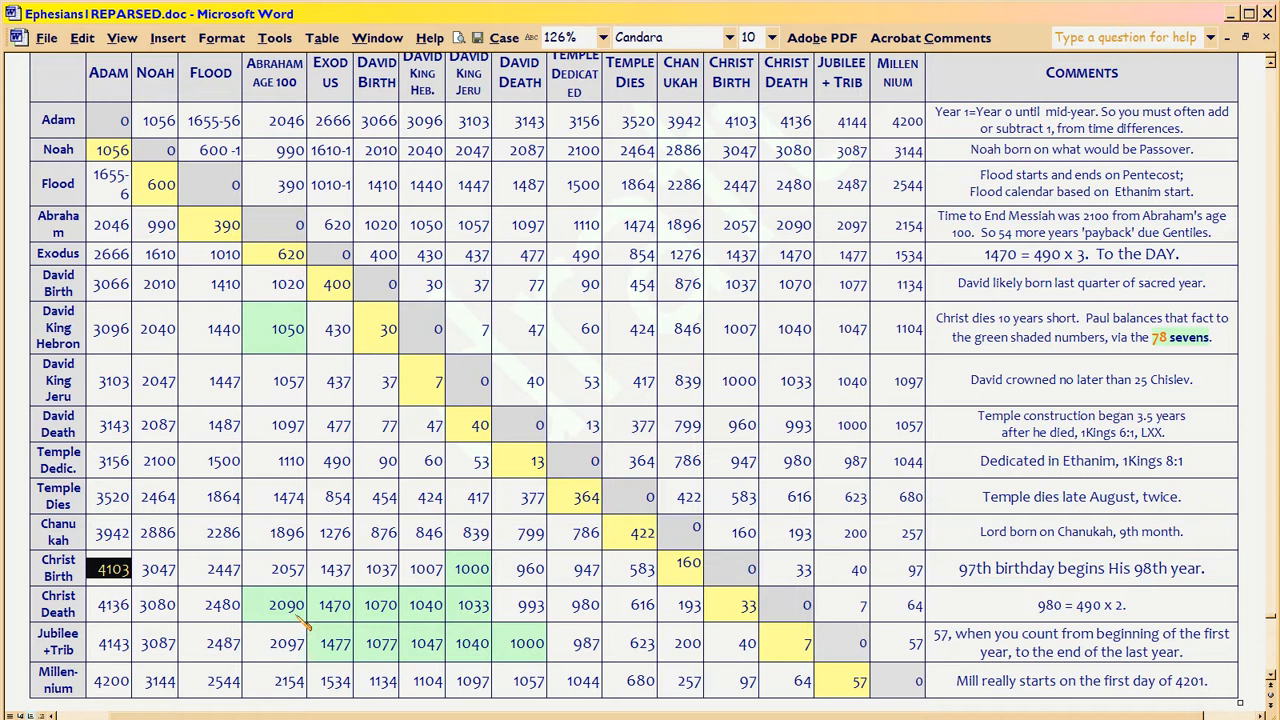
left_click(791, 569)
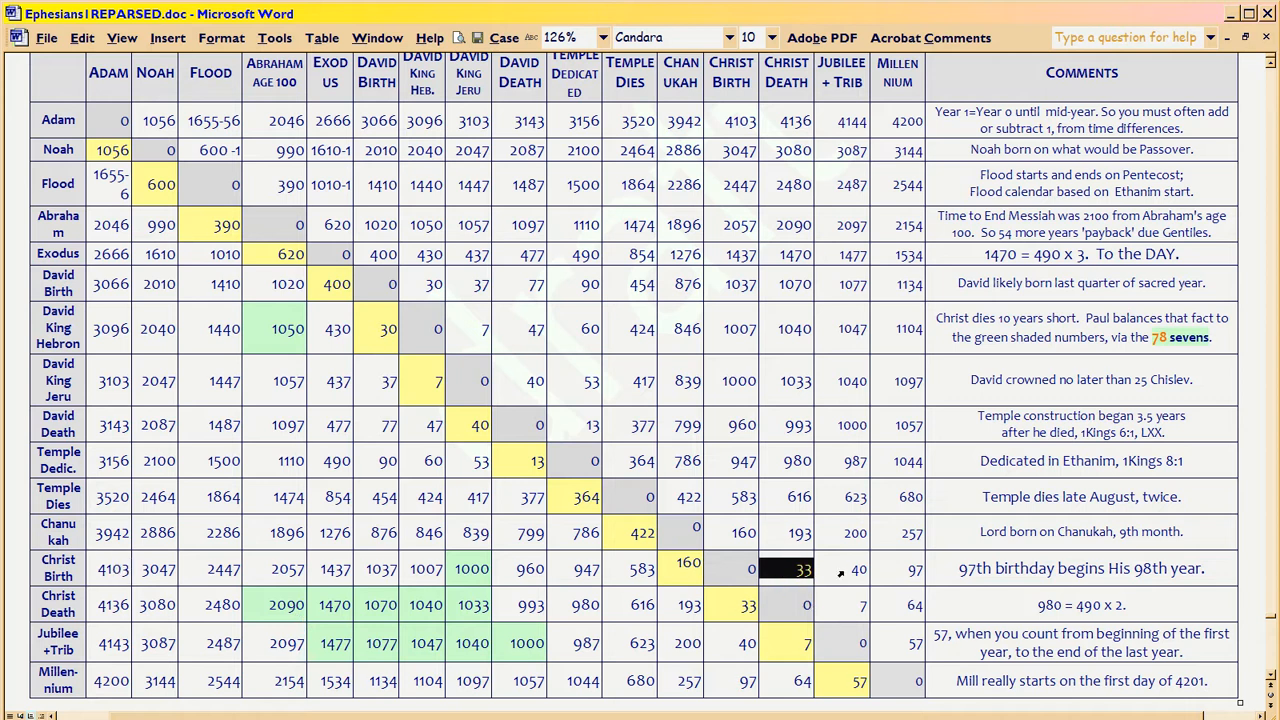
mouse_move(781, 578)
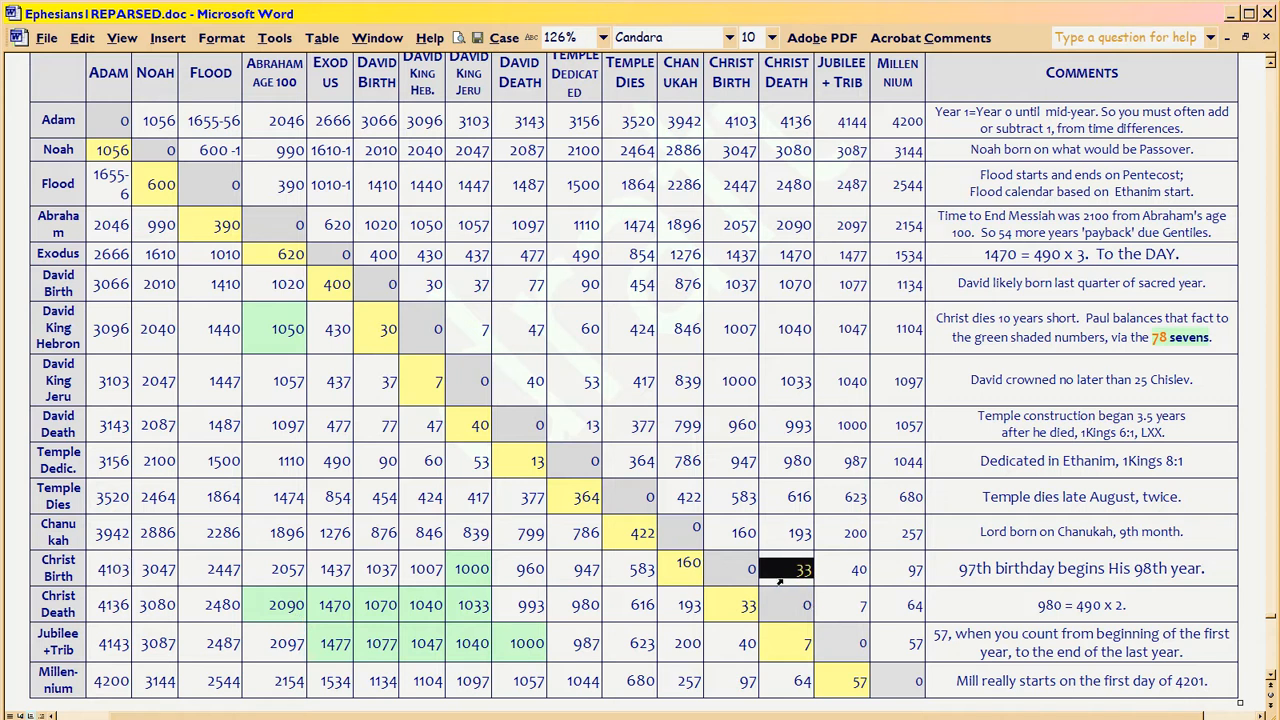
mouse_move(781, 582)
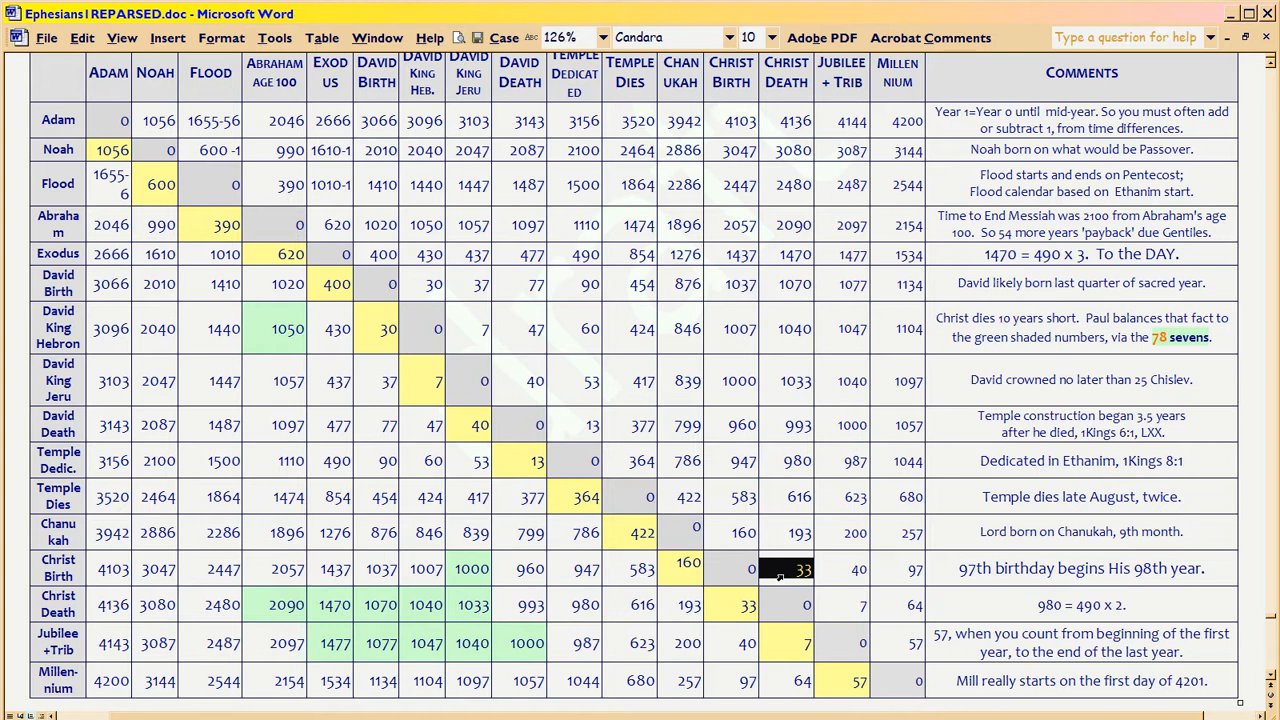
mouse_move(609, 577)
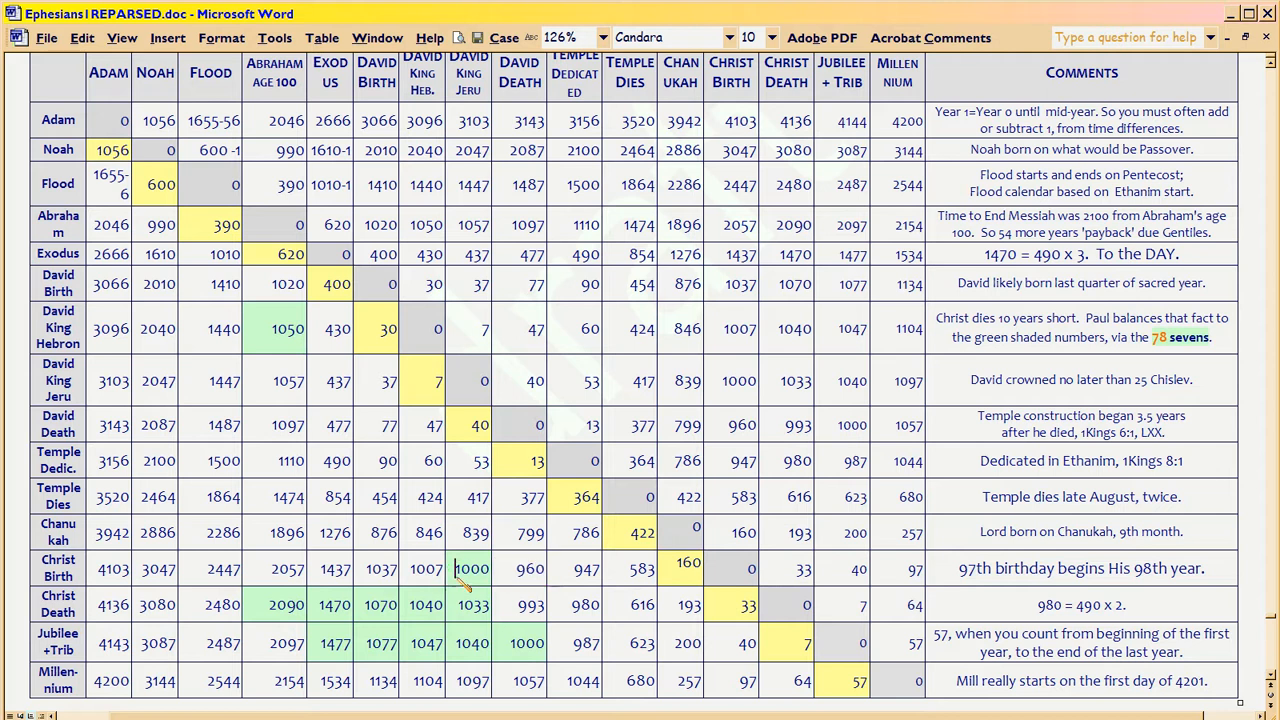
mouse_move(788, 573)
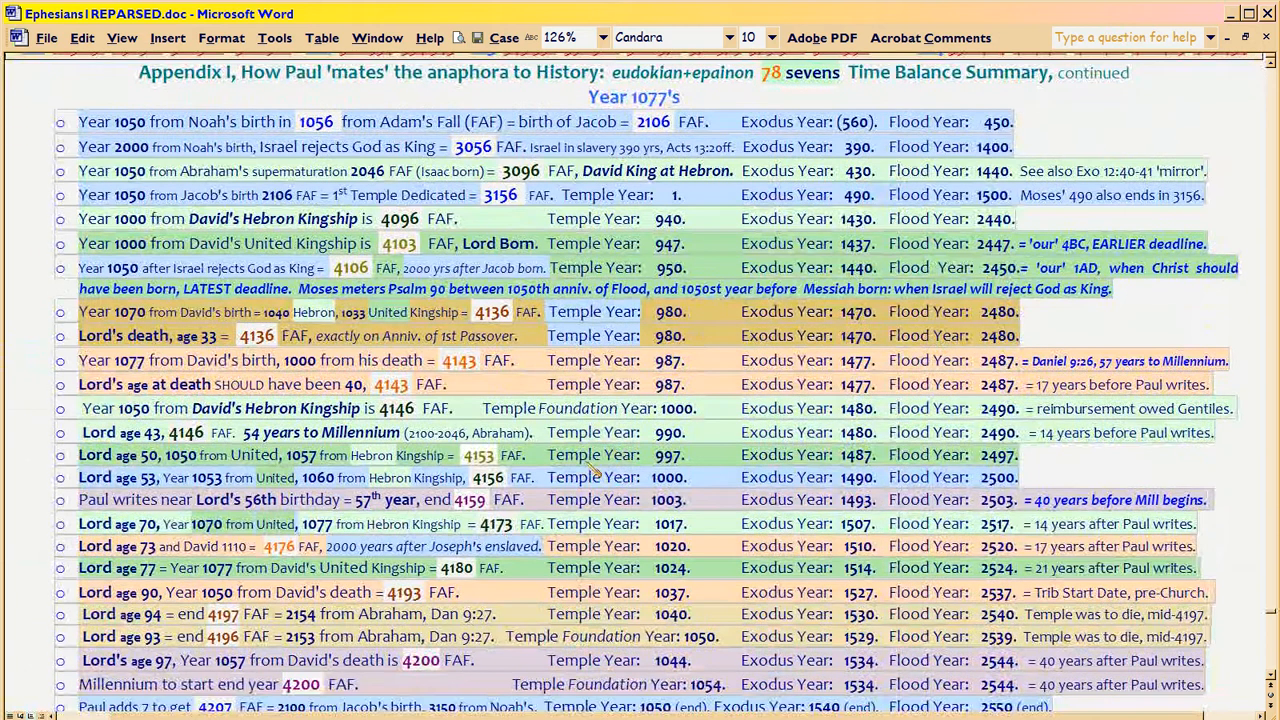
left_click(753, 37)
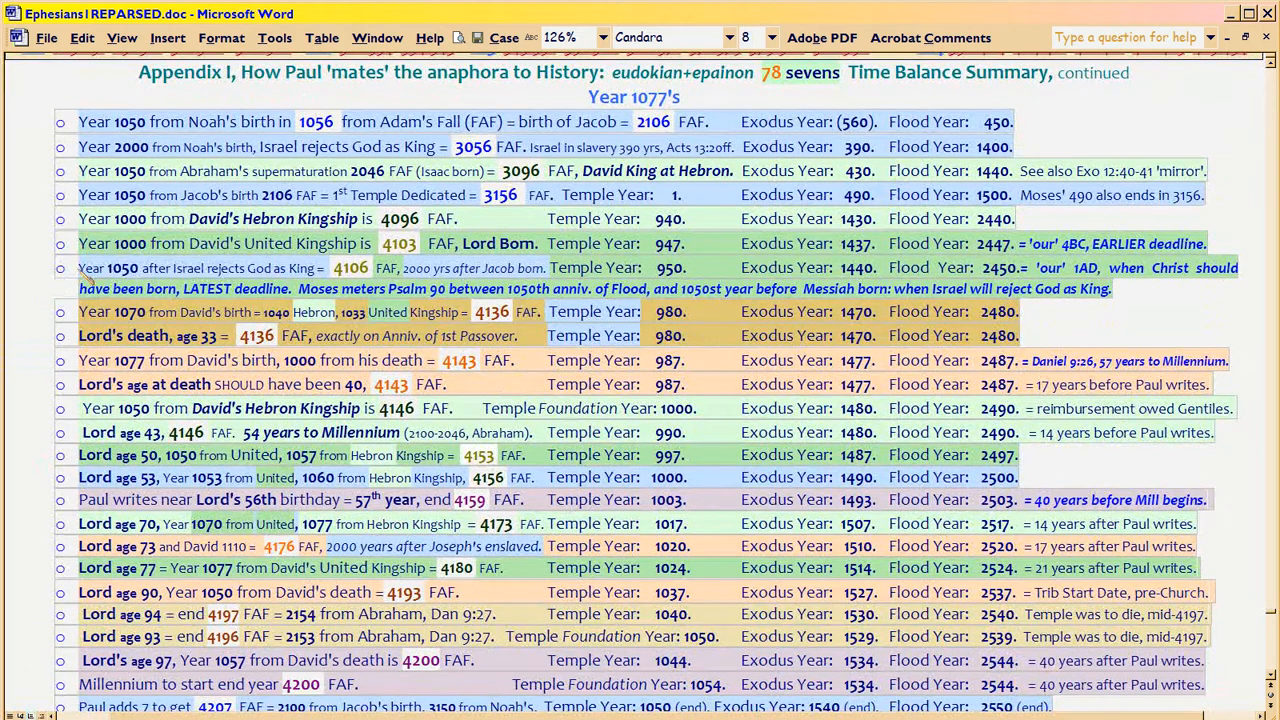
left_click_drag(79, 267, 323, 267)
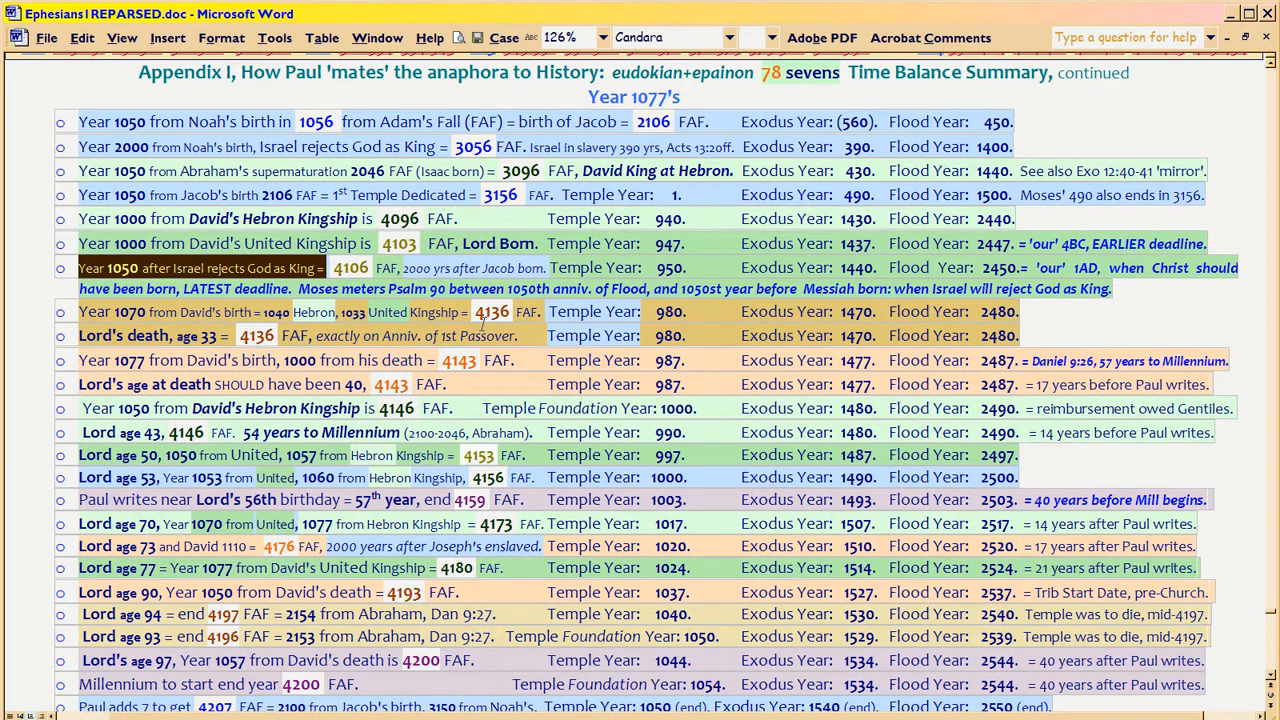
mouse_move(458, 243)
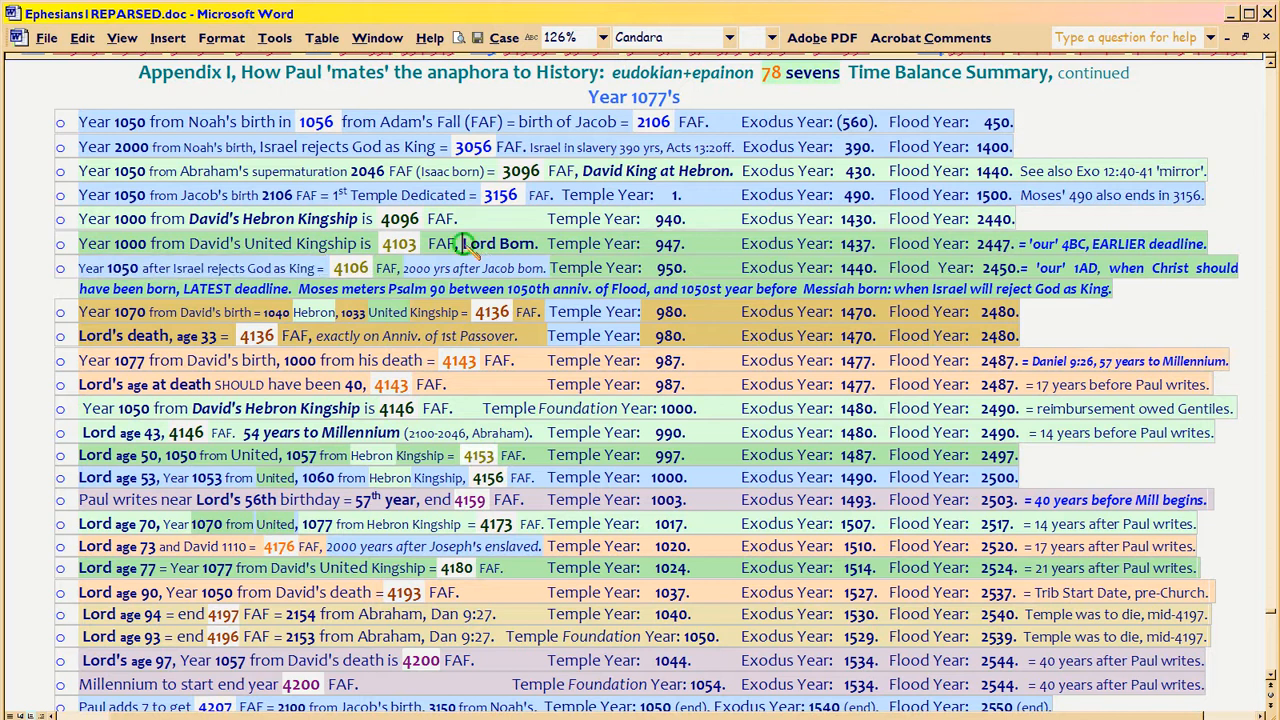
double_click(498, 243)
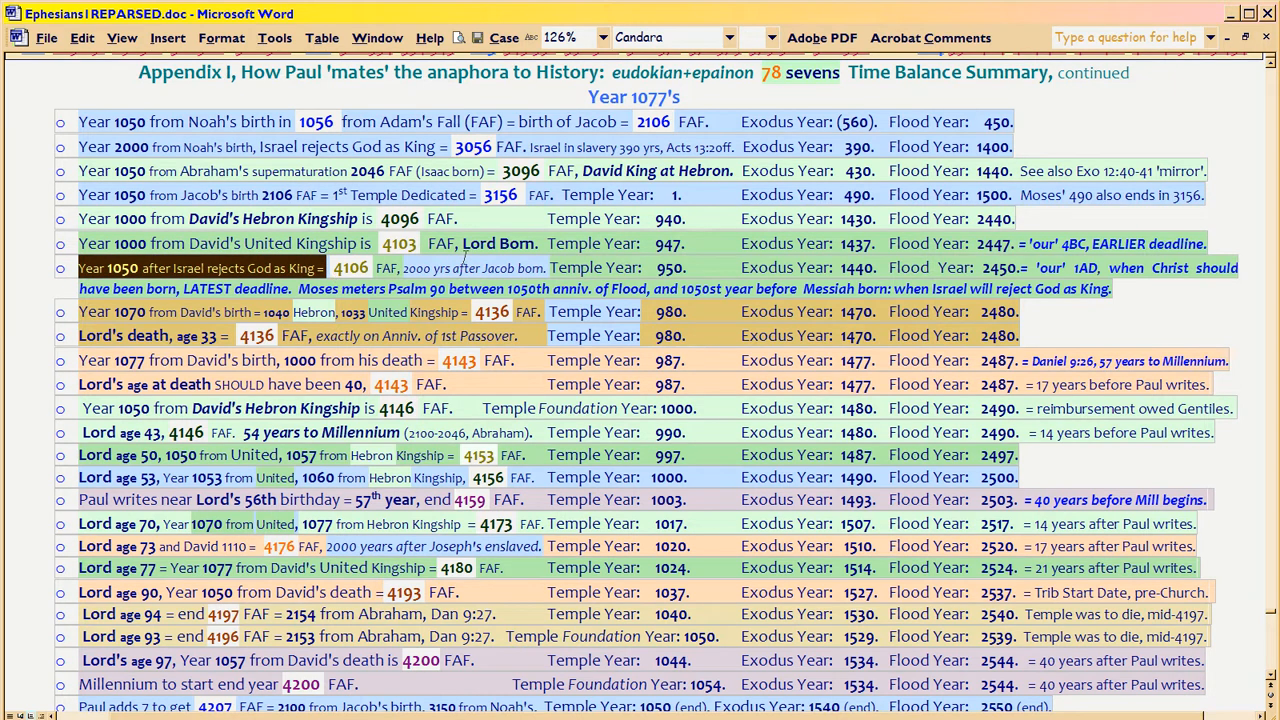
double_click(494, 243)
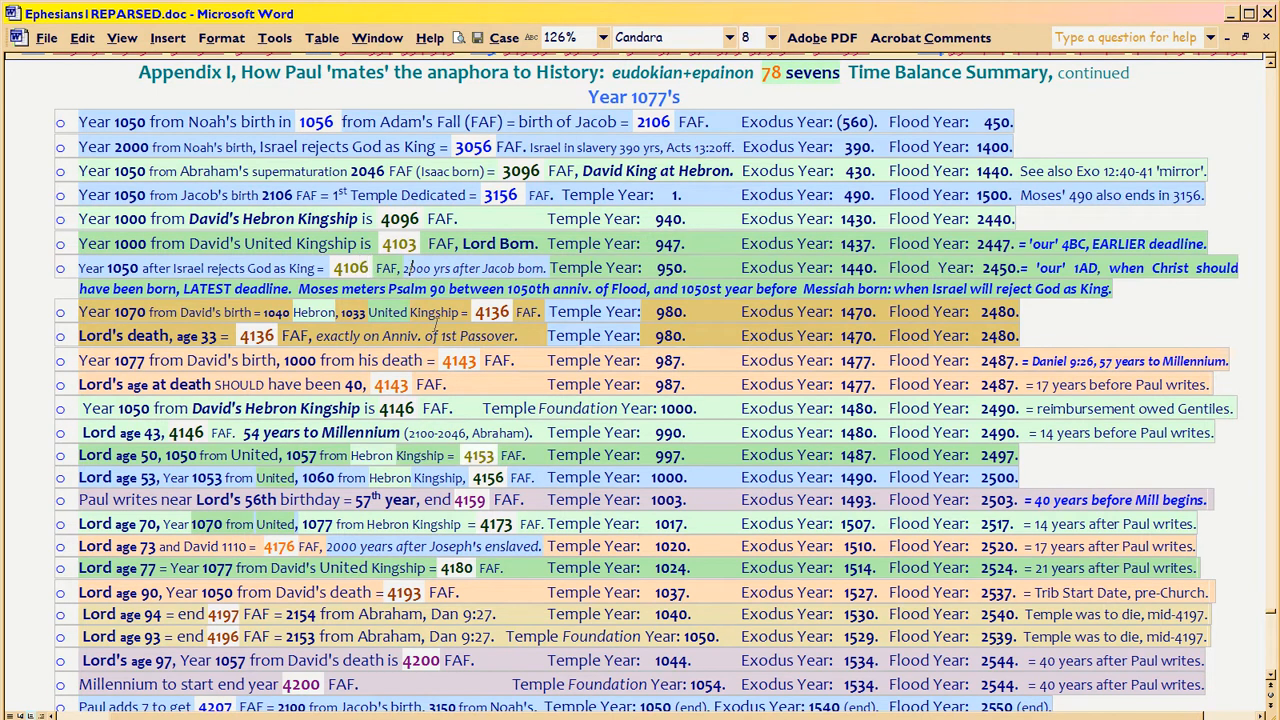
scroll("down", 3)
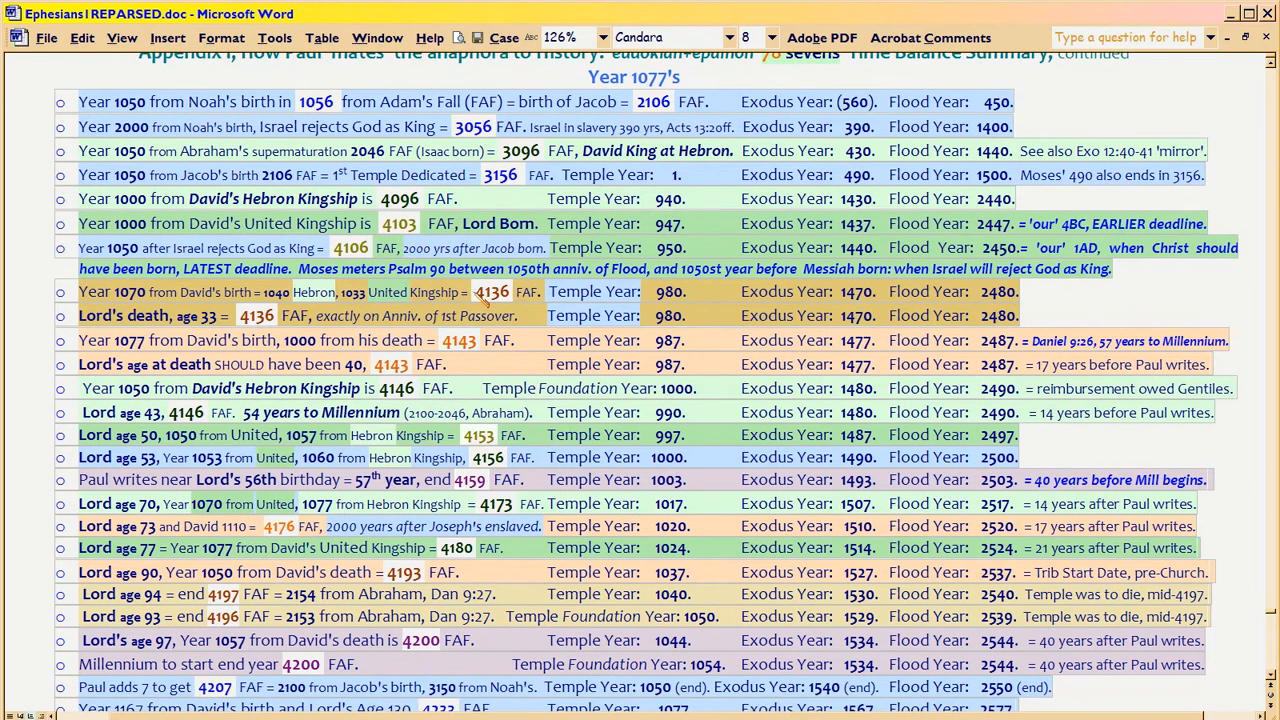
double_click(491, 291)
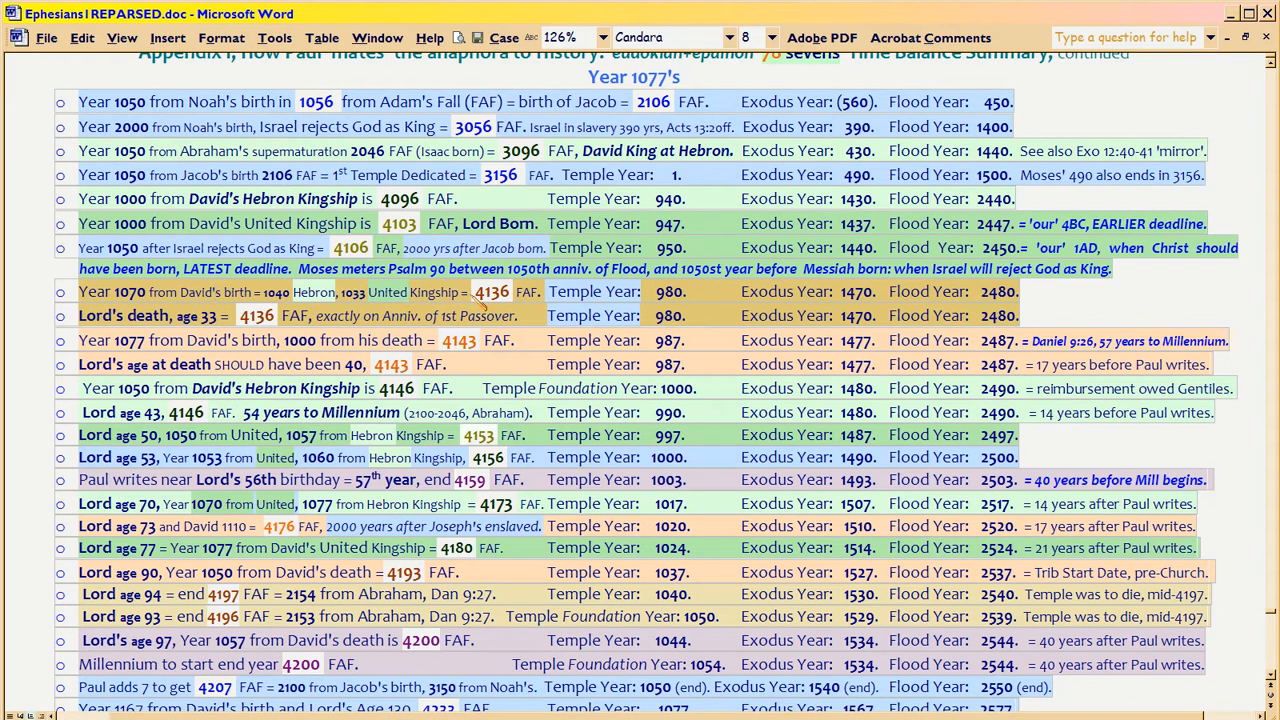
double_click(491, 291)
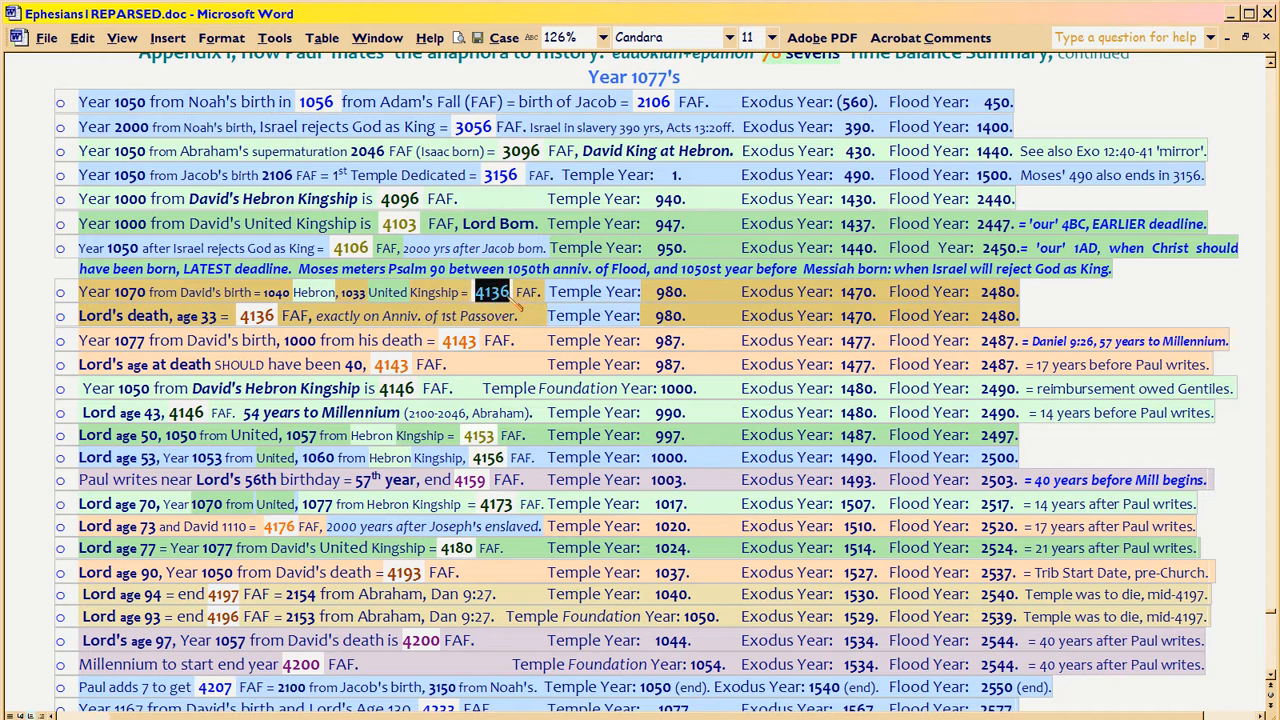
mouse_move(521, 315)
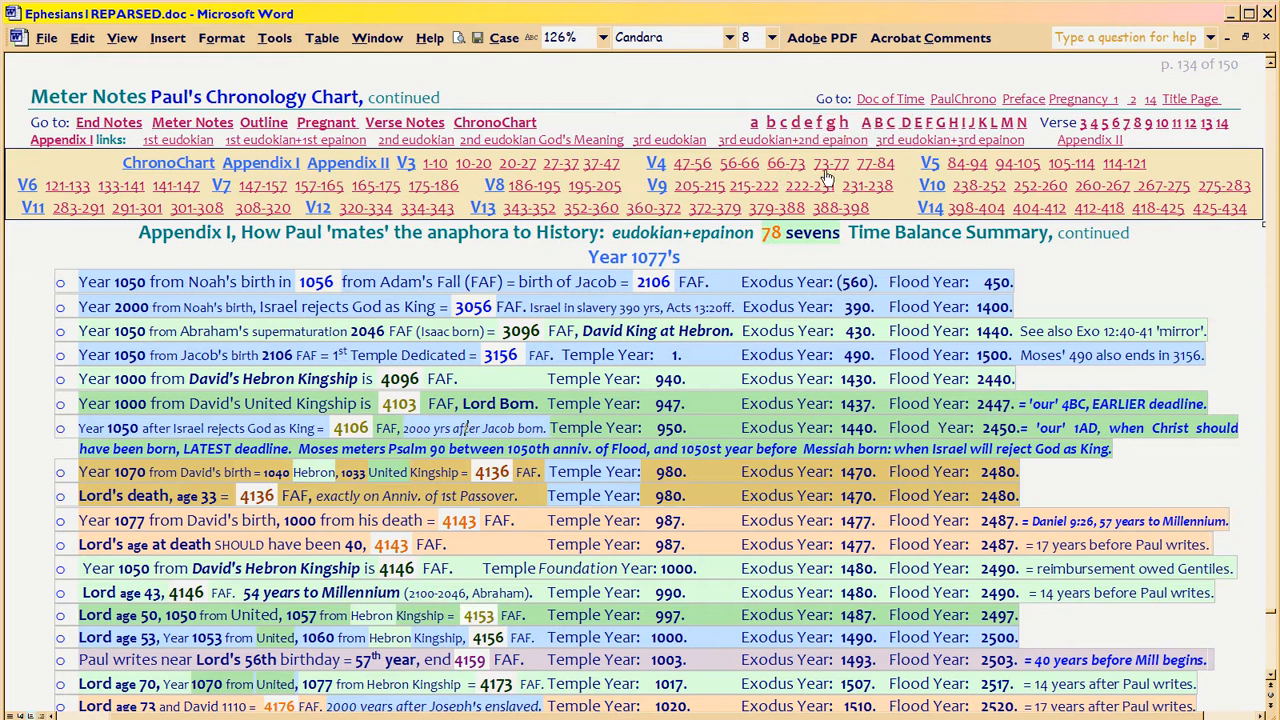
mouse_move(829, 163)
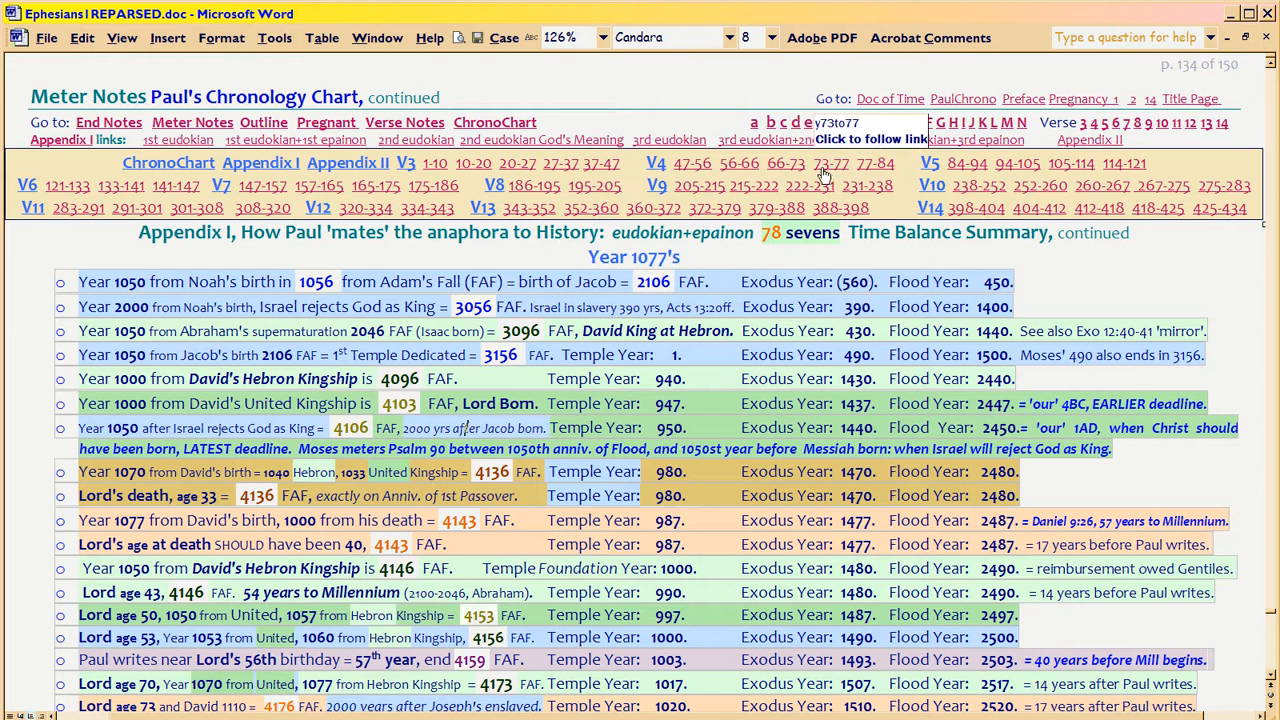
mouse_move(840, 172)
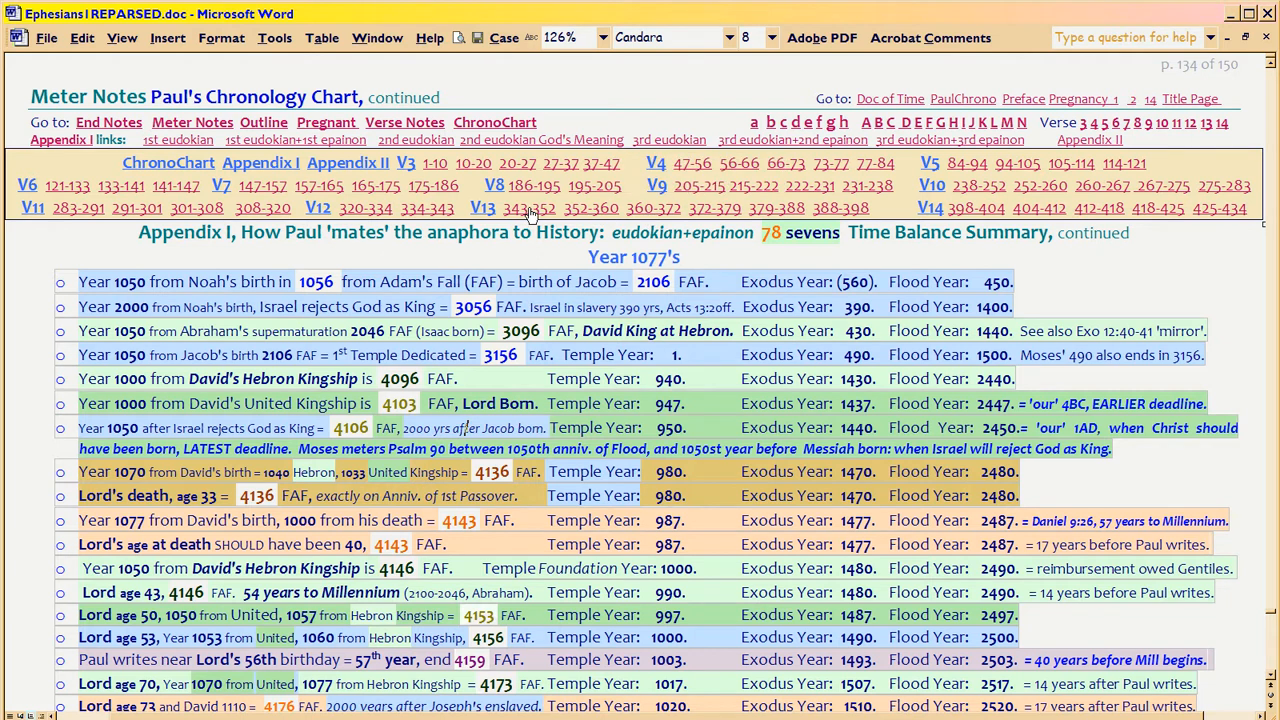
mouse_move(590, 188)
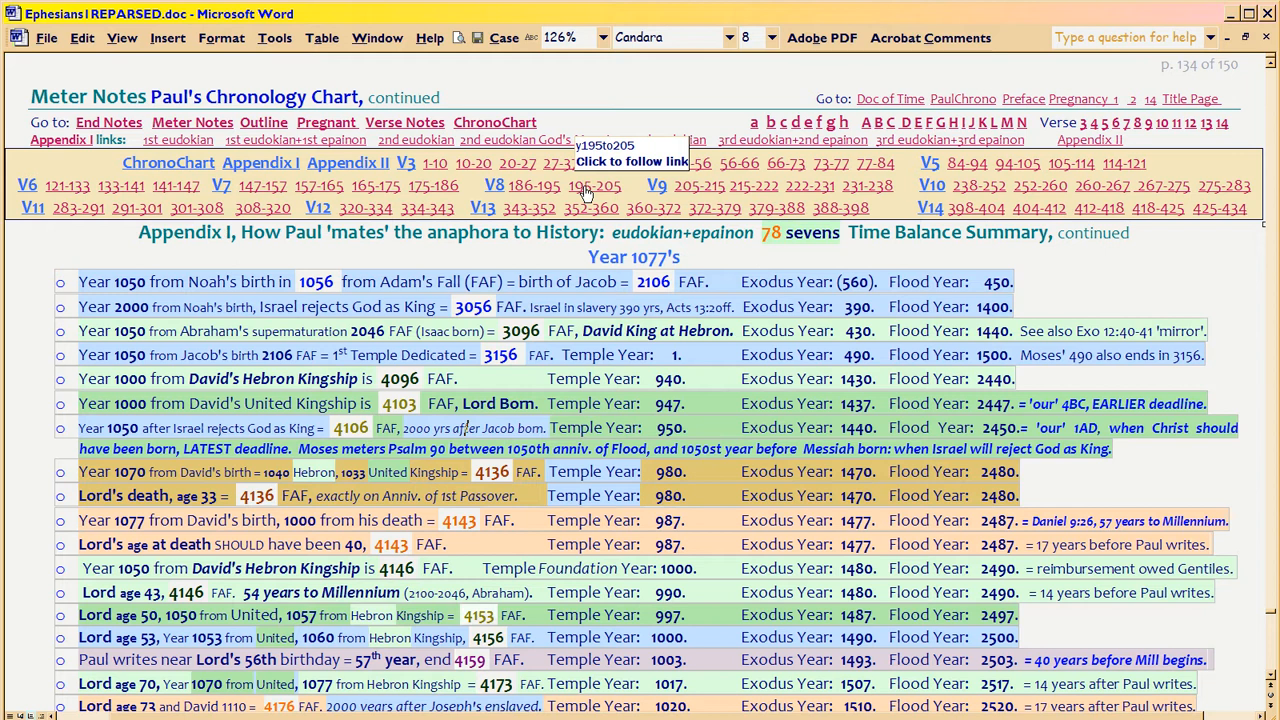
mouse_move(696, 187)
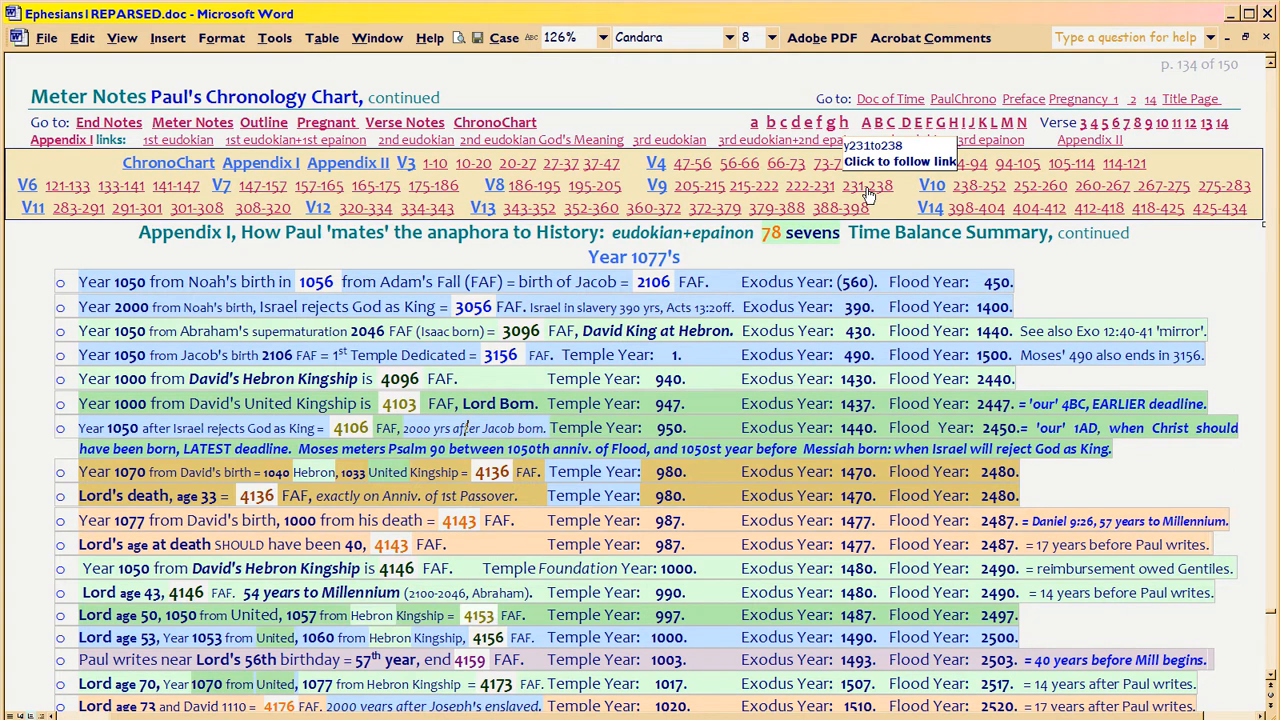
mouse_move(727, 260)
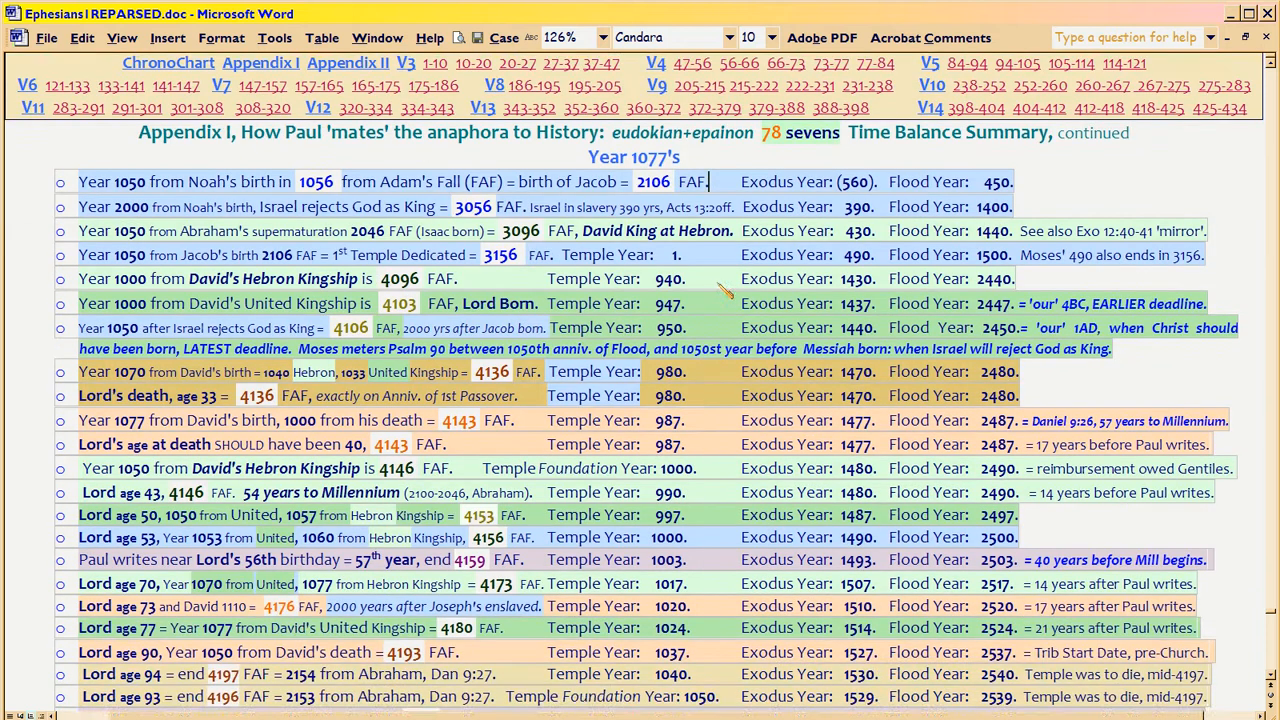
Scroll down slightly to the 'our' 4BC EARLIER deadline note in the Time Balance Summary.
scroll("down", 3)
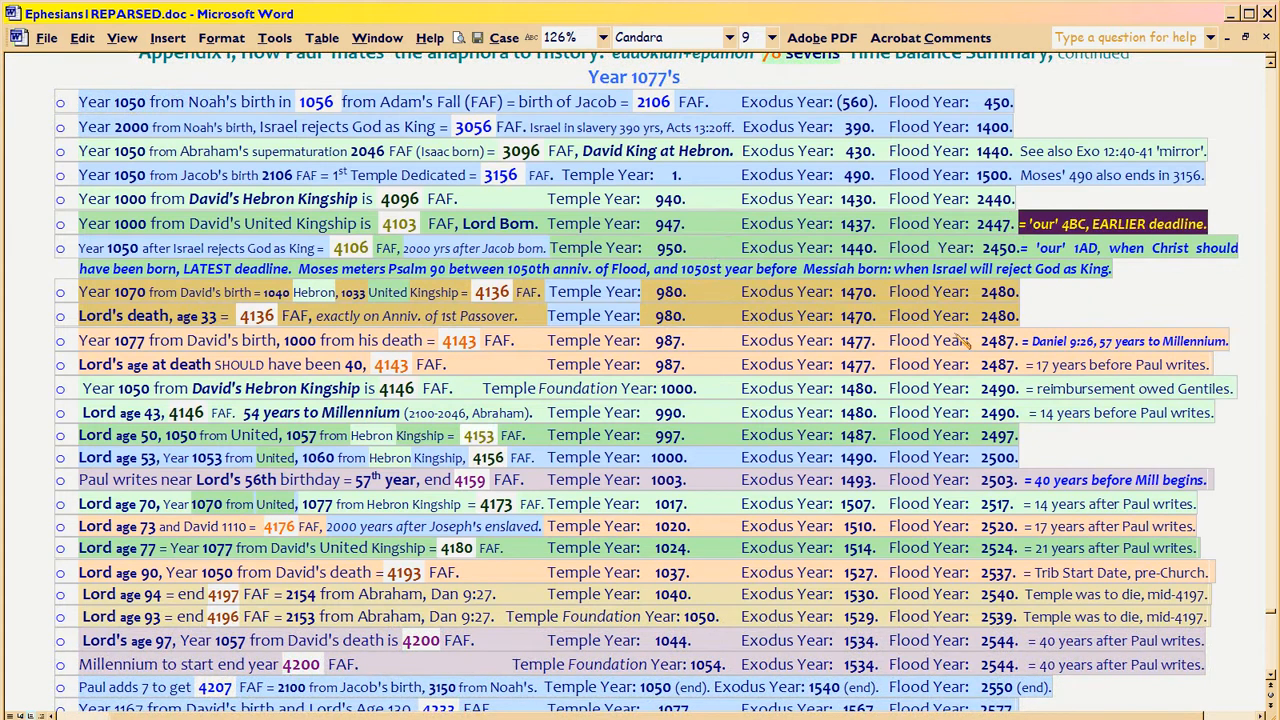
mouse_move(465, 232)
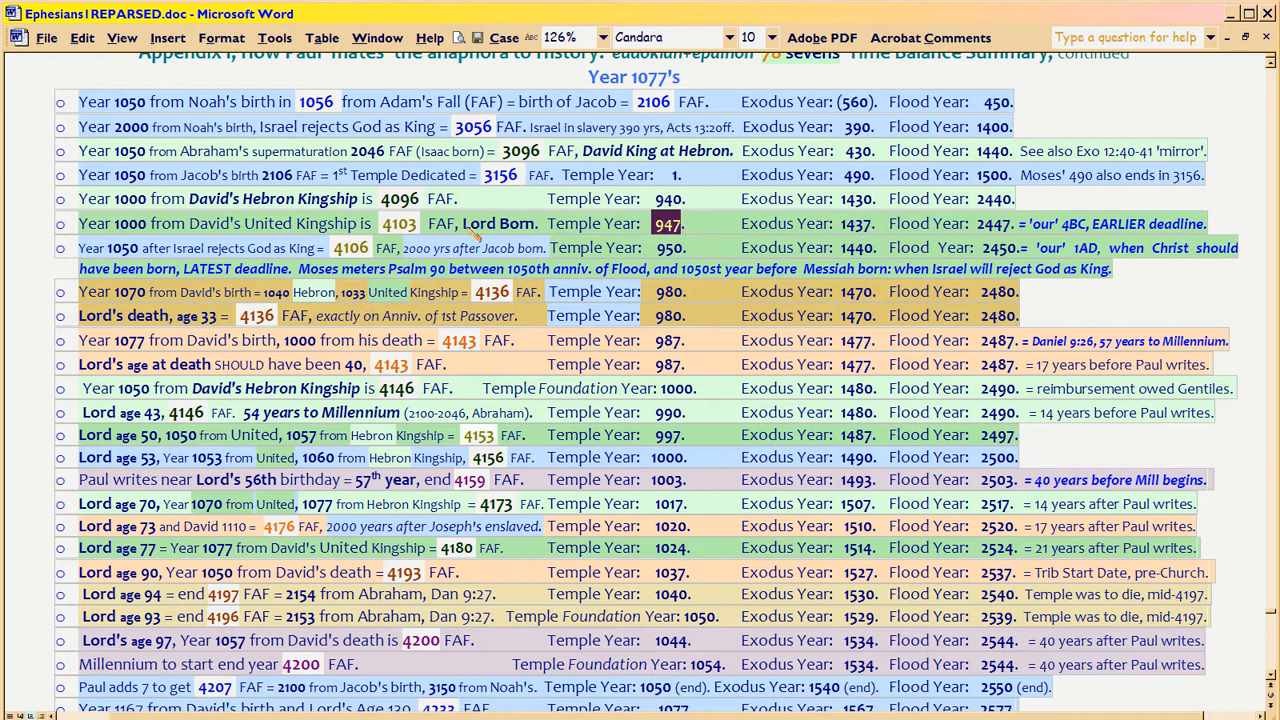
double_click(496, 223)
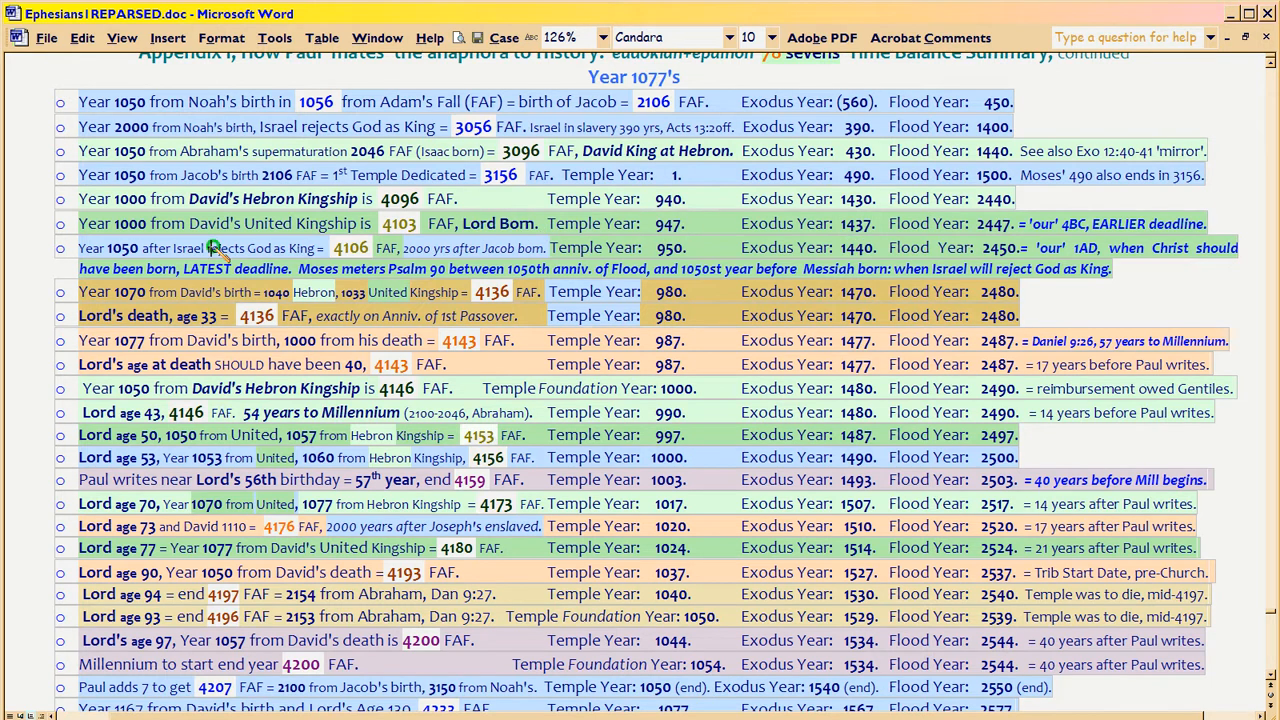
left_click(747, 33)
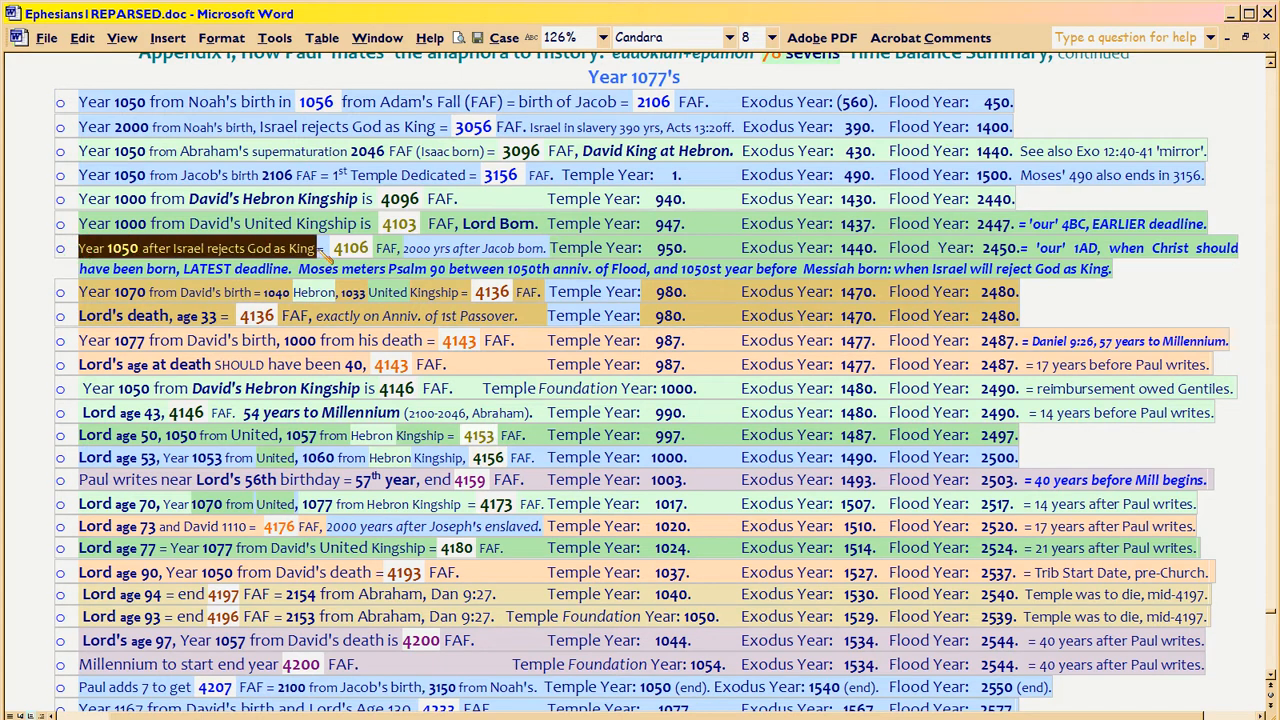
mouse_move(97, 105)
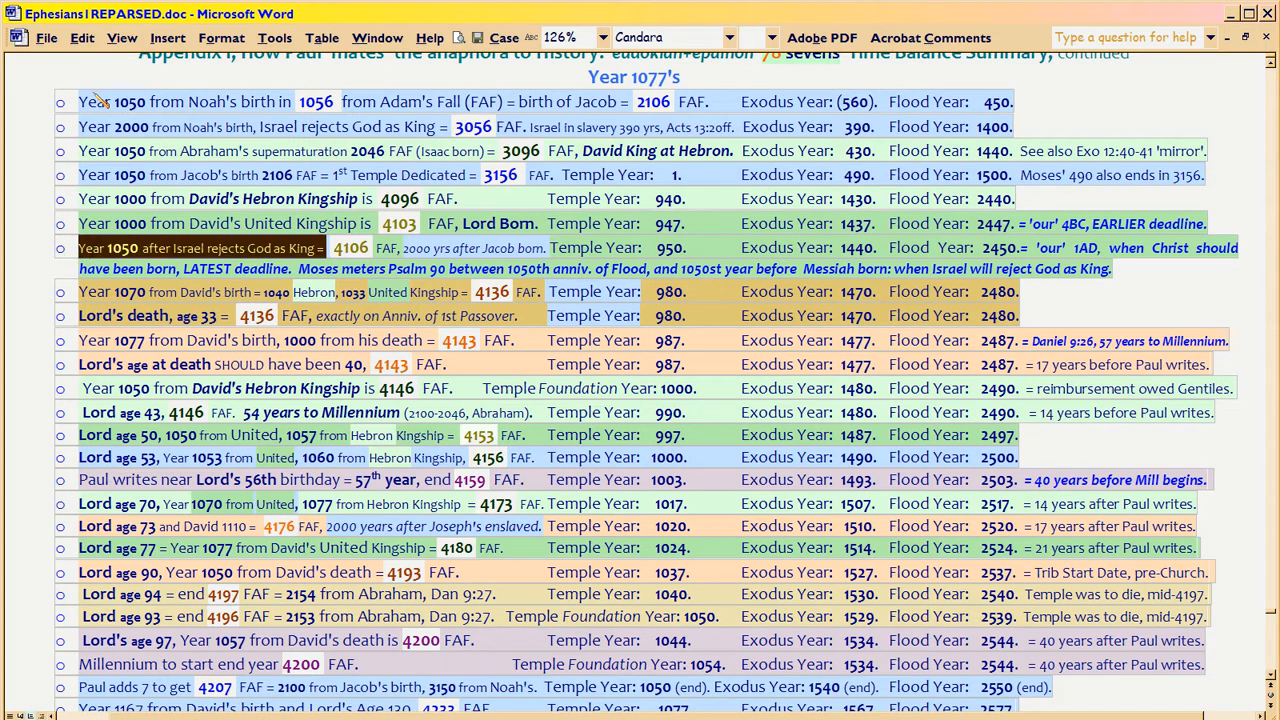
Select the phrase 'Israel rejects God as King' and the word 'our' in the 1AD note.
left_click_drag(79, 101, 293, 101)
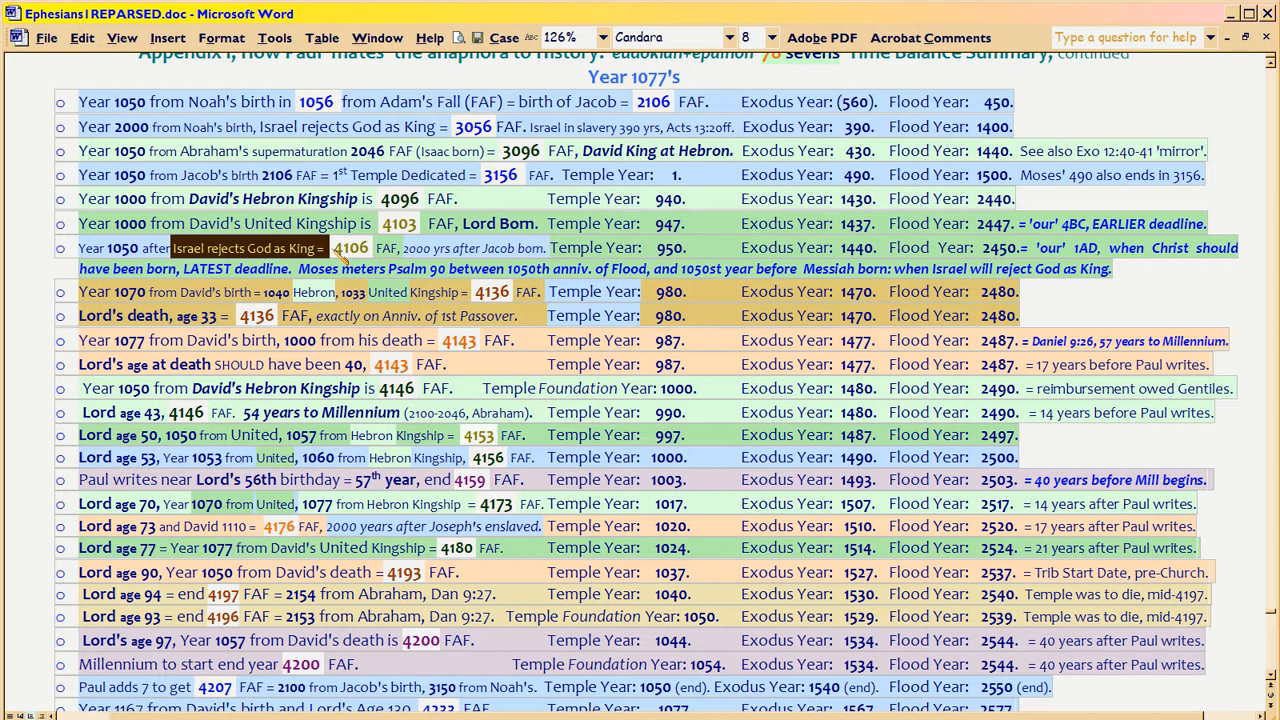
mouse_move(1055, 258)
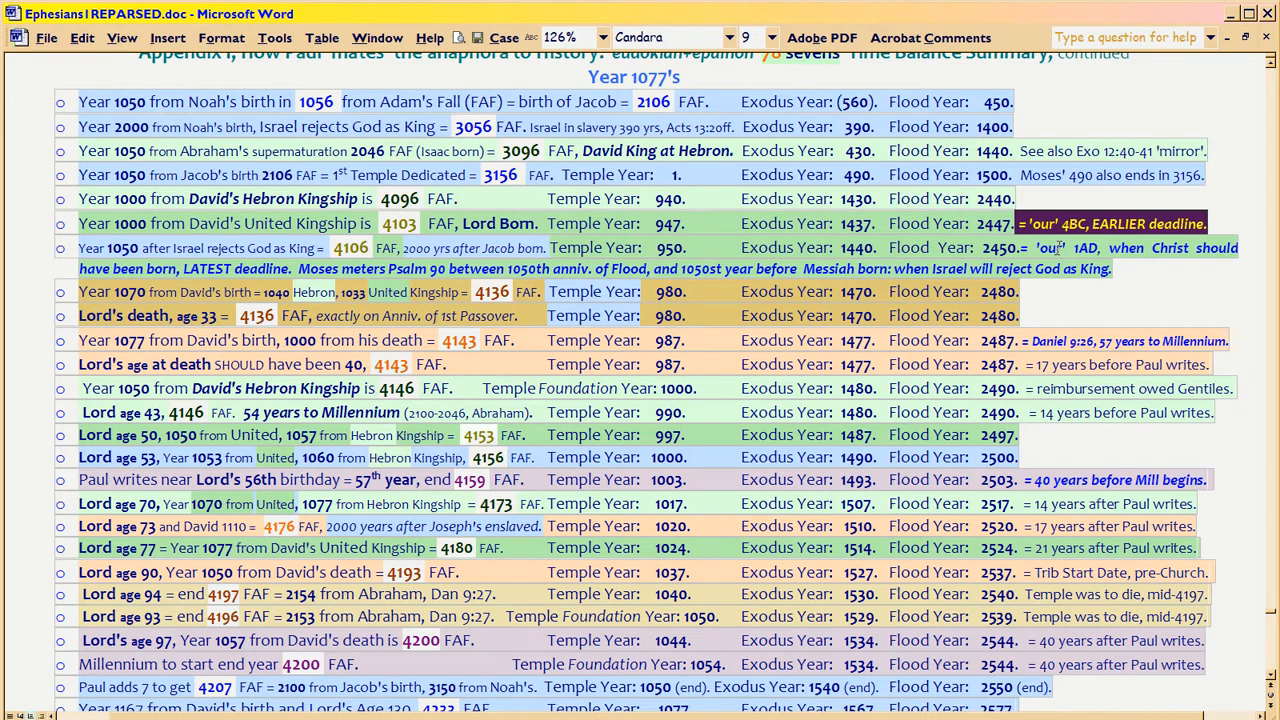
double_click(496, 223)
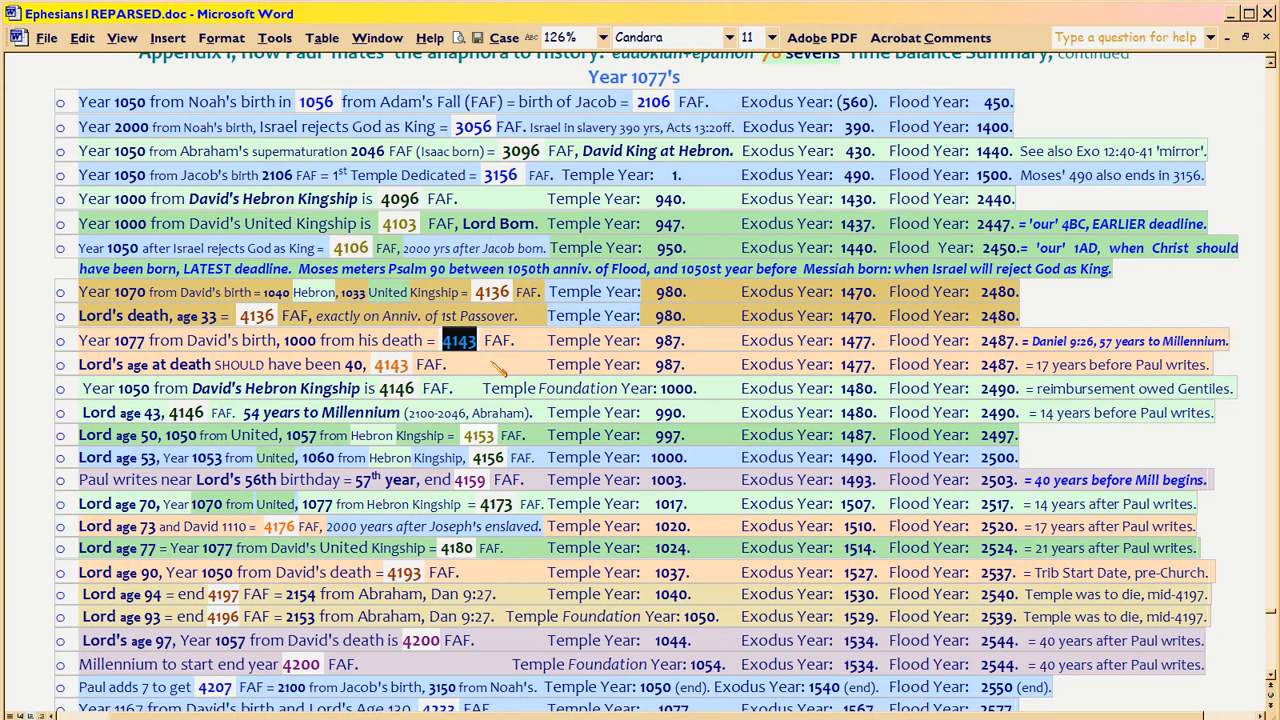
mouse_move(500, 352)
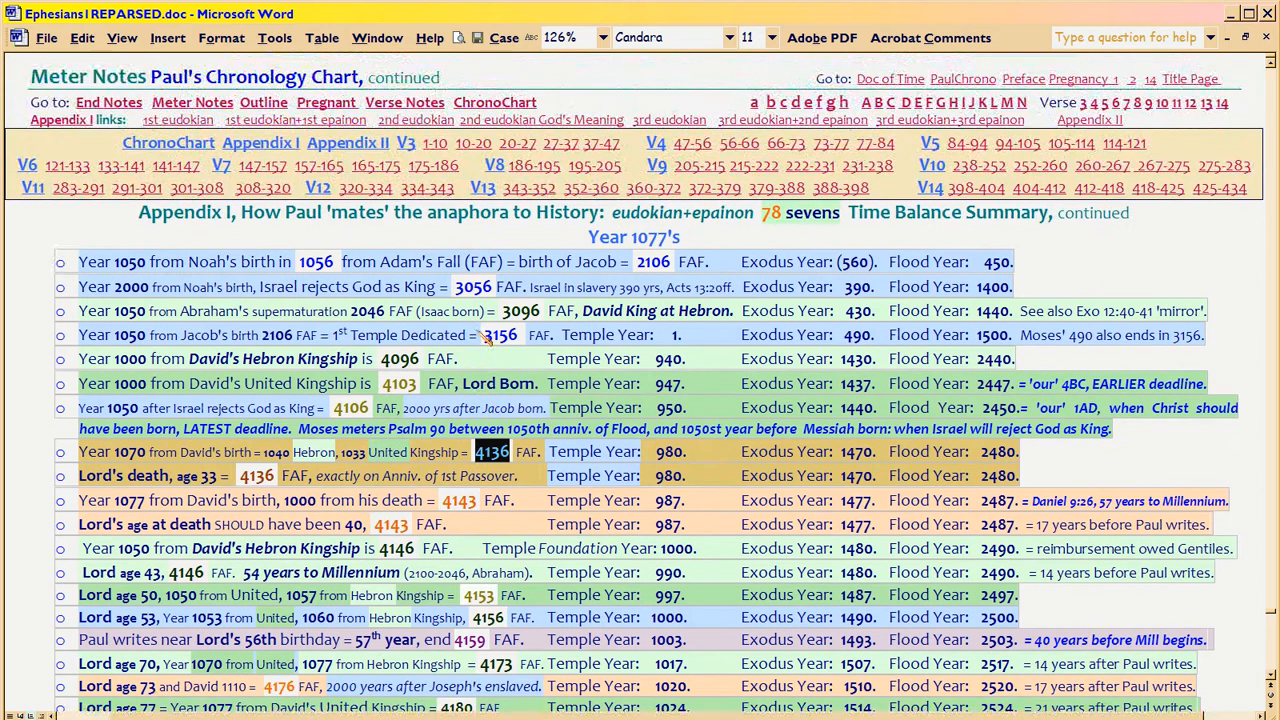
mouse_move(818, 160)
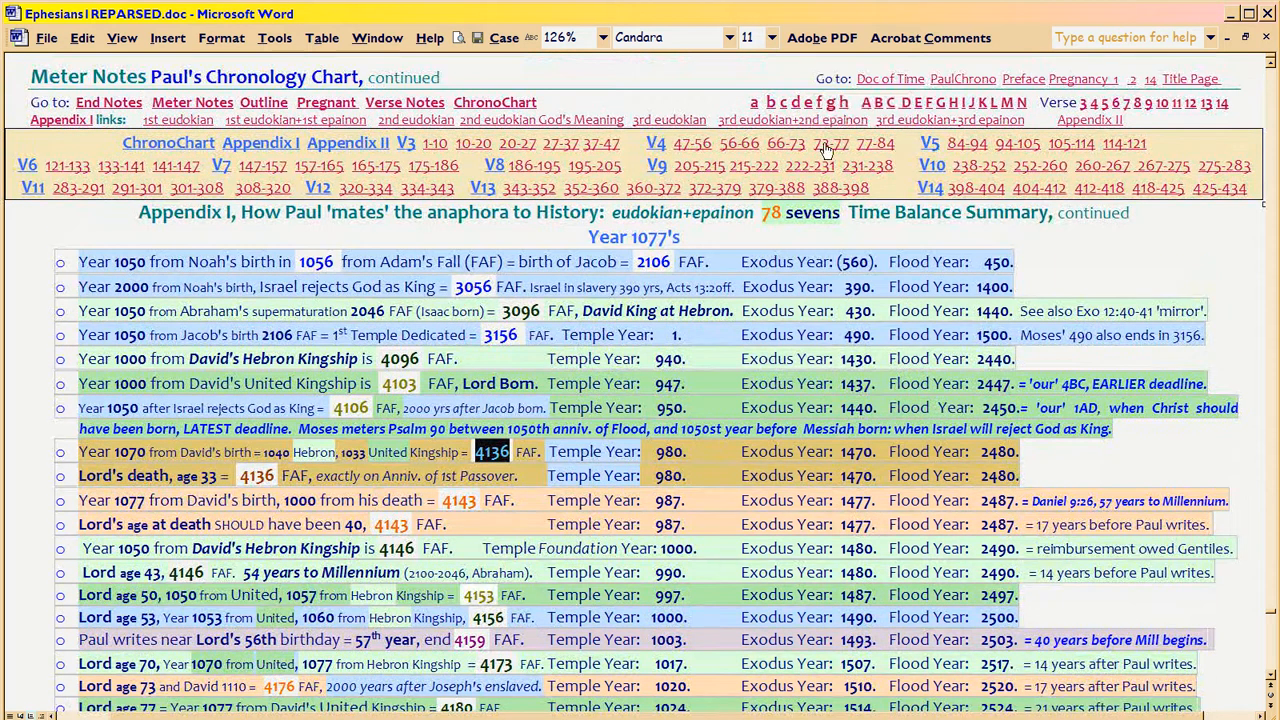
mouse_move(871, 150)
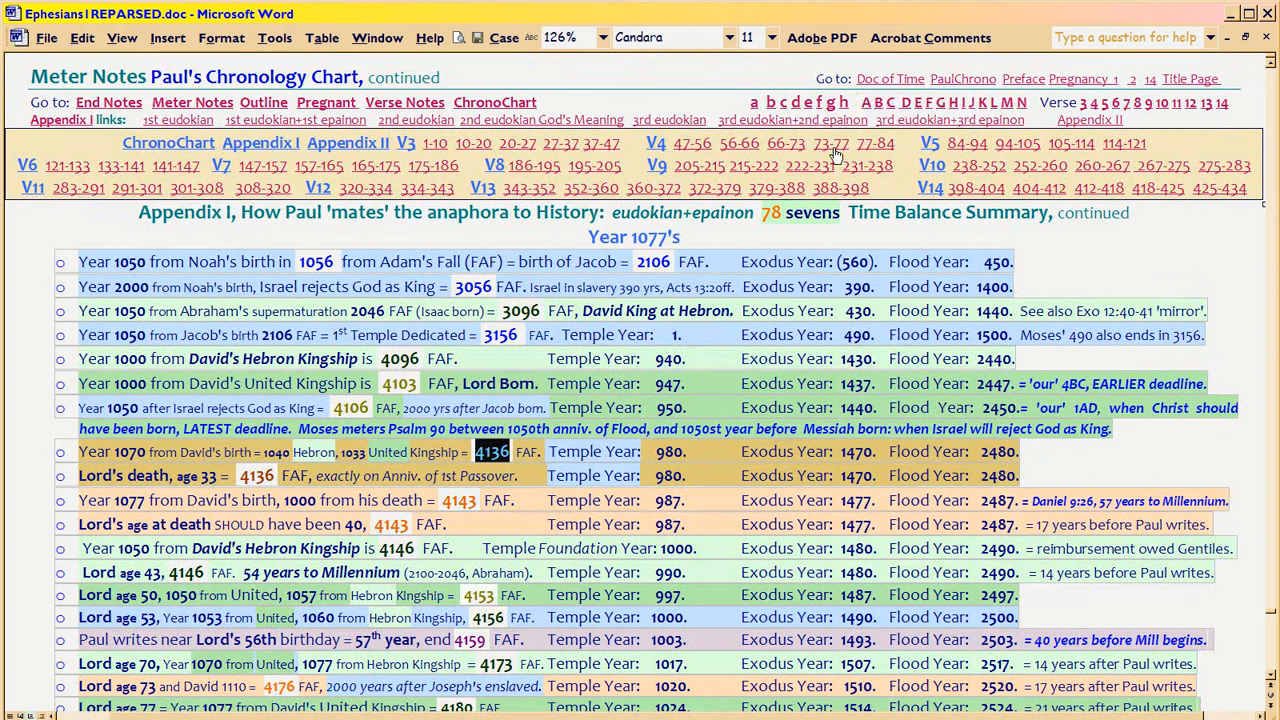
mouse_move(833, 155)
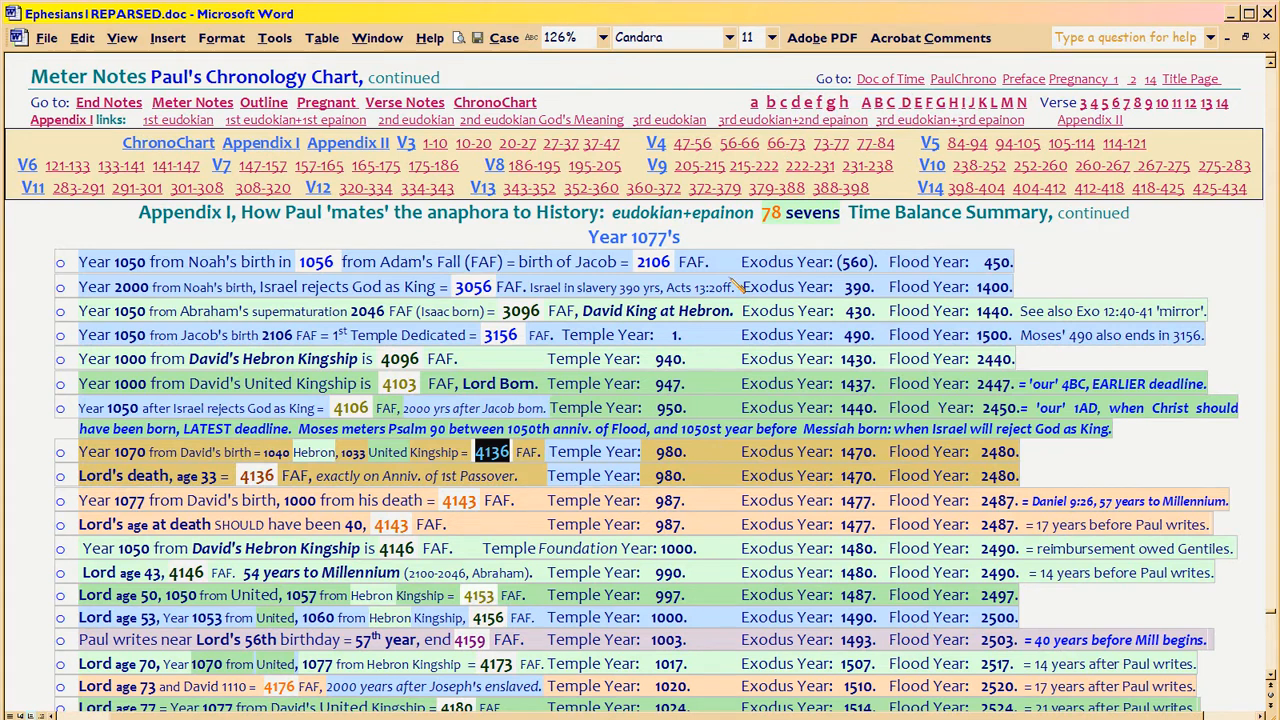
Scroll down to page 96, where verse 1:12's row covers Licinius and Constantine, 320–334.
scroll("down", 3)
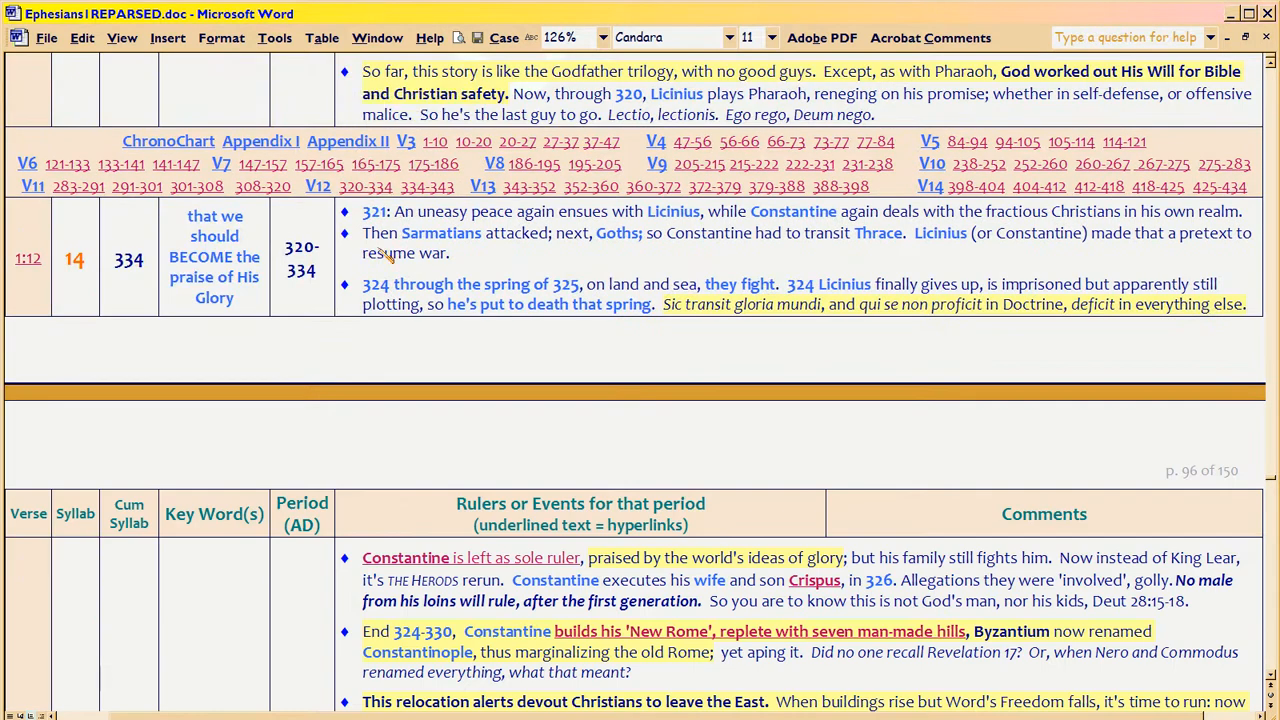
mouse_move(174, 219)
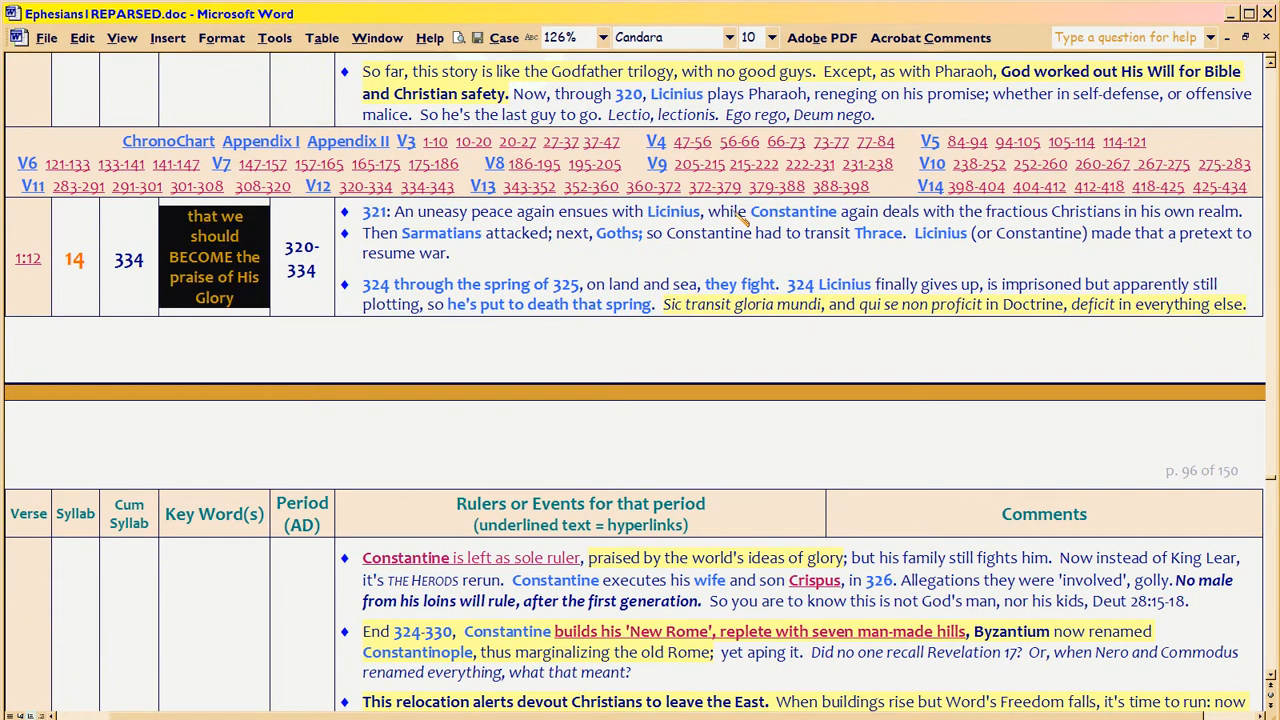
Select the name Constantine in the 321 uneasy-peace note about Licinius.
double_click(793, 211)
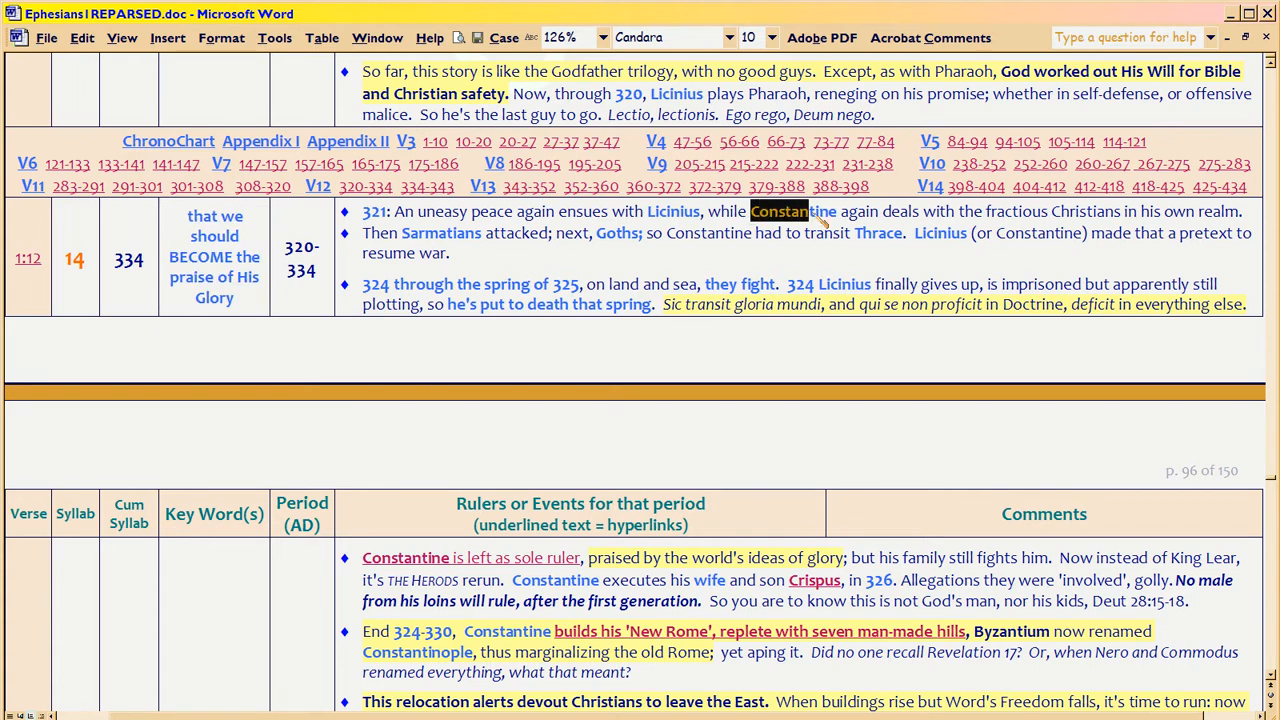
mouse_move(710, 258)
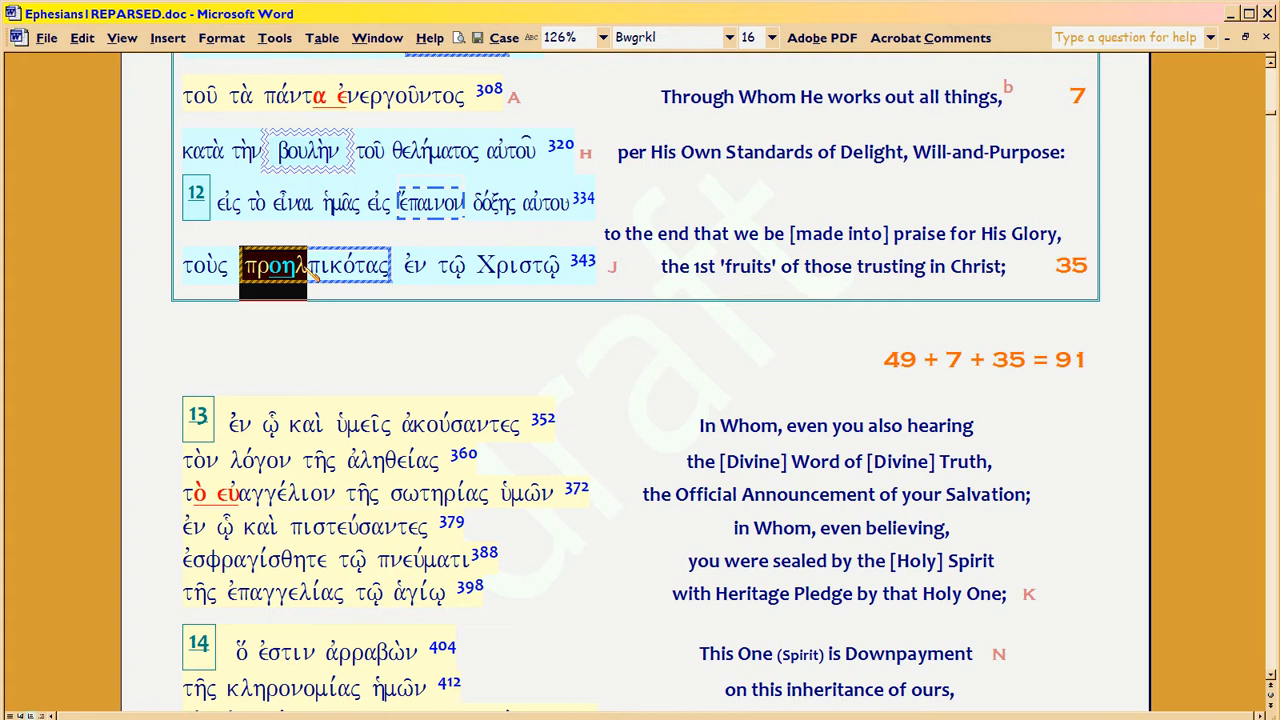
mouse_move(320, 278)
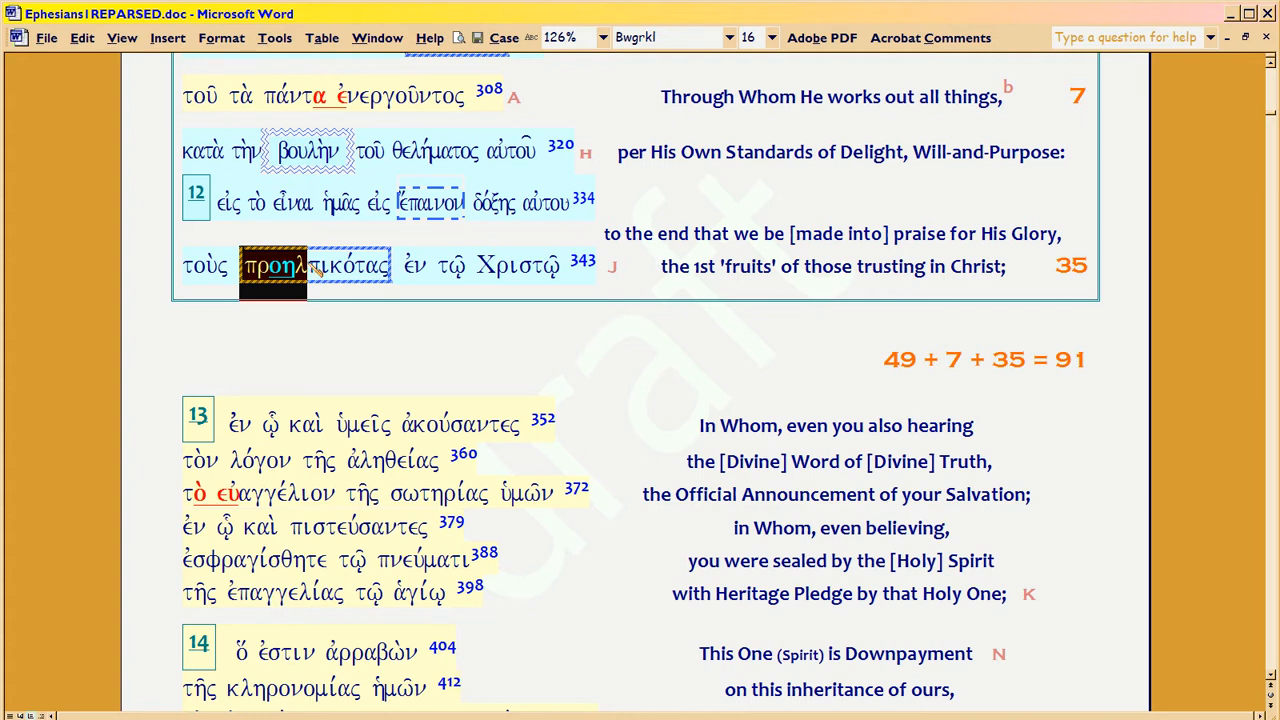
mouse_move(352, 272)
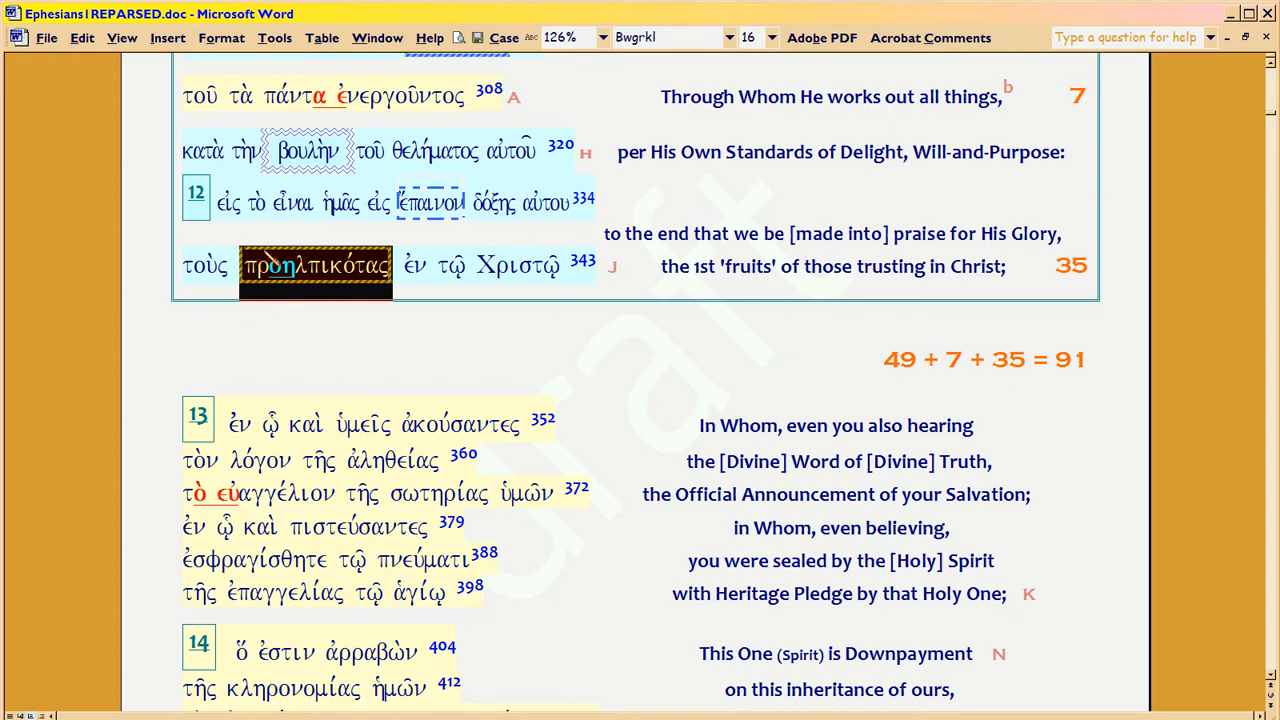
mouse_move(325, 290)
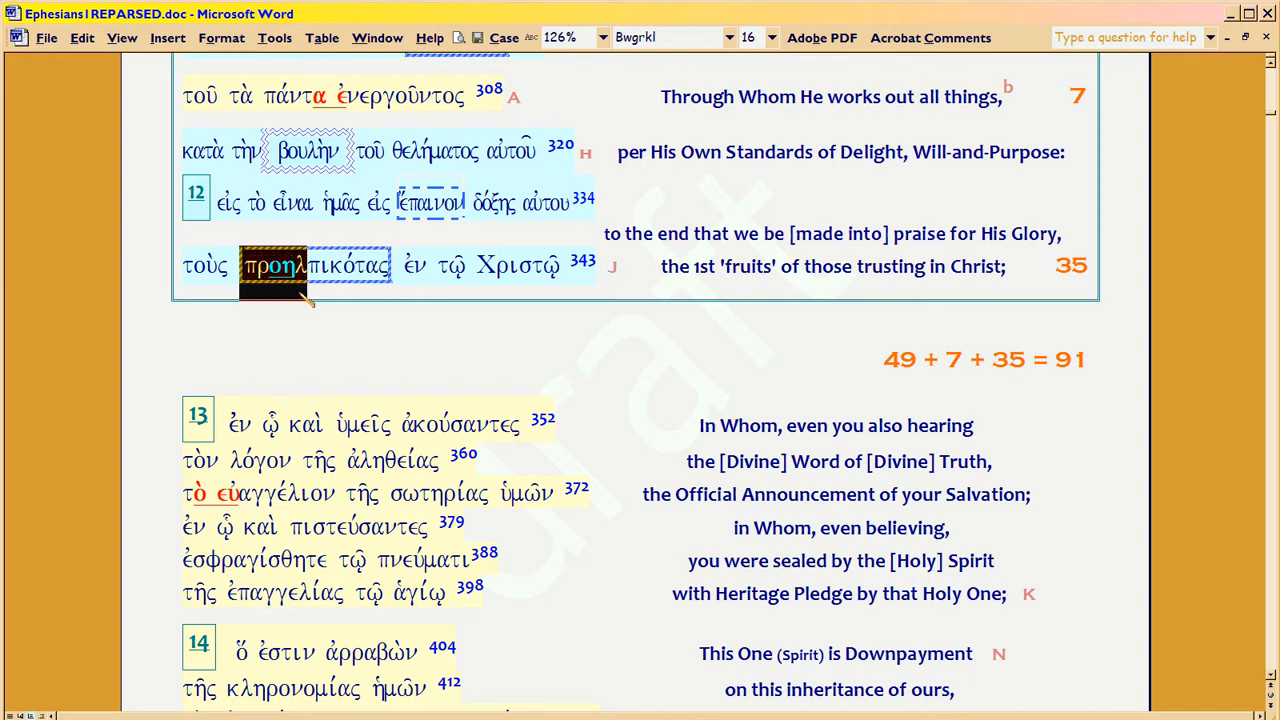
Select the verse 12 word προηλπικότας, then highlight the second line of verse 13.
left_click(280, 265)
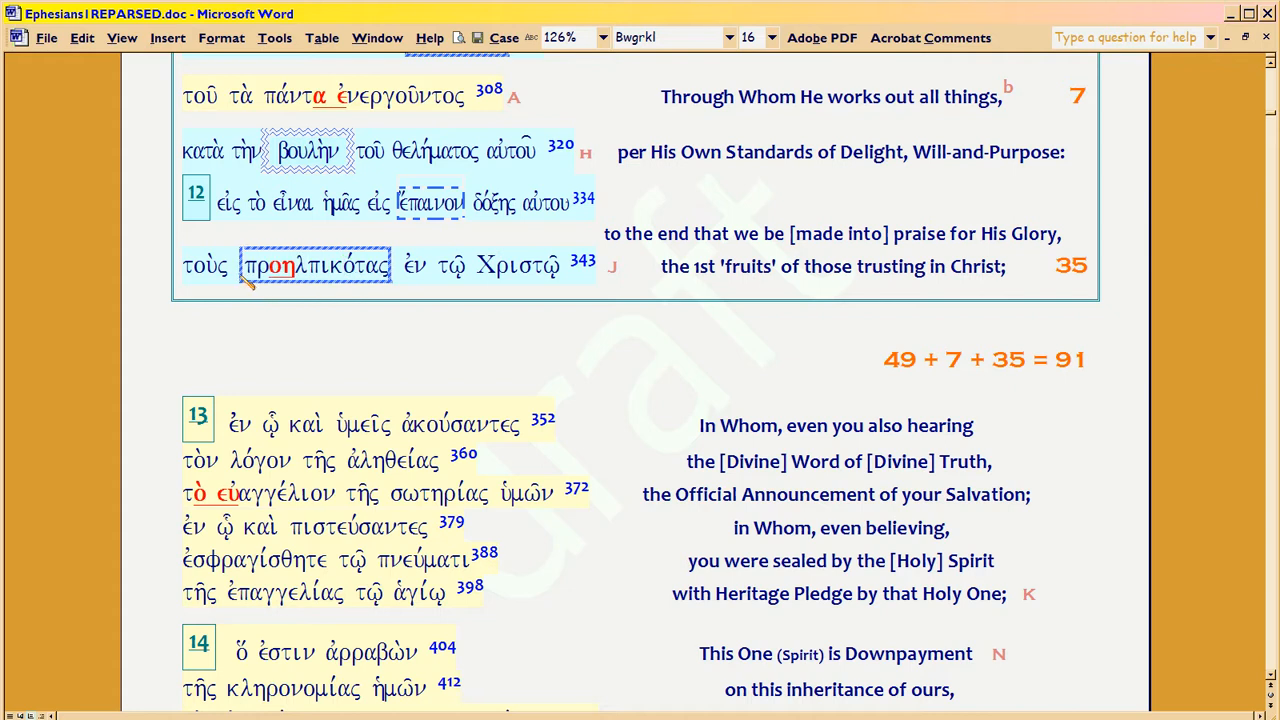
double_click(315, 265)
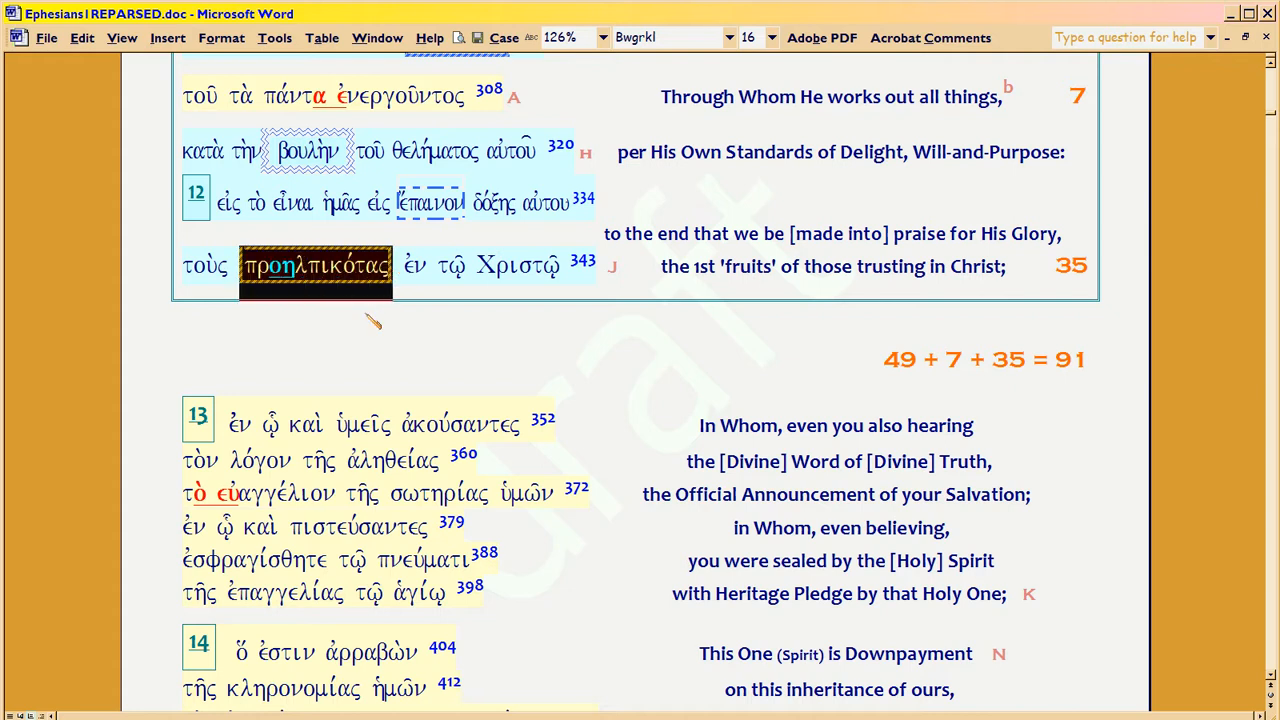
scroll("down", 3)
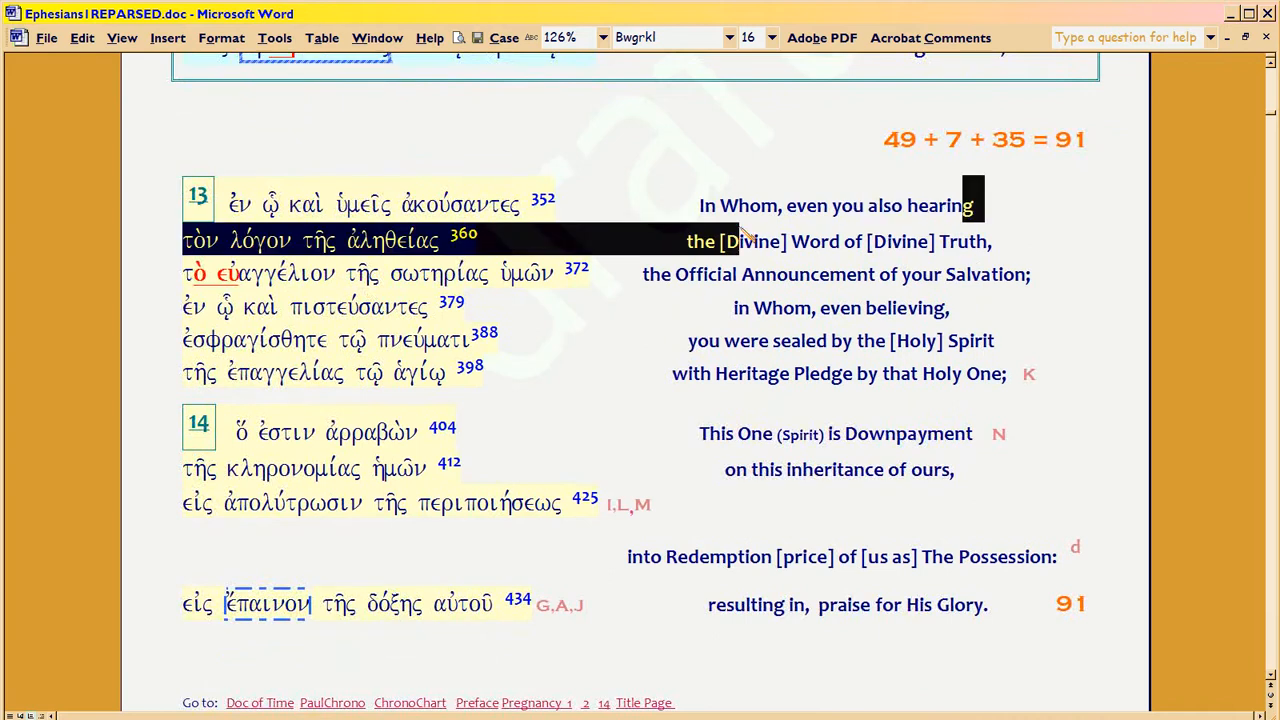
left_click_drag(740, 240, 880, 604)
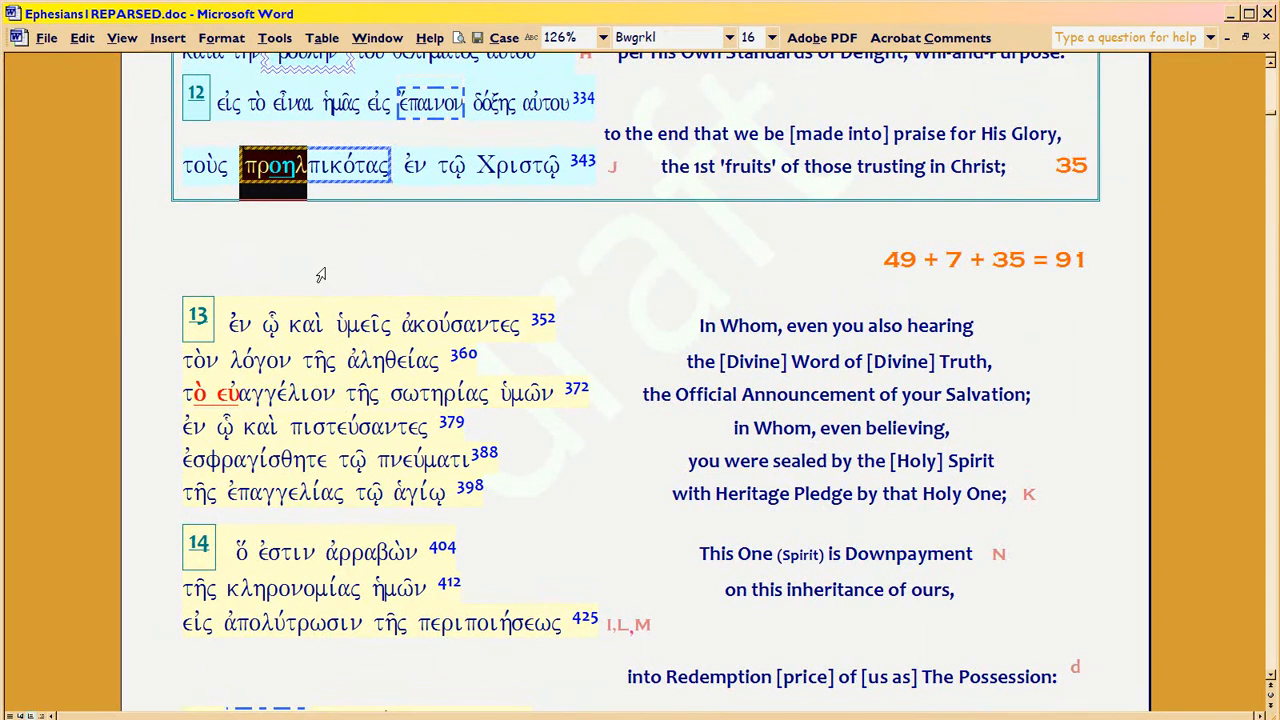
mouse_move(299, 266)
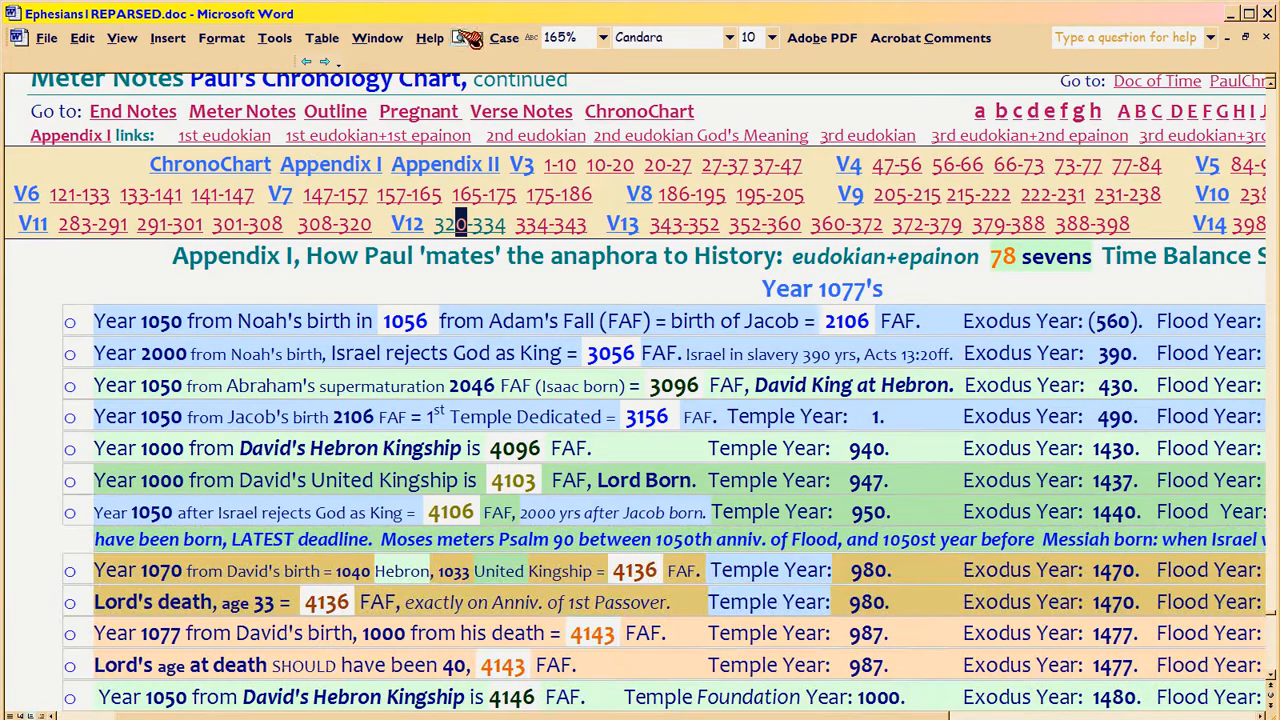
Go back to the Year 1077's summary and select Noah in the Noah's birth 1050 row.
left_click(601, 37)
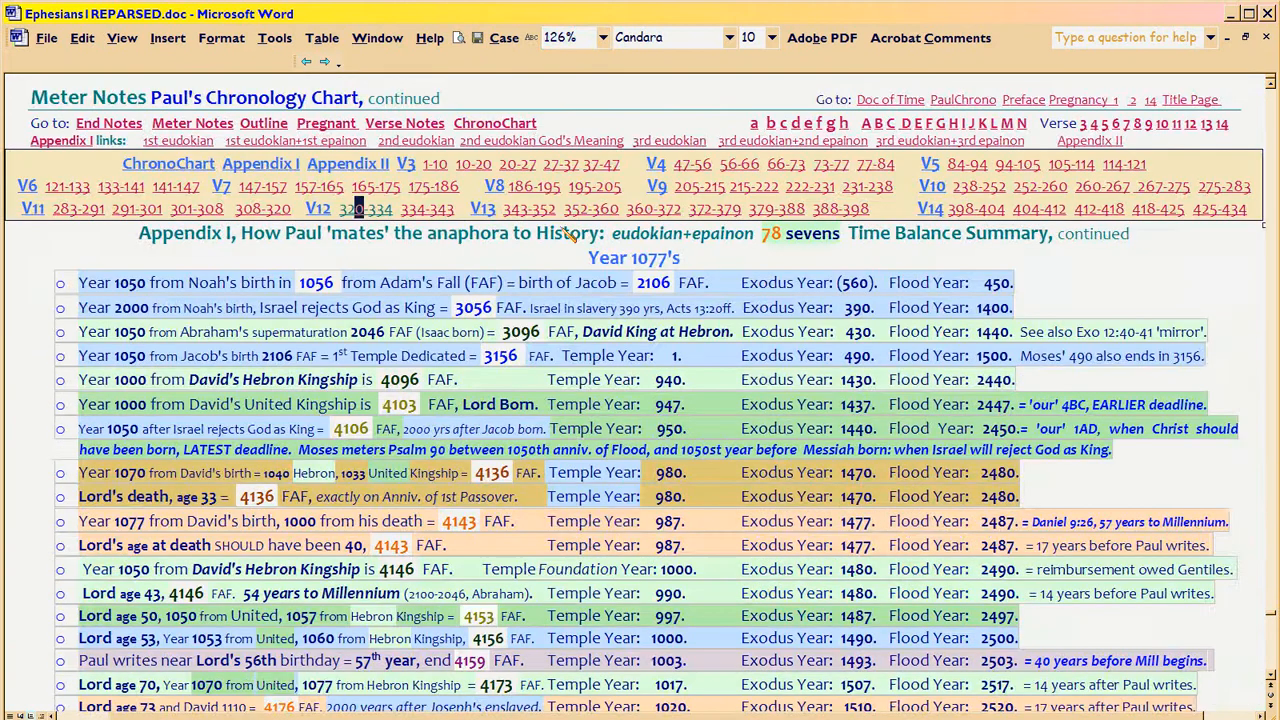
scroll("down", 3)
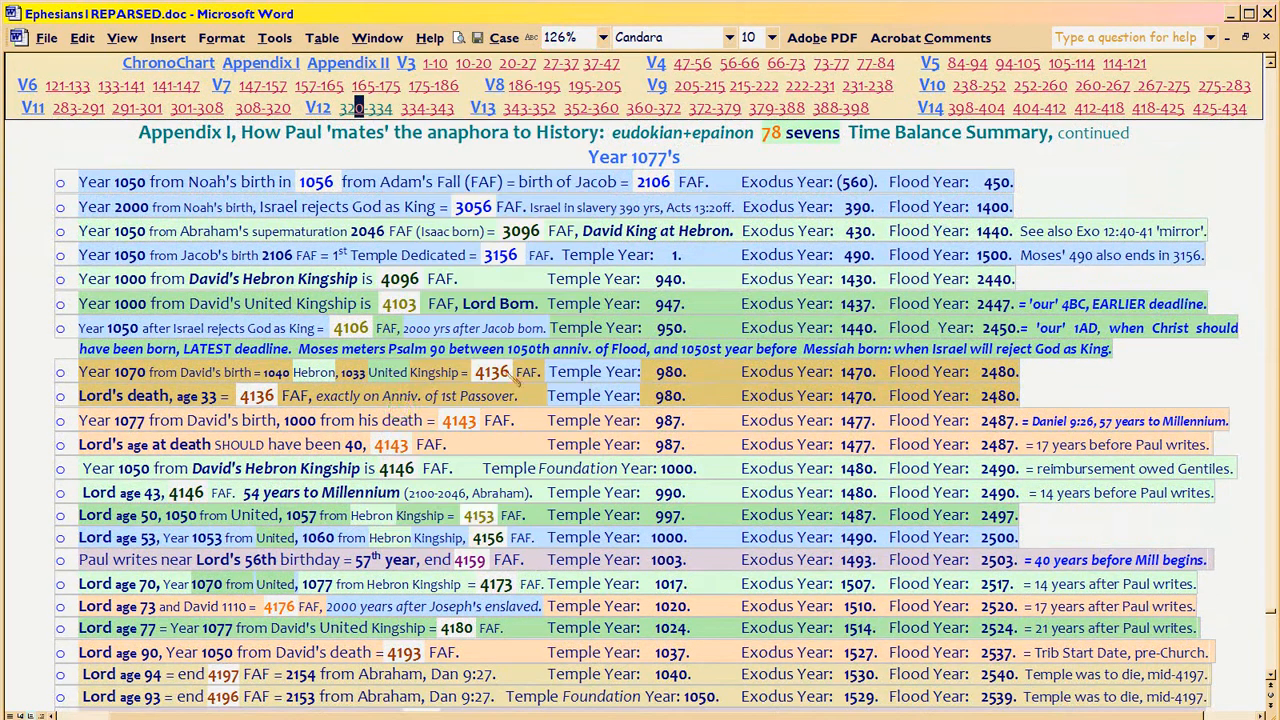
scroll("down", 3)
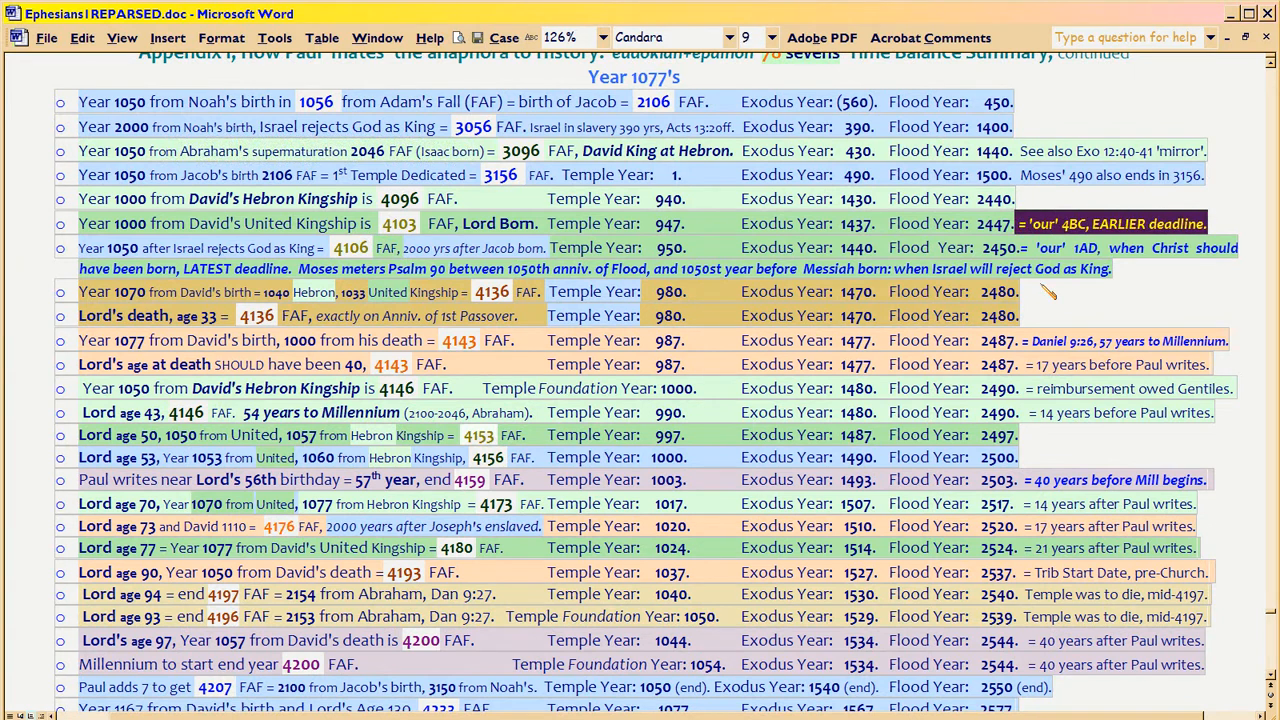
mouse_move(872, 213)
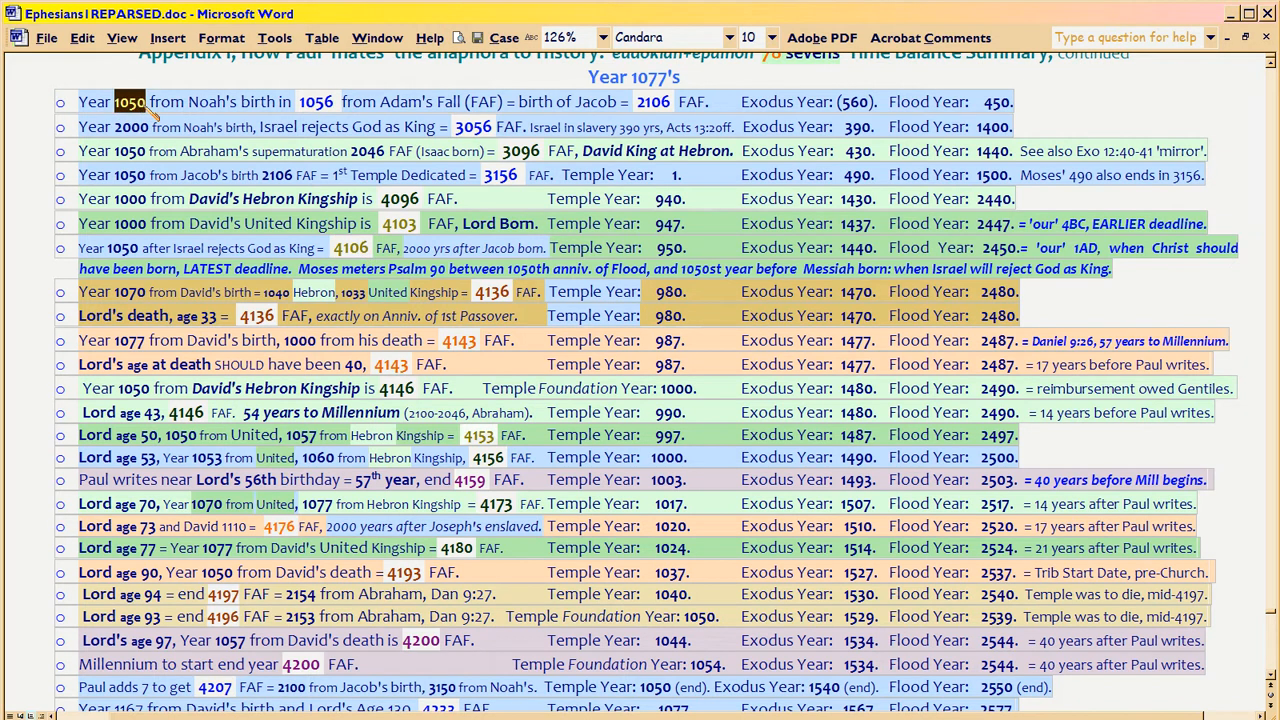
mouse_move(437, 240)
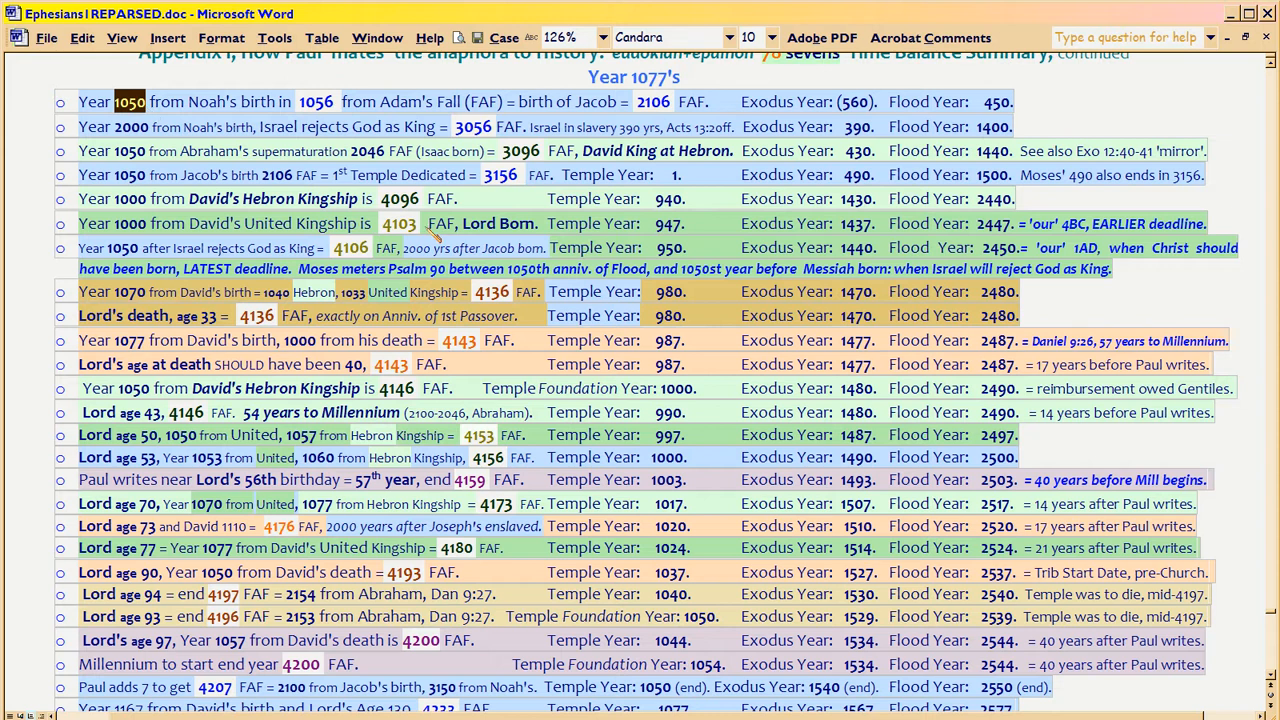
mouse_move(197, 135)
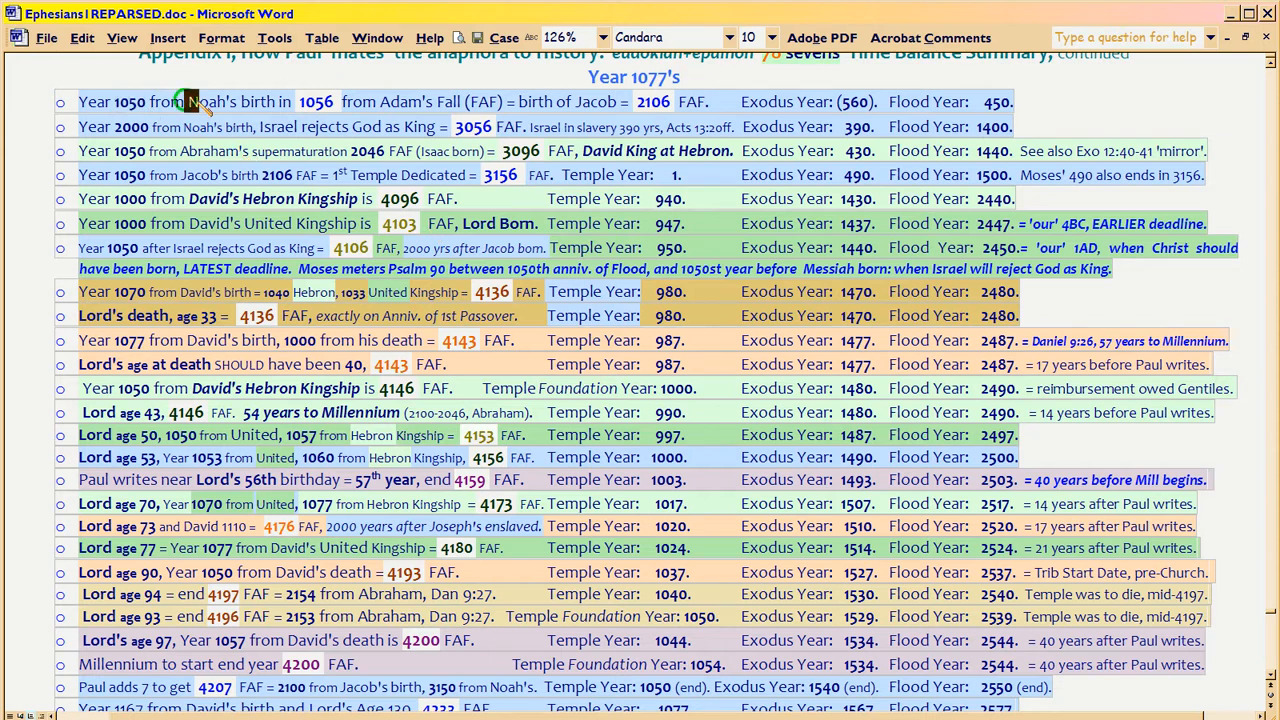
double_click(205, 101)
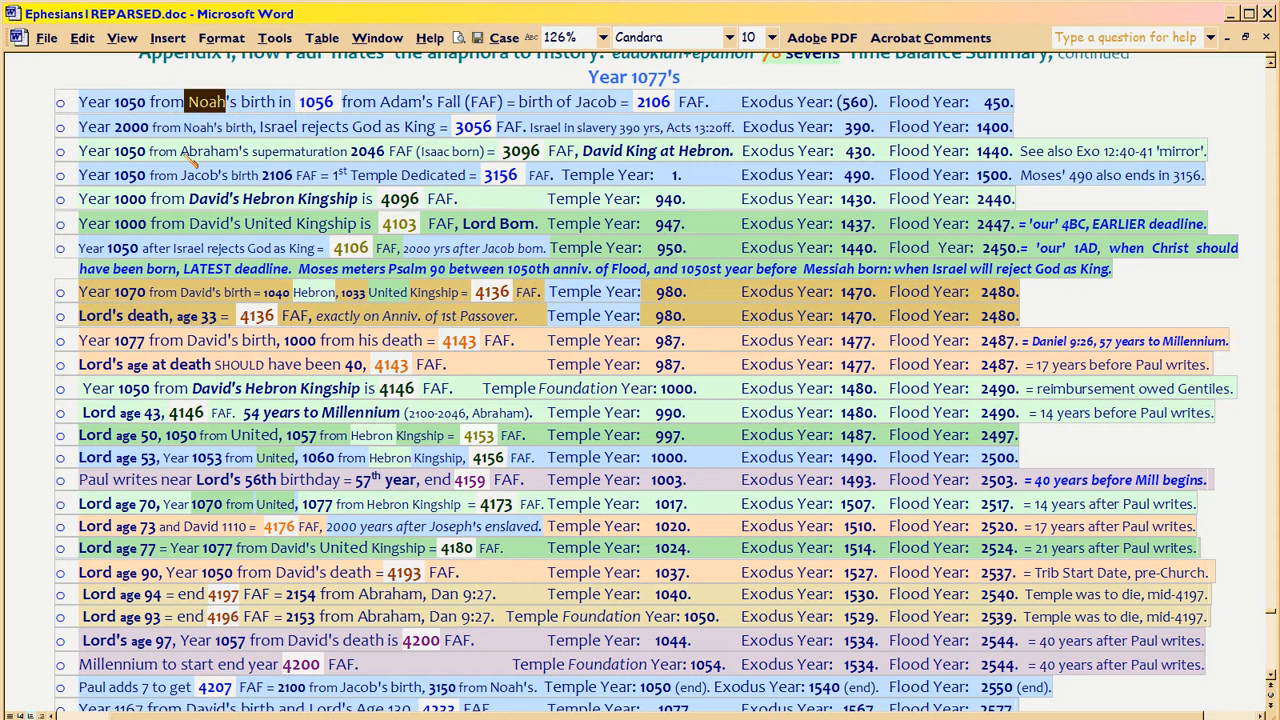